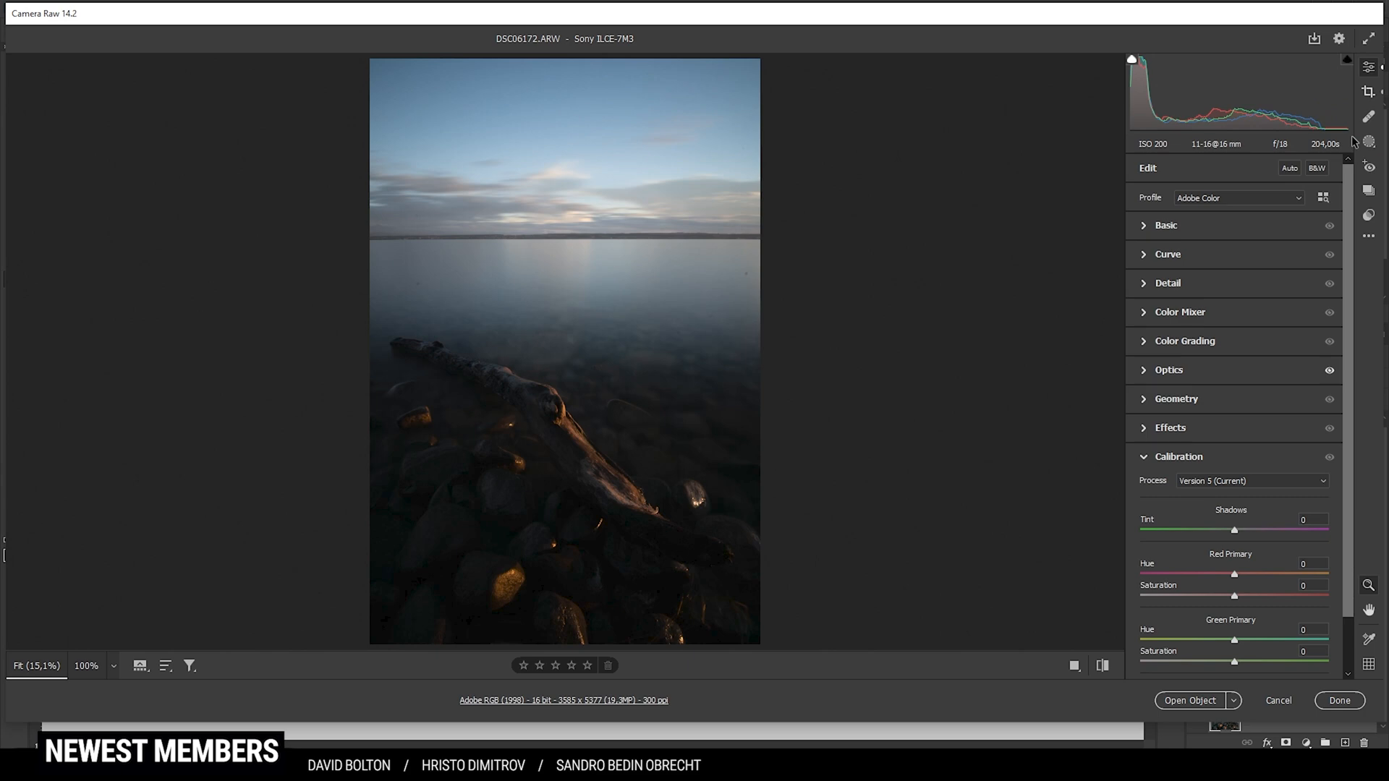
pyautogui.moveTo(617, 431)
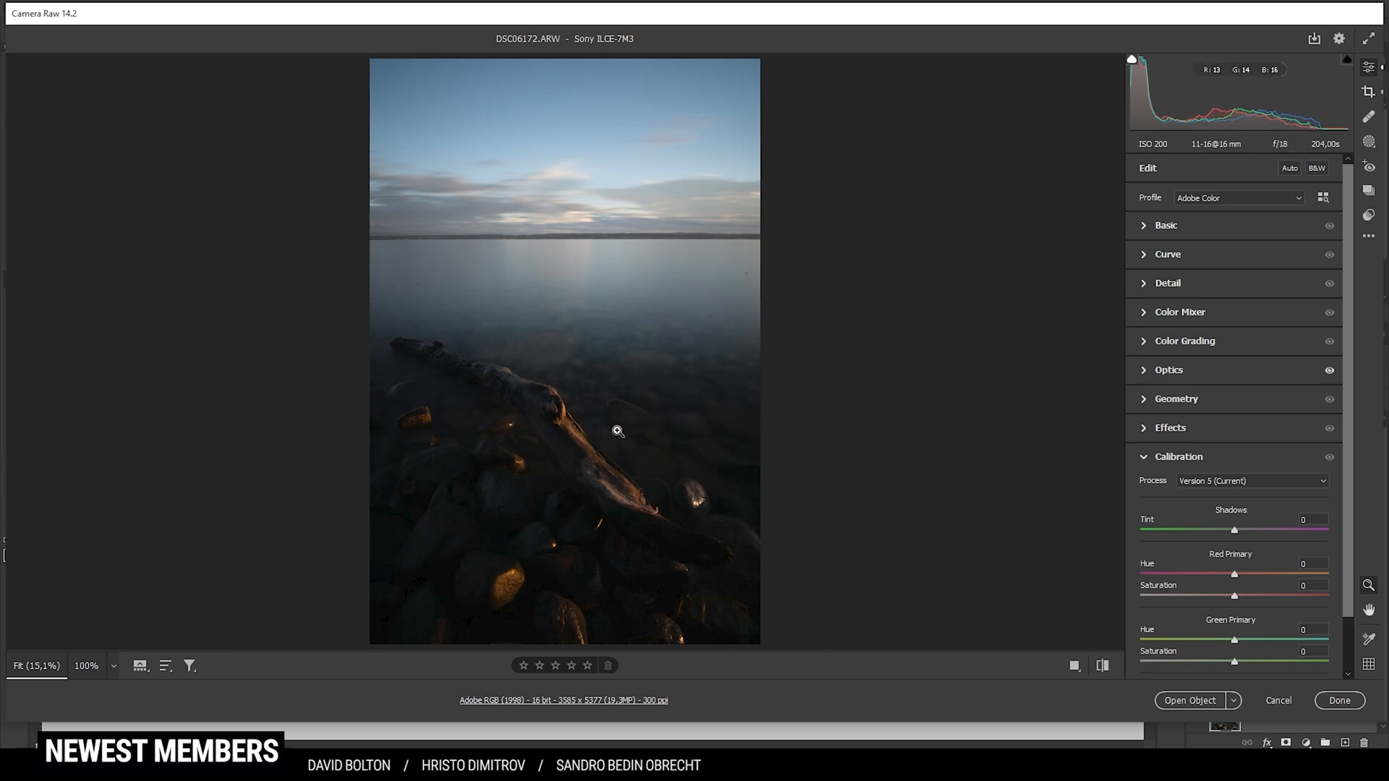
pyautogui.moveTo(855, 390)
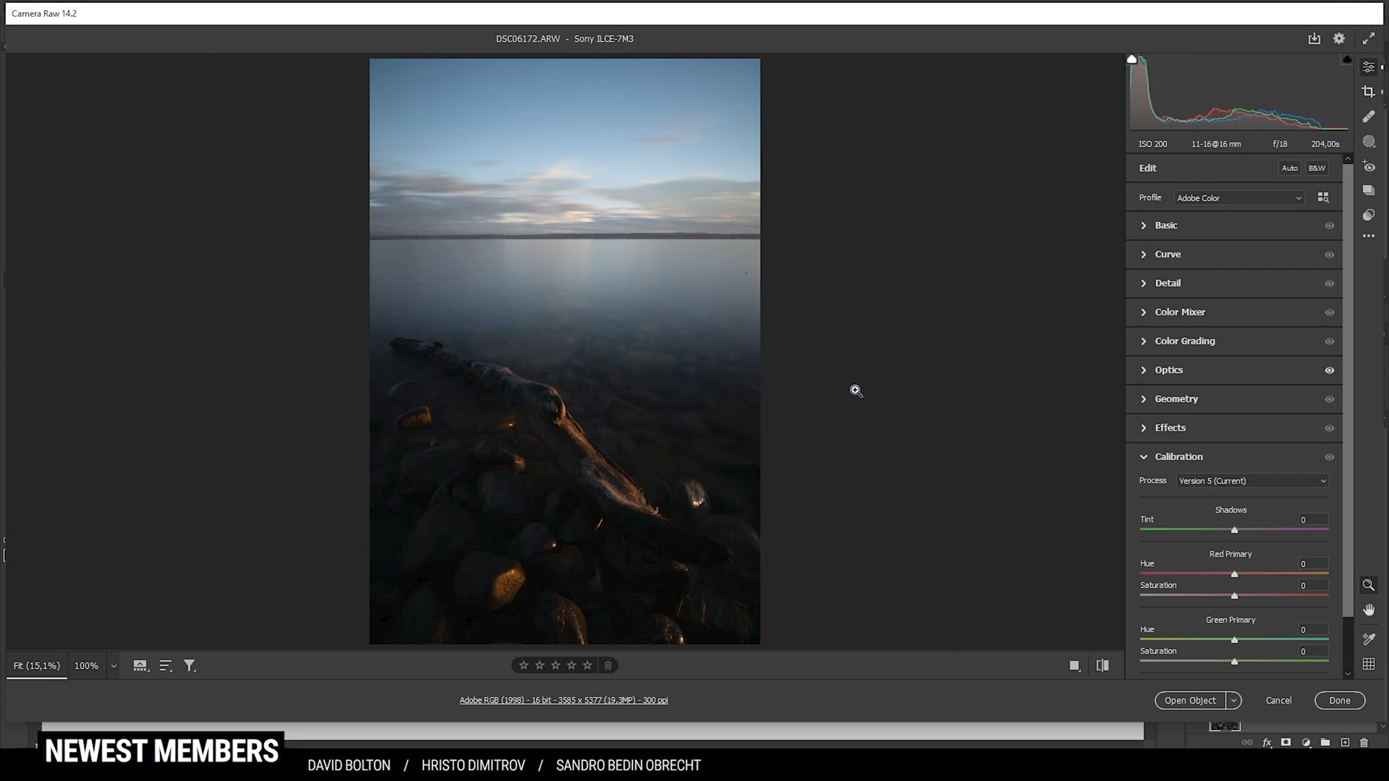
pyautogui.moveTo(1207, 208)
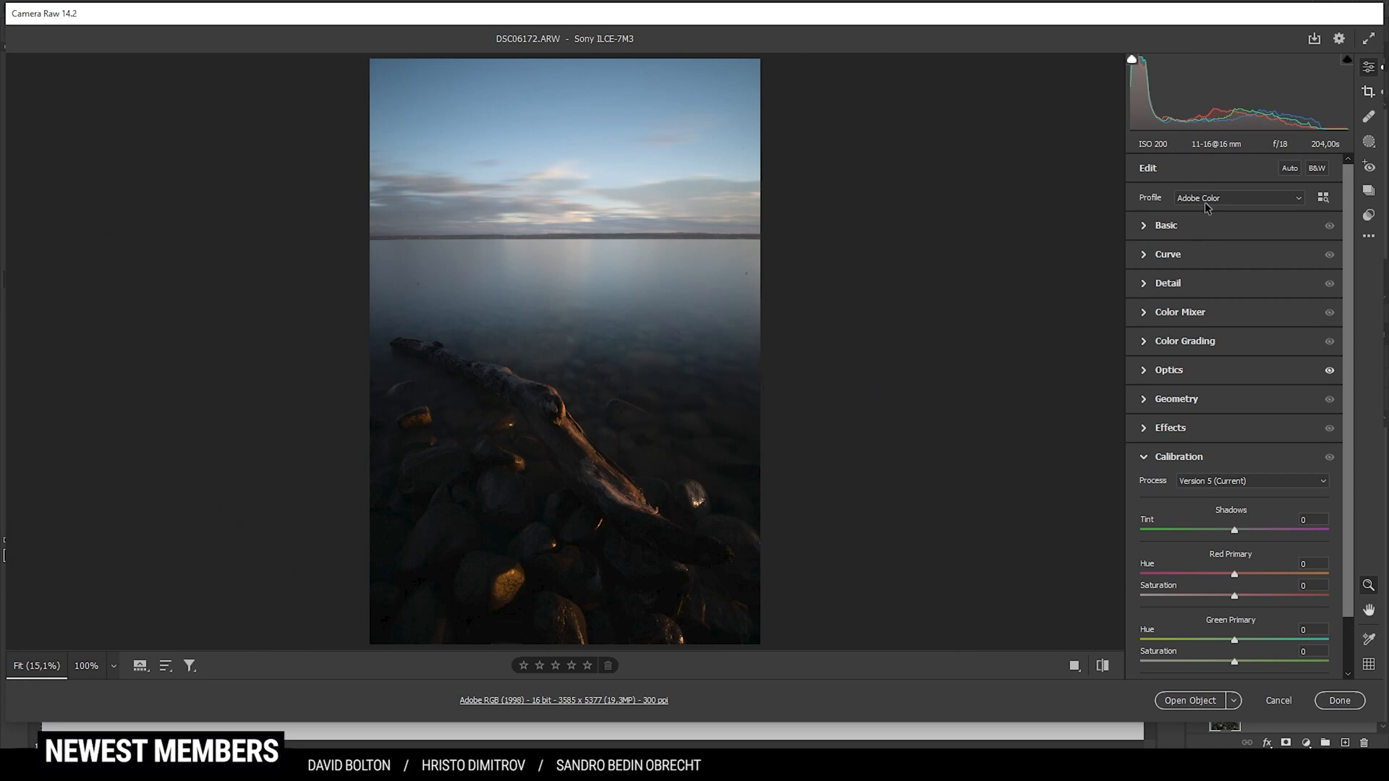
# - Choose the Adobe Standard colour profile from the Profile list
pyautogui.click(1237, 198)
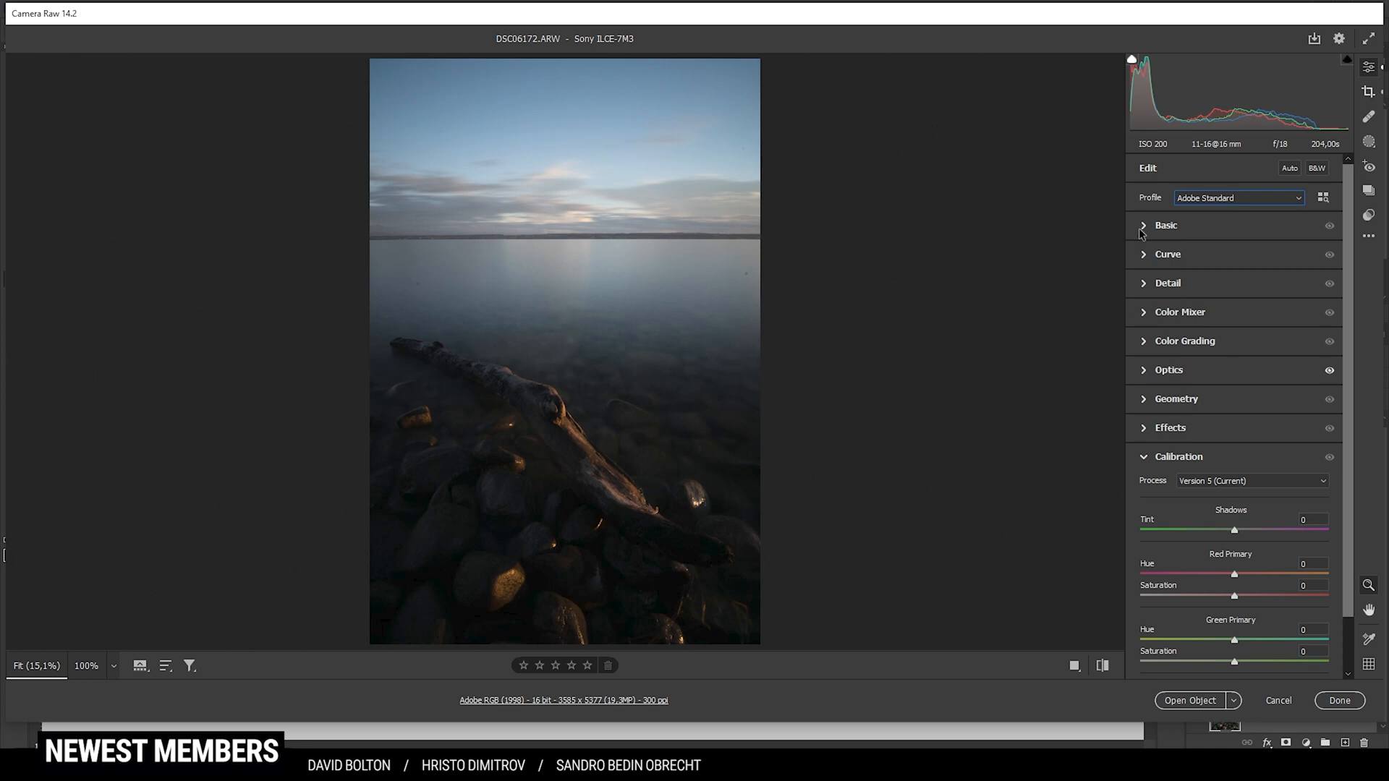
# - Warm the white balance in the Basic panel to Temperature 7800 and Tint +17
pyautogui.click(1166, 226)
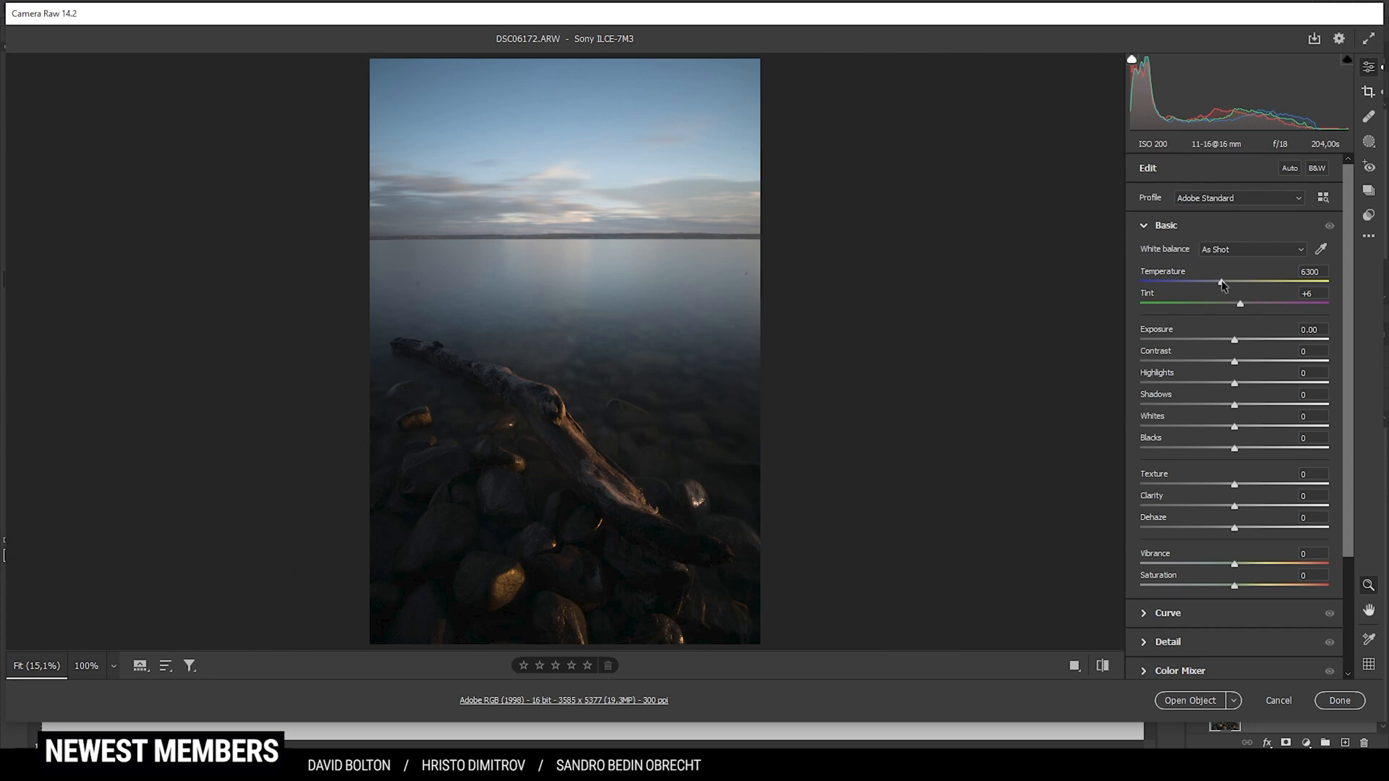
pyautogui.moveTo(1221, 282); pyautogui.dragTo(1231, 282)
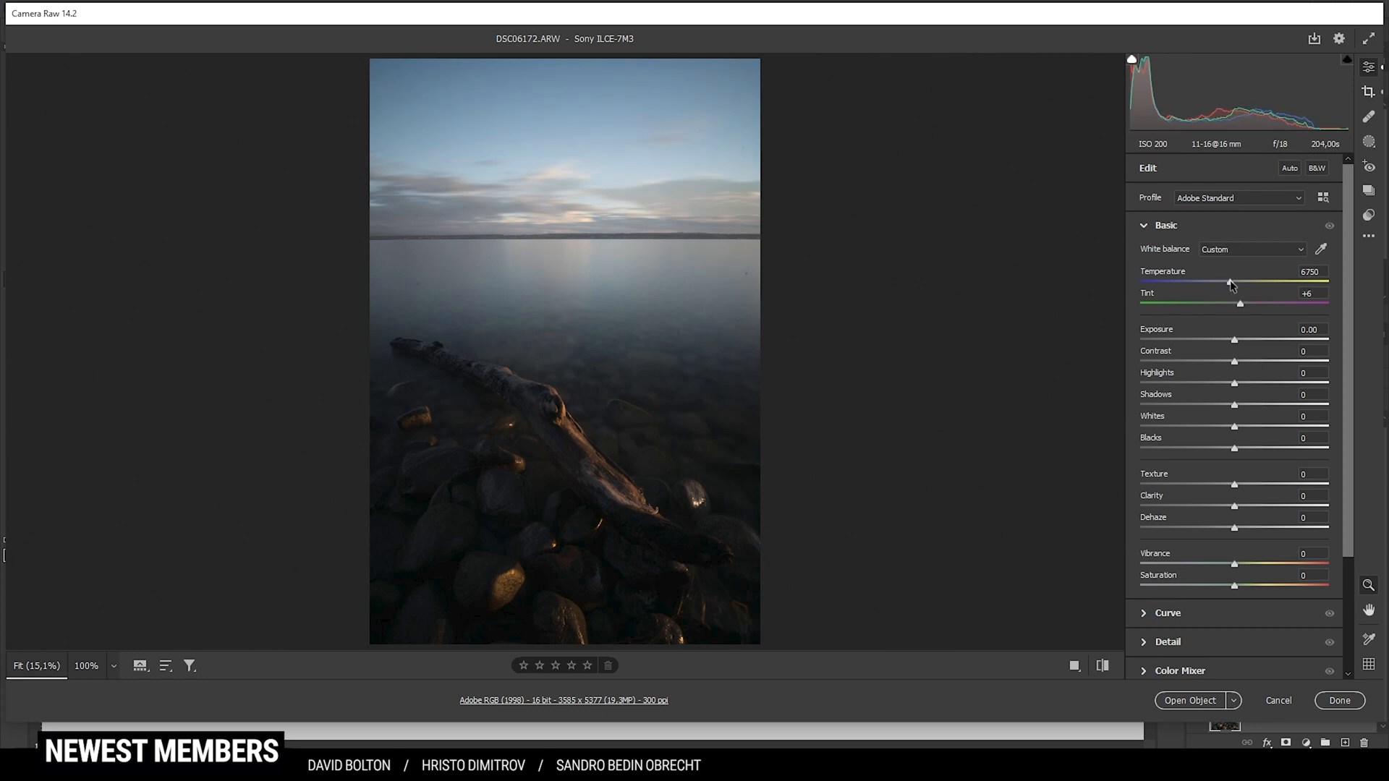
pyautogui.moveTo(1228, 282); pyautogui.dragTo(1244, 282)
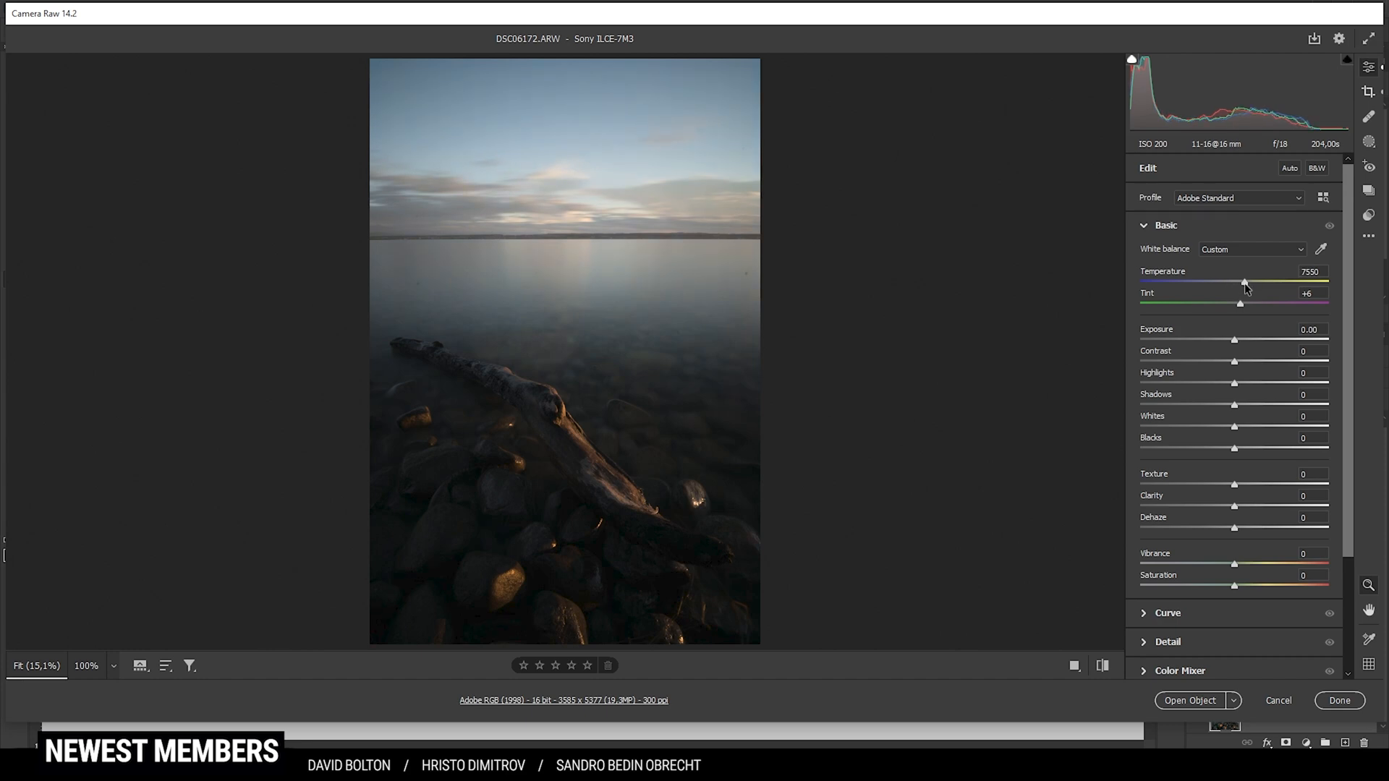
pyautogui.moveTo(1244, 282); pyautogui.dragTo(1250, 282)
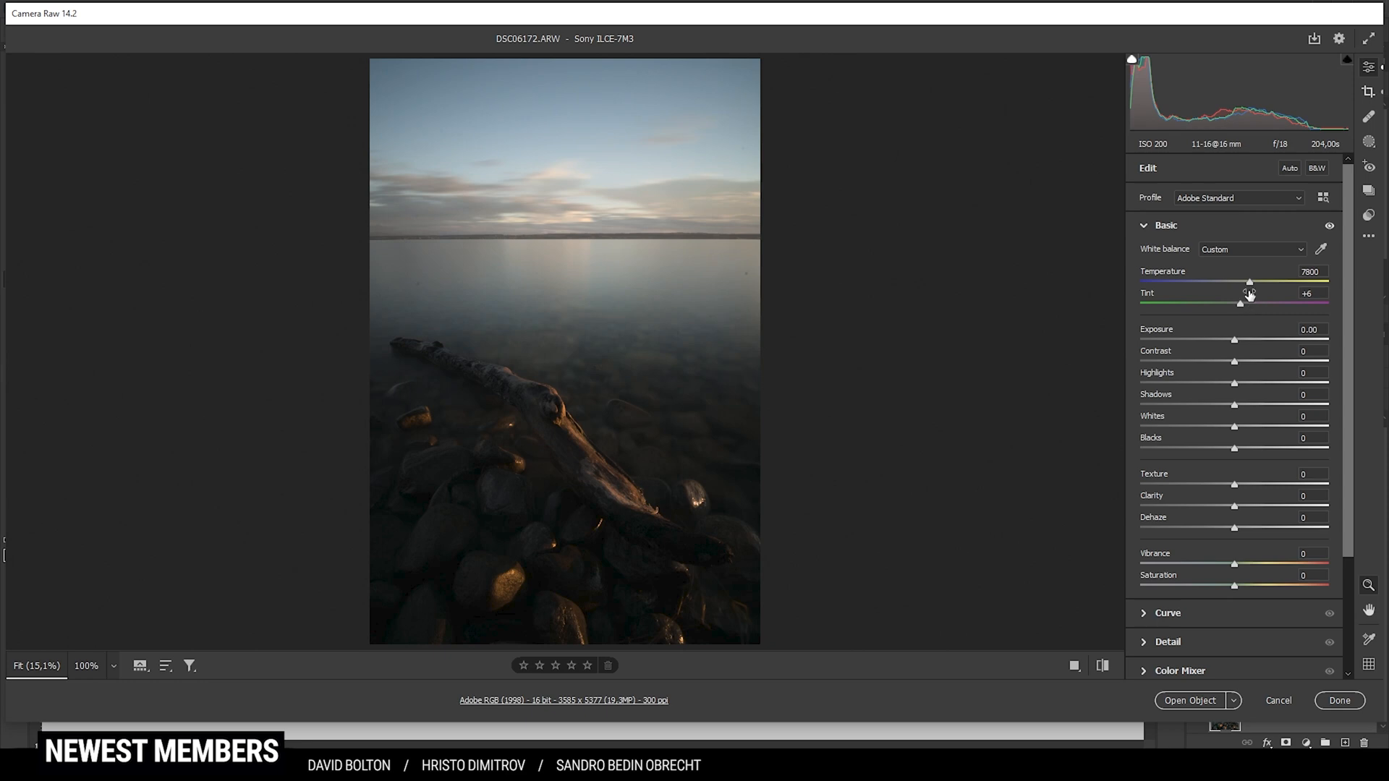
pyautogui.moveTo(1239, 301); pyautogui.dragTo(1249, 301)
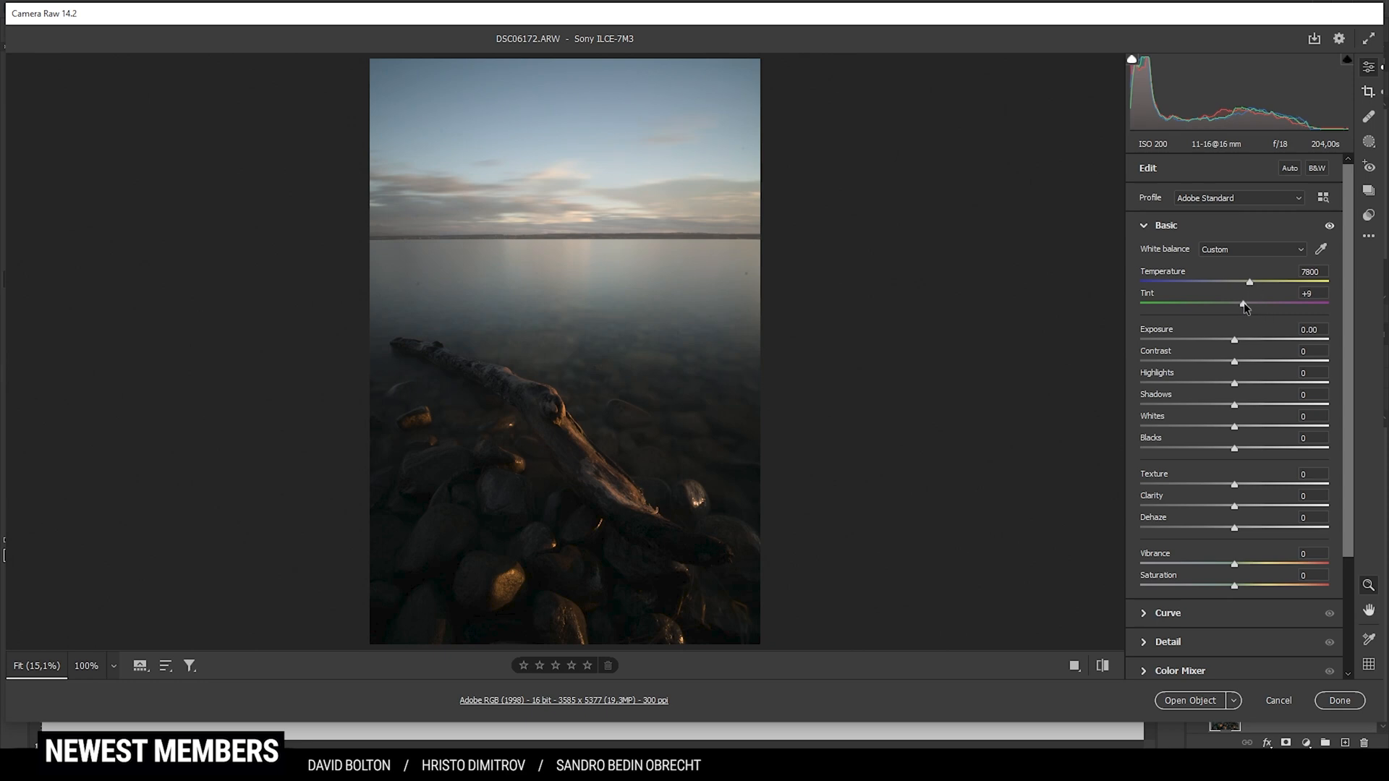
pyautogui.moveTo(1234, 304); pyautogui.dragTo(1250, 304)
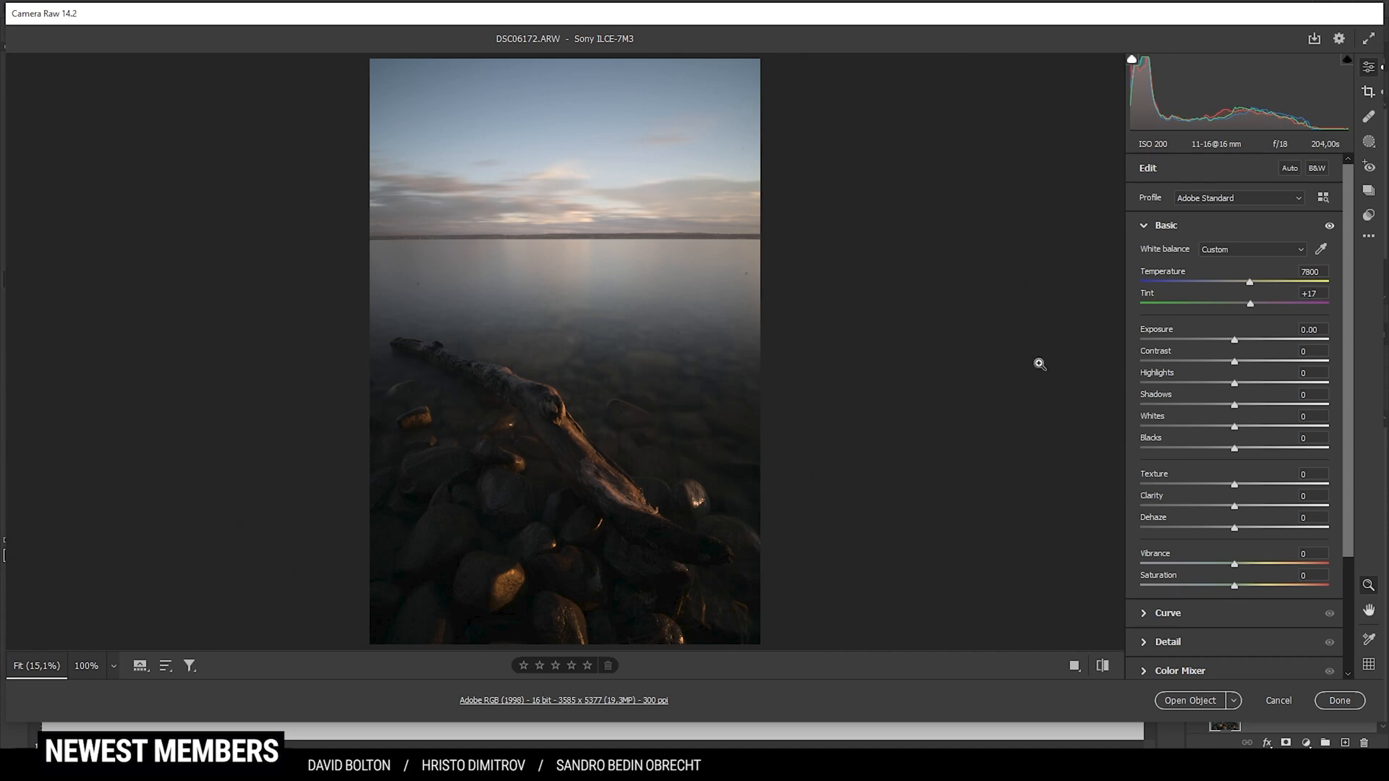
pyautogui.moveTo(976, 366)
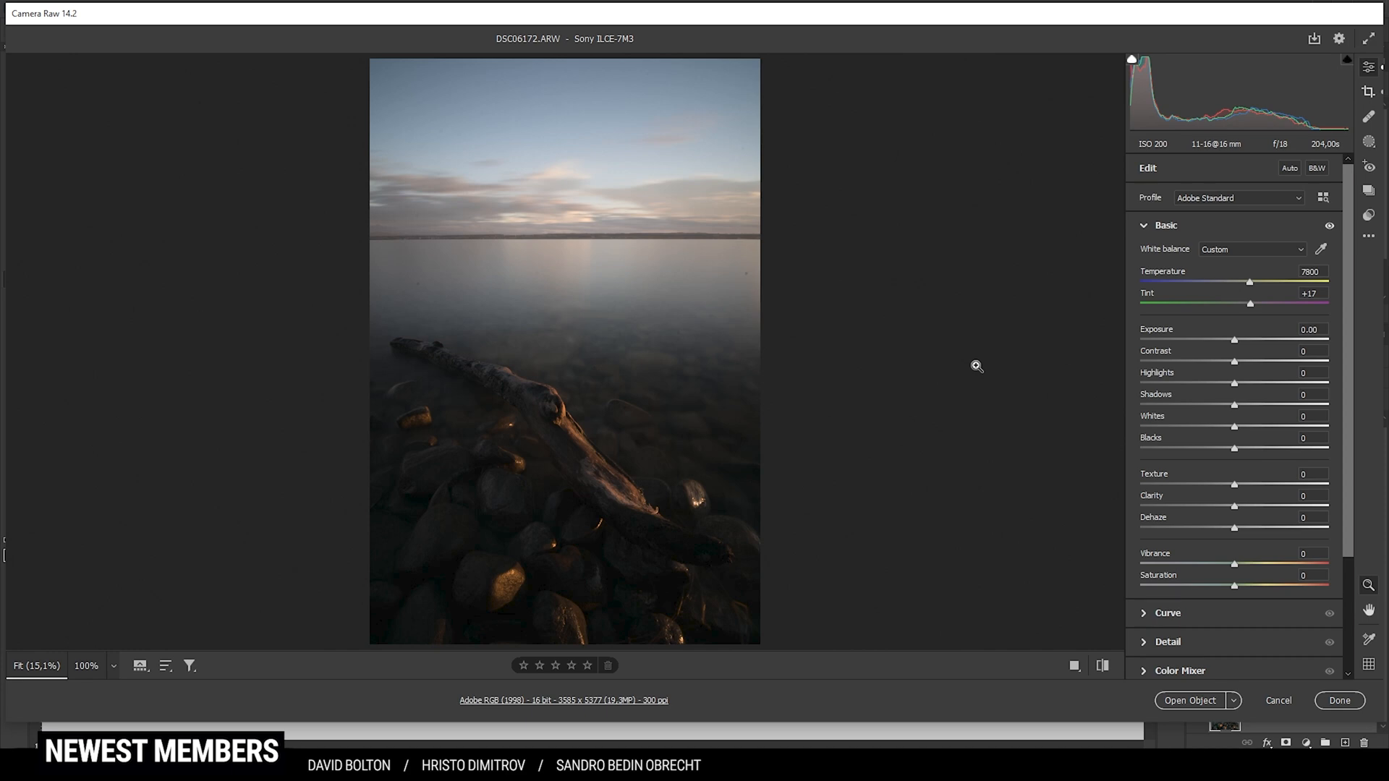
pyautogui.moveTo(973, 369)
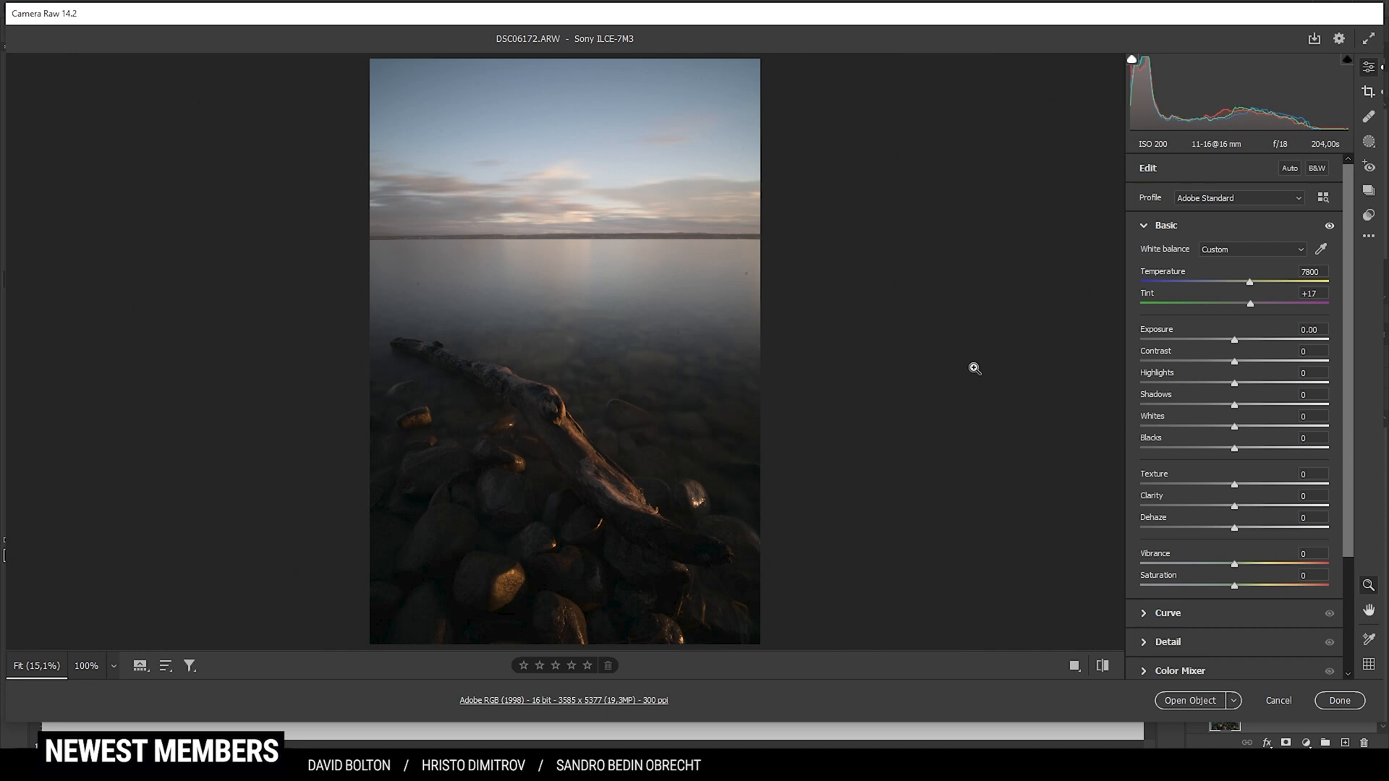
pyautogui.moveTo(1127, 95)
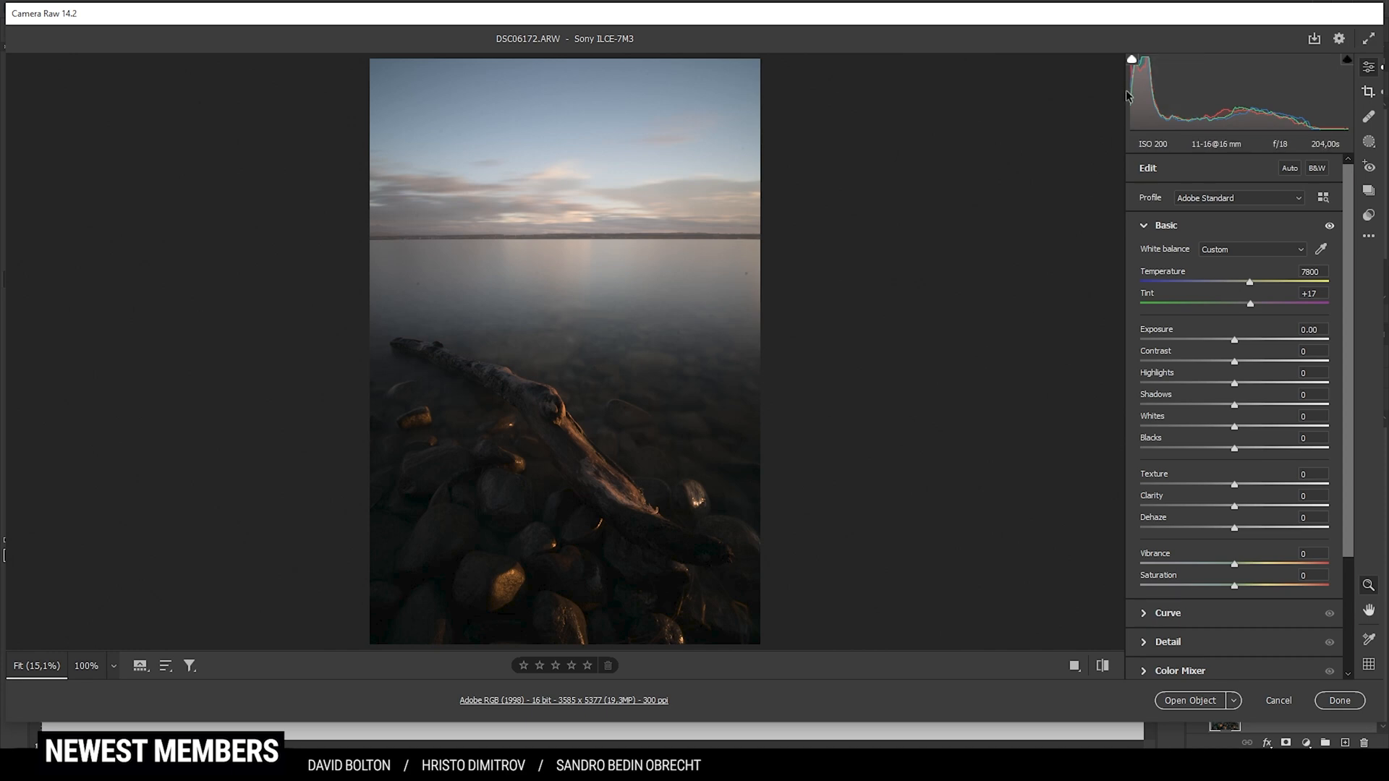
pyautogui.moveTo(809, 452)
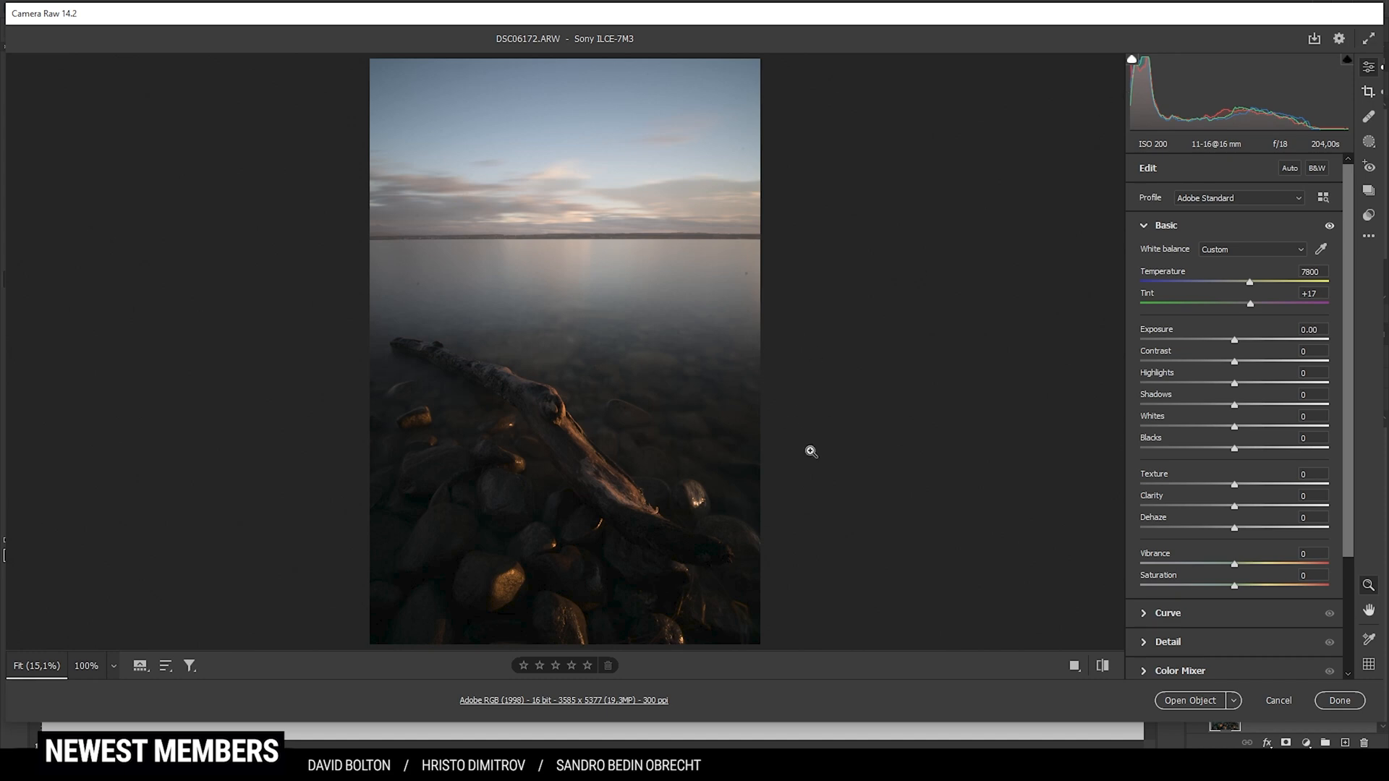
pyautogui.moveTo(636, 486)
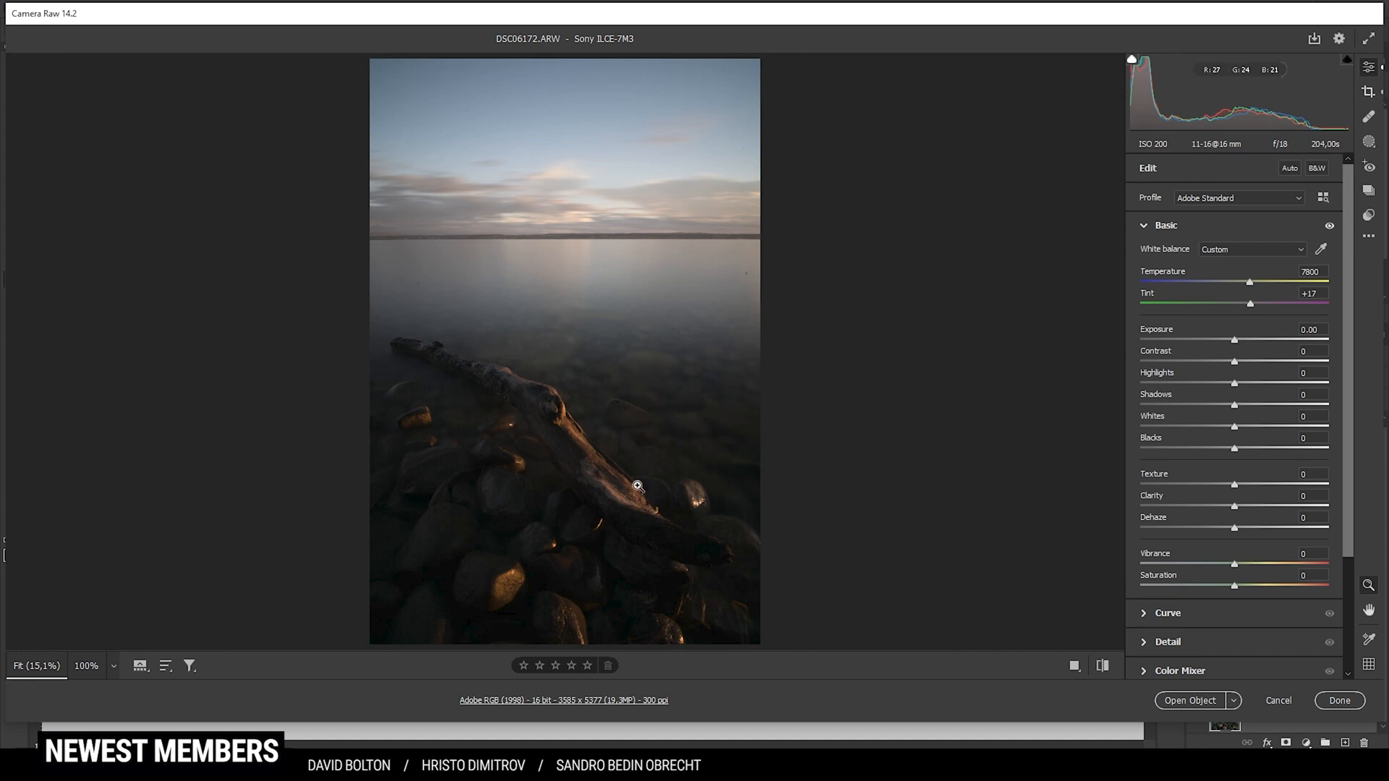
pyautogui.moveTo(989, 366)
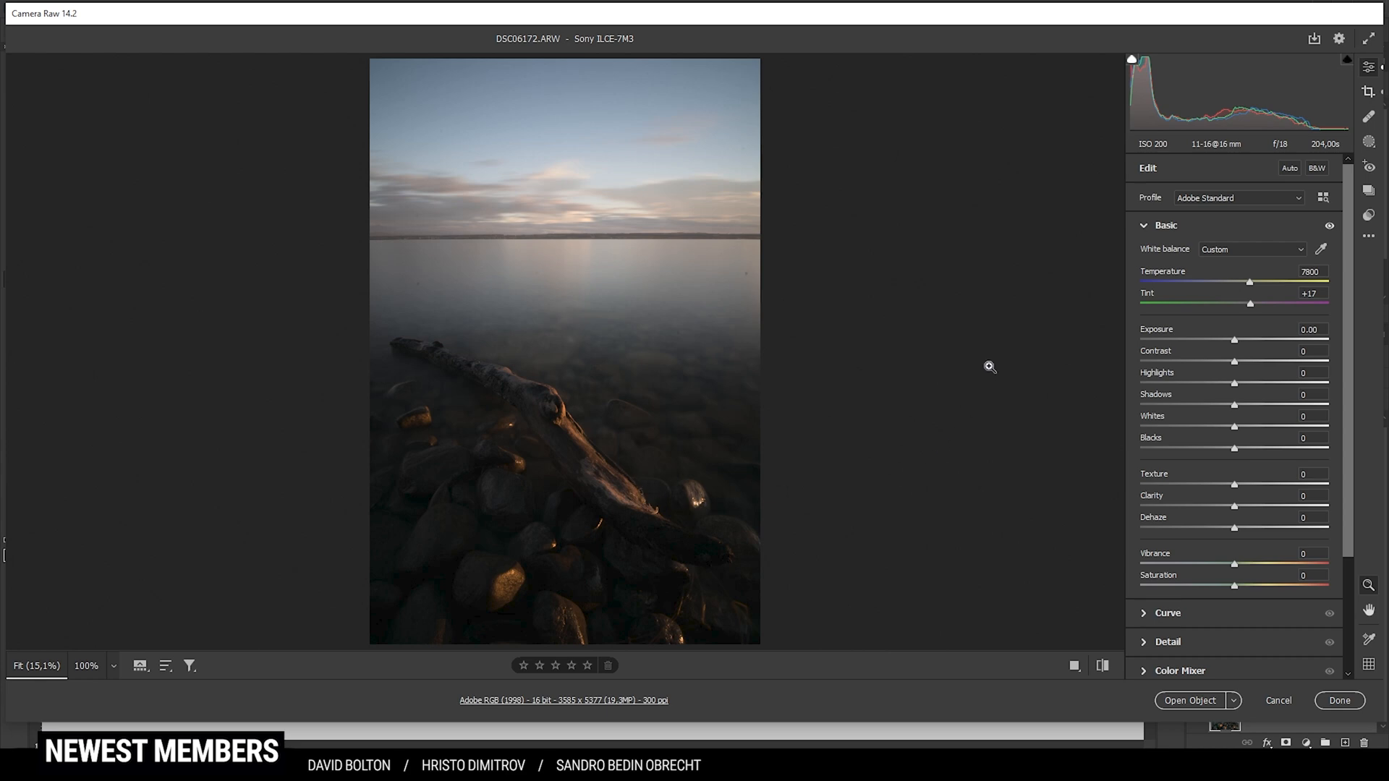
# - Raise Exposure to +1.20 and lift Shadows to +31
pyautogui.moveTo(1233, 339); pyautogui.dragTo(1241, 339)
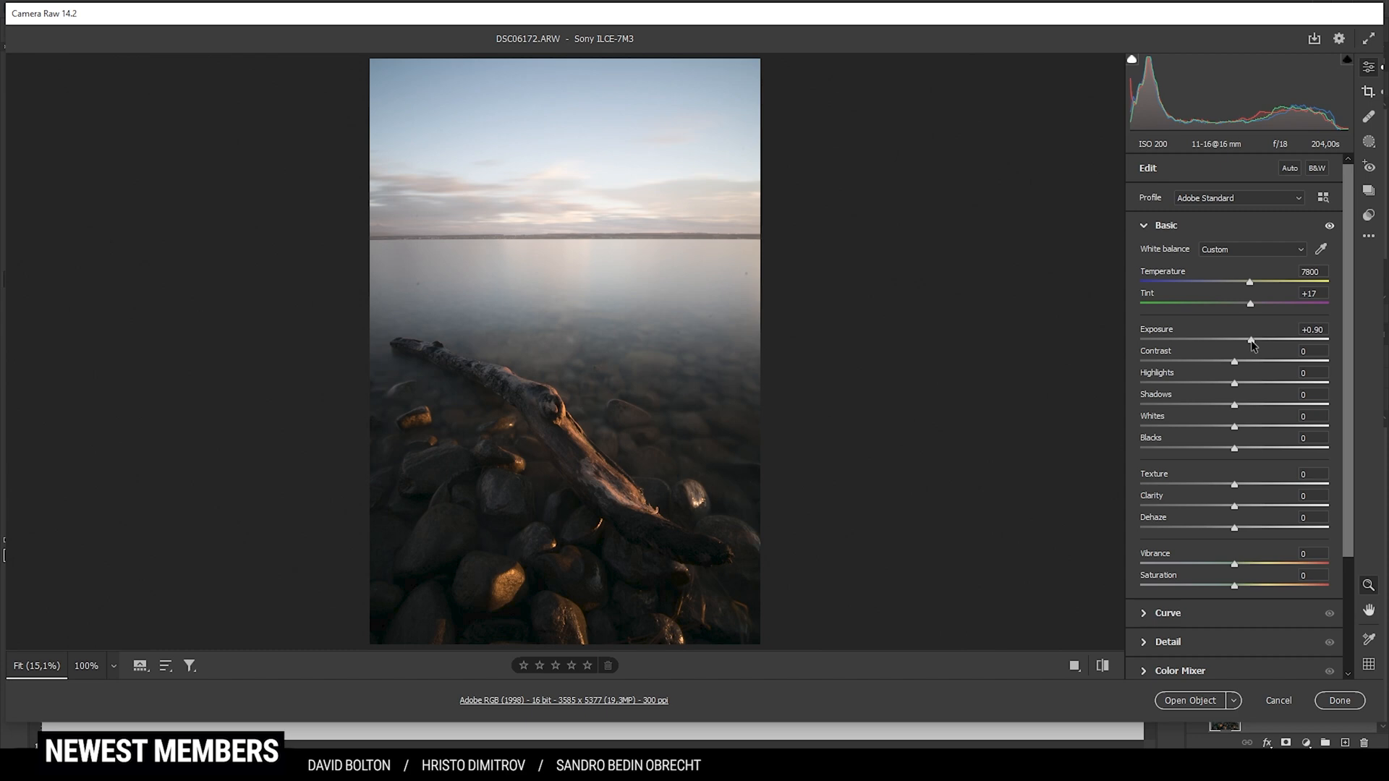
pyautogui.moveTo(1247, 341); pyautogui.dragTo(1256, 342)
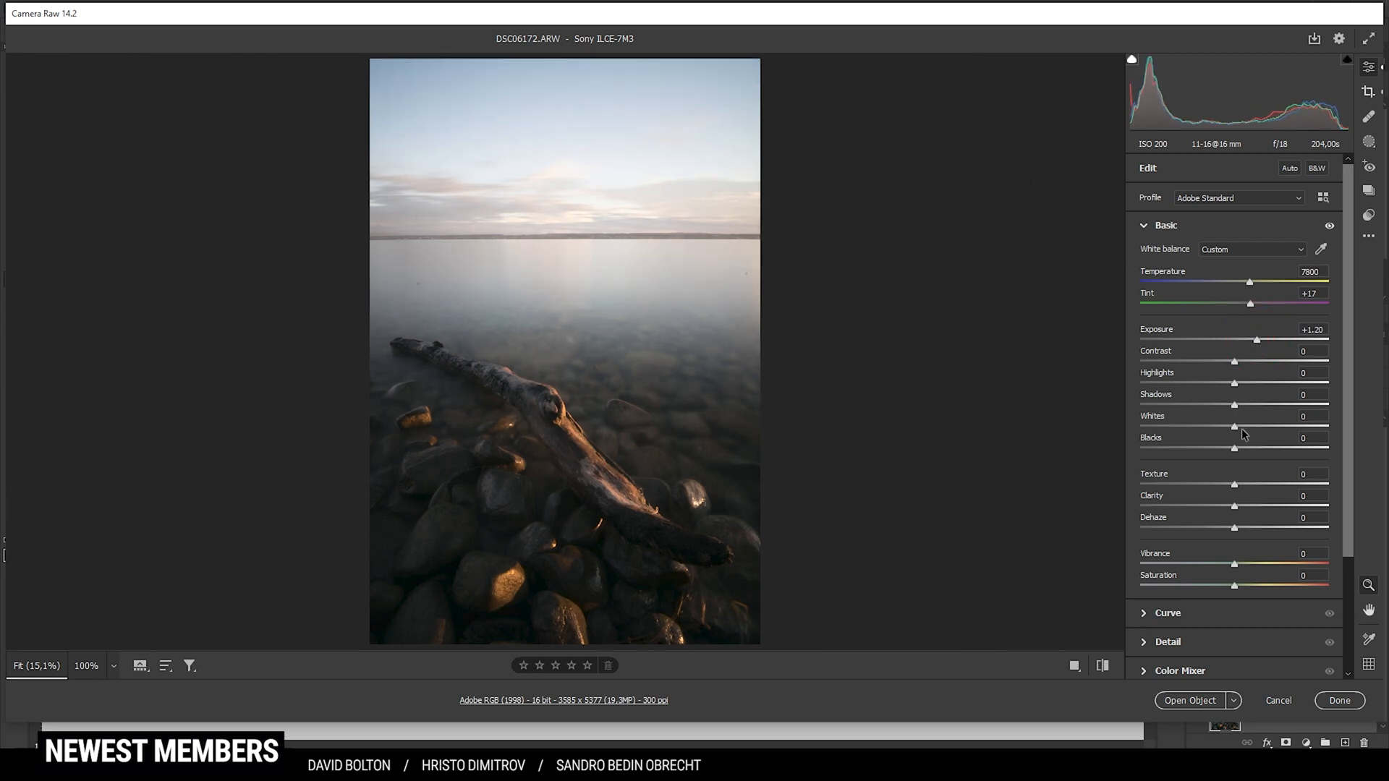
pyautogui.moveTo(1234, 405); pyautogui.dragTo(1248, 405)
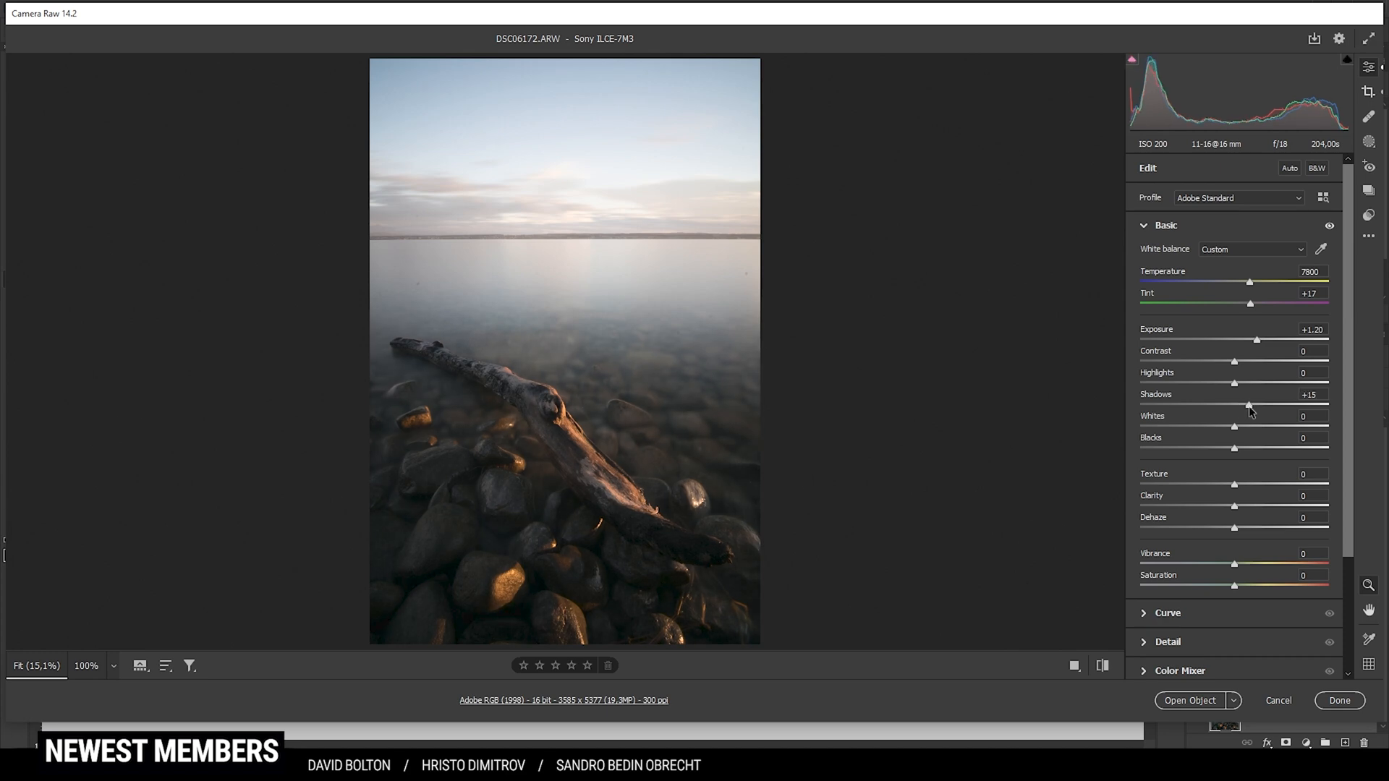
pyautogui.moveTo(1250, 405); pyautogui.dragTo(1253, 405)
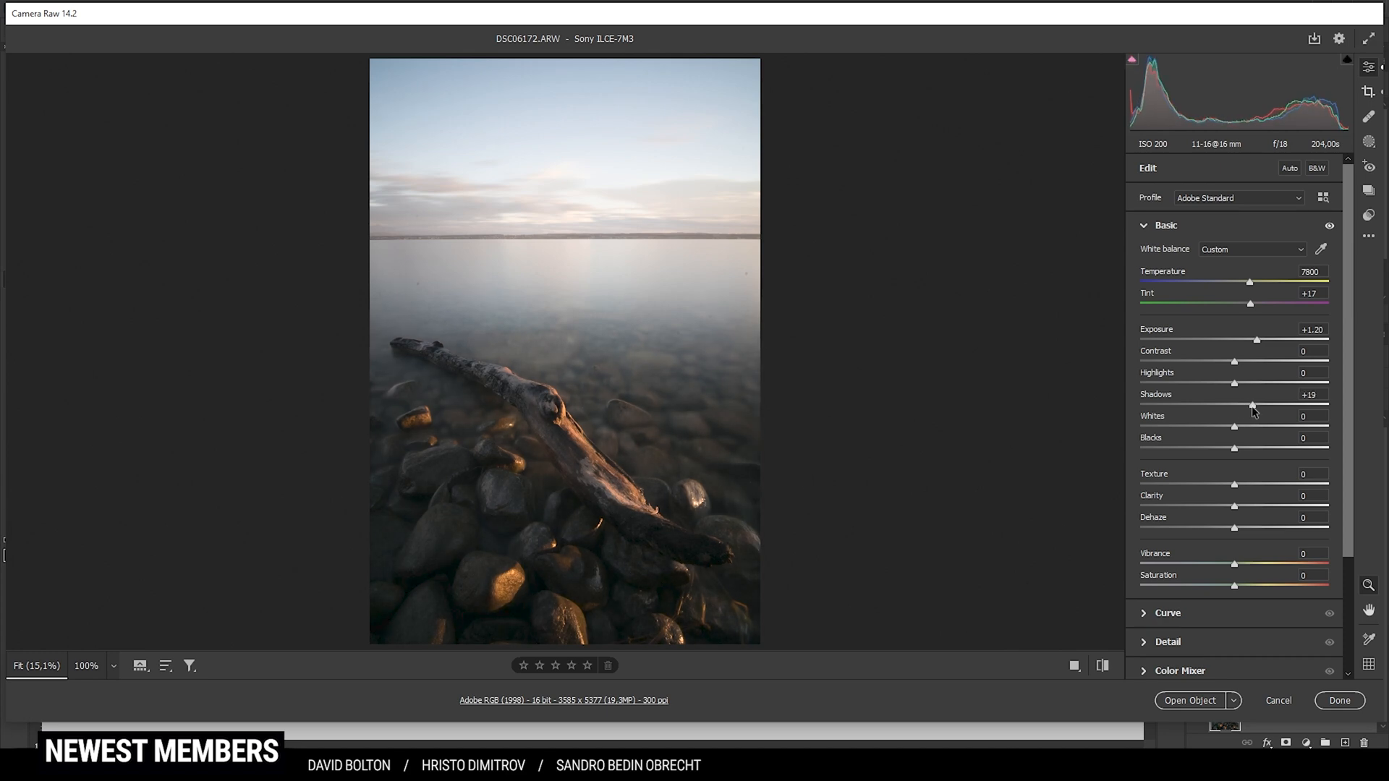
pyautogui.moveTo(1249, 405); pyautogui.dragTo(1257, 405)
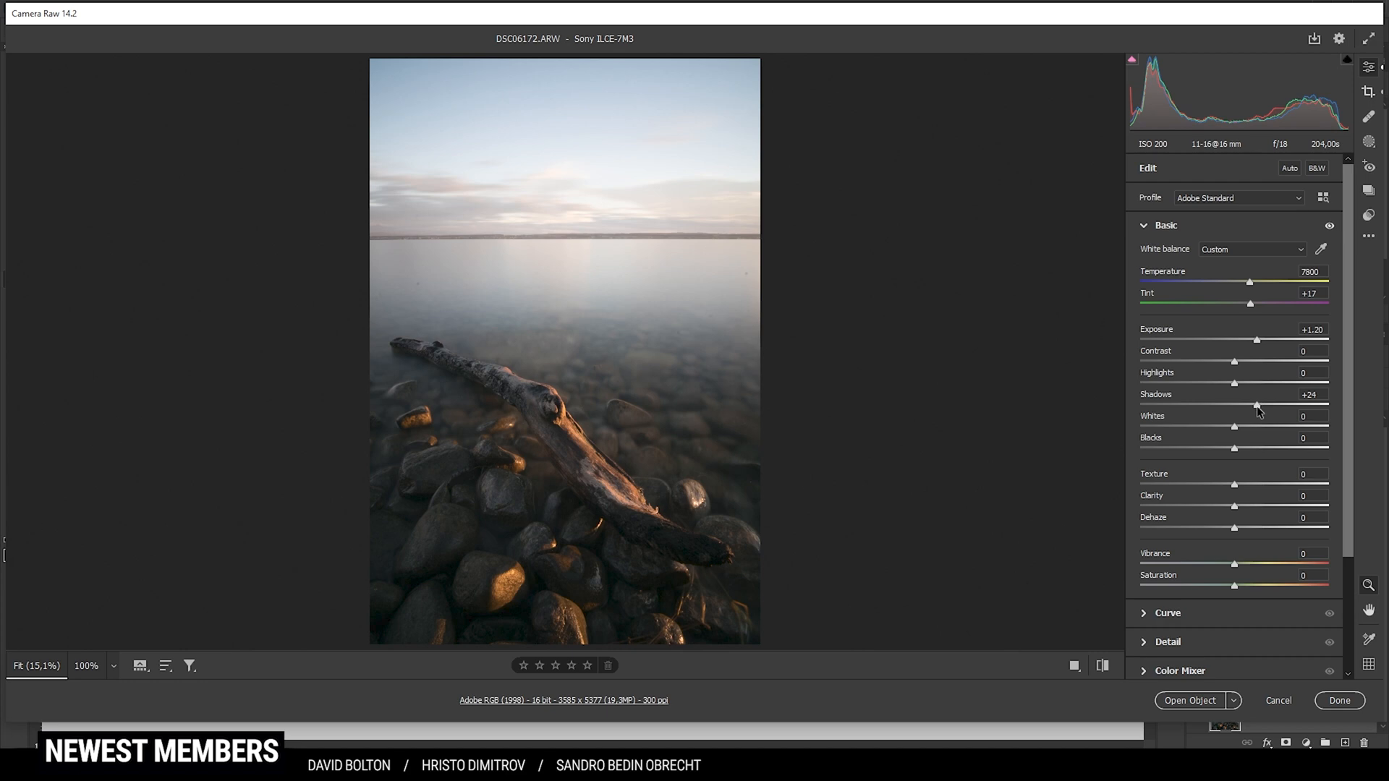
pyautogui.moveTo(1255, 405); pyautogui.dragTo(1261, 405)
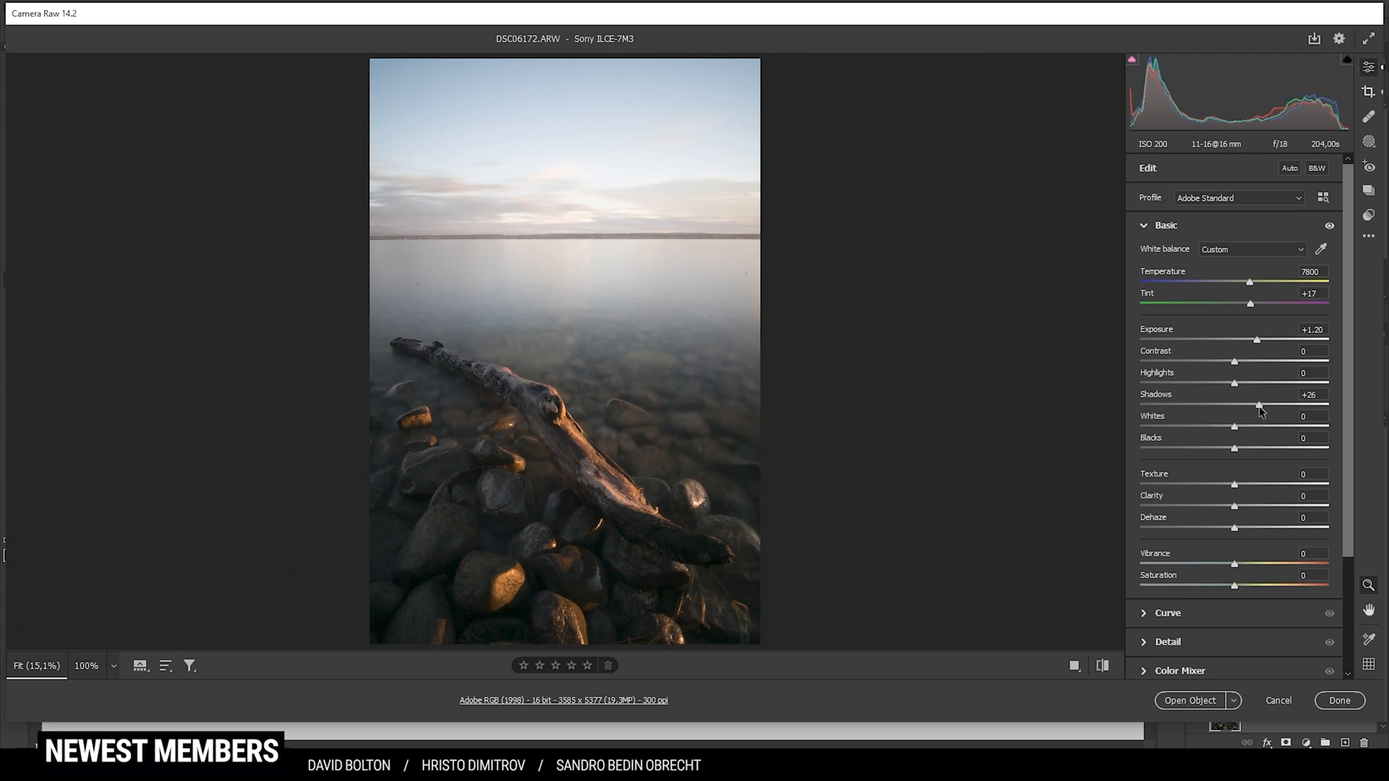
pyautogui.moveTo(1249, 405); pyautogui.dragTo(1261, 405)
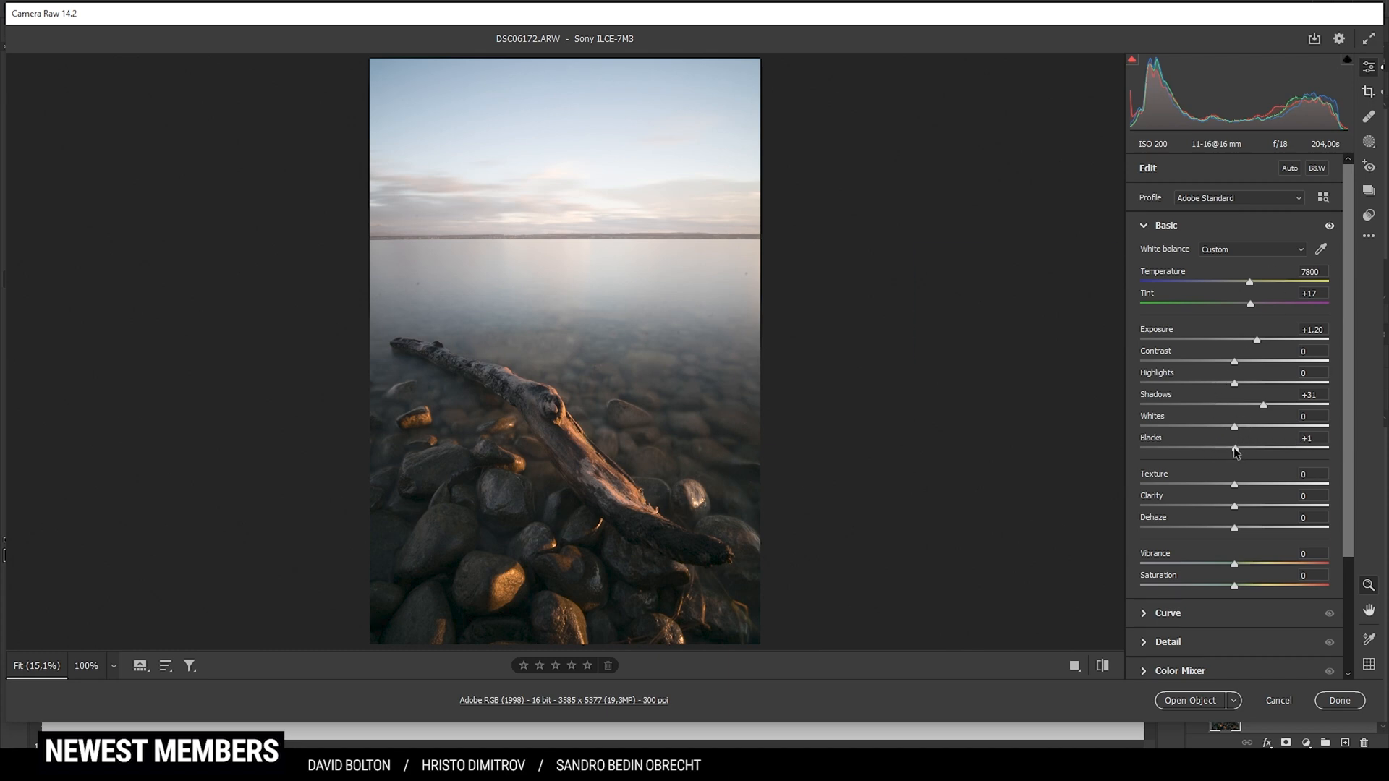
# - Raise Blacks to about +22 while previewing clipping
pyautogui.moveTo(1234, 450); pyautogui.dragTo(1256, 450)
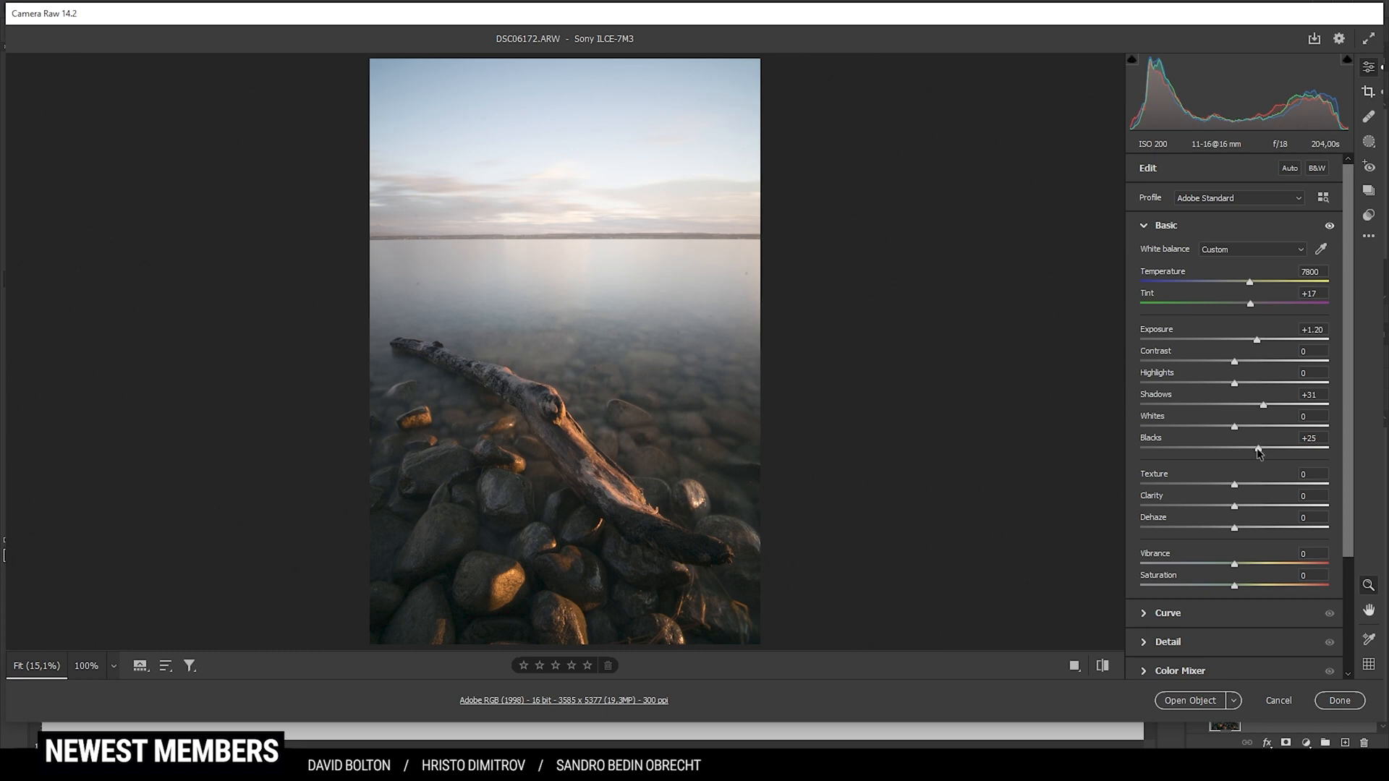
pyautogui.moveTo(1257, 451); pyautogui.dragTo(1249, 451)
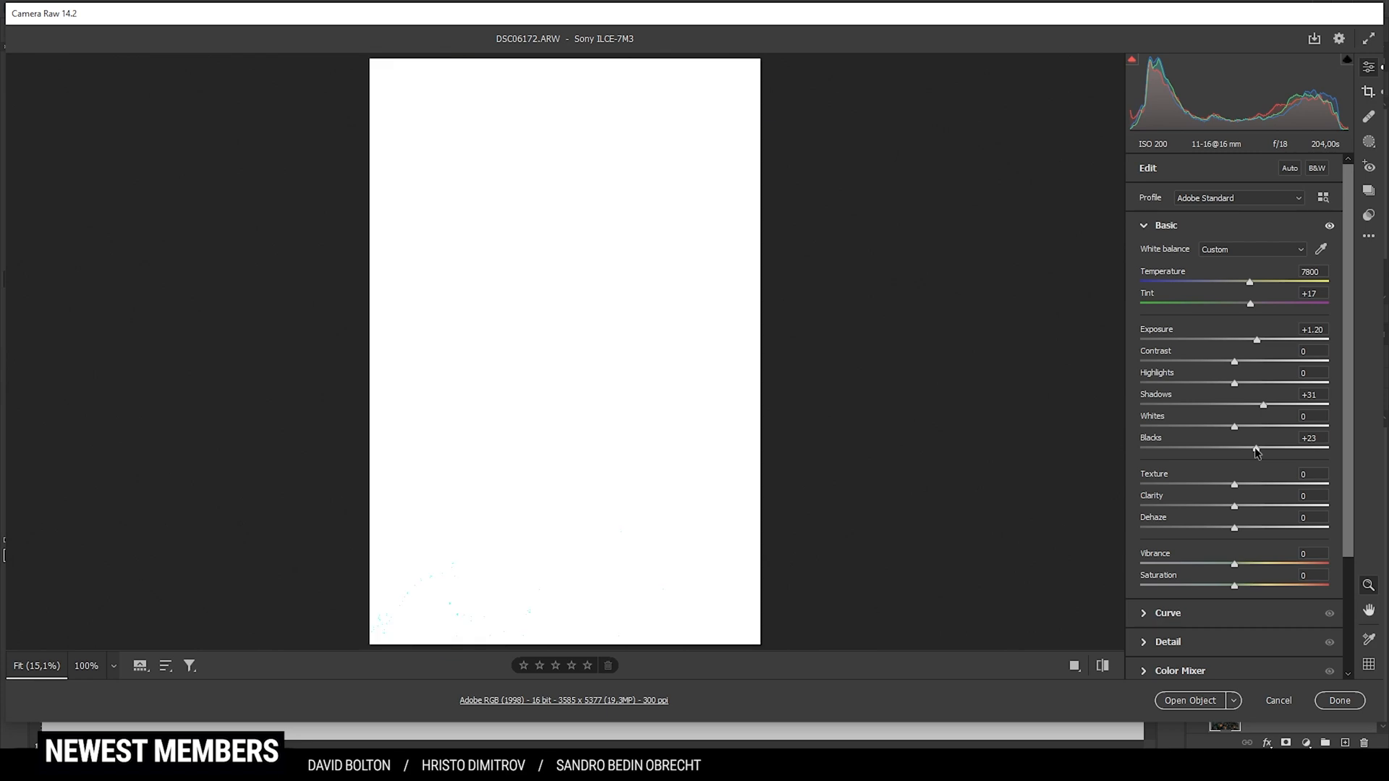
pyautogui.moveTo(1254, 450); pyautogui.dragTo(1257, 450)
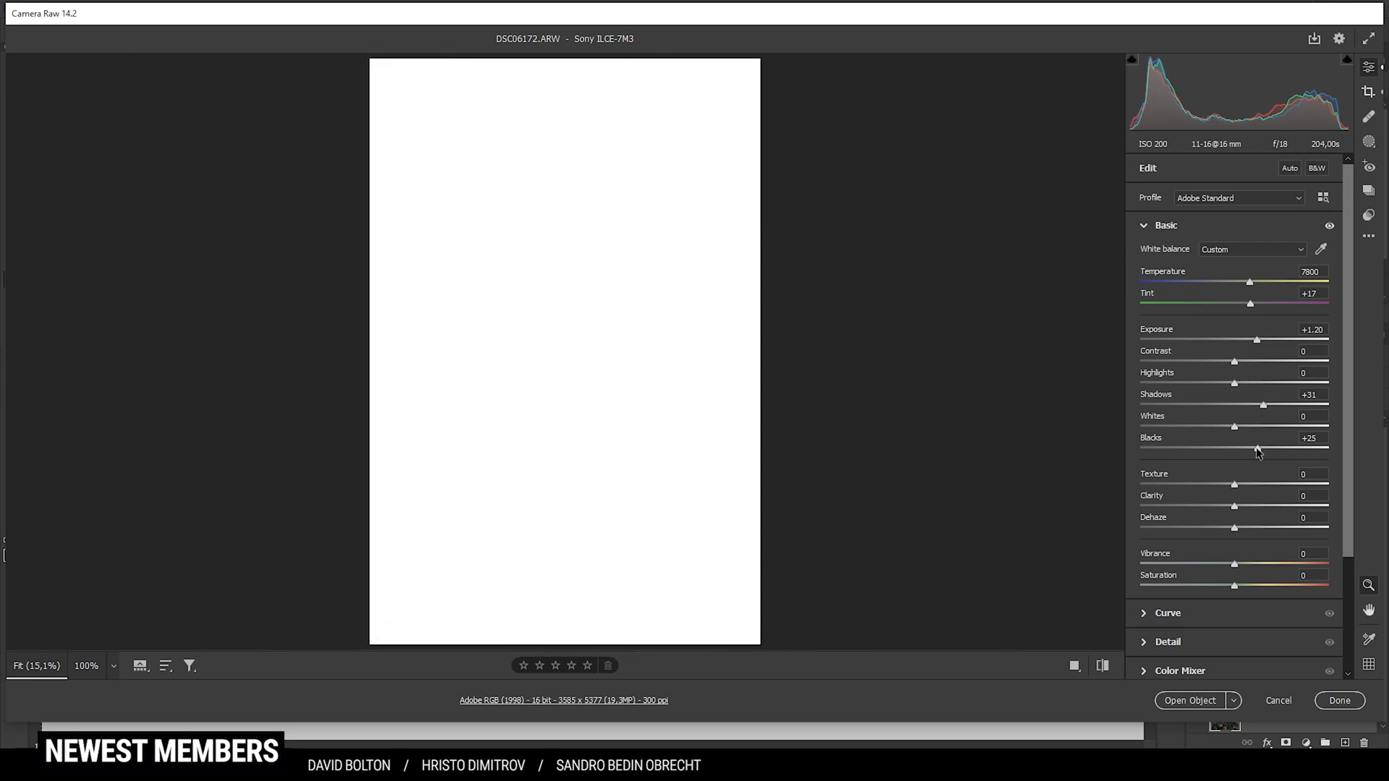
pyautogui.moveTo(1257, 451); pyautogui.dragTo(1252, 452)
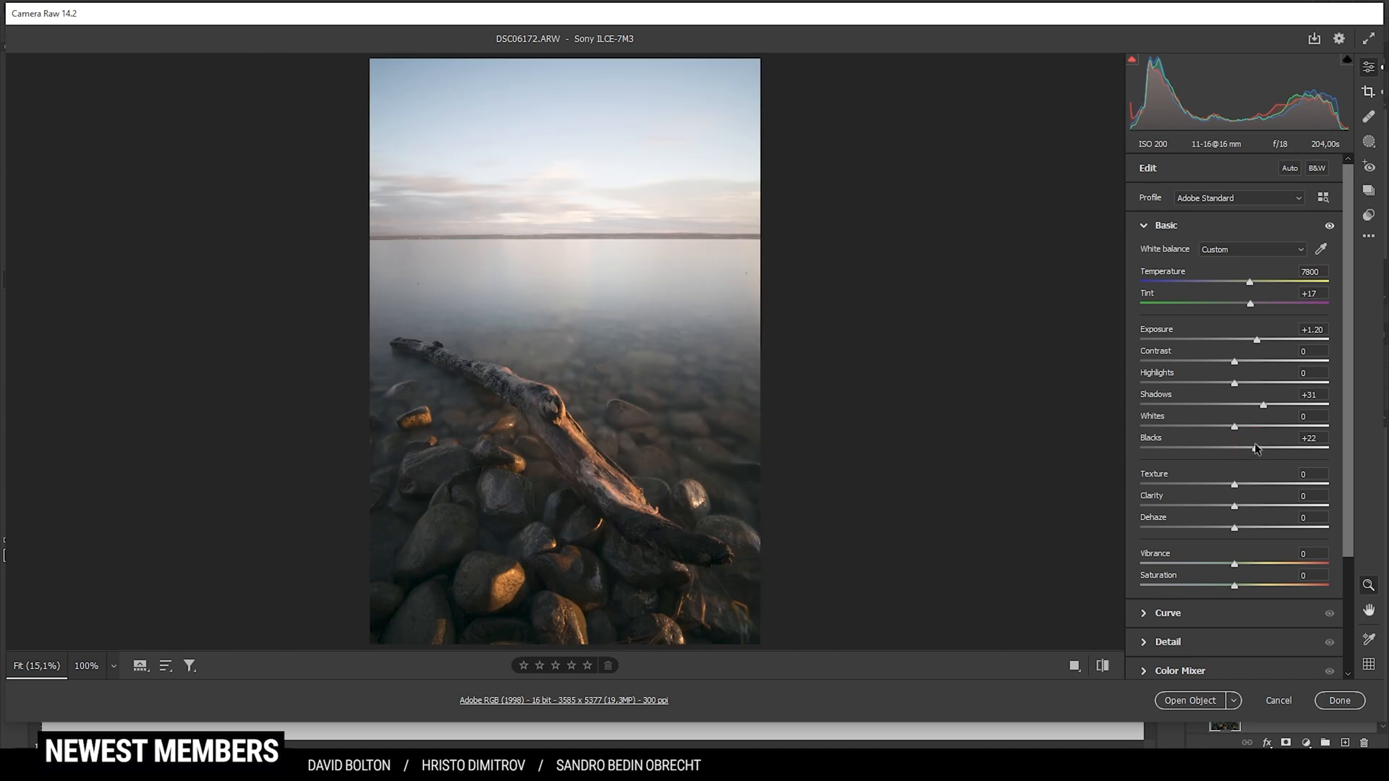
pyautogui.moveTo(824, 344)
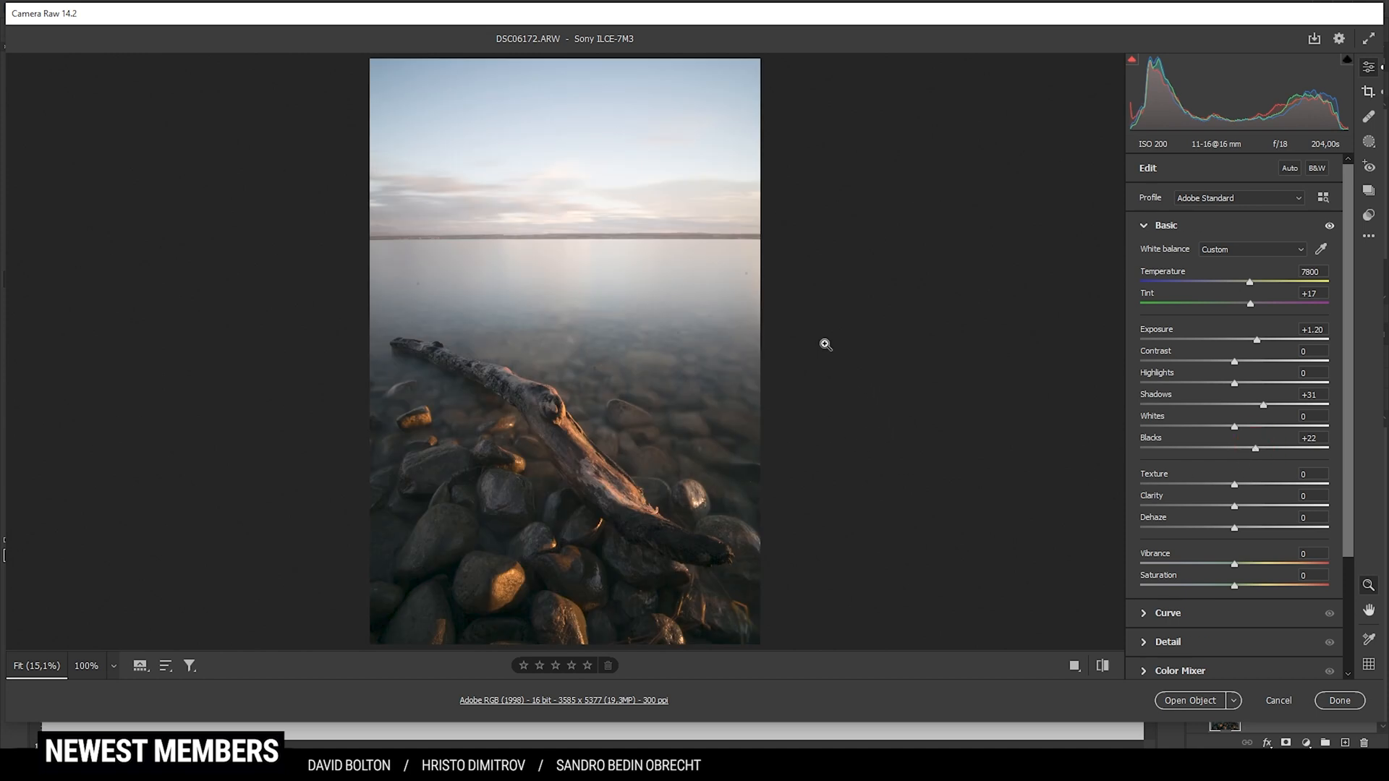
pyautogui.moveTo(939, 469)
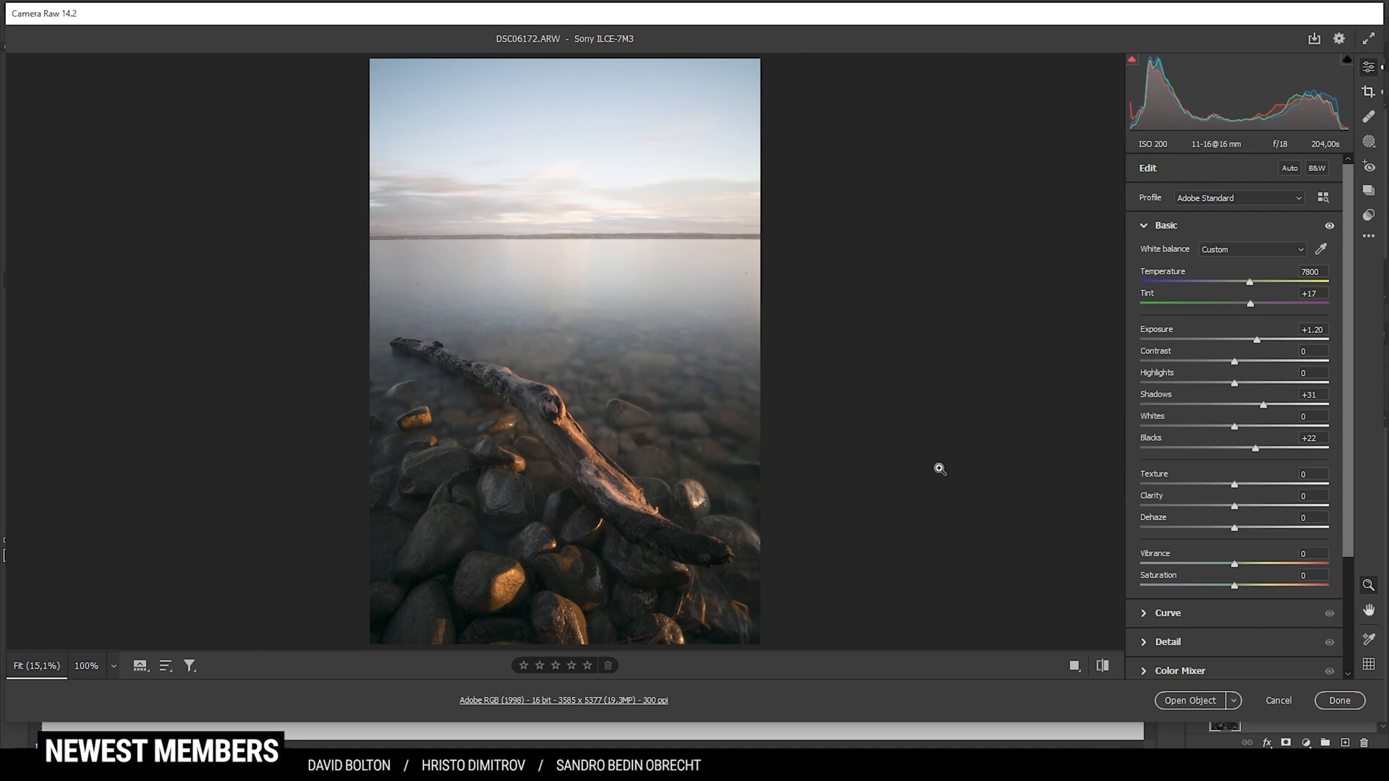
pyautogui.moveTo(1256, 589)
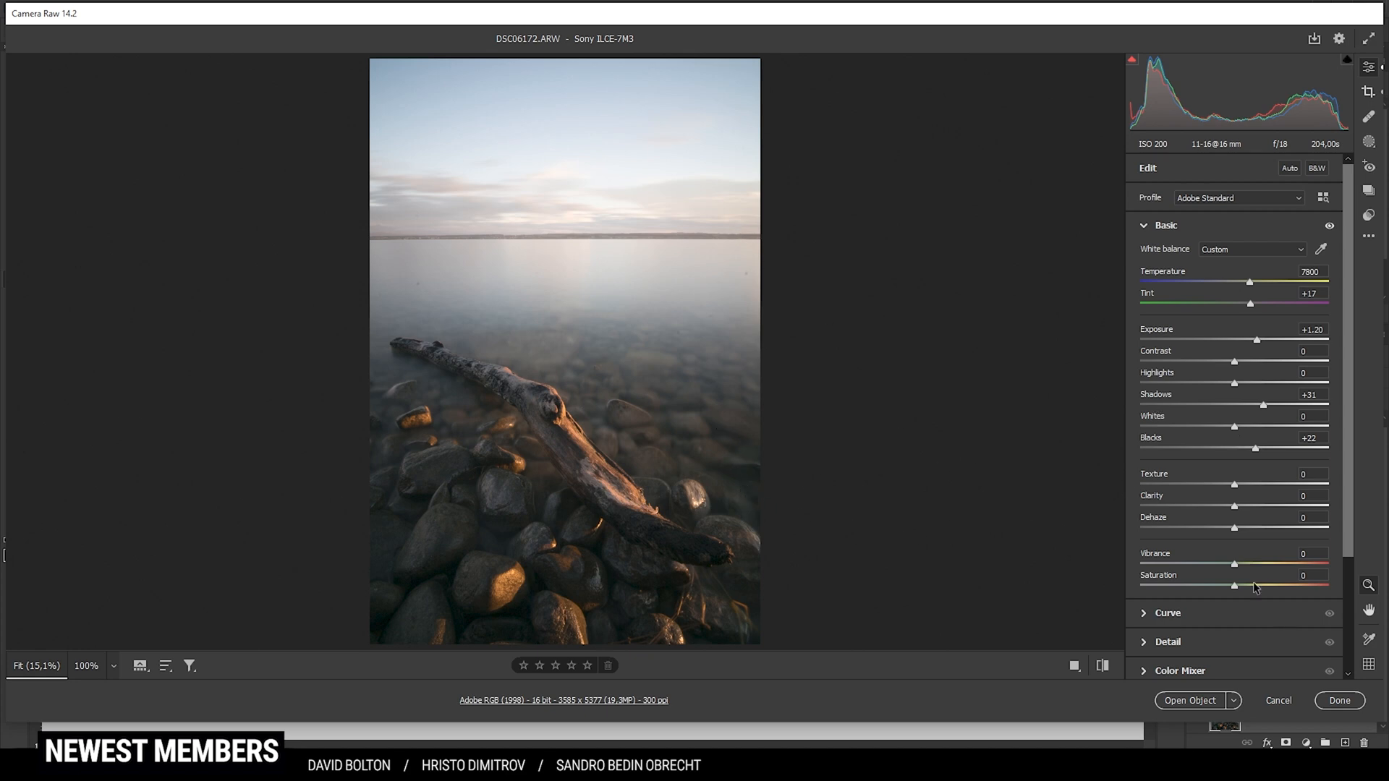
# - Set Texture +15, Clarity +6 and Vibrance +16, then compare against default settings
pyautogui.moveTo(1234, 485); pyautogui.dragTo(1237, 484)
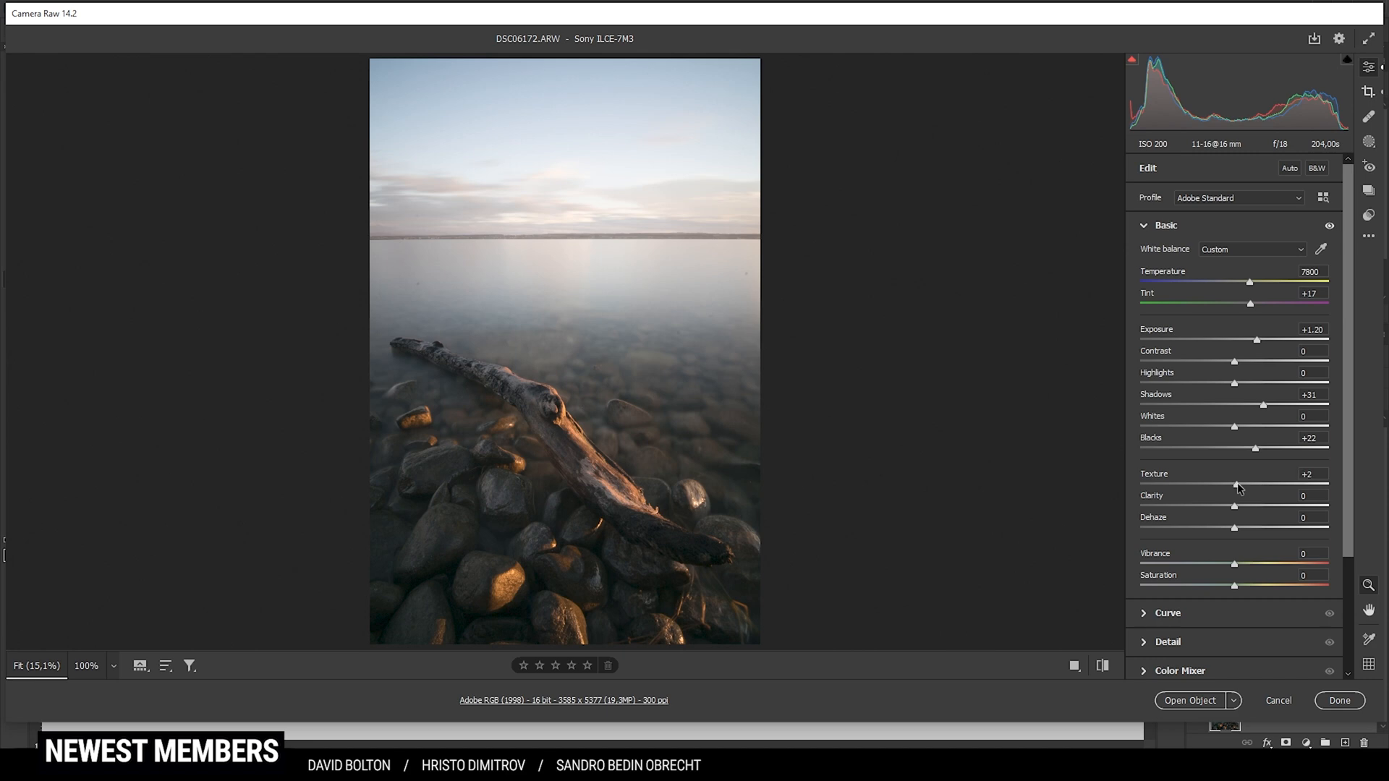
pyautogui.moveTo(1237, 485); pyautogui.dragTo(1241, 484)
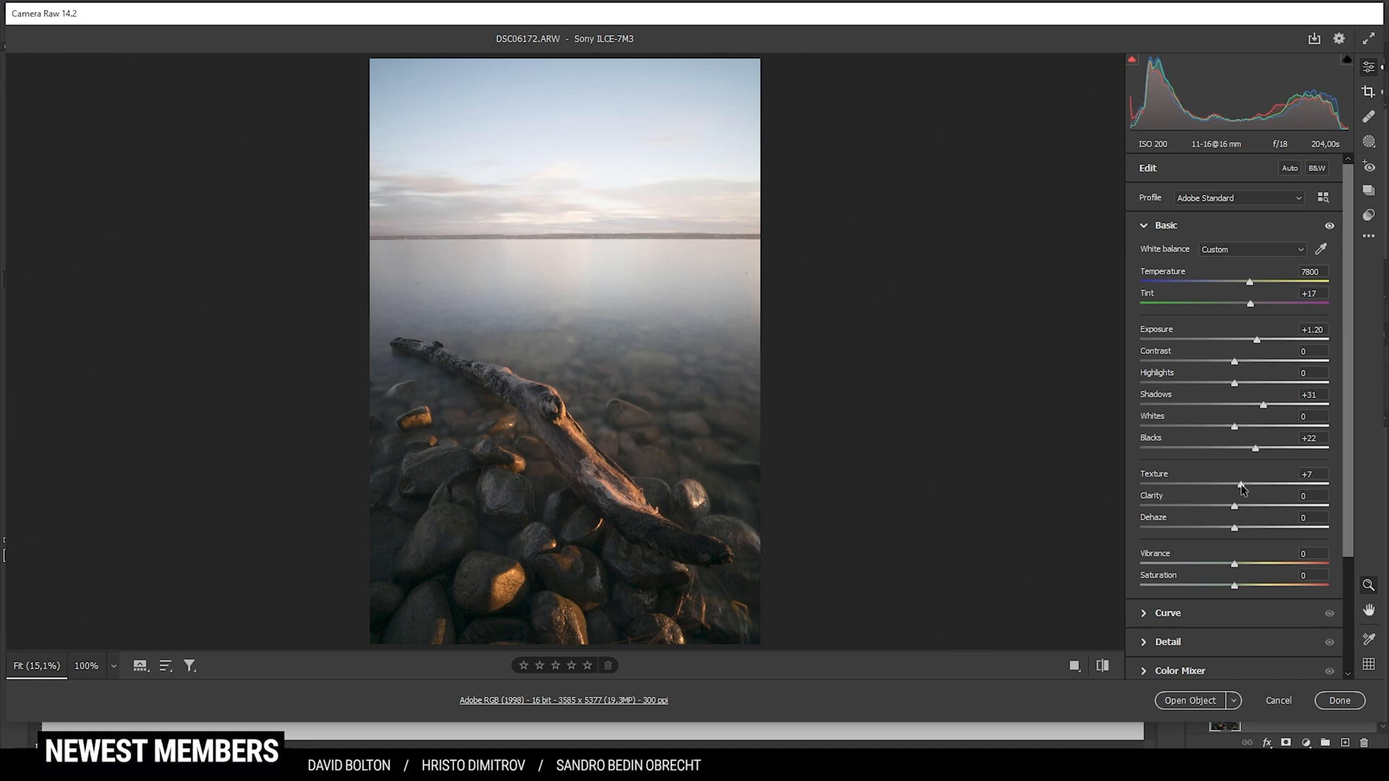
pyautogui.moveTo(1240, 487); pyautogui.dragTo(1247, 486)
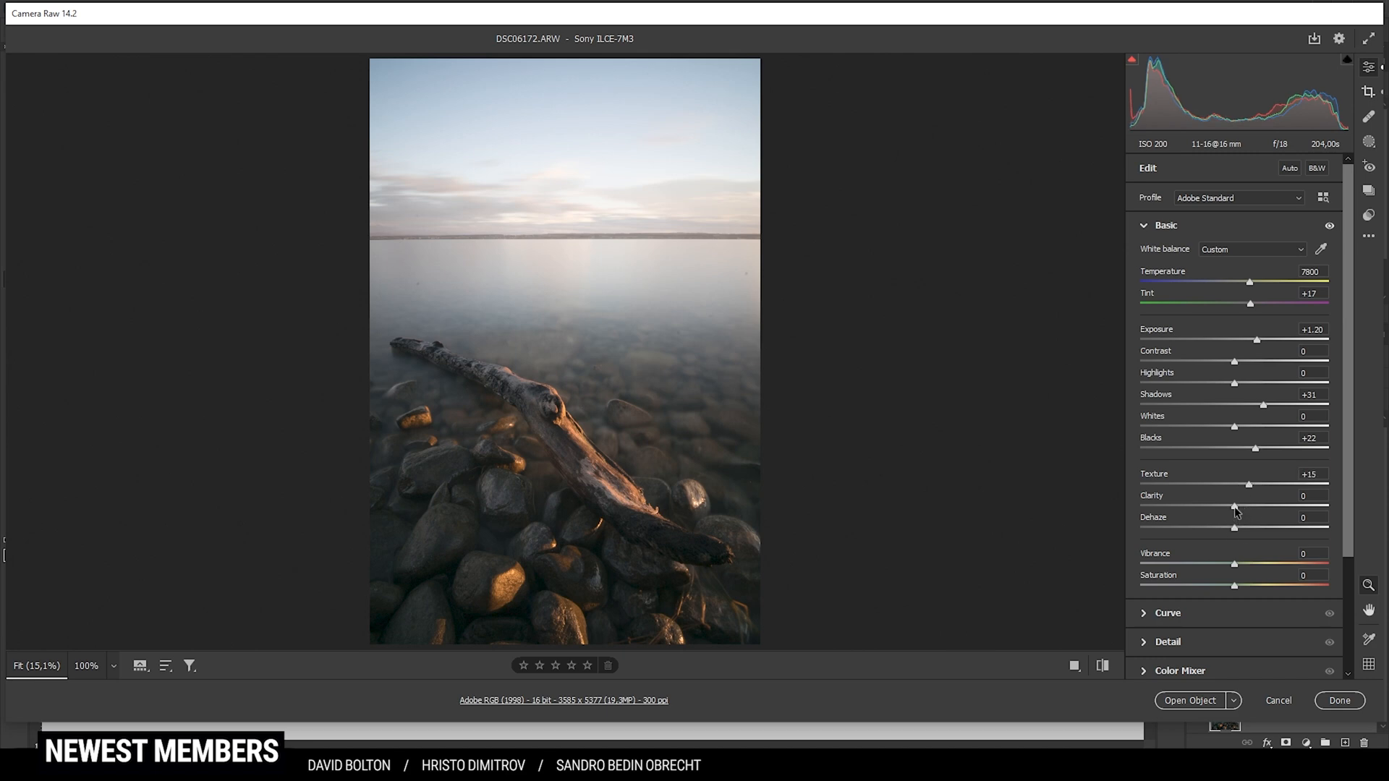
pyautogui.moveTo(1235, 506); pyautogui.dragTo(1239, 507)
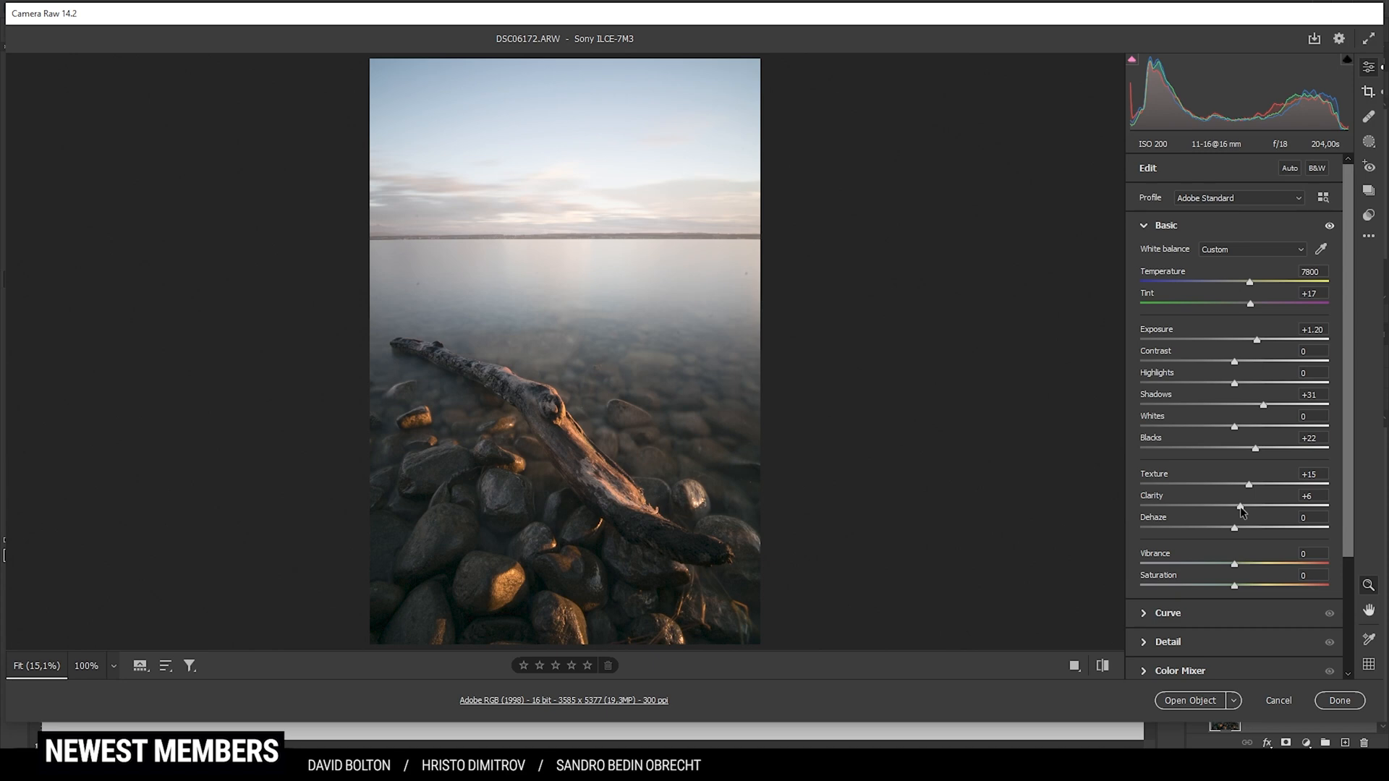
pyautogui.moveTo(768, 371)
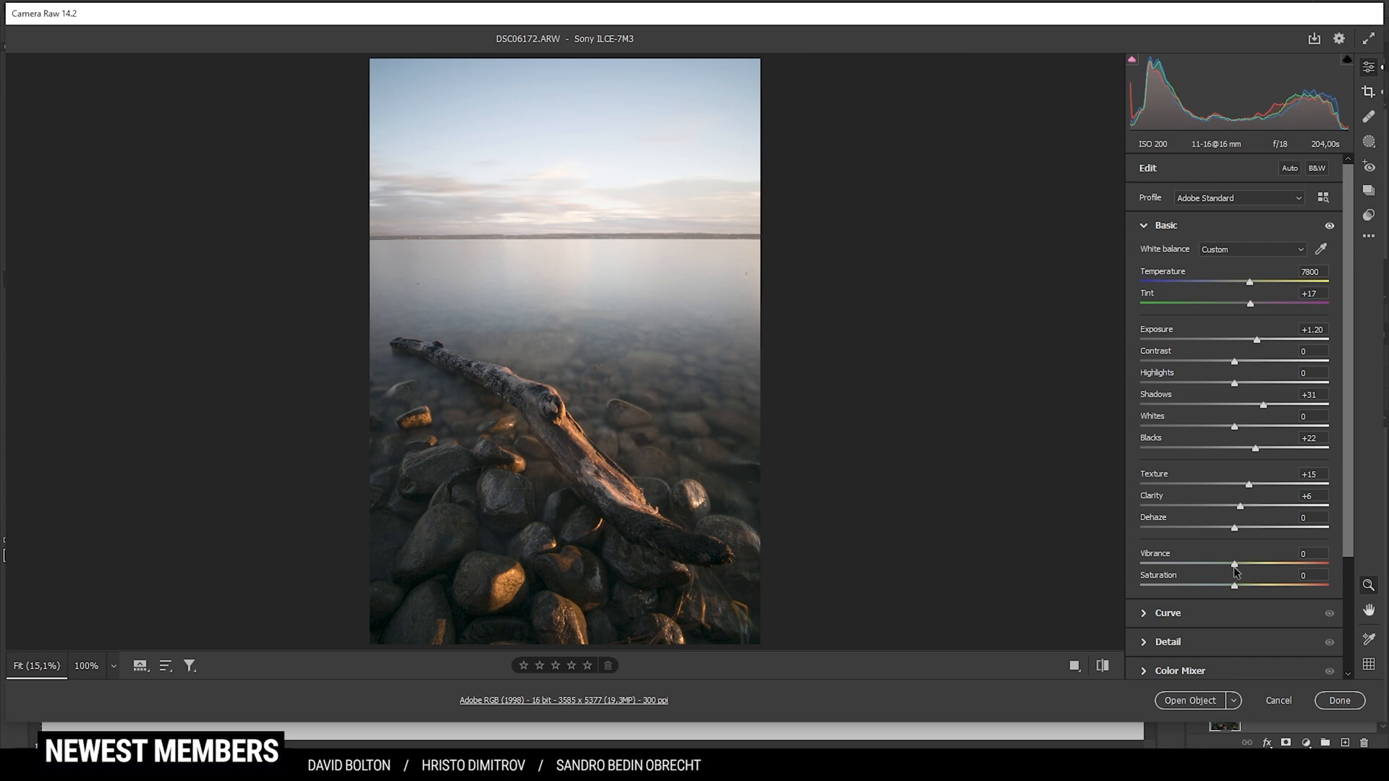
pyautogui.moveTo(1234, 565); pyautogui.dragTo(1244, 566)
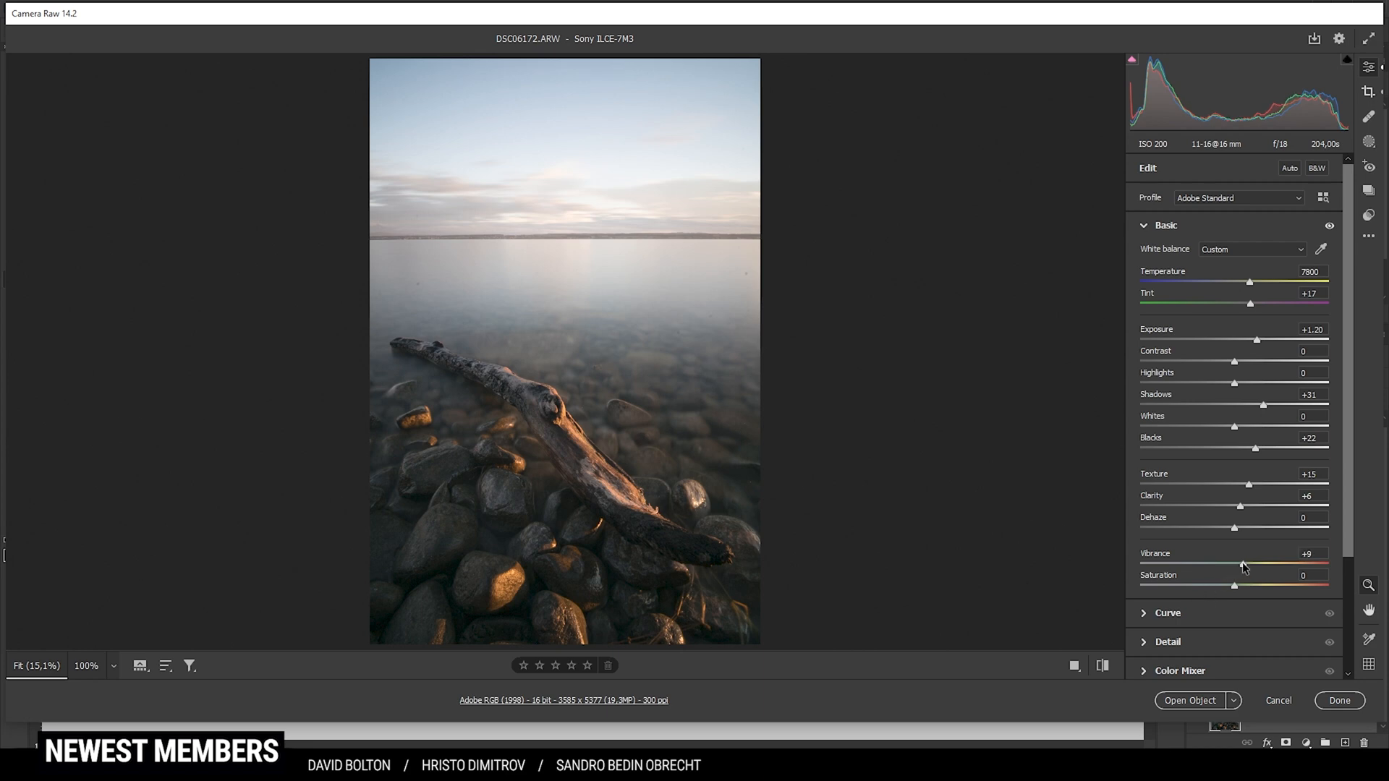
pyautogui.moveTo(1243, 564); pyautogui.dragTo(1249, 564)
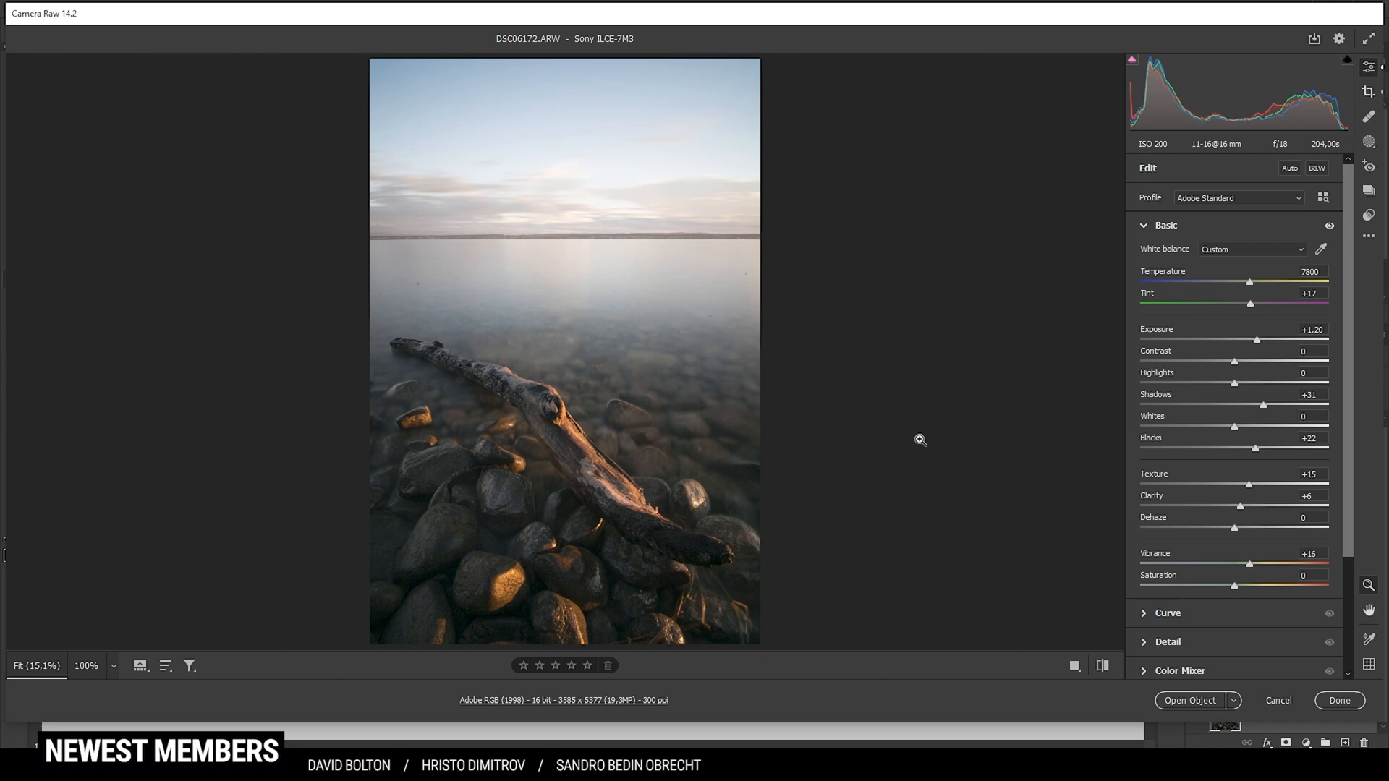
pyautogui.moveTo(1102, 666)
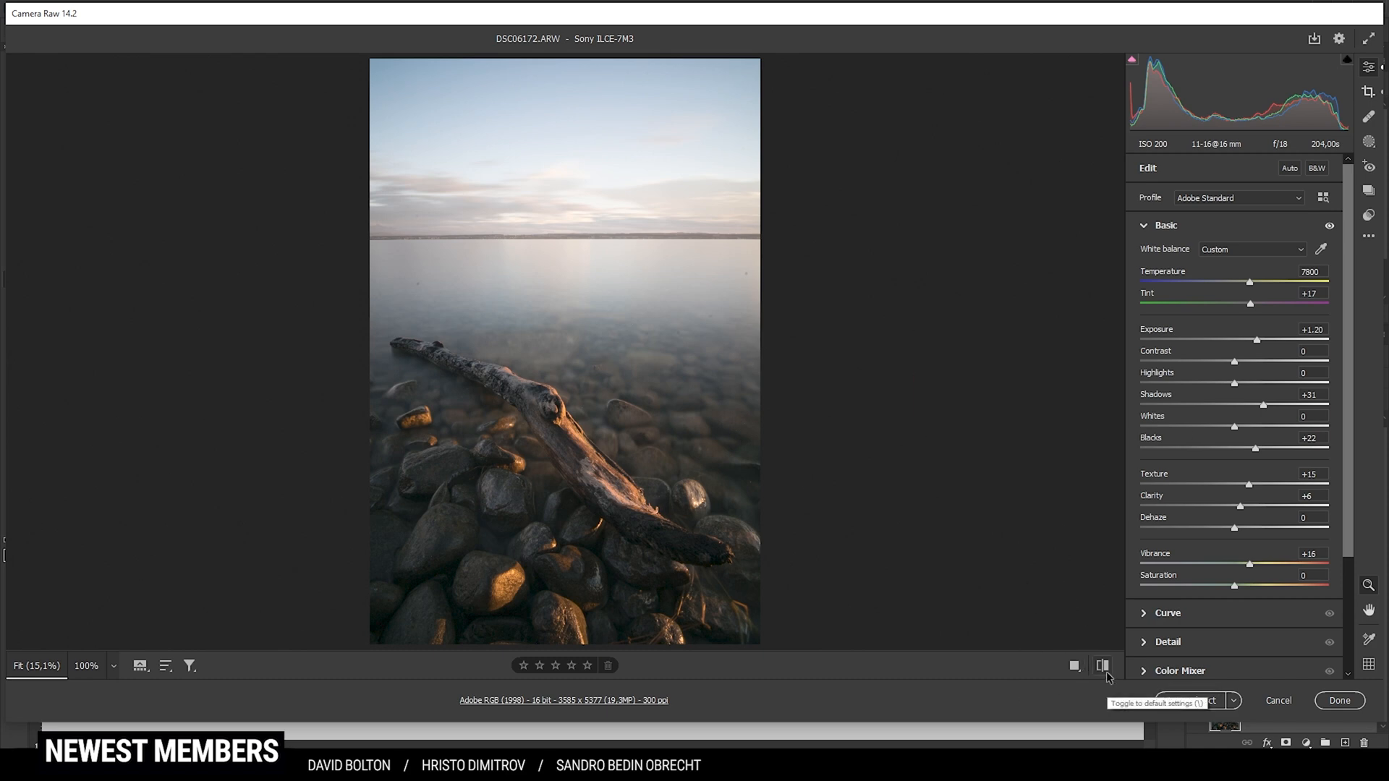
pyautogui.click(1101, 665)
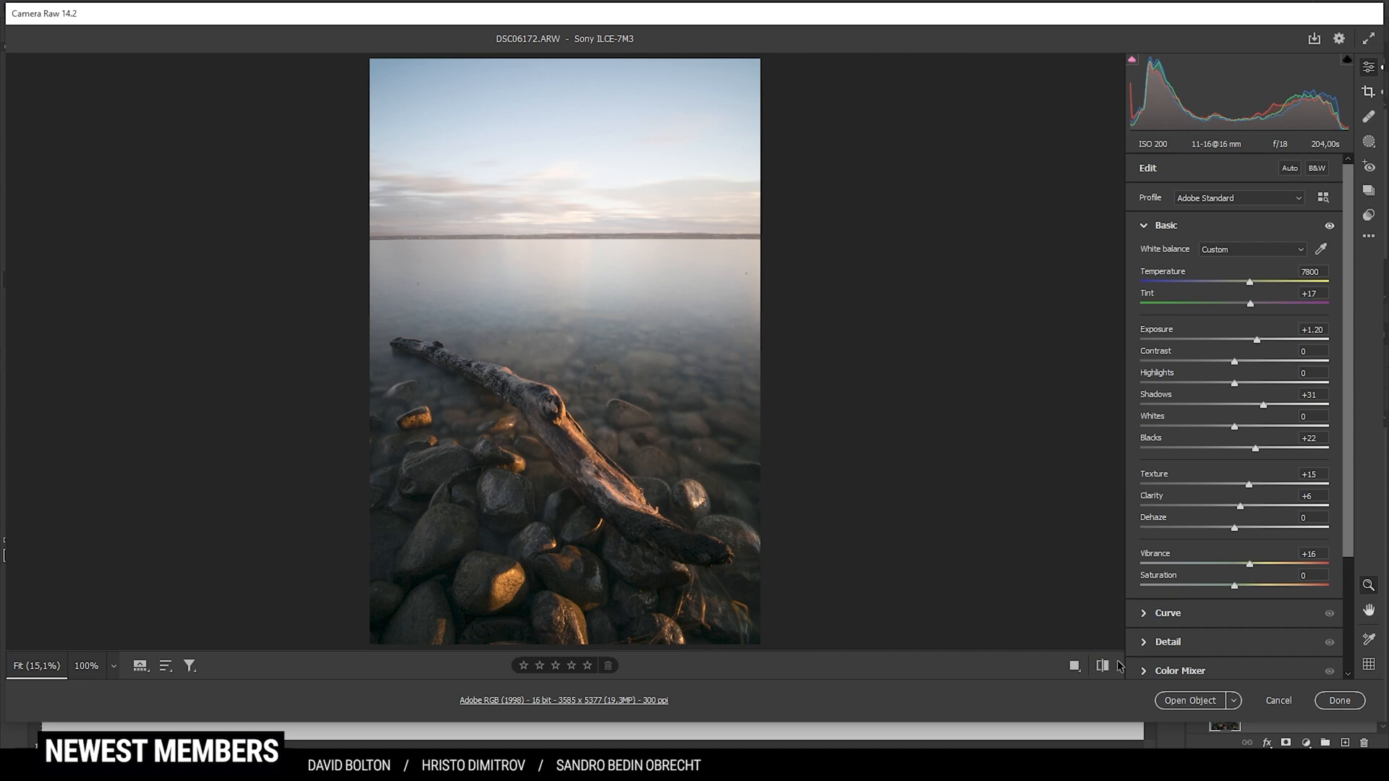
pyautogui.moveTo(1009, 377)
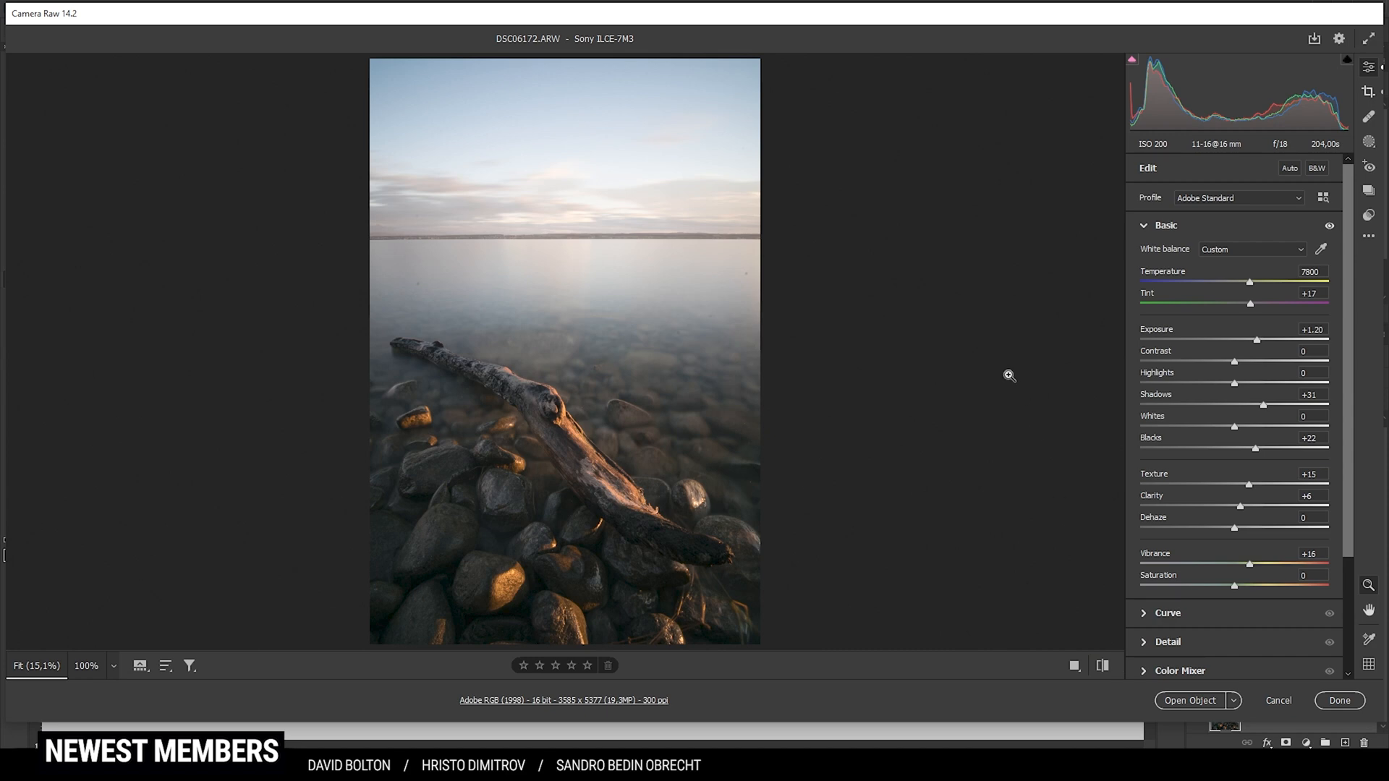
pyautogui.moveTo(1286, 188)
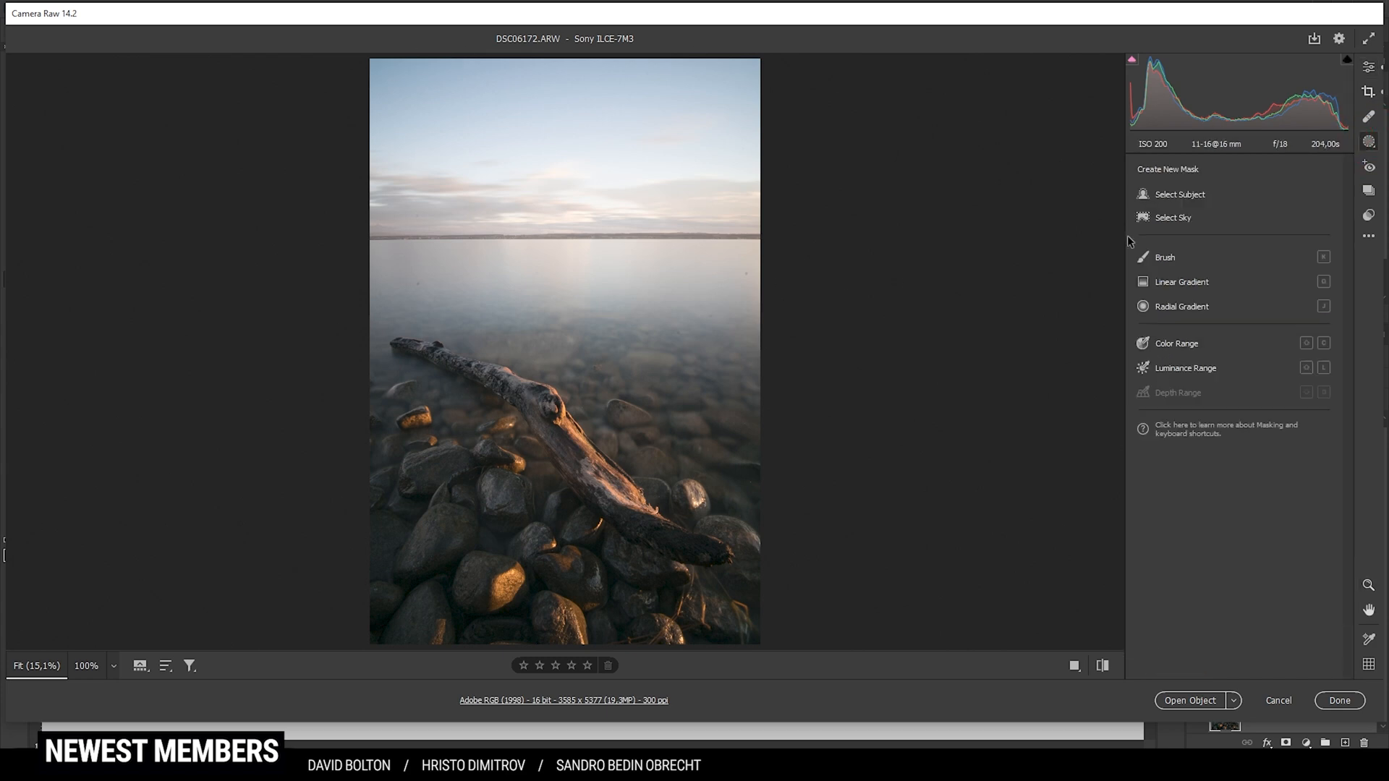
# - Create a linear gradient mask over the sky and darken it to -0.85 exposure
pyautogui.click(1181, 282)
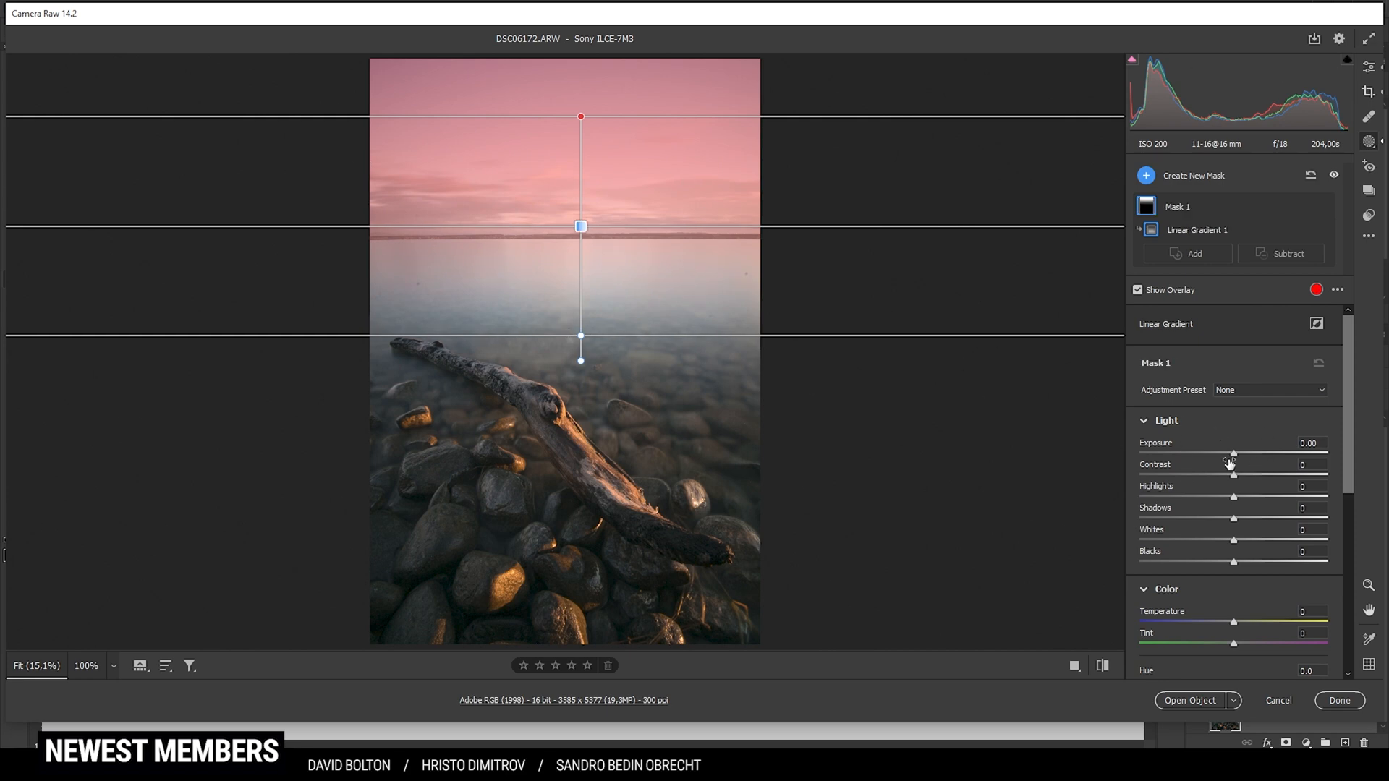
pyautogui.moveTo(1234, 453); pyautogui.dragTo(1221, 453)
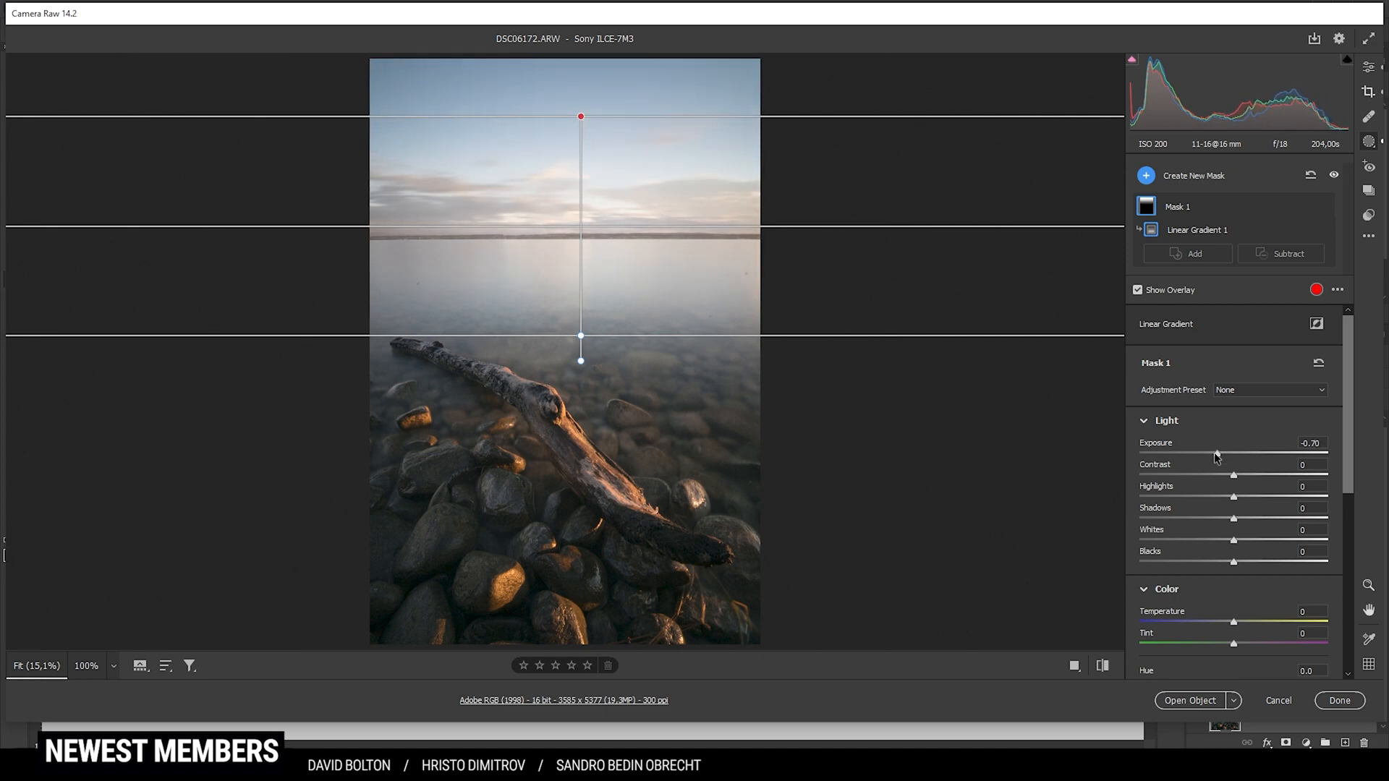
pyautogui.moveTo(1218, 453); pyautogui.dragTo(1211, 453)
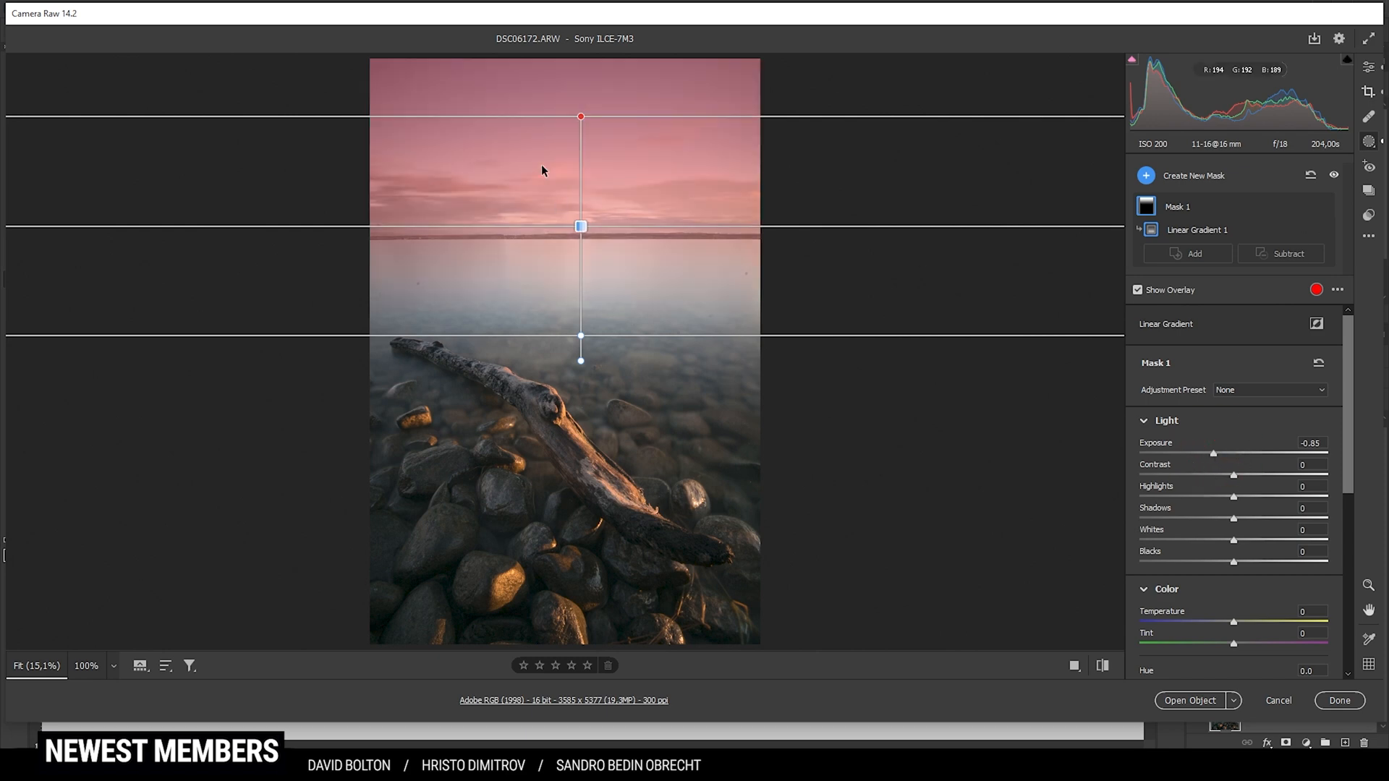
pyautogui.moveTo(1218, 452); pyautogui.dragTo(1209, 453)
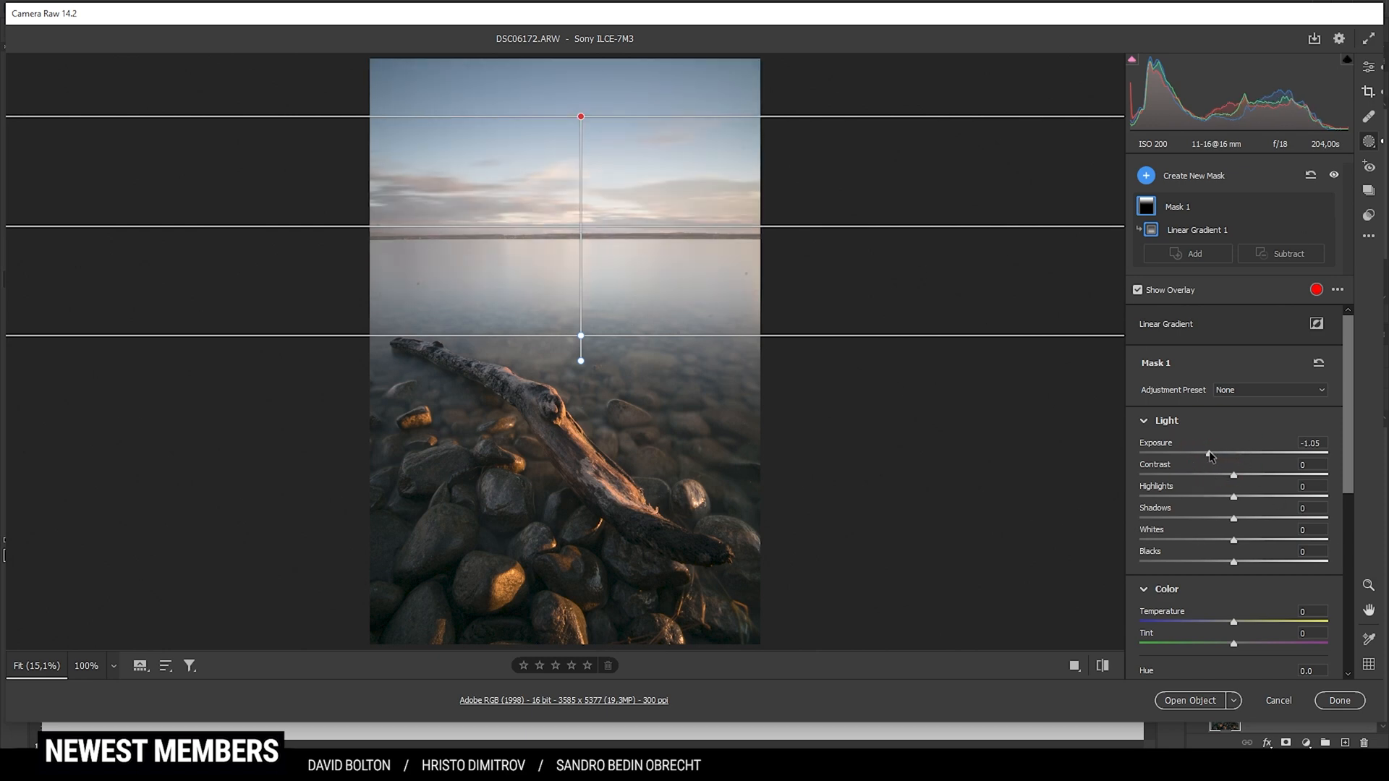
pyautogui.moveTo(1205, 456); pyautogui.dragTo(1215, 456)
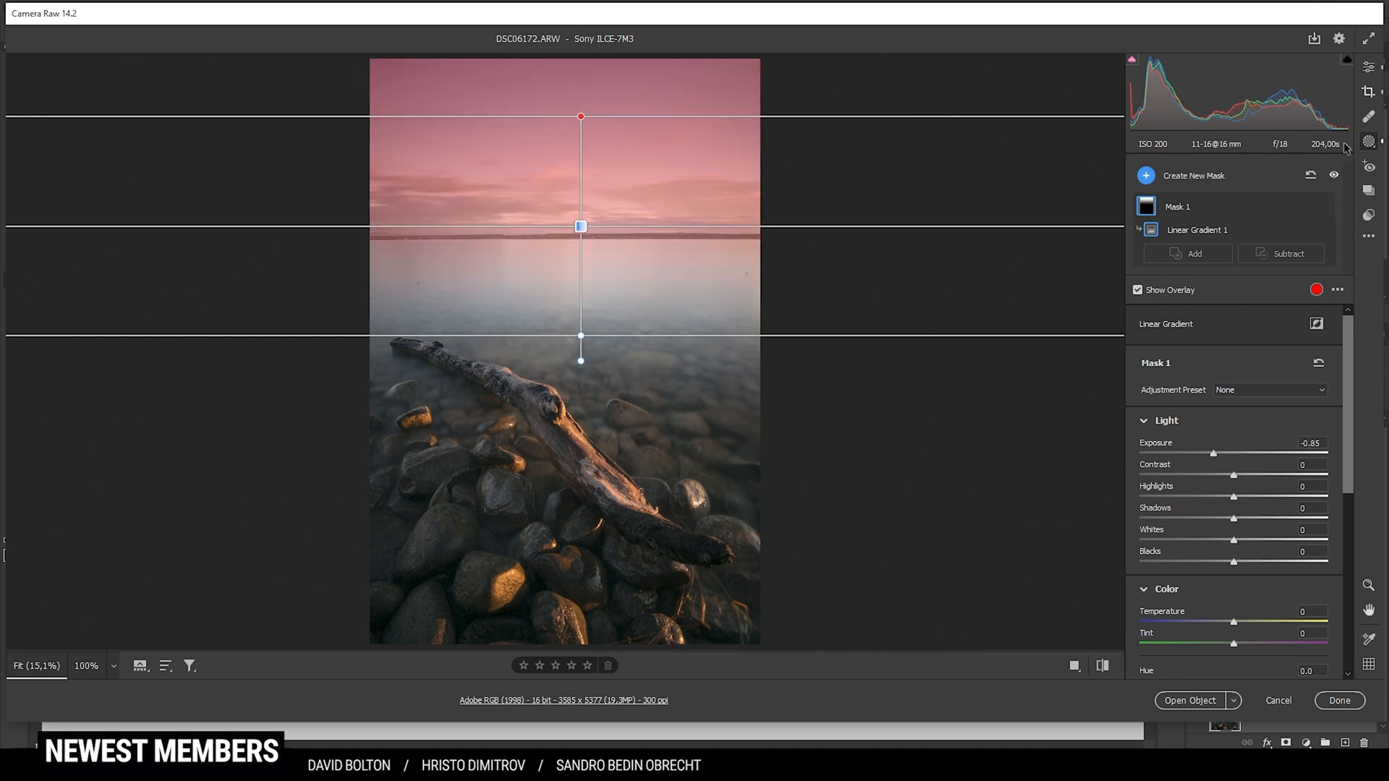
# - Add a thin linear gradient mask along the horizon and adjust its exposure
pyautogui.click(1146, 175)
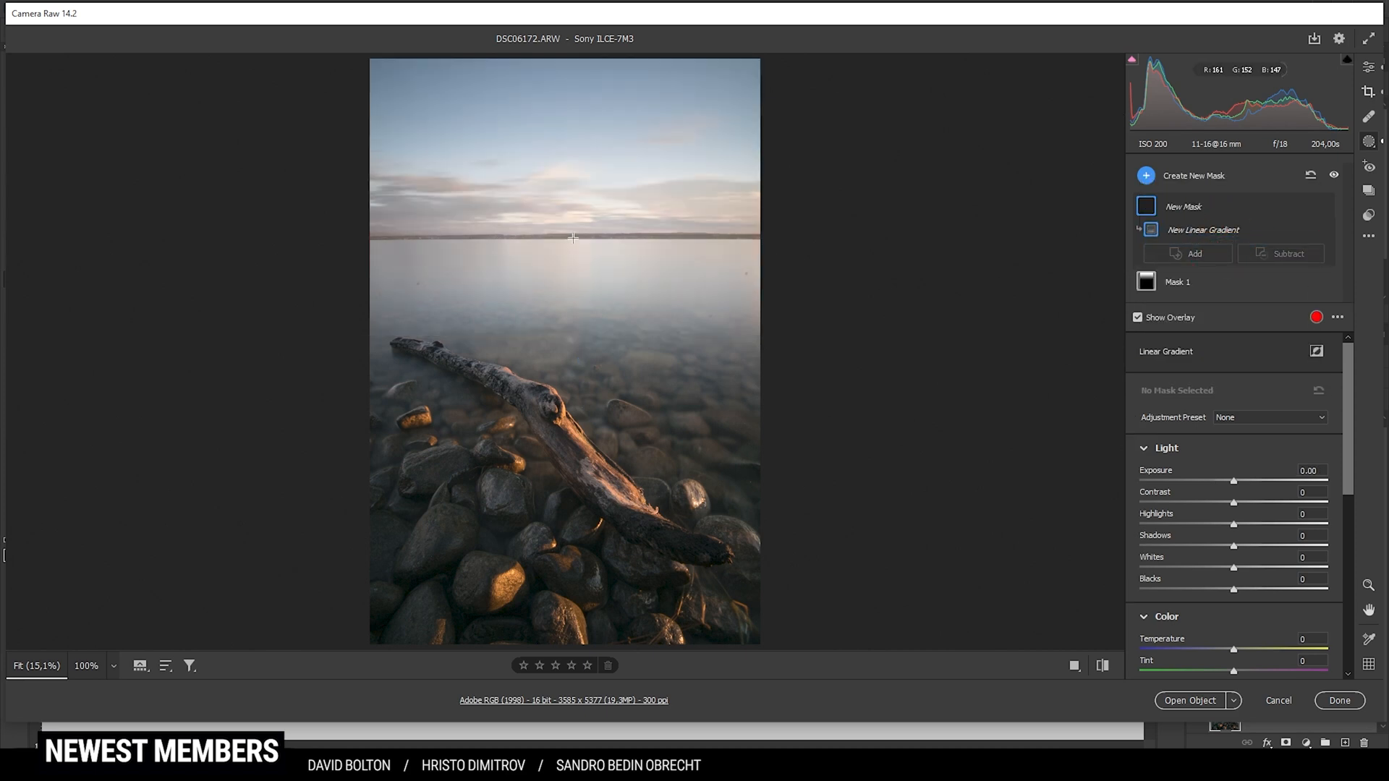
pyautogui.moveTo(574, 237); pyautogui.dragTo(581, 266)
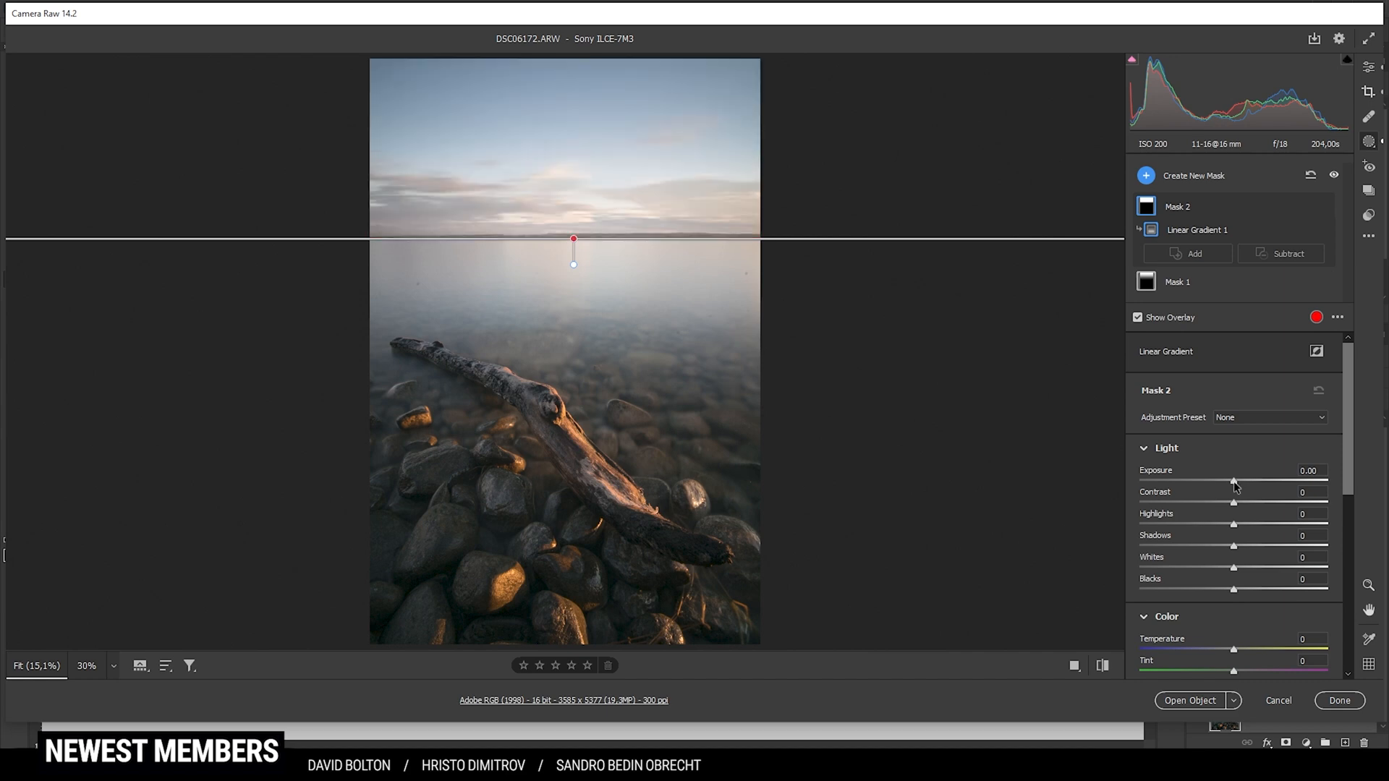
pyautogui.moveTo(1234, 480); pyautogui.dragTo(1221, 480)
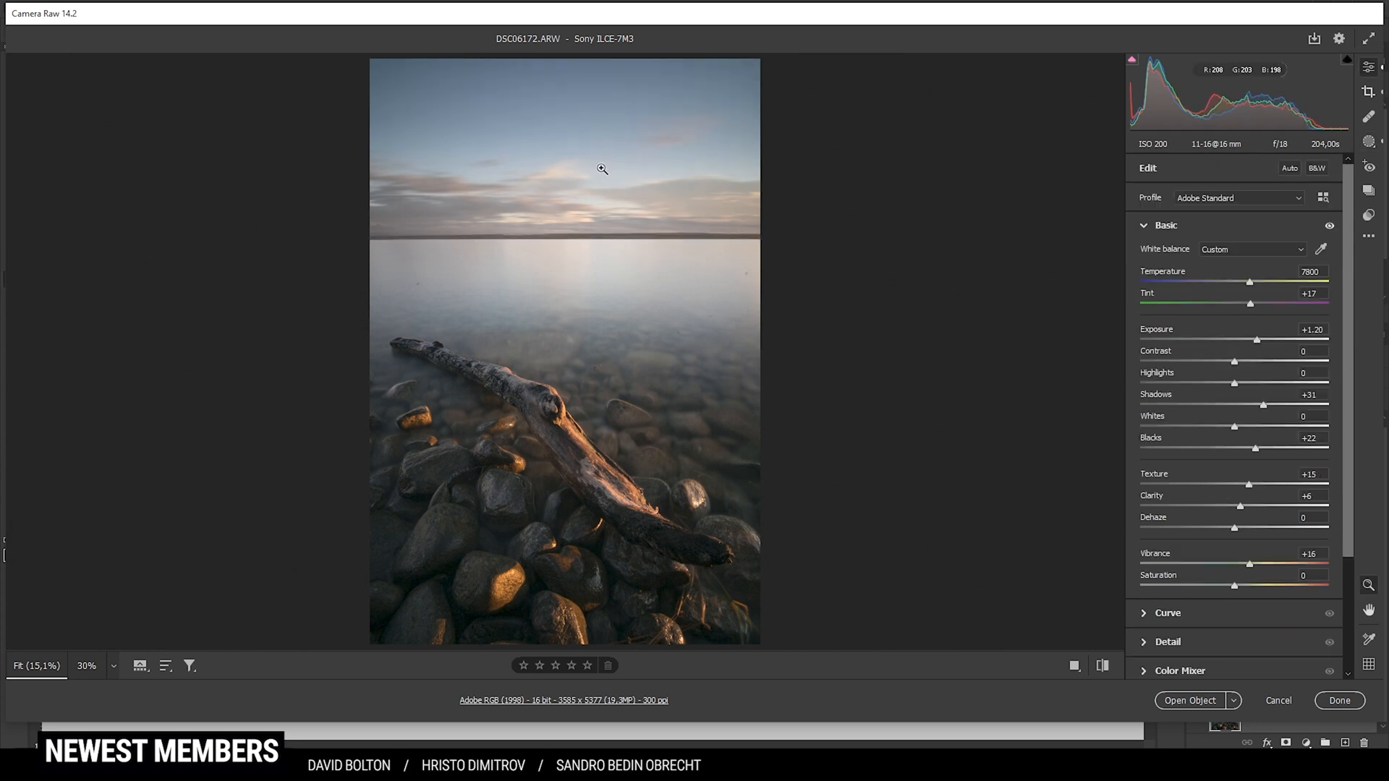
pyautogui.moveTo(499, 266)
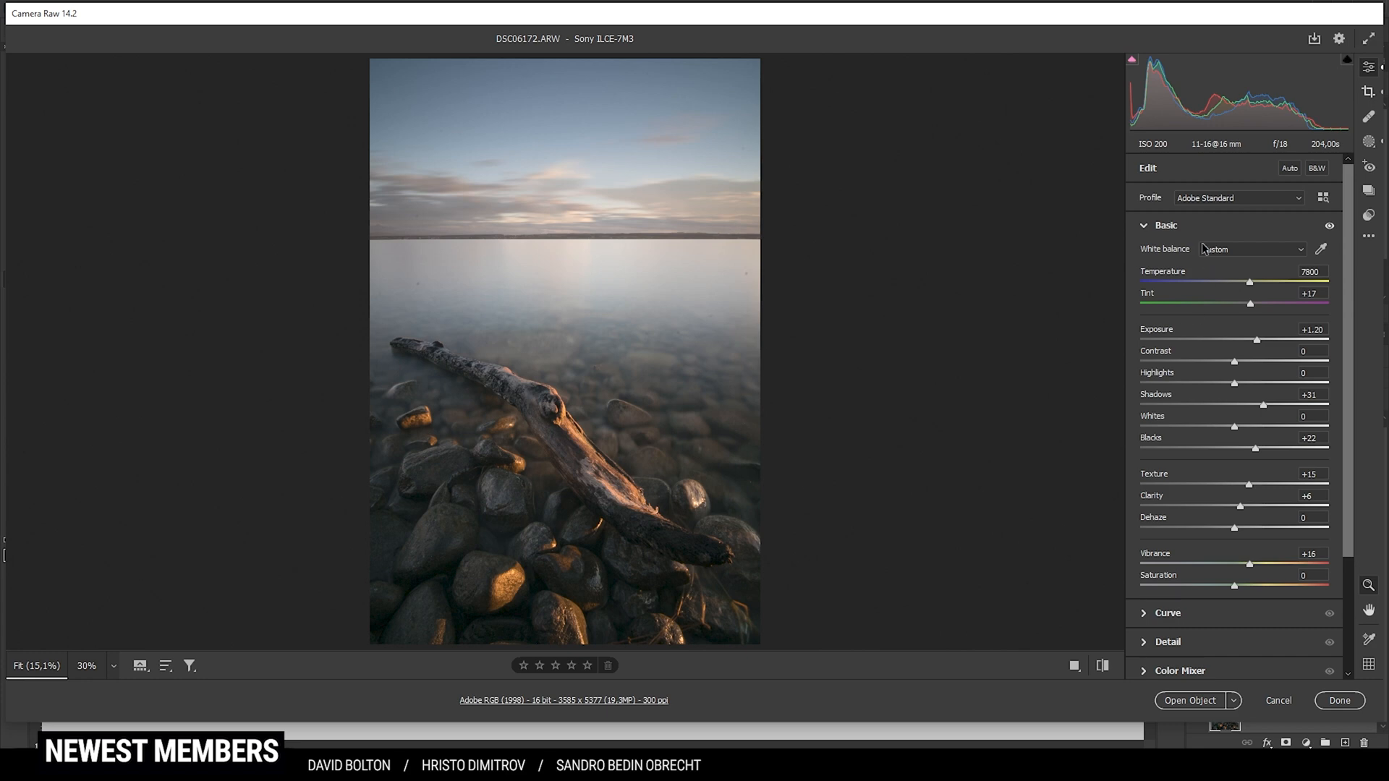
# - Create a water mask, subtract the sky with a linear gradient at the horizon, and adjust its exposure
pyautogui.click(1367, 140)
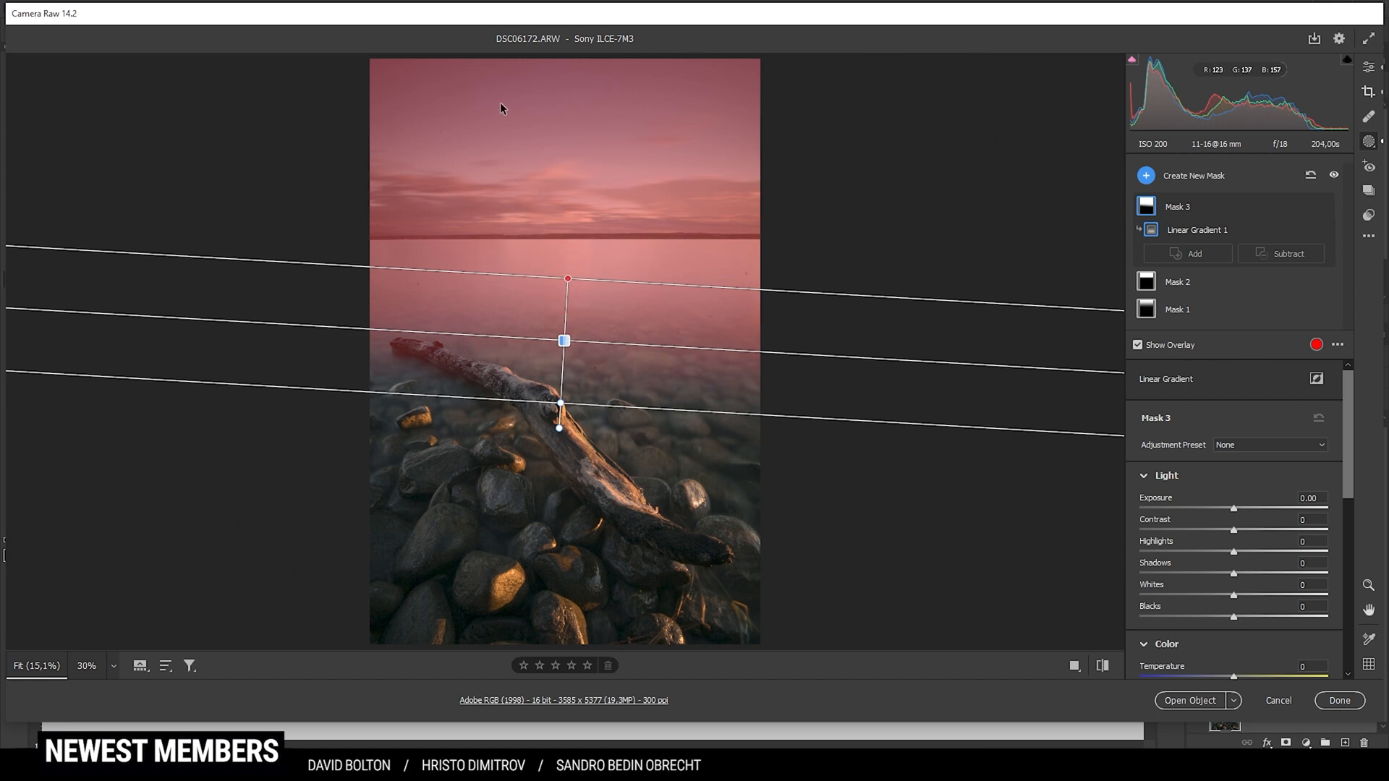
pyautogui.moveTo(498, 103)
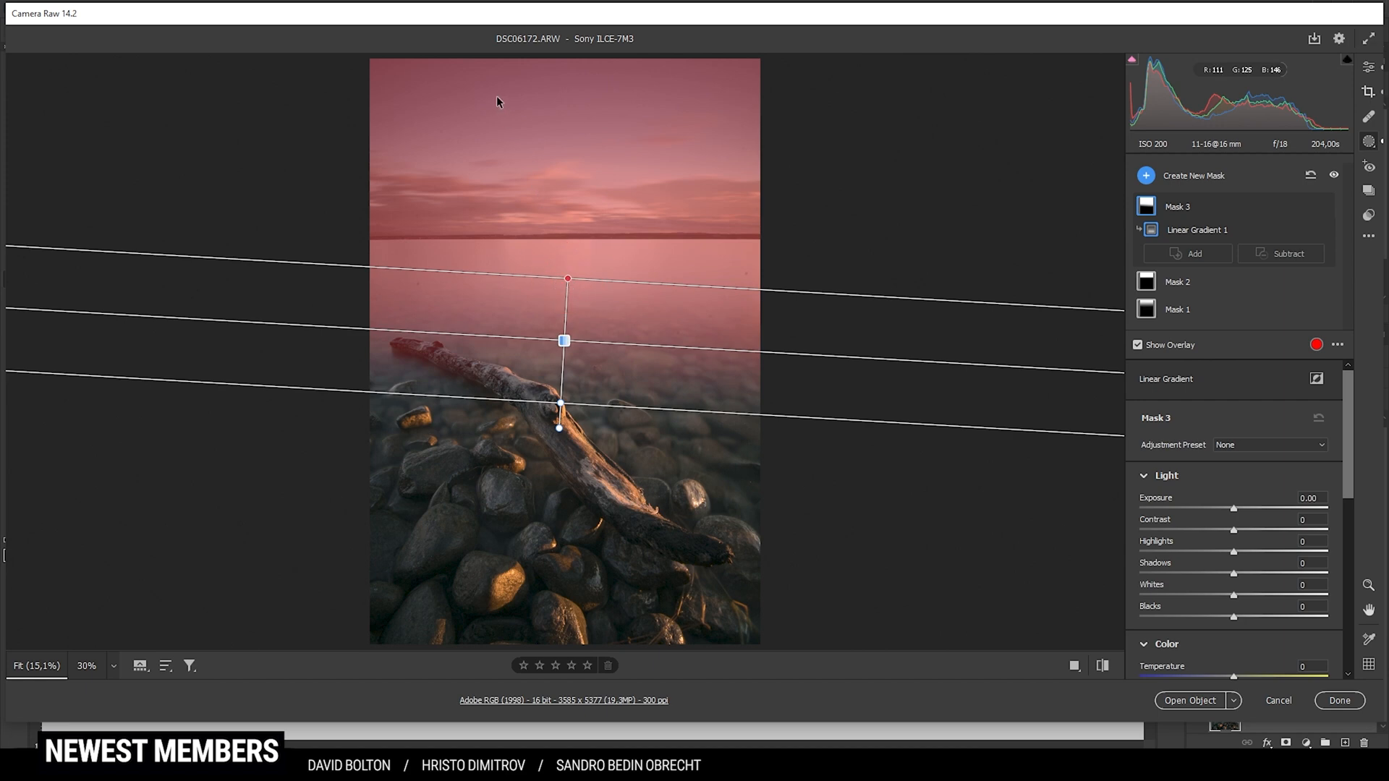
pyautogui.moveTo(733, 272)
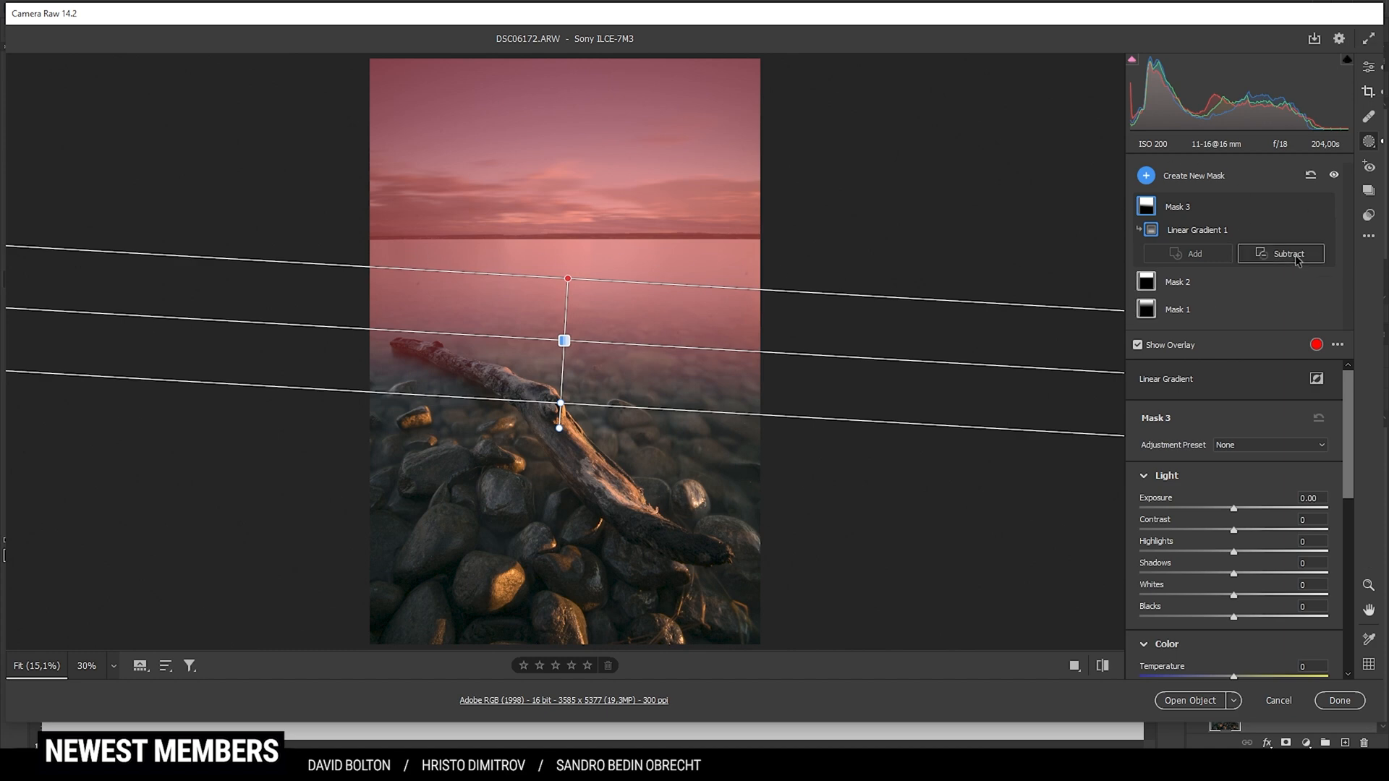
pyautogui.click(1287, 255)
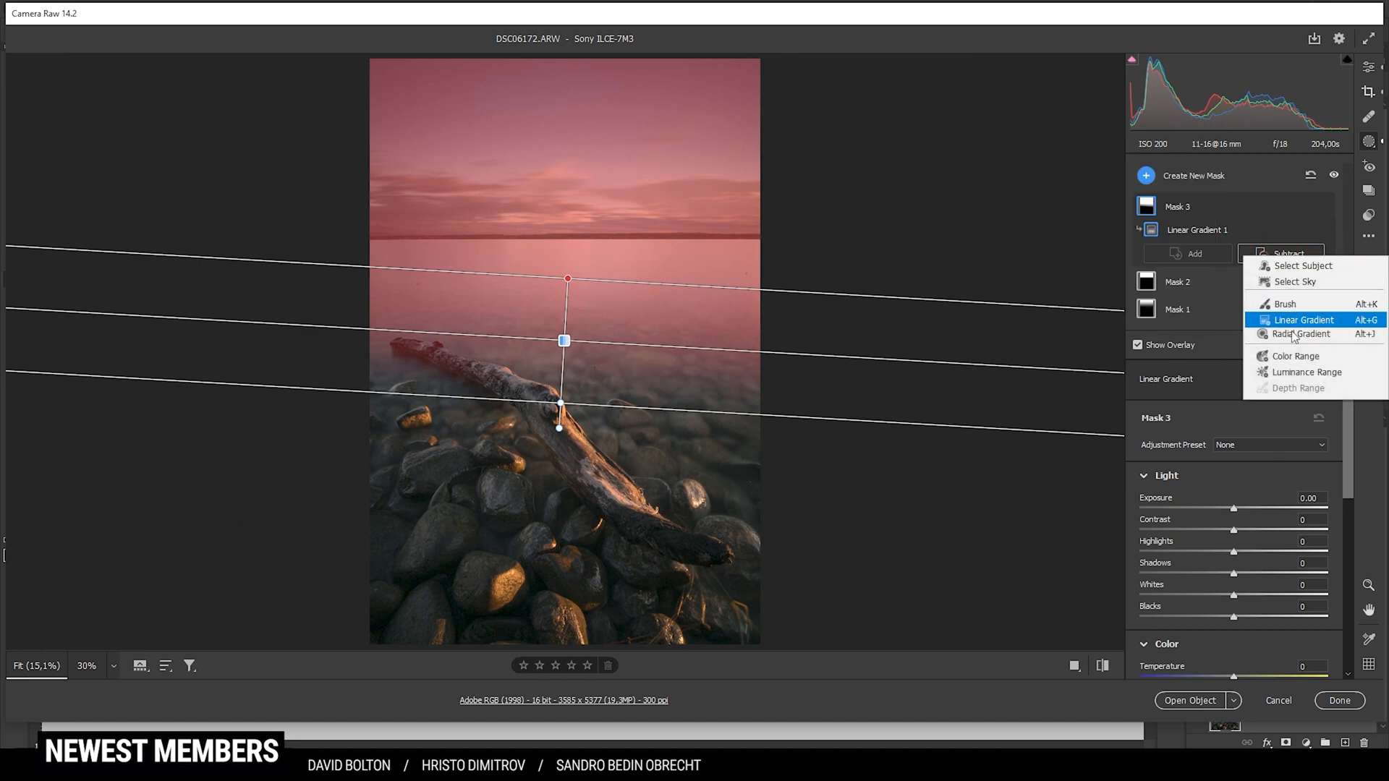
pyautogui.click(1303, 319)
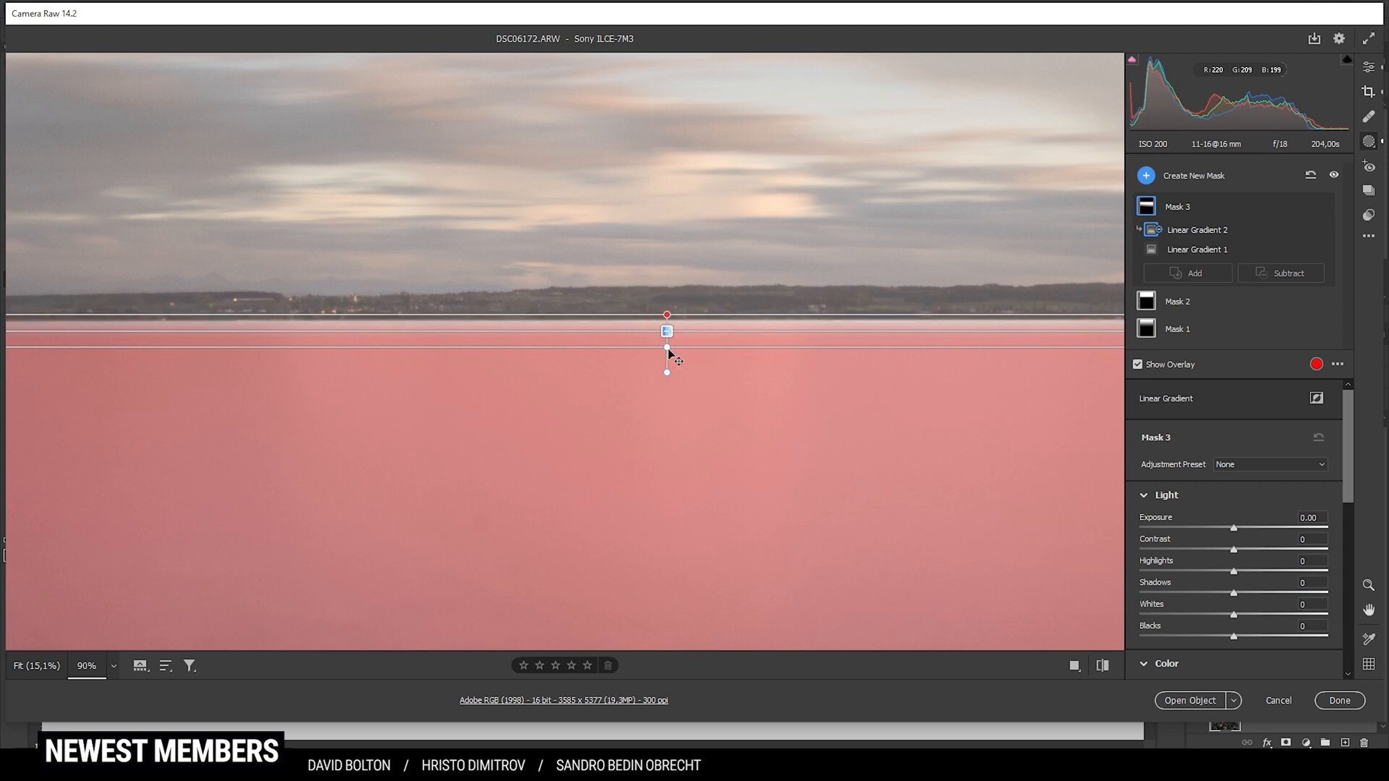
pyautogui.moveTo(666, 329); pyautogui.dragTo(665, 314)
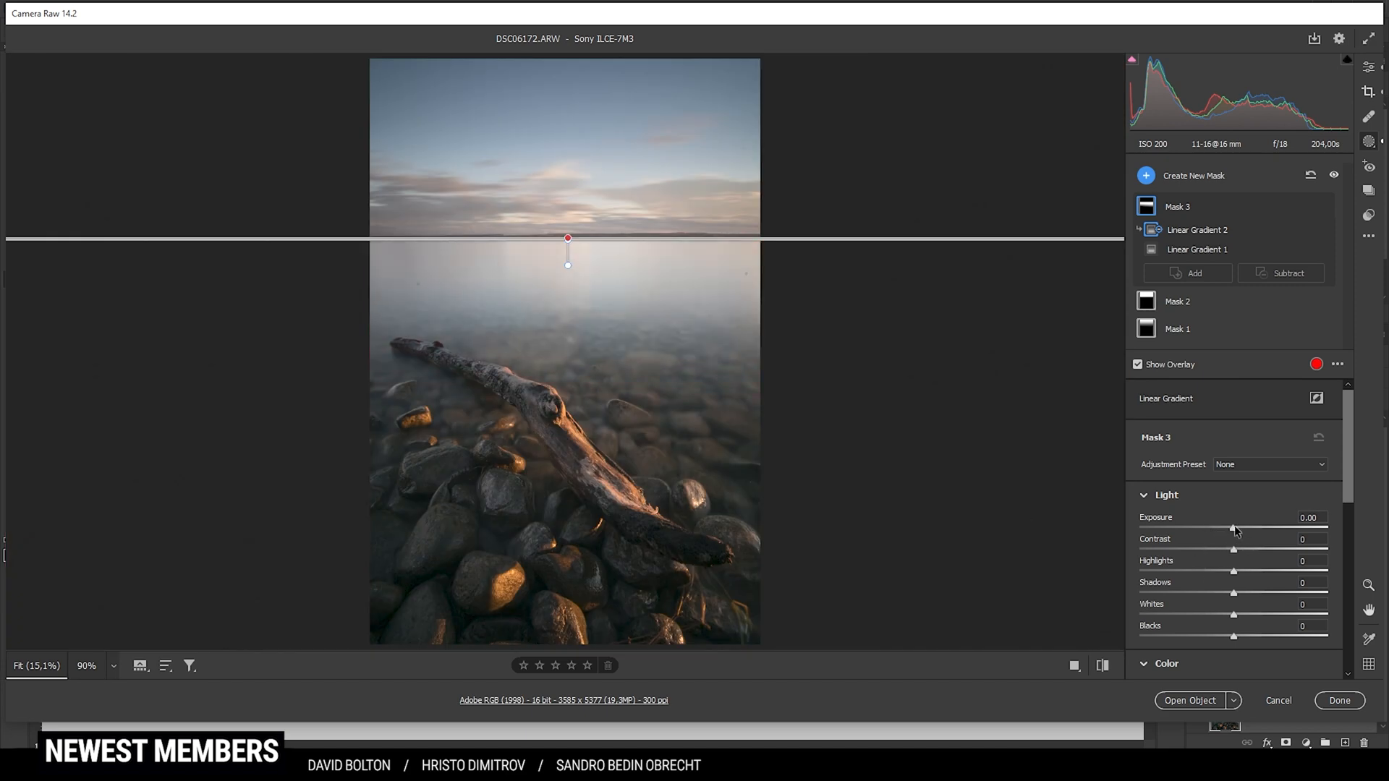
pyautogui.moveTo(1232, 530); pyautogui.dragTo(1214, 529)
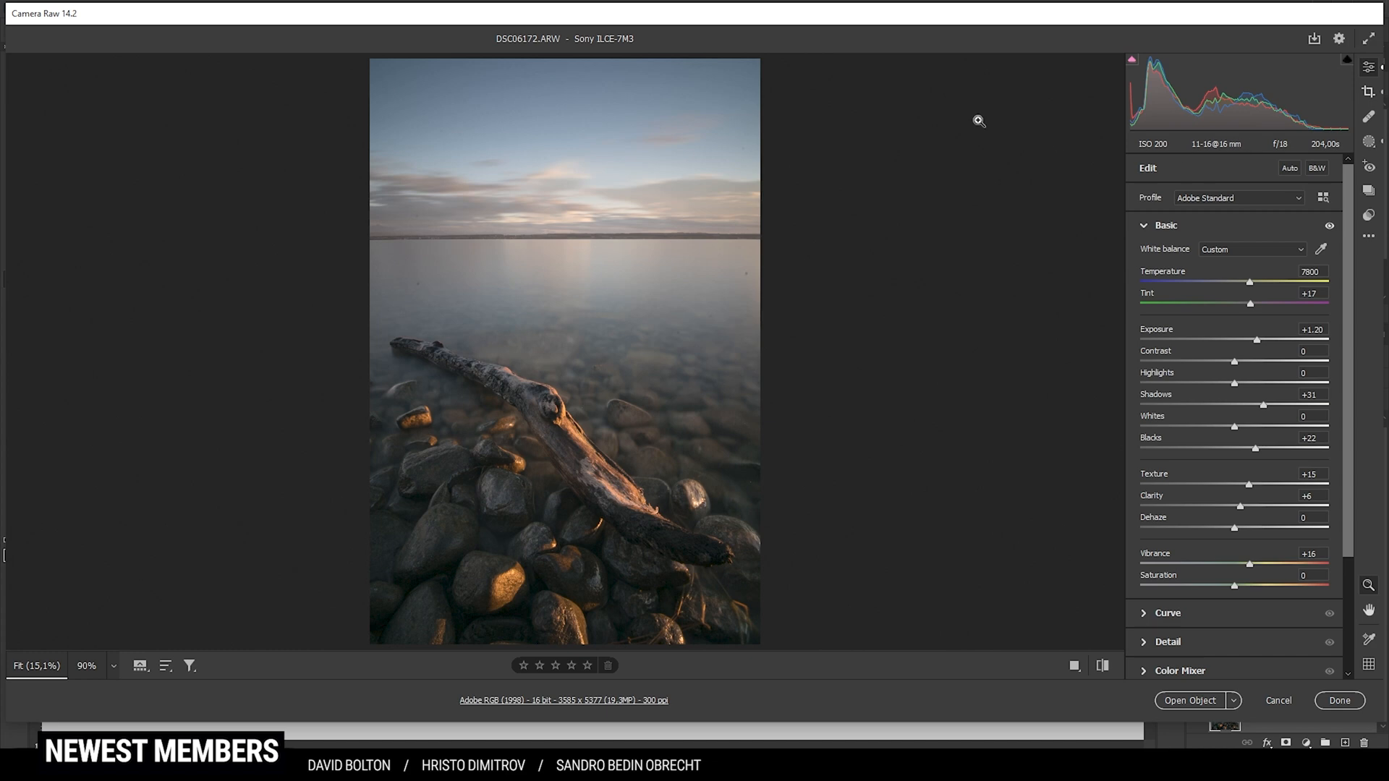
pyautogui.moveTo(1367, 141)
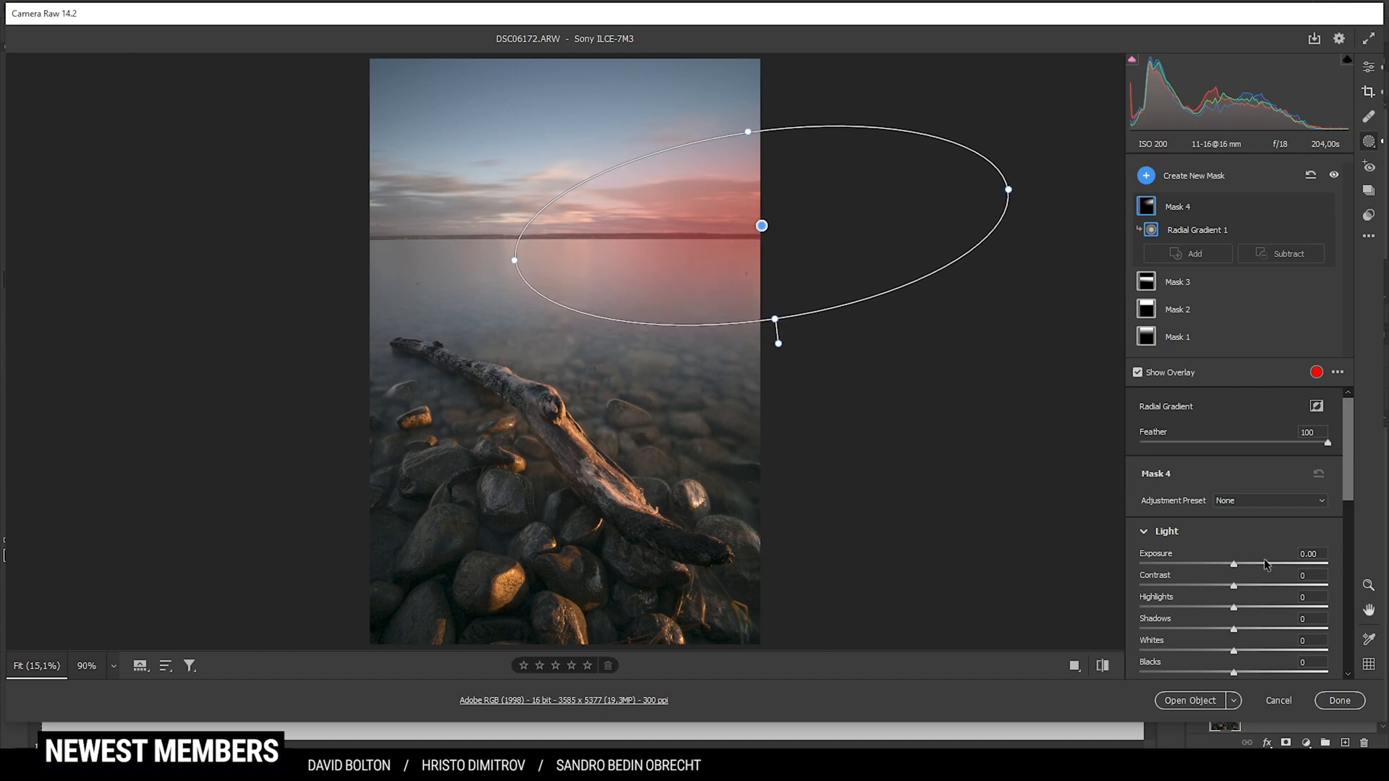
# - Lower Dehaze to about -19 inside the radial horizon mask
pyautogui.scroll(-3)
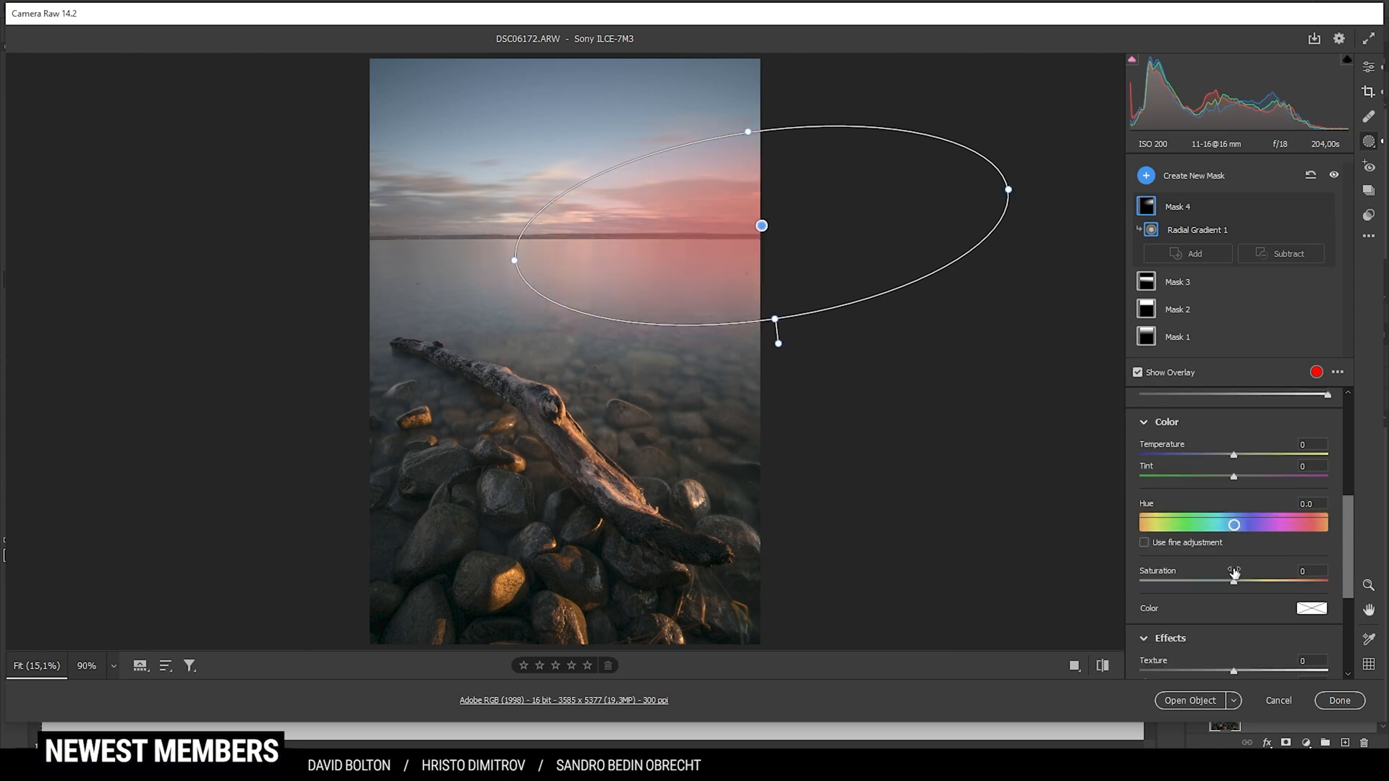
pyautogui.scroll(-3)
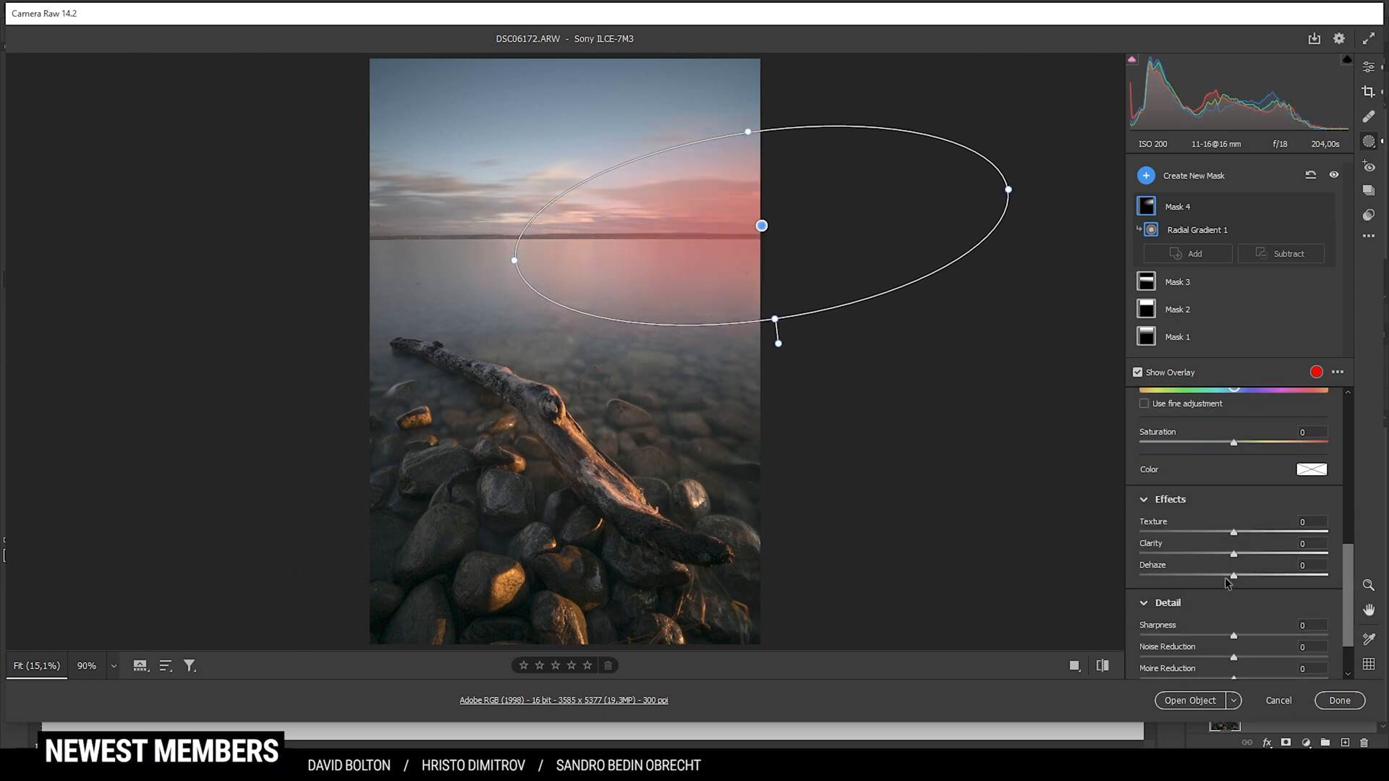
pyautogui.moveTo(1233, 575); pyautogui.dragTo(1215, 576)
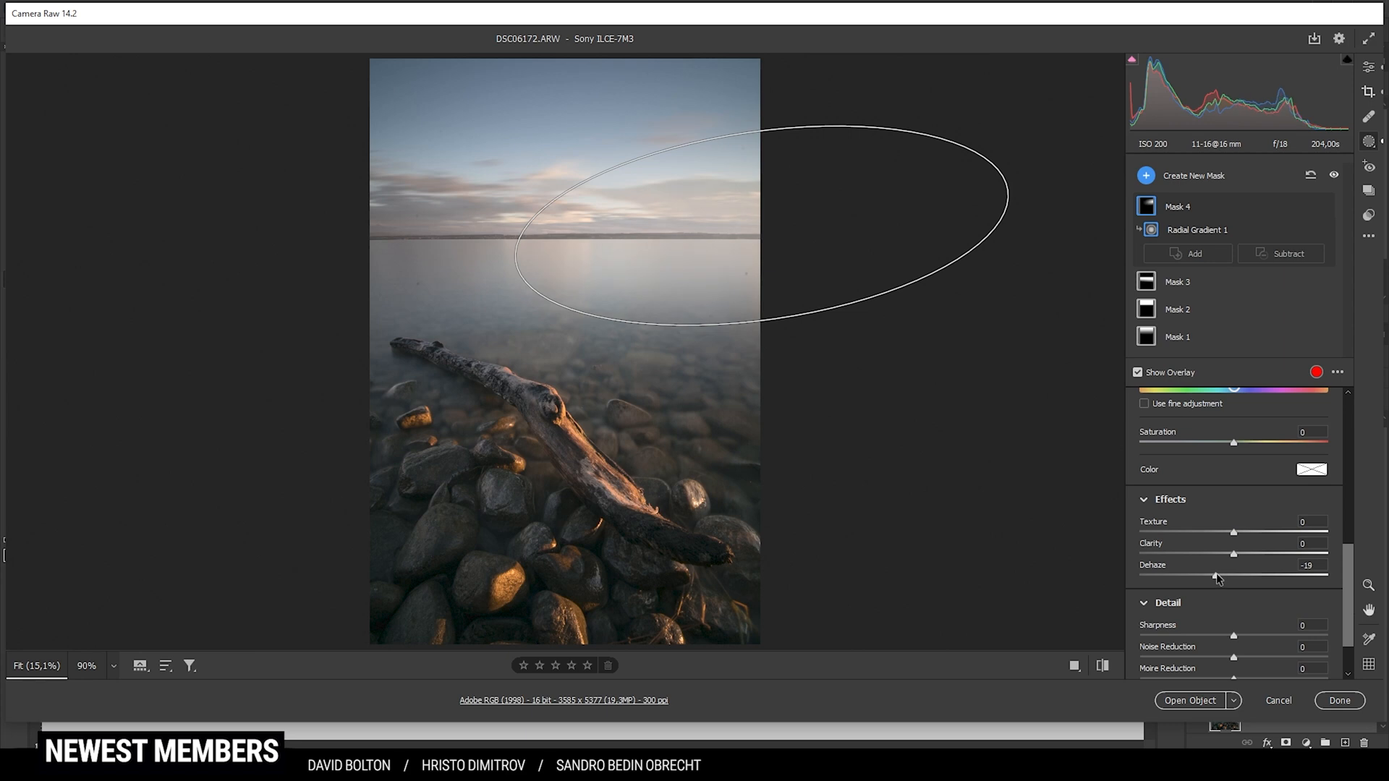
pyautogui.moveTo(1227, 577); pyautogui.dragTo(1205, 577)
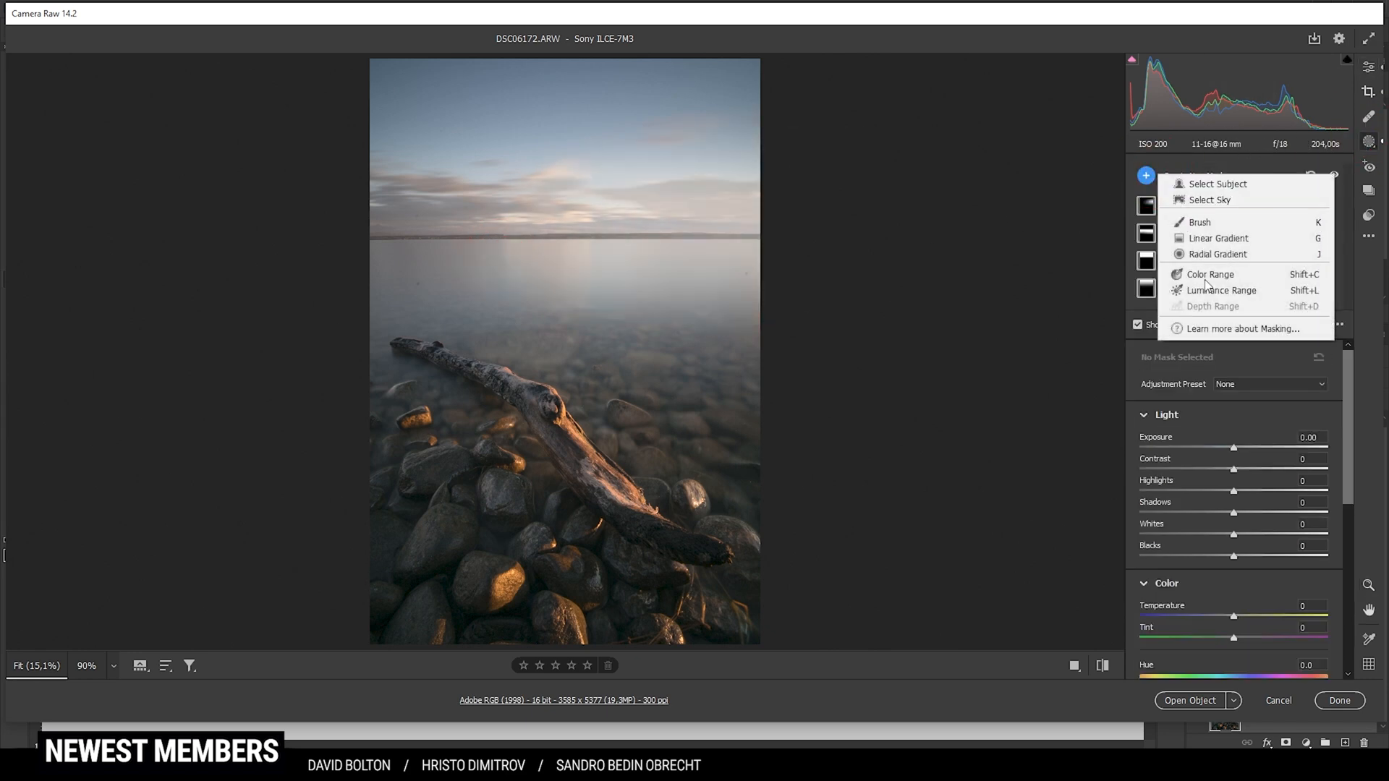
# - Draw a radial mask over the driftwood and rocks and raise its Whites to about +31
pyautogui.click(1218, 255)
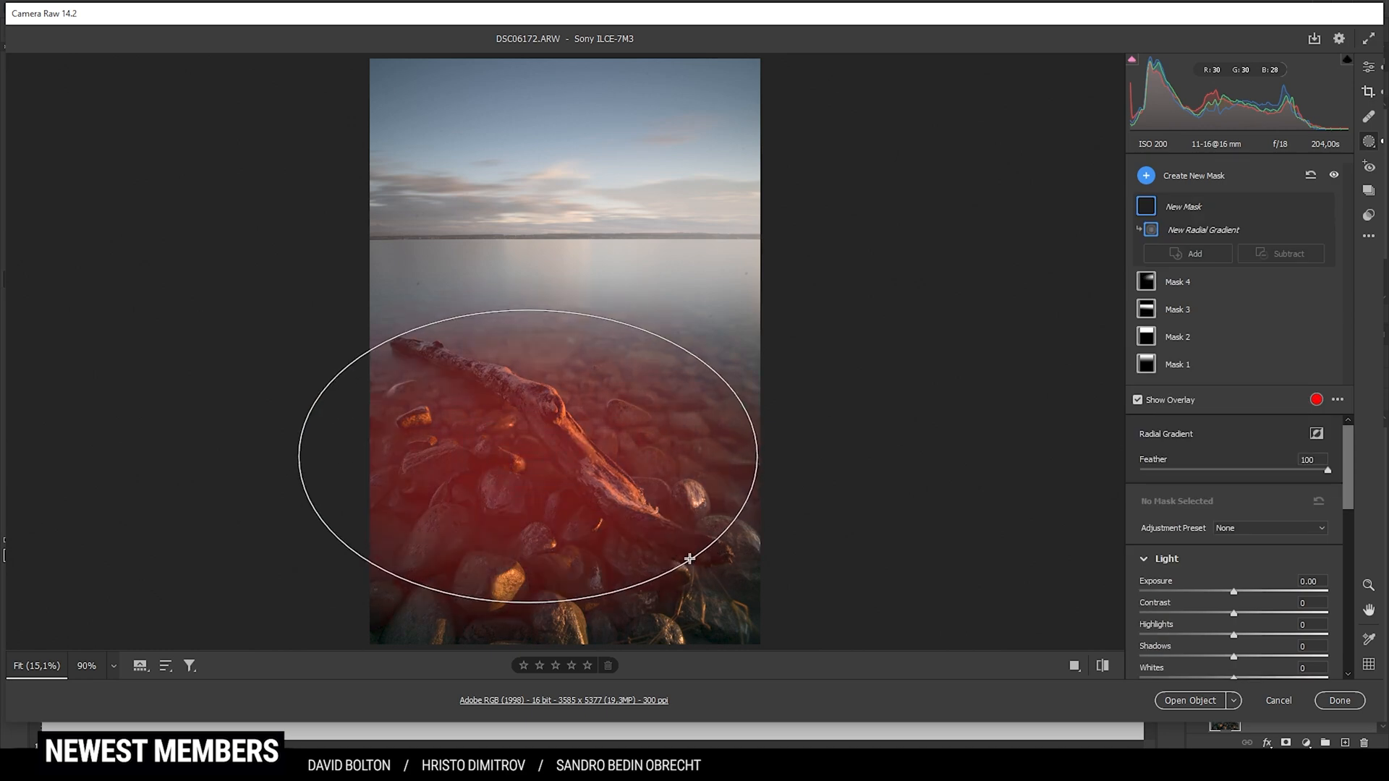
pyautogui.moveTo(688, 558); pyautogui.dragTo(733, 552)
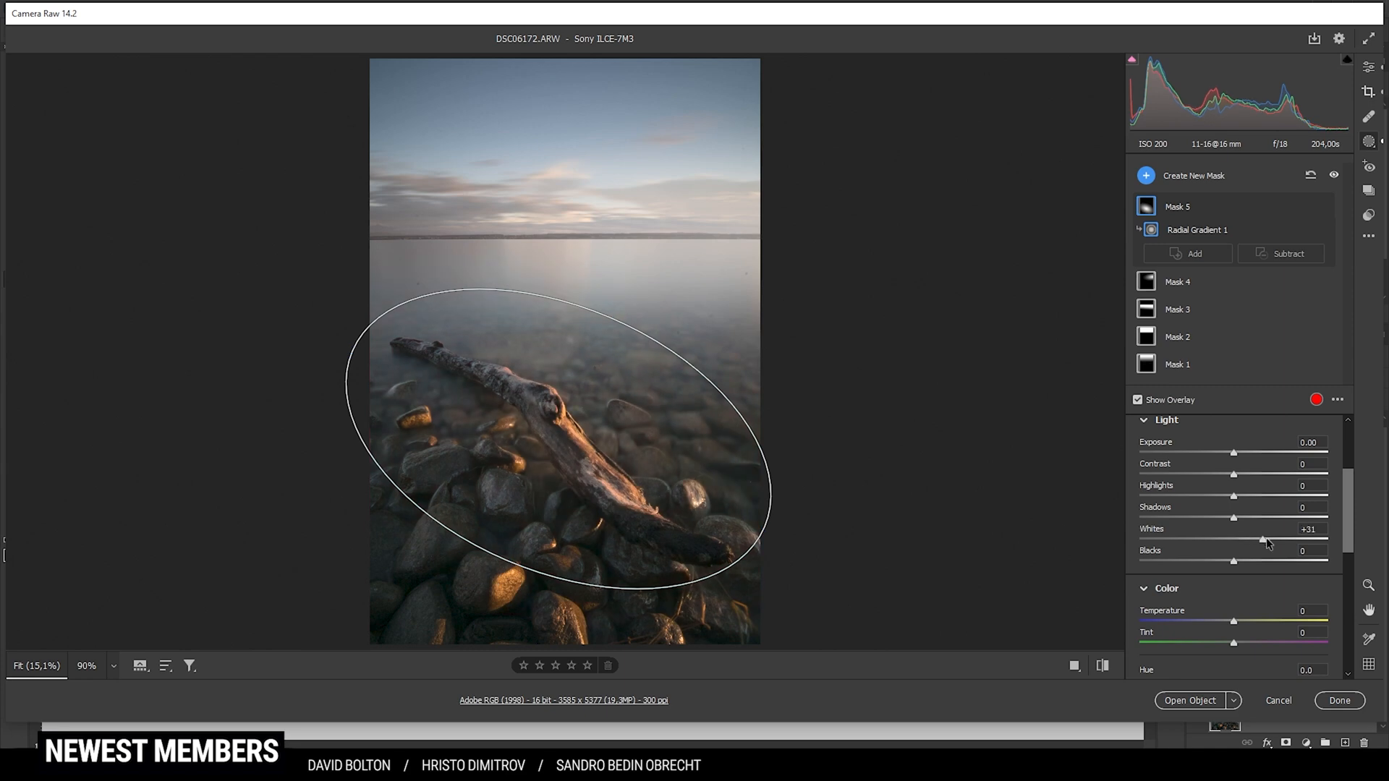
pyautogui.moveTo(1261, 541); pyautogui.dragTo(1277, 541)
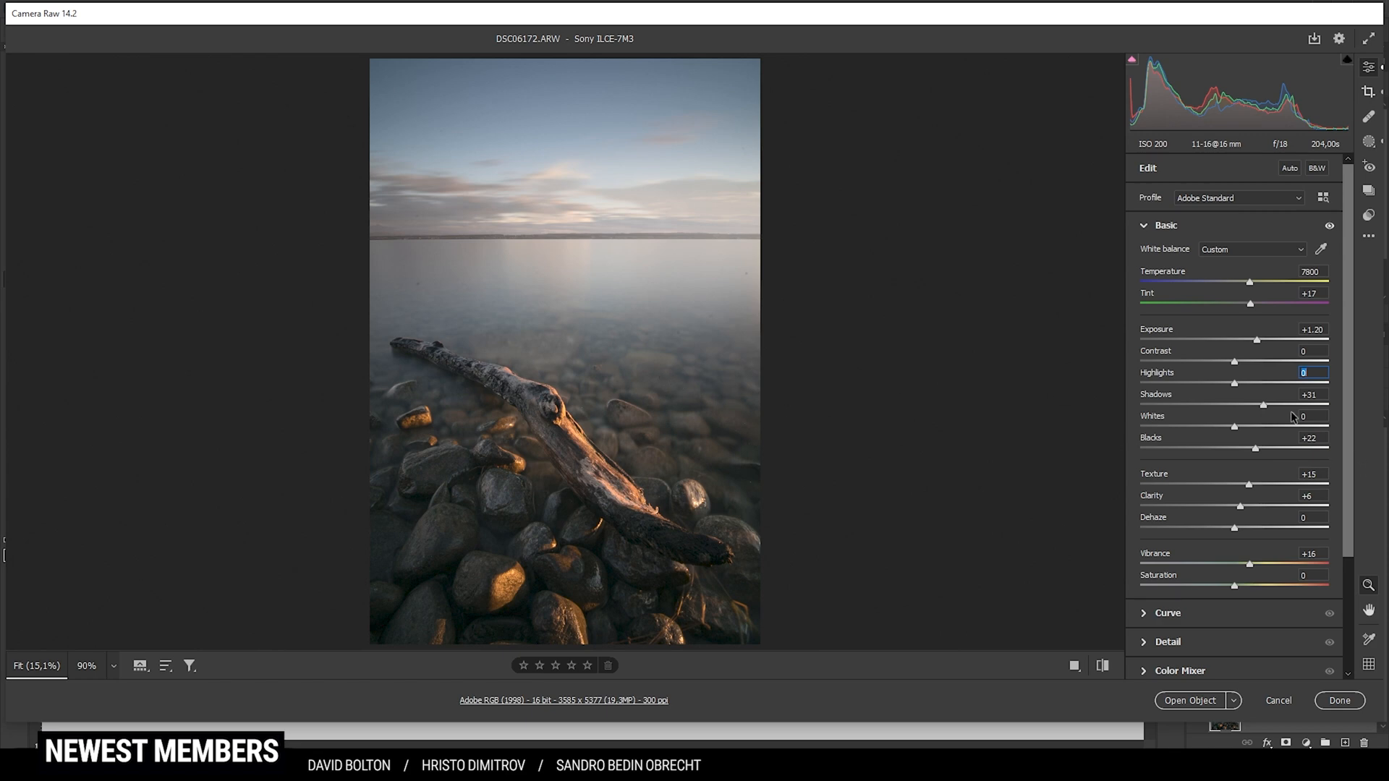
# - Raise the global Highlights, settling at about +9
pyautogui.moveTo(1233, 383); pyautogui.dragTo(1248, 383)
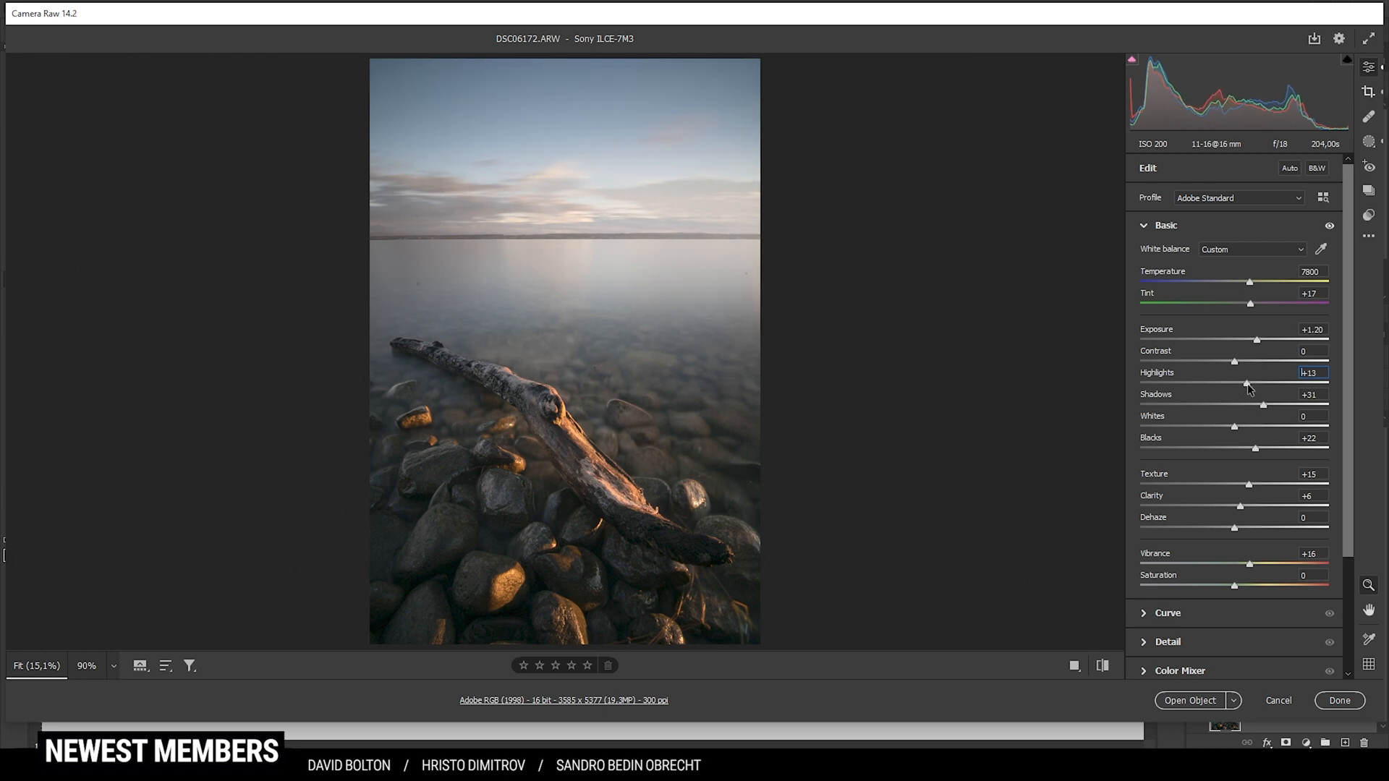
pyautogui.moveTo(1250, 382); pyautogui.dragTo(1246, 382)
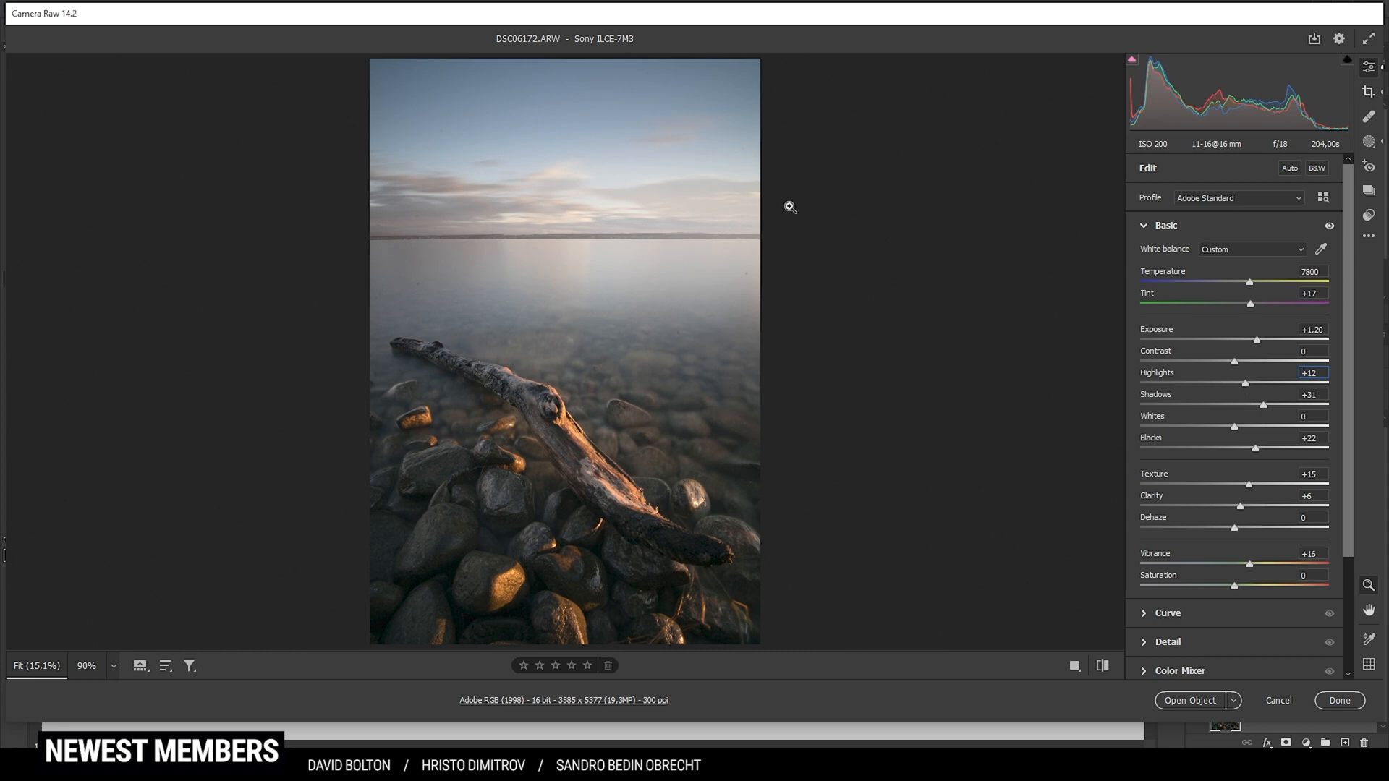
pyautogui.moveTo(1249, 384); pyautogui.dragTo(1244, 383)
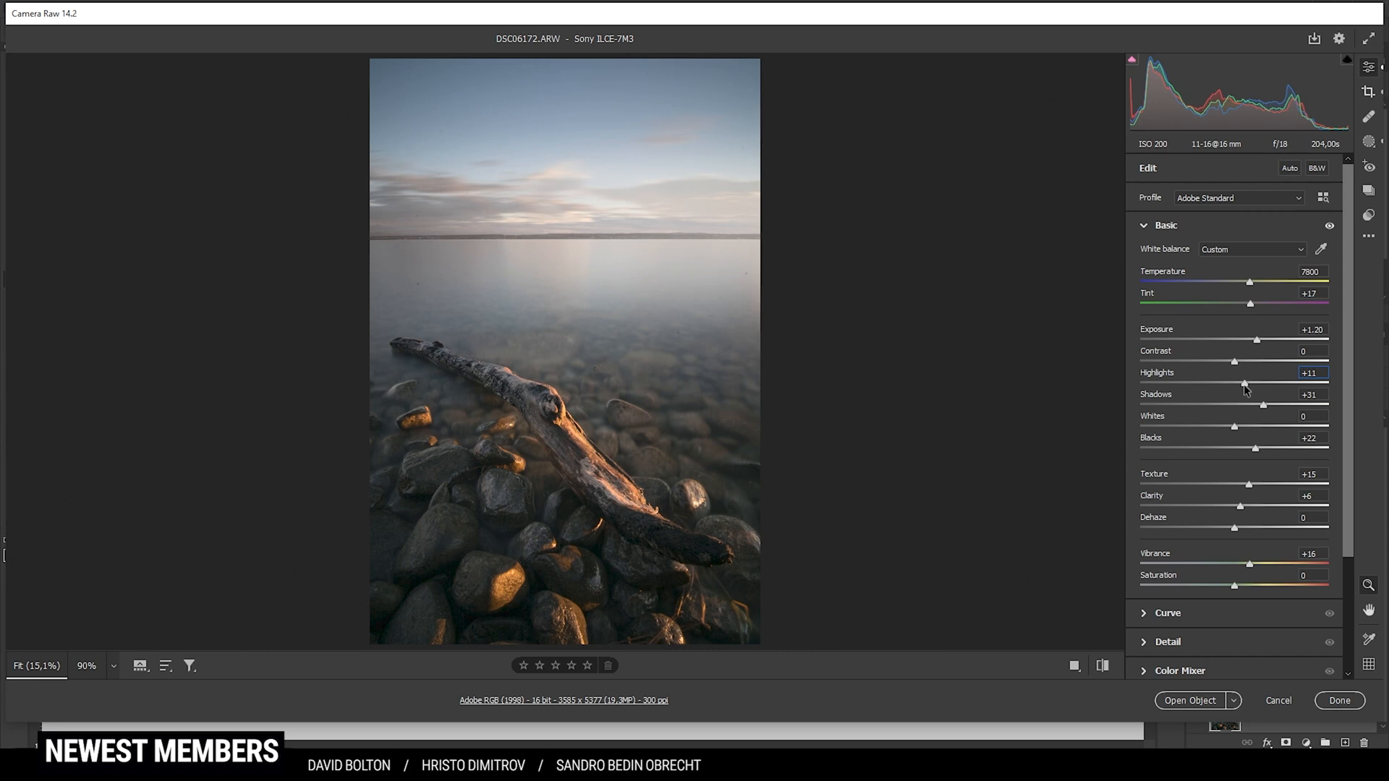
pyautogui.moveTo(1245, 385); pyautogui.dragTo(1242, 385)
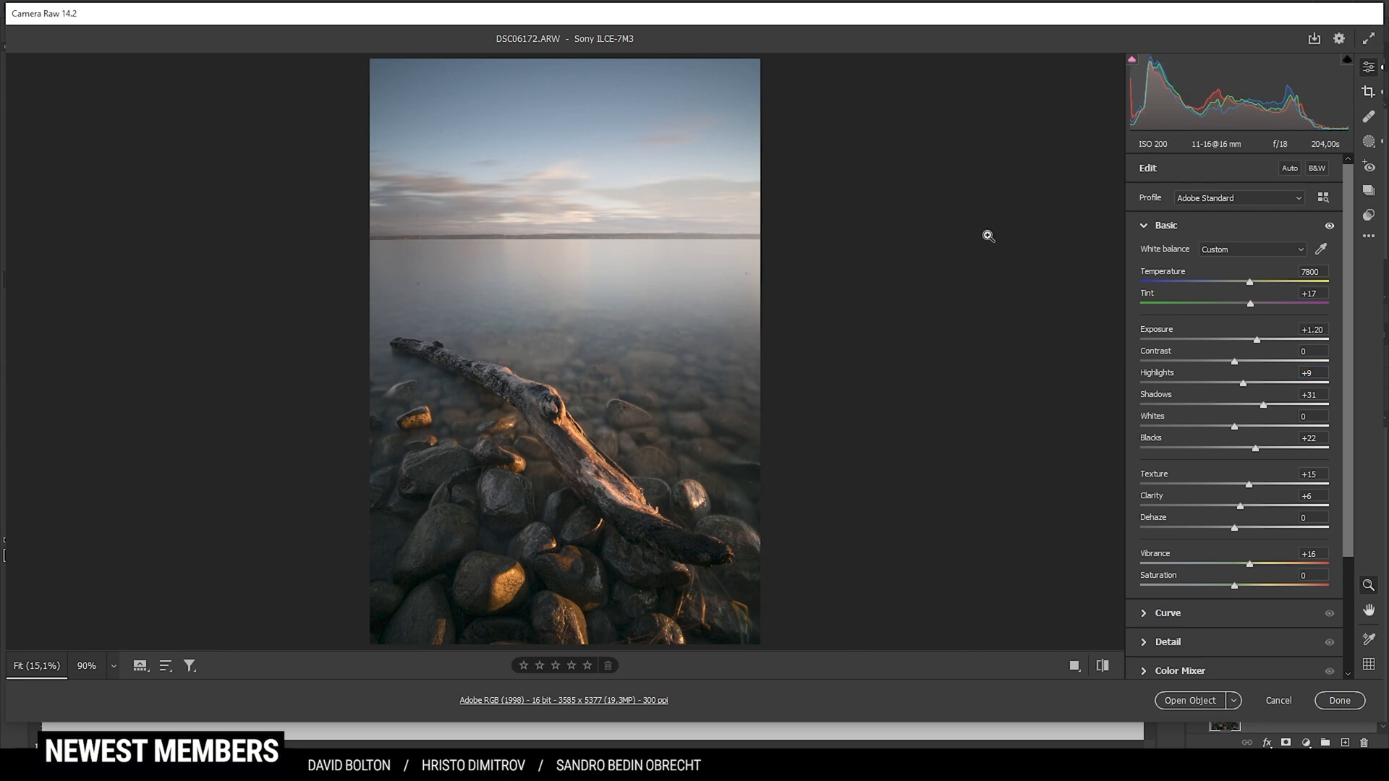
# - Raise the Blues saturation in the Color Mixer to +16
pyautogui.click(1166, 226)
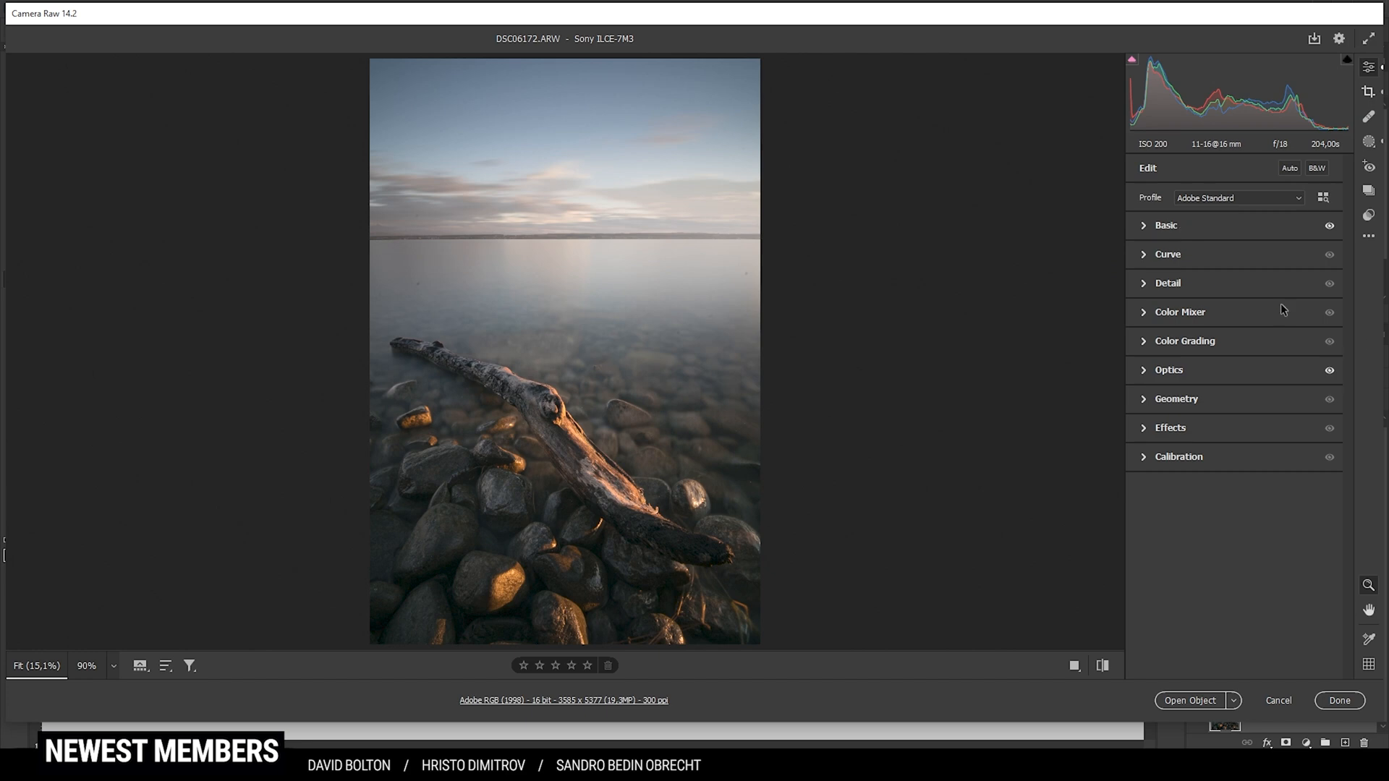
pyautogui.click(1179, 312)
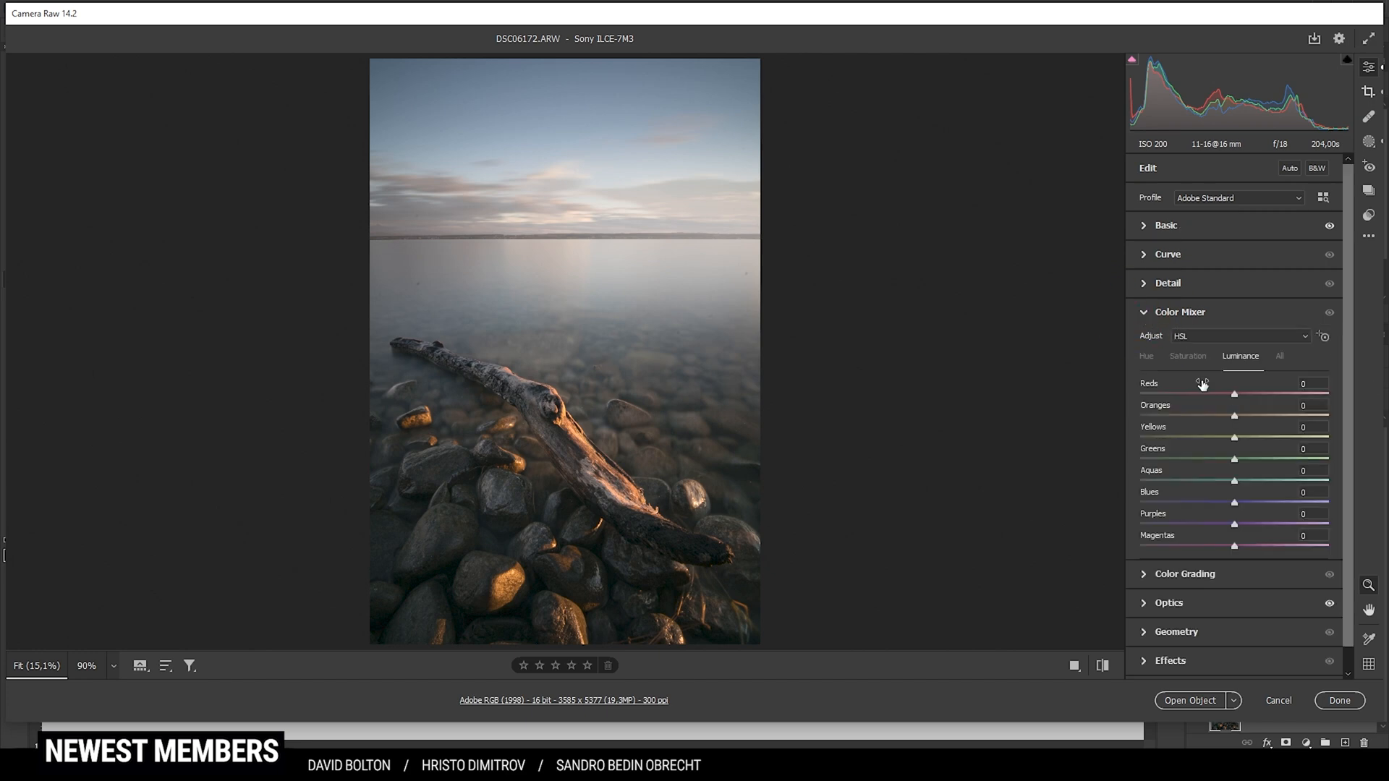
pyautogui.click(1186, 356)
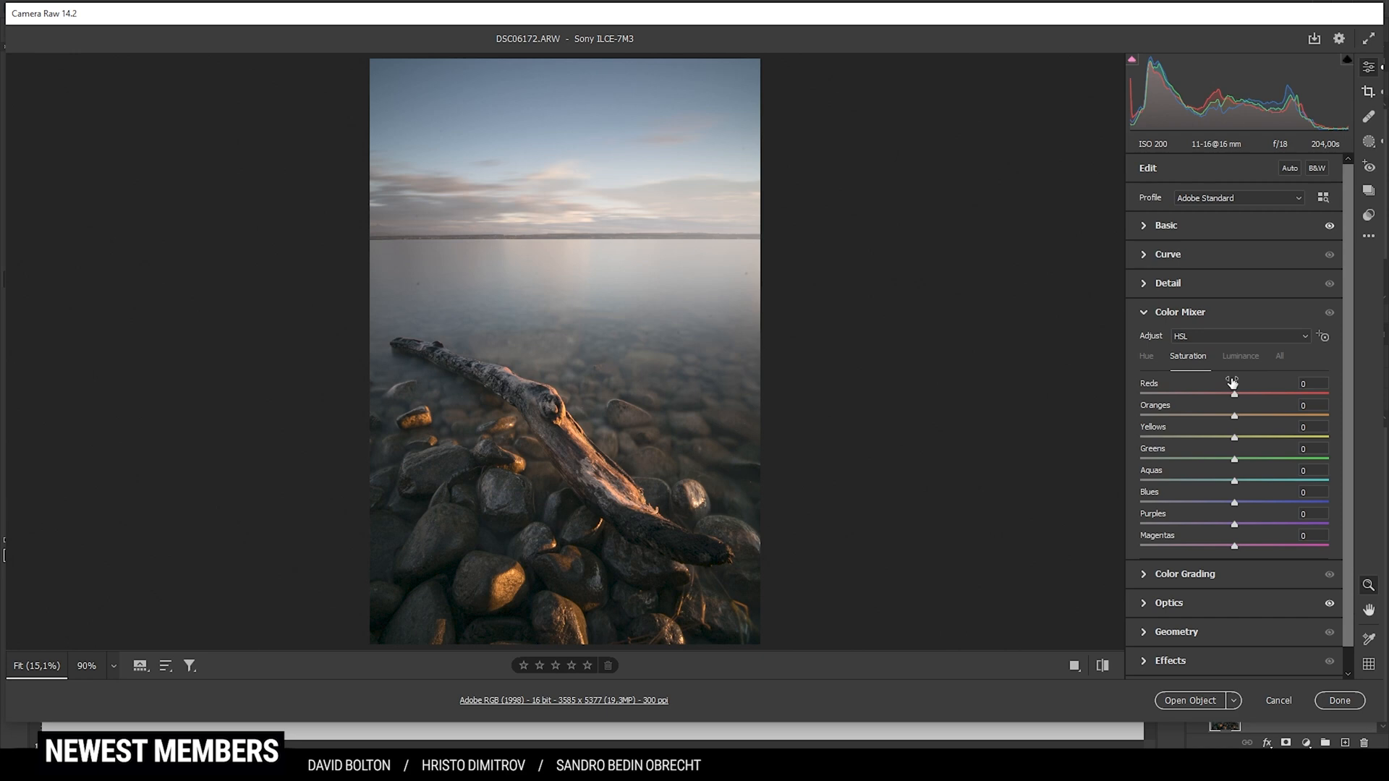
pyautogui.moveTo(1237, 512)
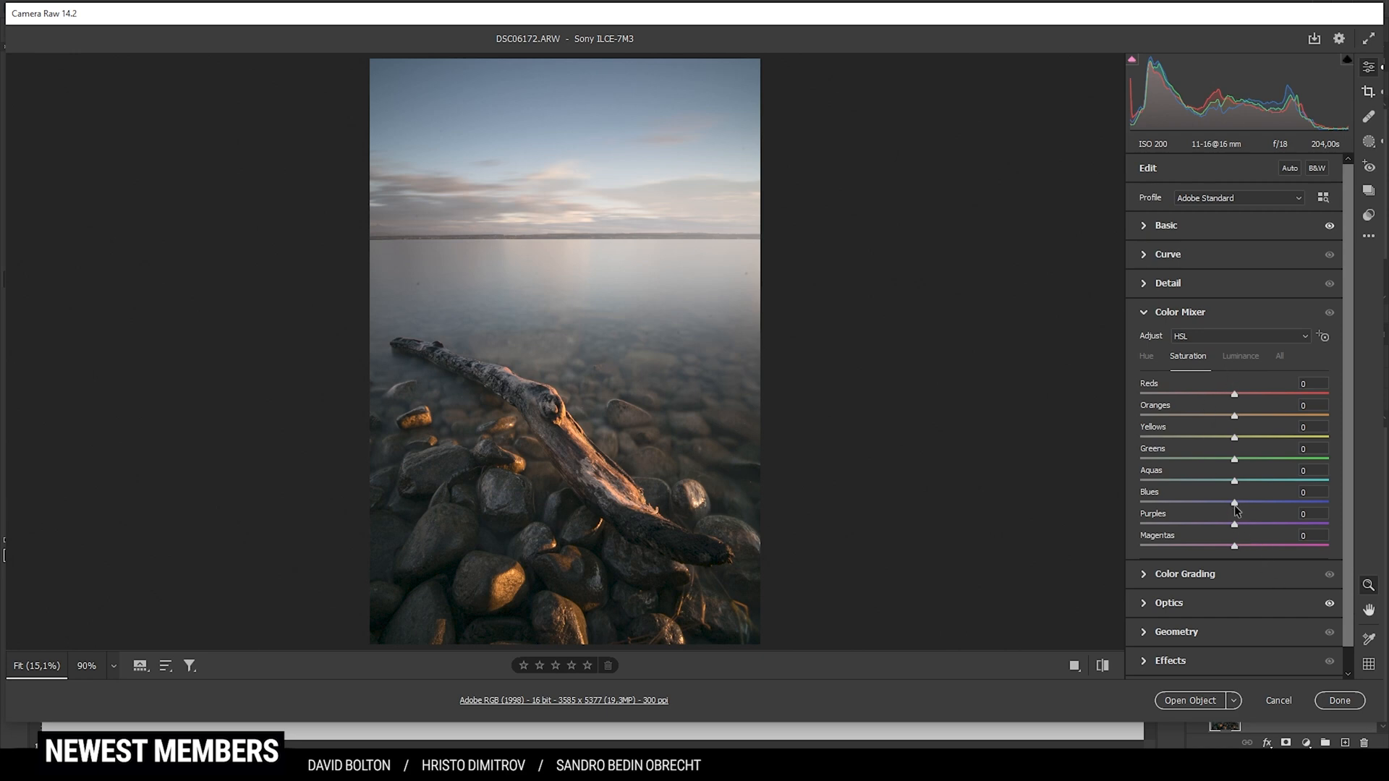
pyautogui.moveTo(1234, 503); pyautogui.dragTo(1249, 504)
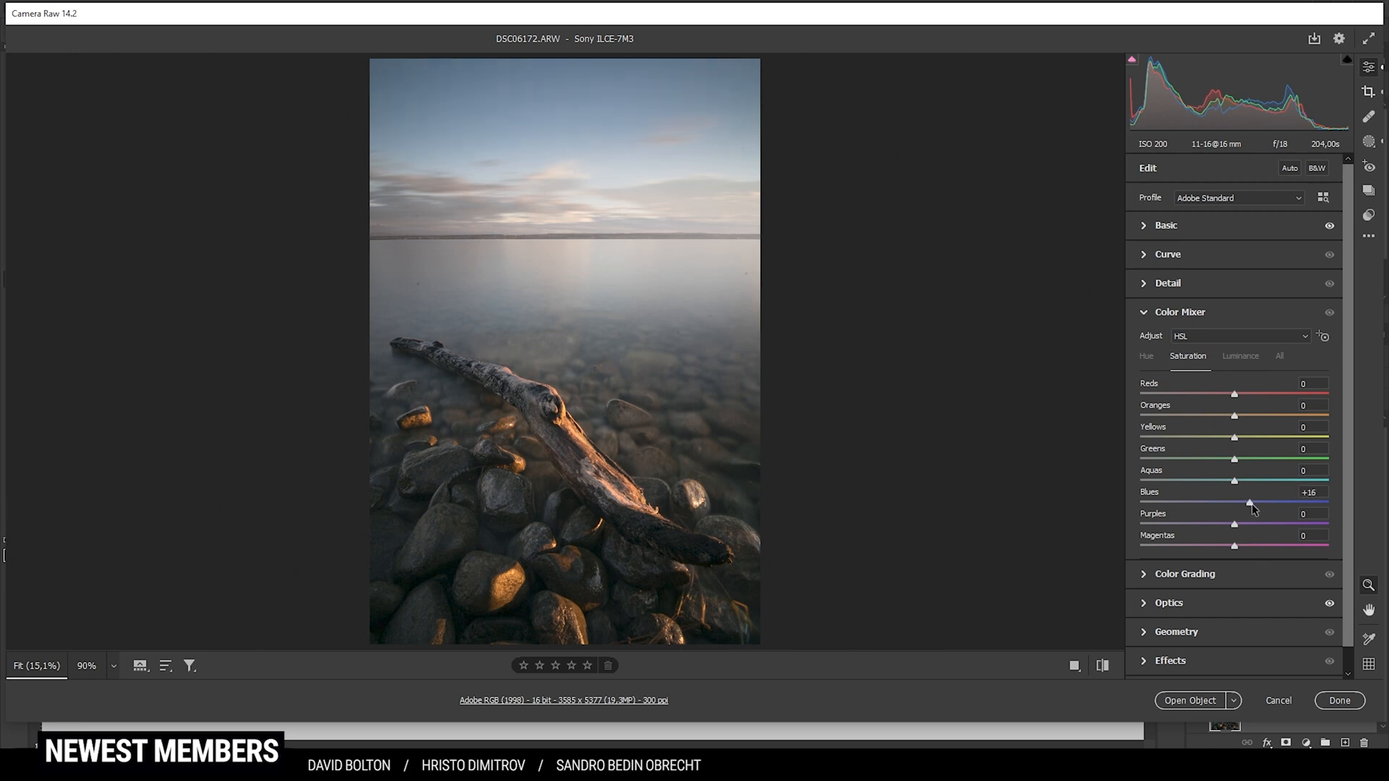
pyautogui.click(1179, 313)
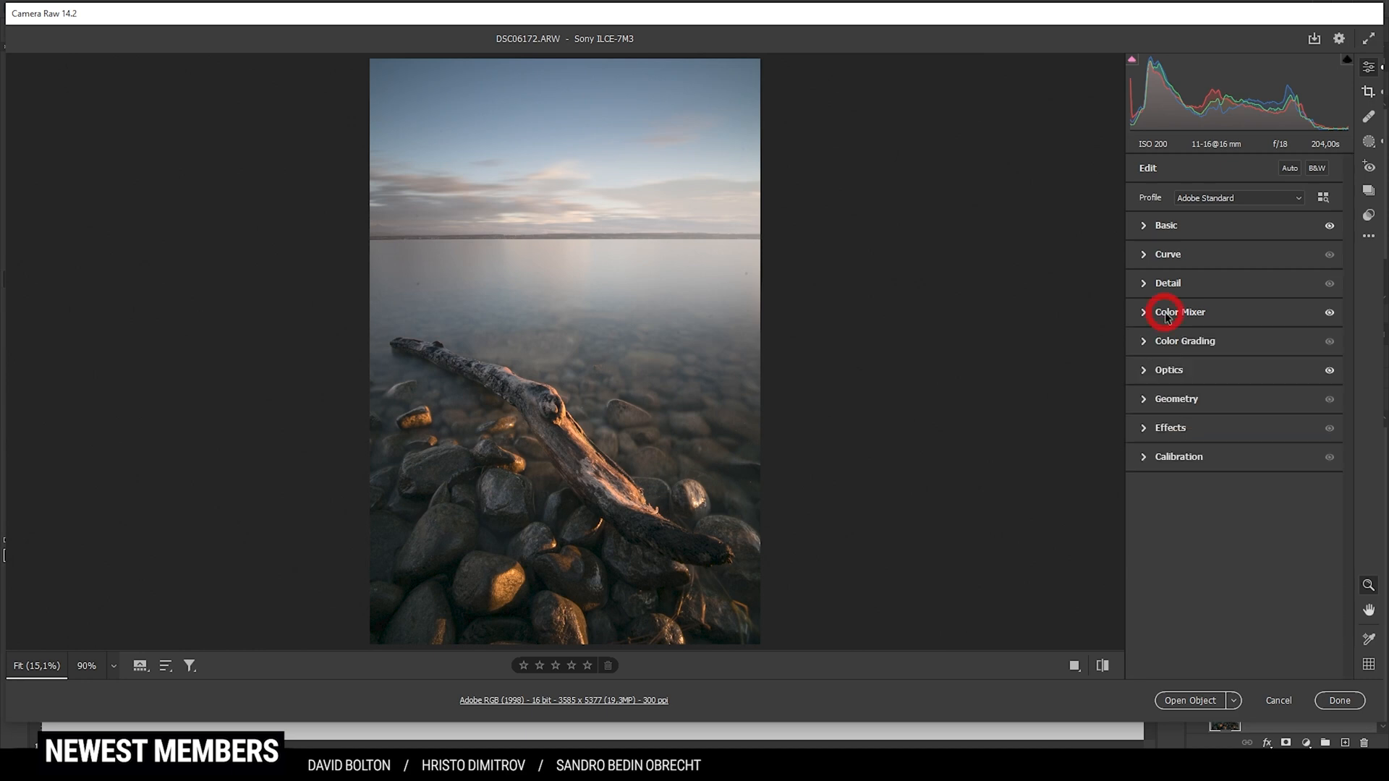
pyautogui.click(1185, 341)
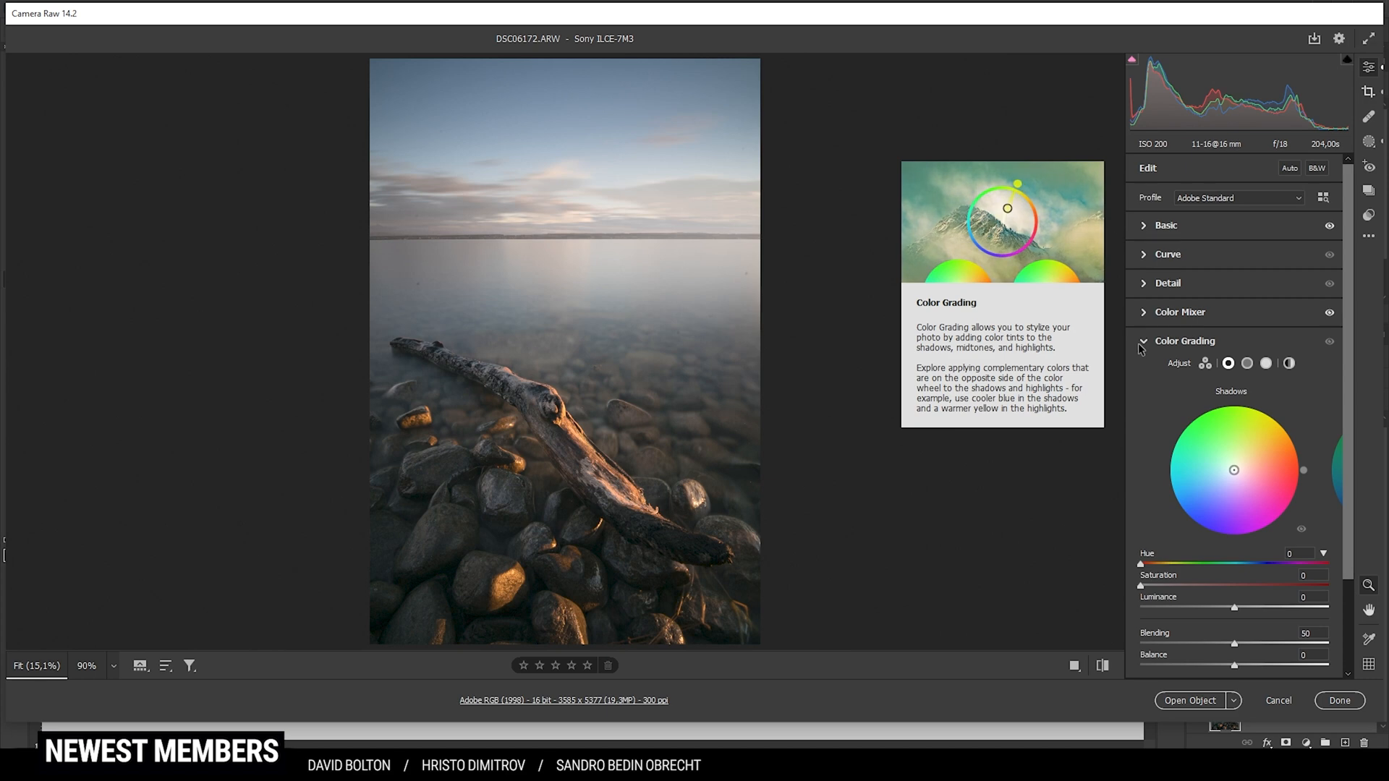
pyautogui.moveTo(1277, 427)
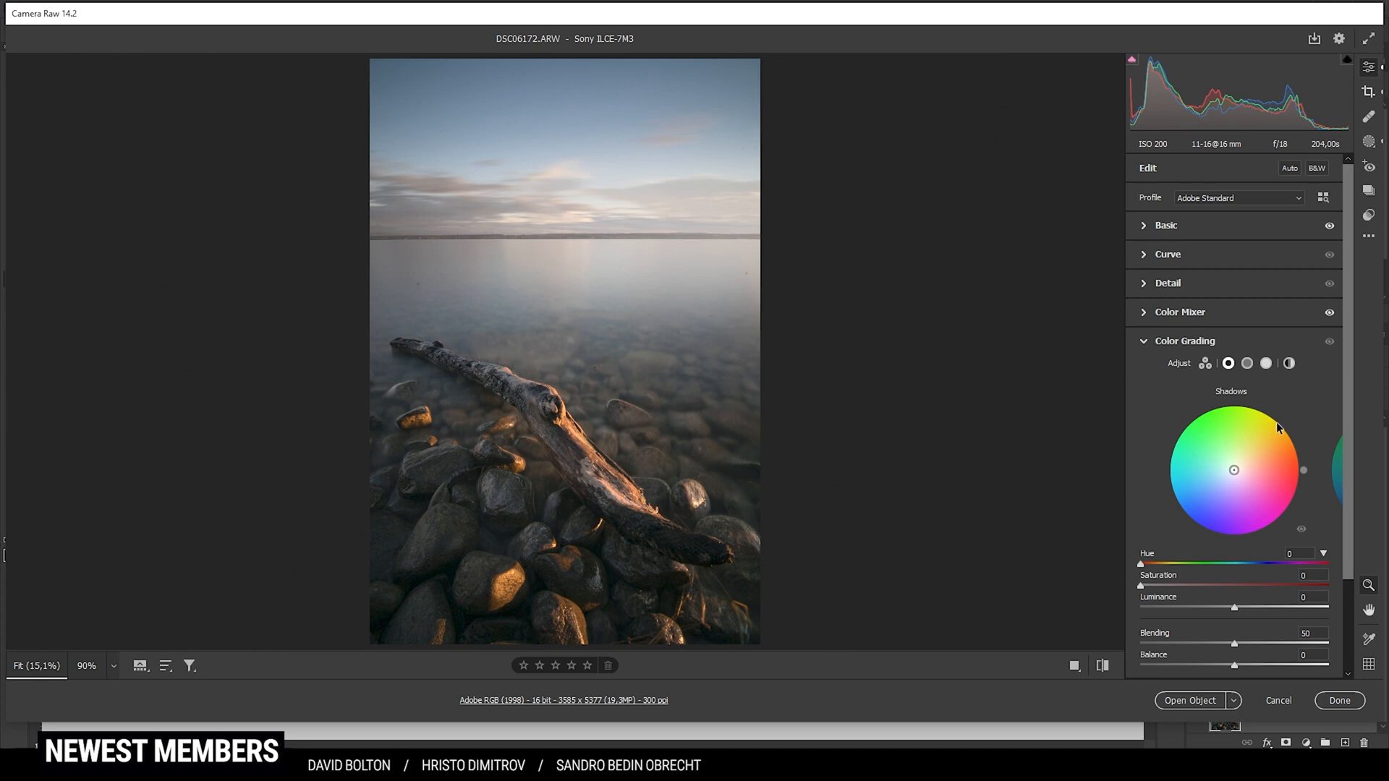
pyautogui.moveTo(1131, 431)
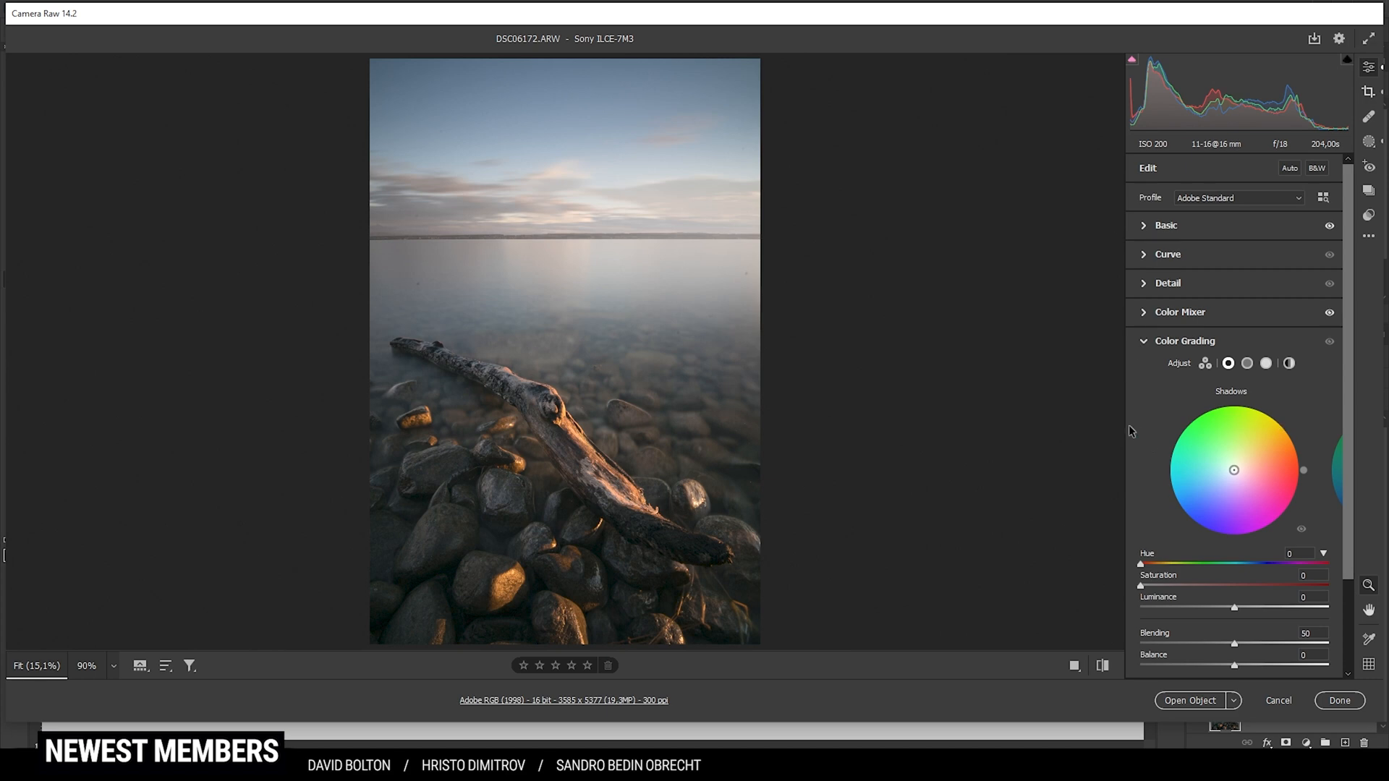
# - Grade the highlights to a warm orange, hue 37 at saturation 94
pyautogui.click(1265, 363)
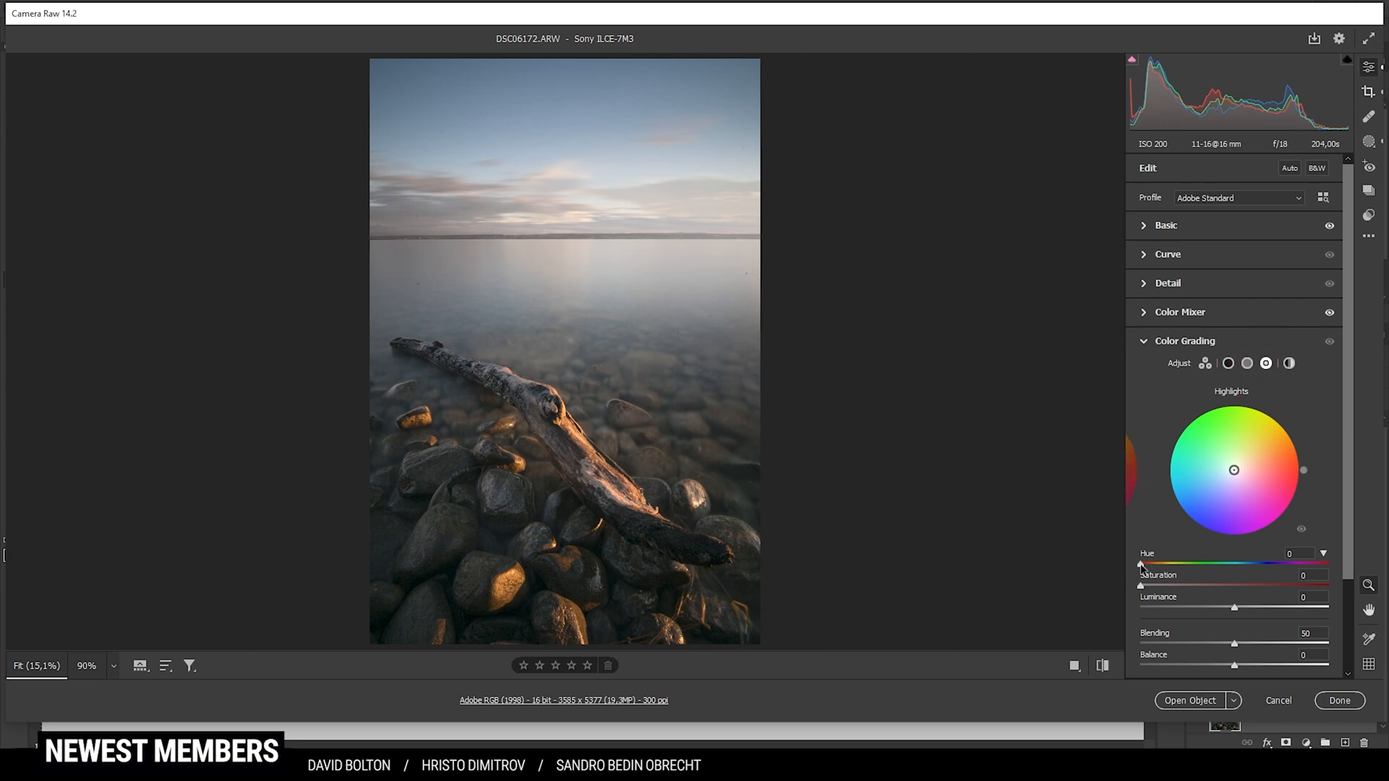
pyautogui.moveTo(1141, 566); pyautogui.dragTo(1156, 565)
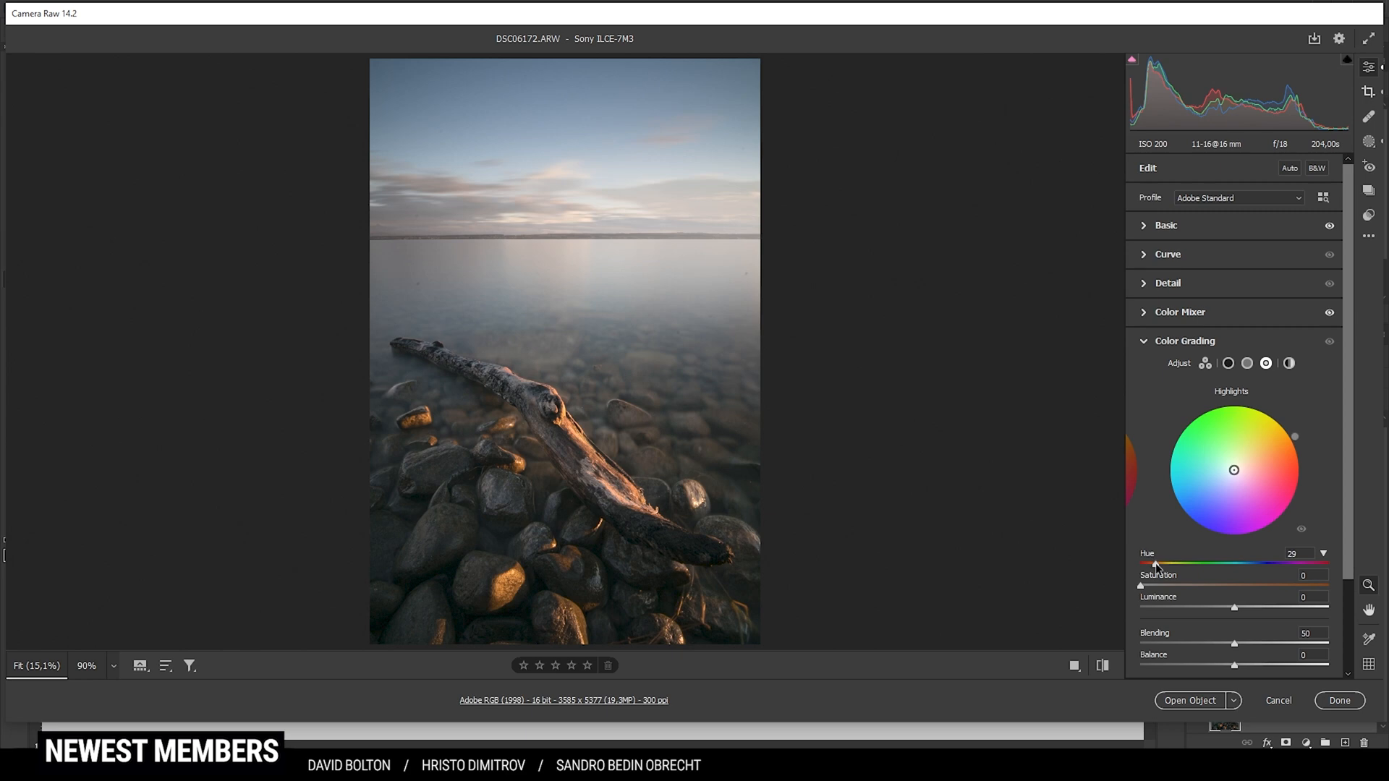
pyautogui.moveTo(1153, 566); pyautogui.dragTo(1161, 565)
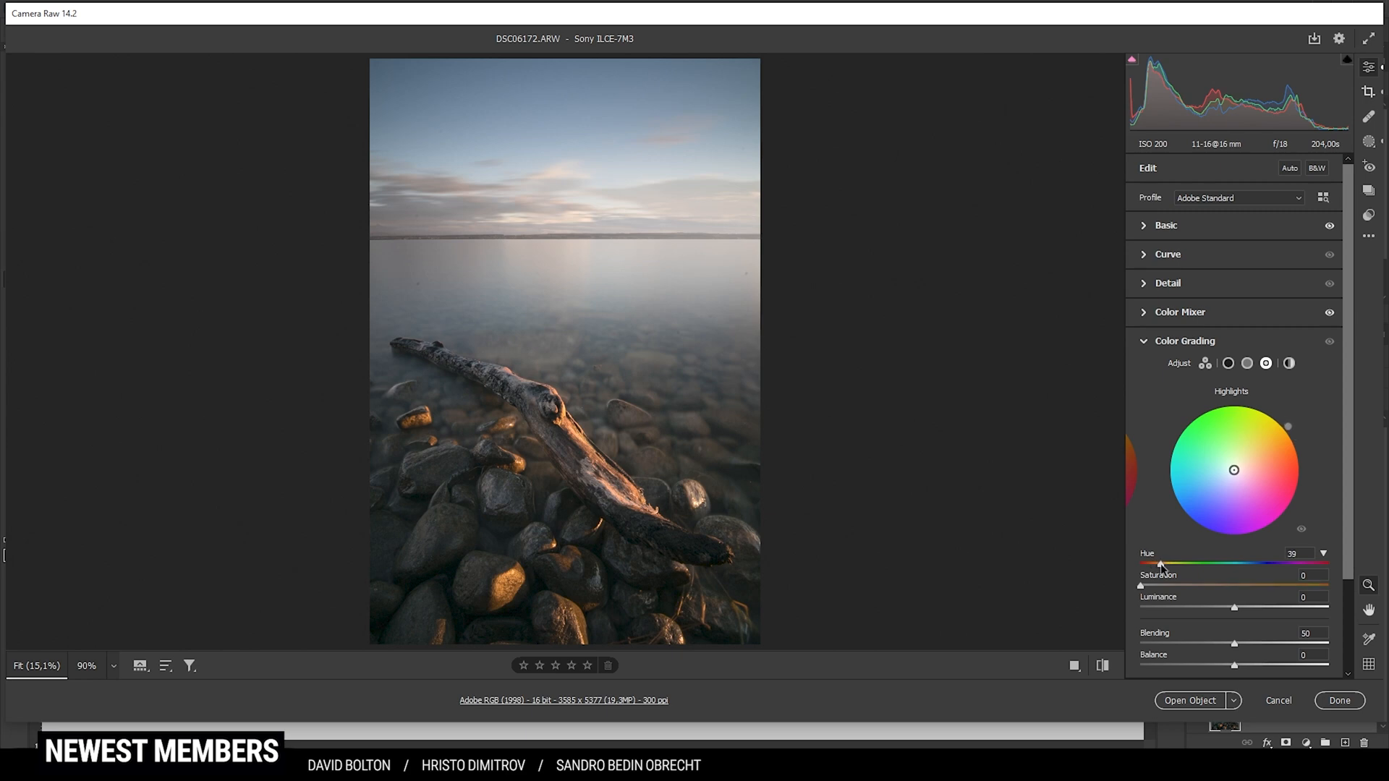
pyautogui.moveTo(1163, 566); pyautogui.dragTo(1160, 566)
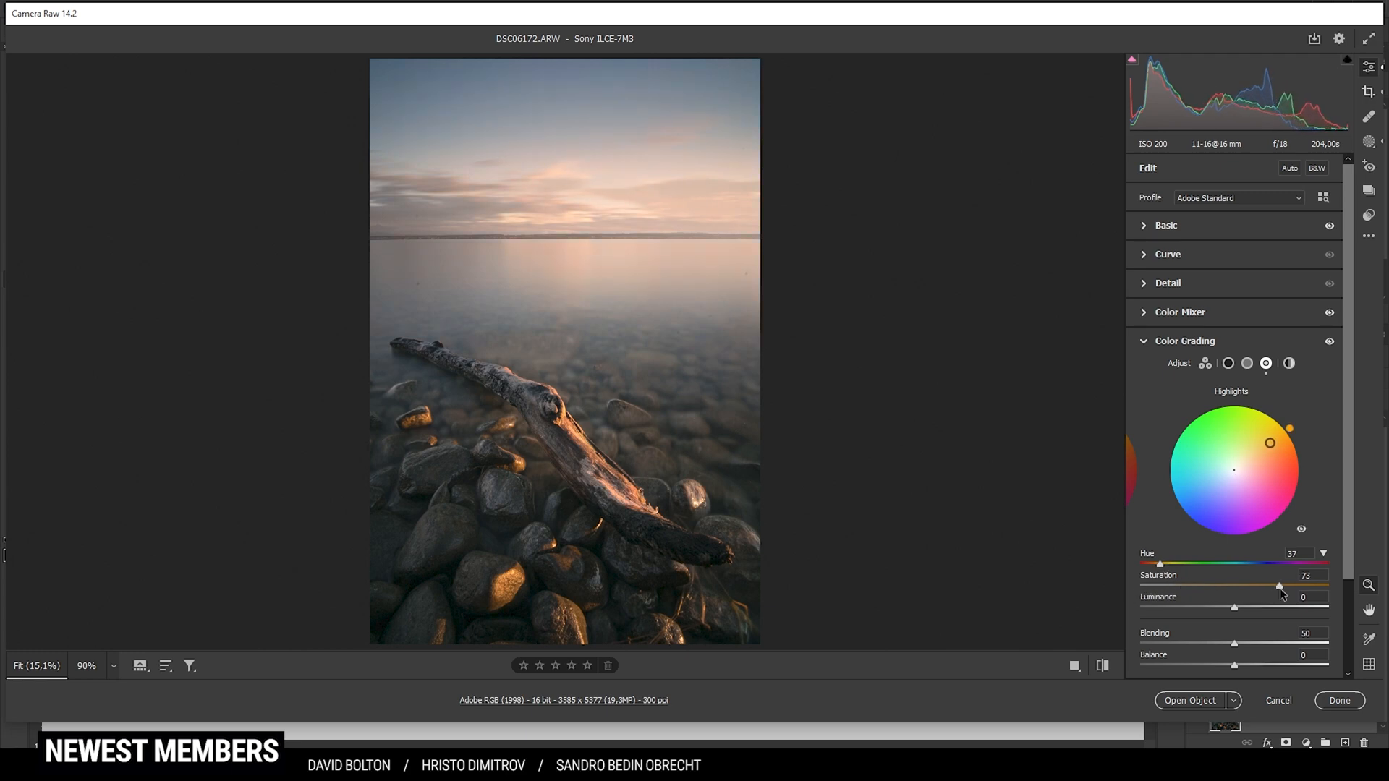
pyautogui.moveTo(1277, 586); pyautogui.dragTo(1311, 586)
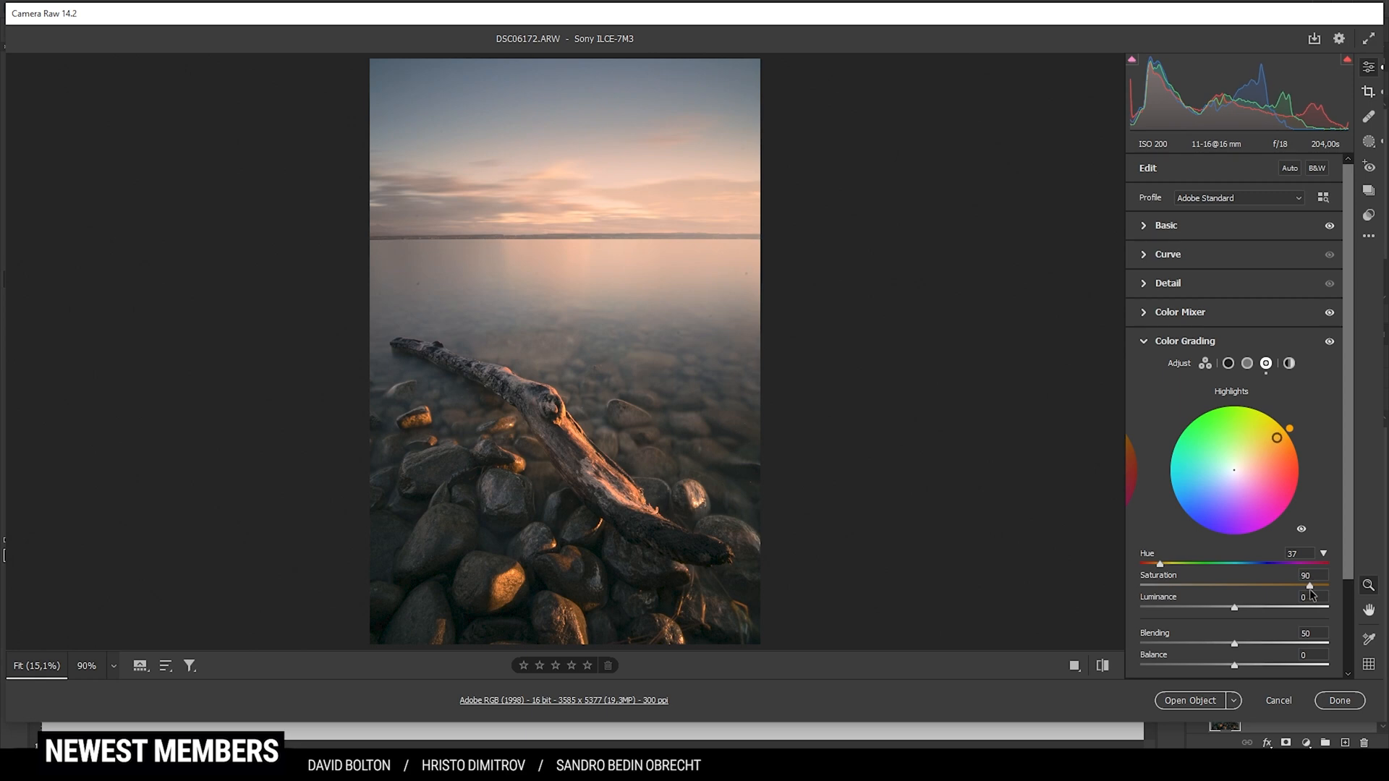
pyautogui.moveTo(1310, 586); pyautogui.dragTo(1314, 586)
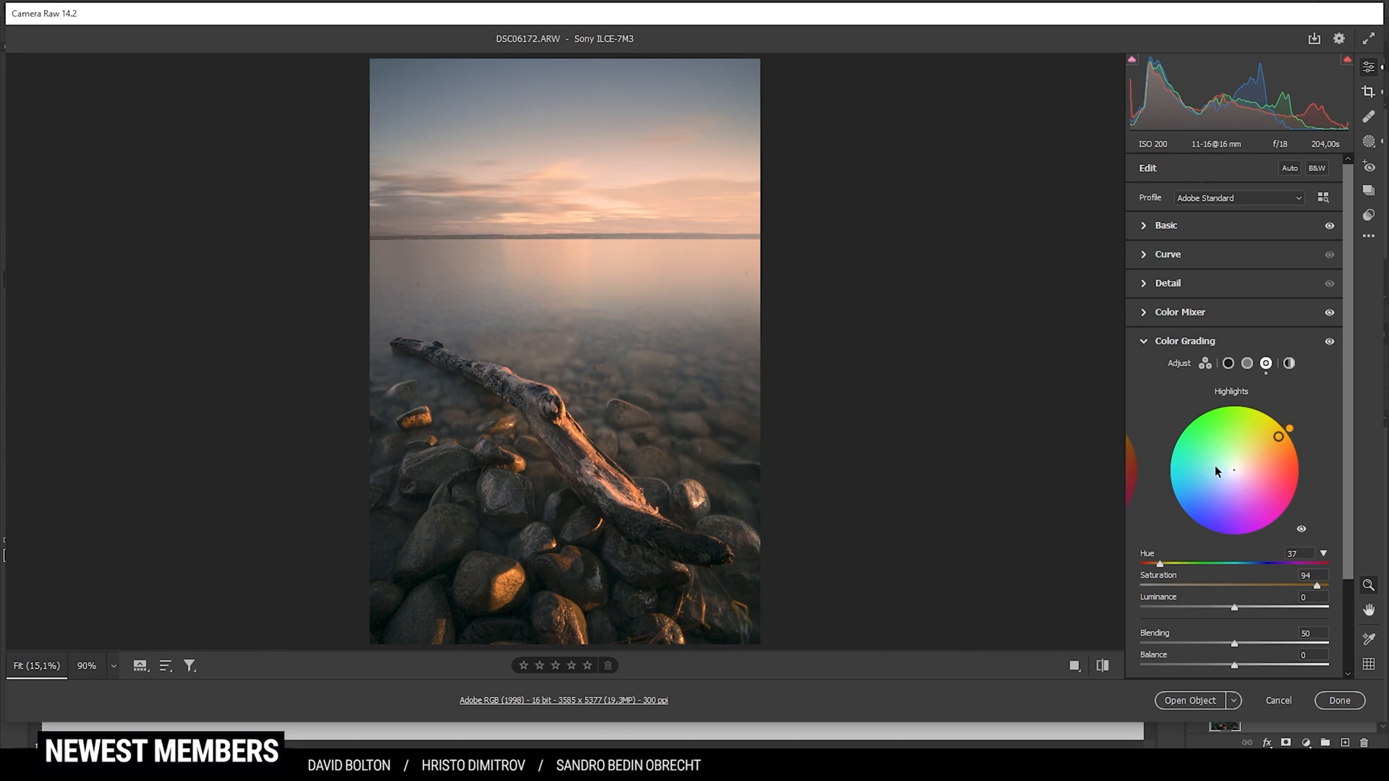
pyautogui.moveTo(1320, 512)
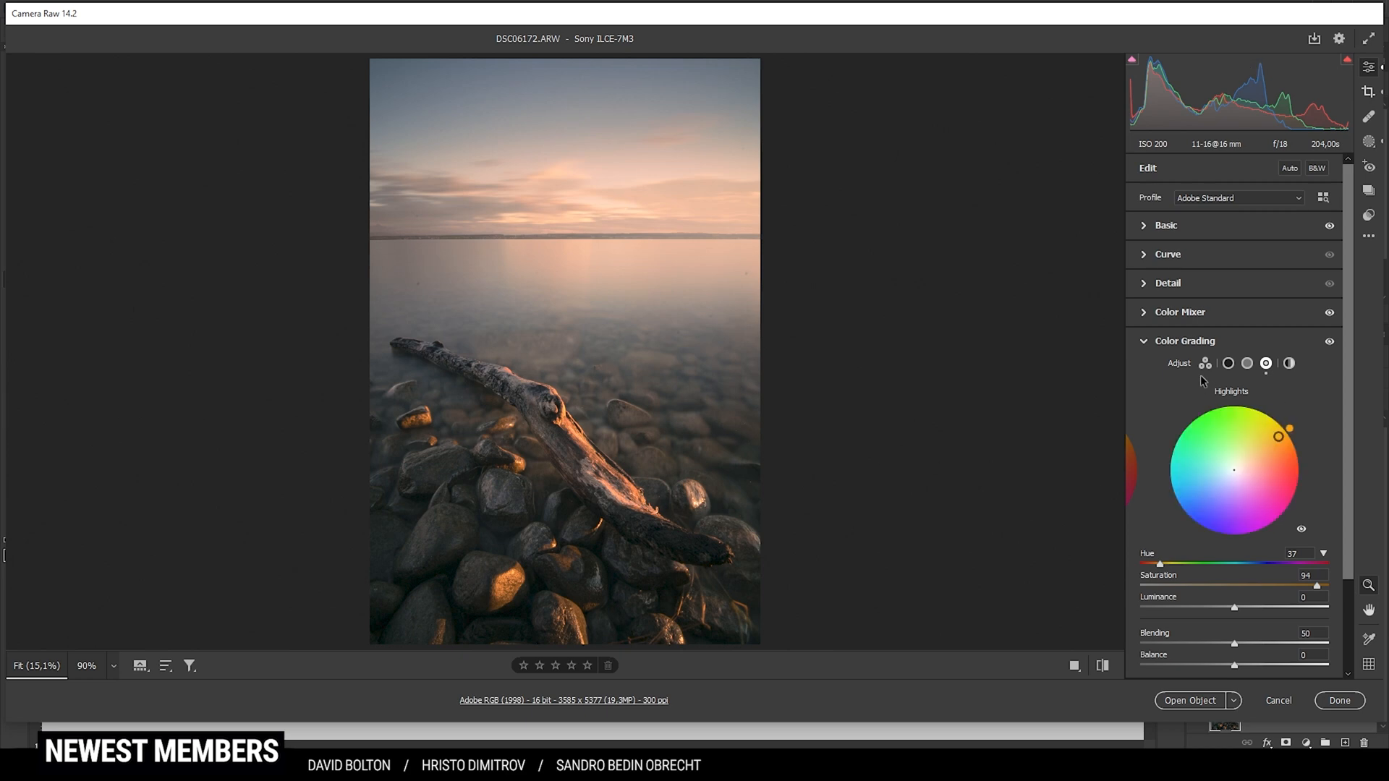
# - Grade the midtones with a light blue tint, hue 222 at saturation about 14
pyautogui.click(1245, 364)
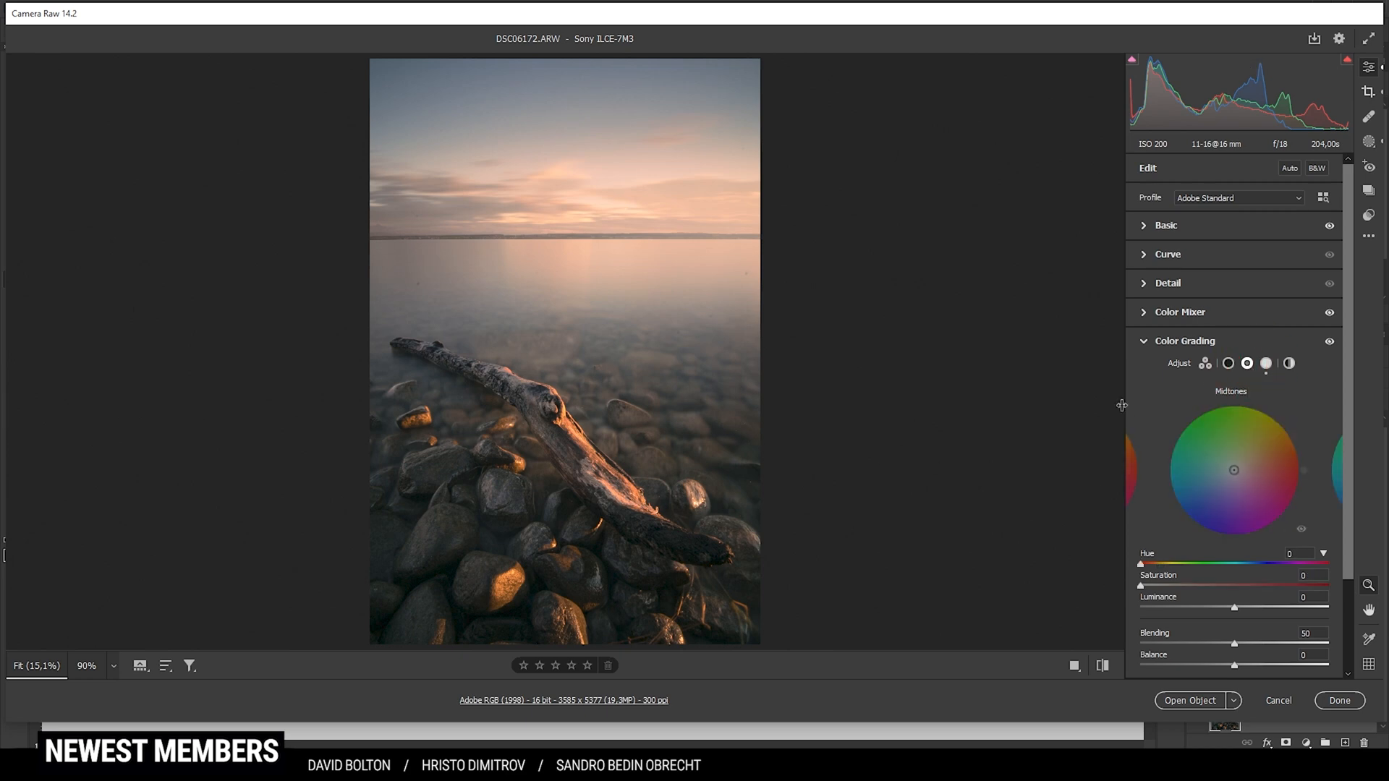
pyautogui.moveTo(962, 385)
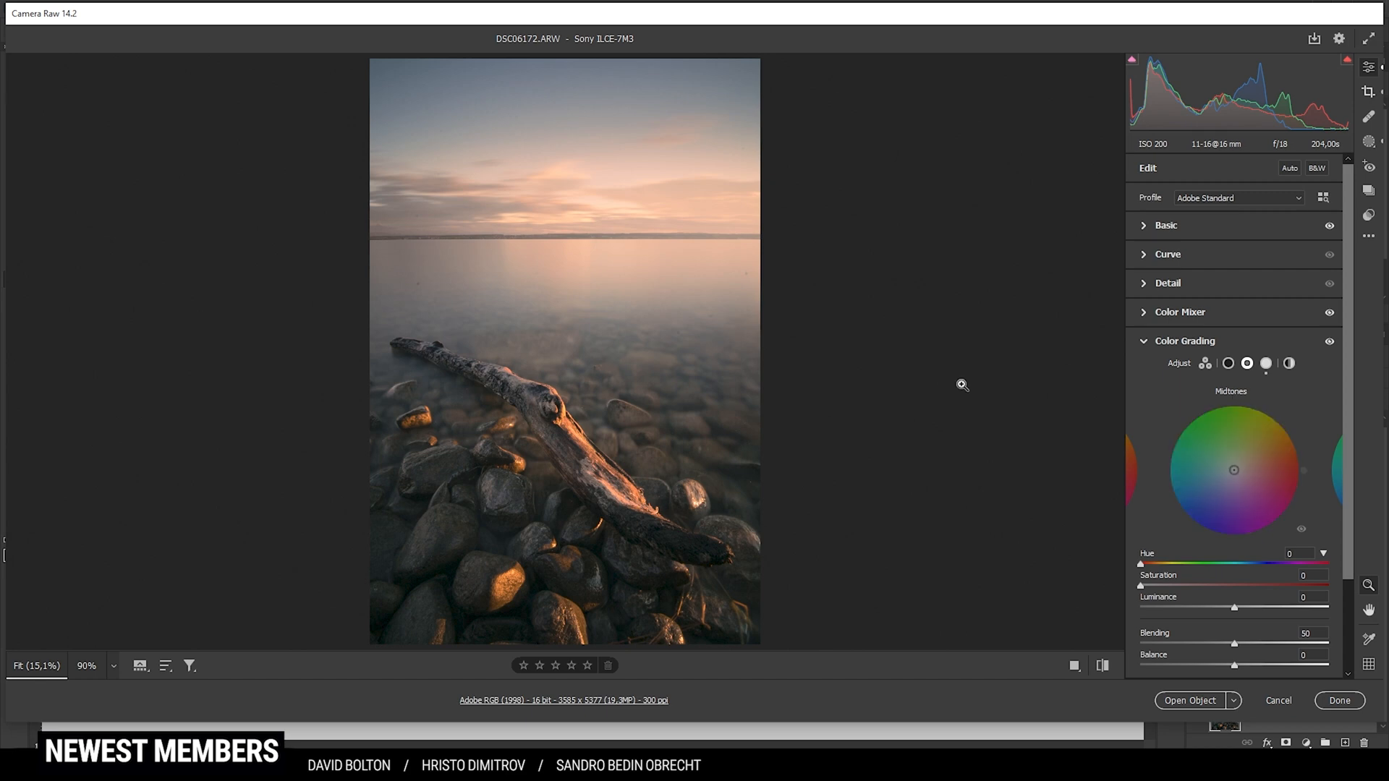
pyautogui.click(1245, 363)
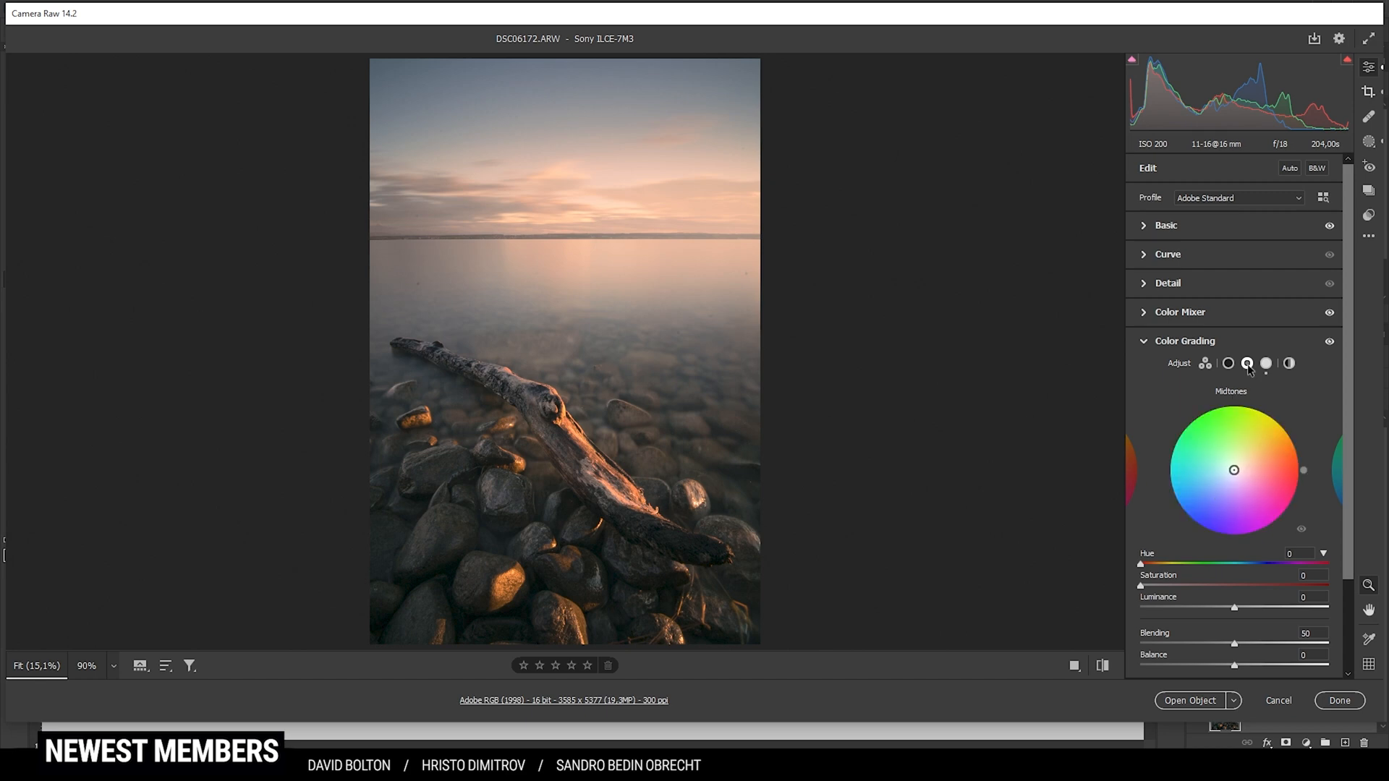
pyautogui.moveTo(1143, 564); pyautogui.dragTo(1255, 564)
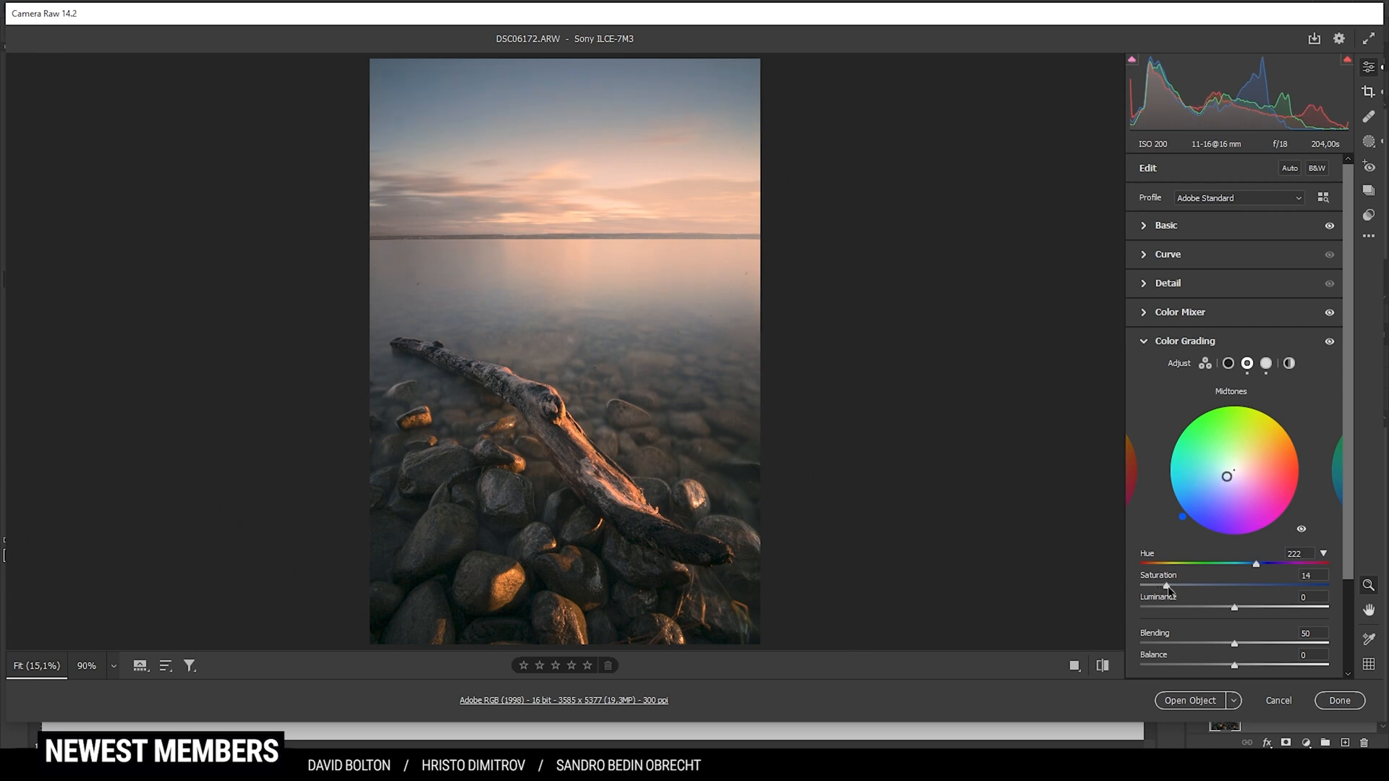
pyautogui.moveTo(1164, 586); pyautogui.dragTo(1169, 585)
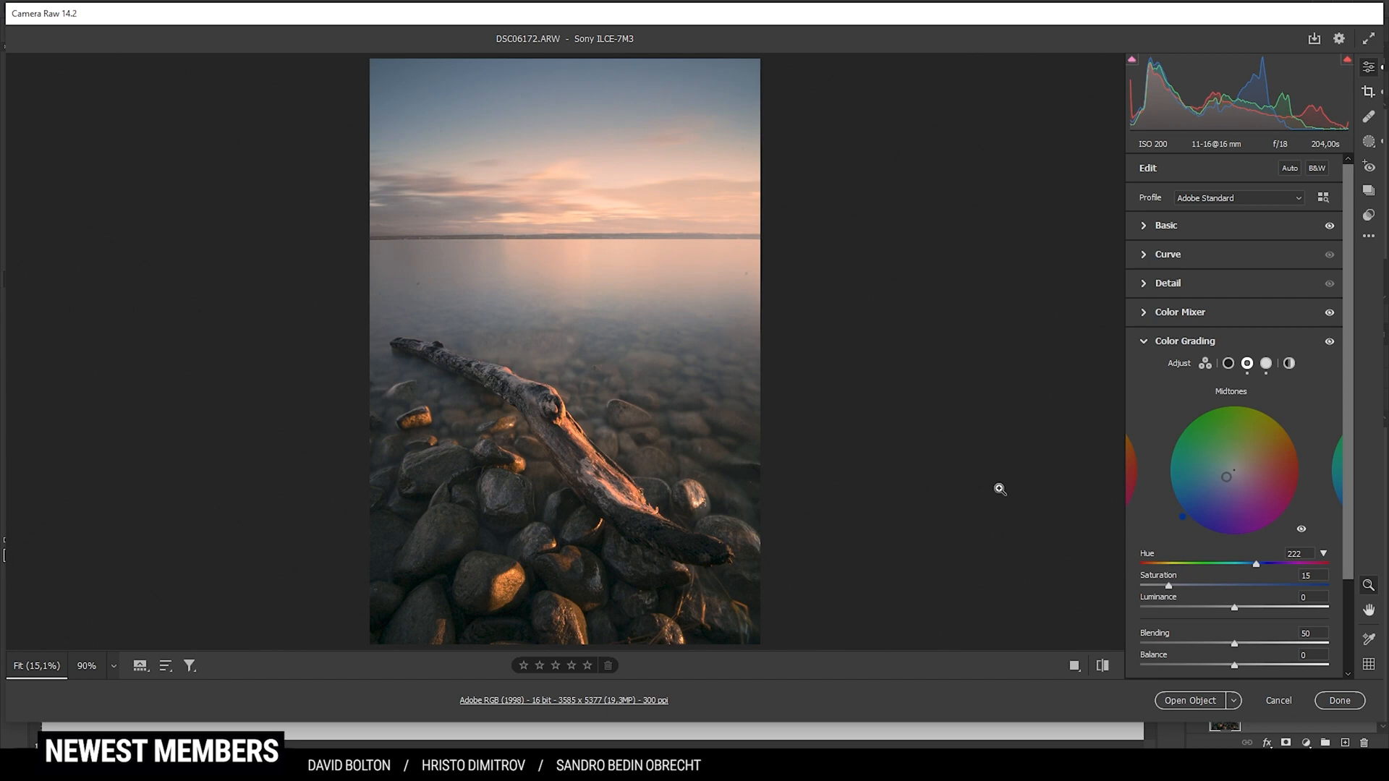
# - Grade the shadows with a faint blue tint, hue 219 at saturation 5
pyautogui.click(1228, 363)
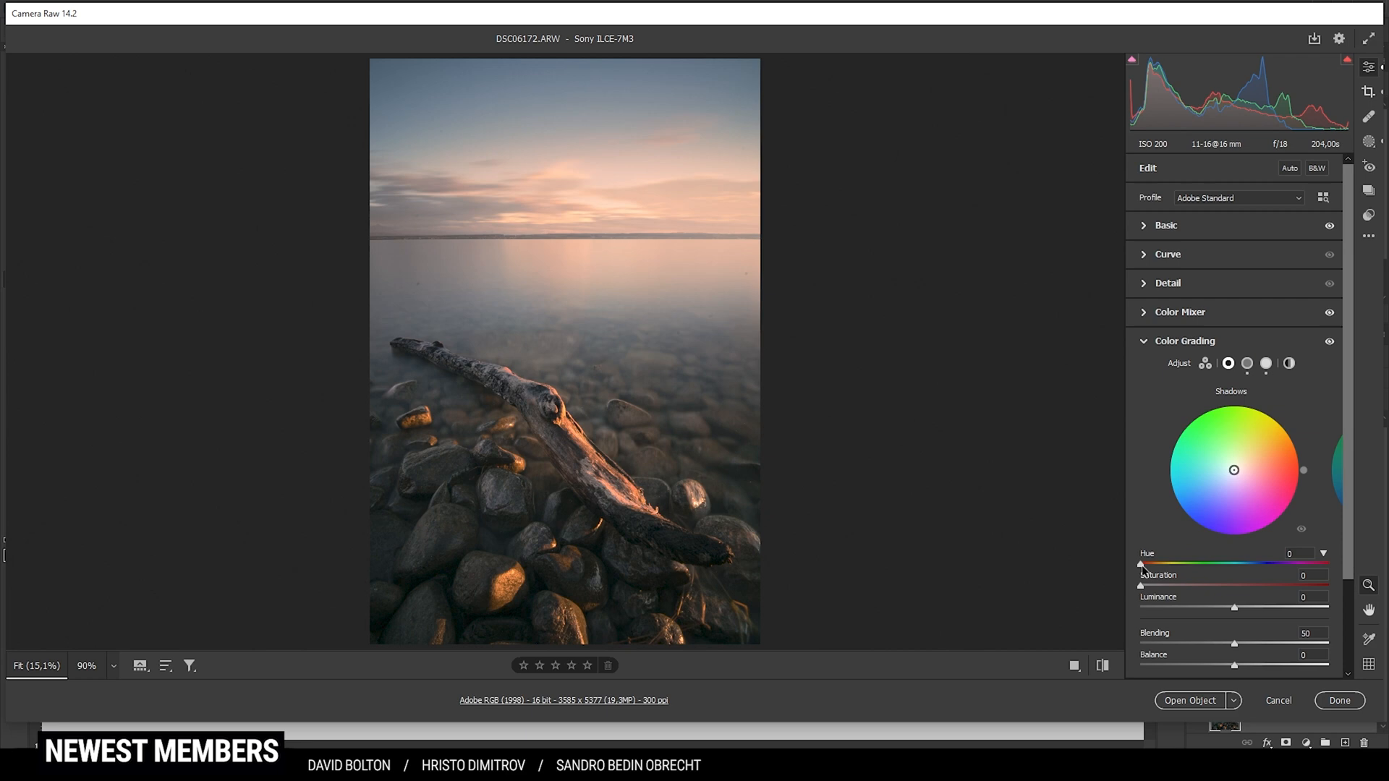
pyautogui.moveTo(1142, 564); pyautogui.dragTo(1252, 564)
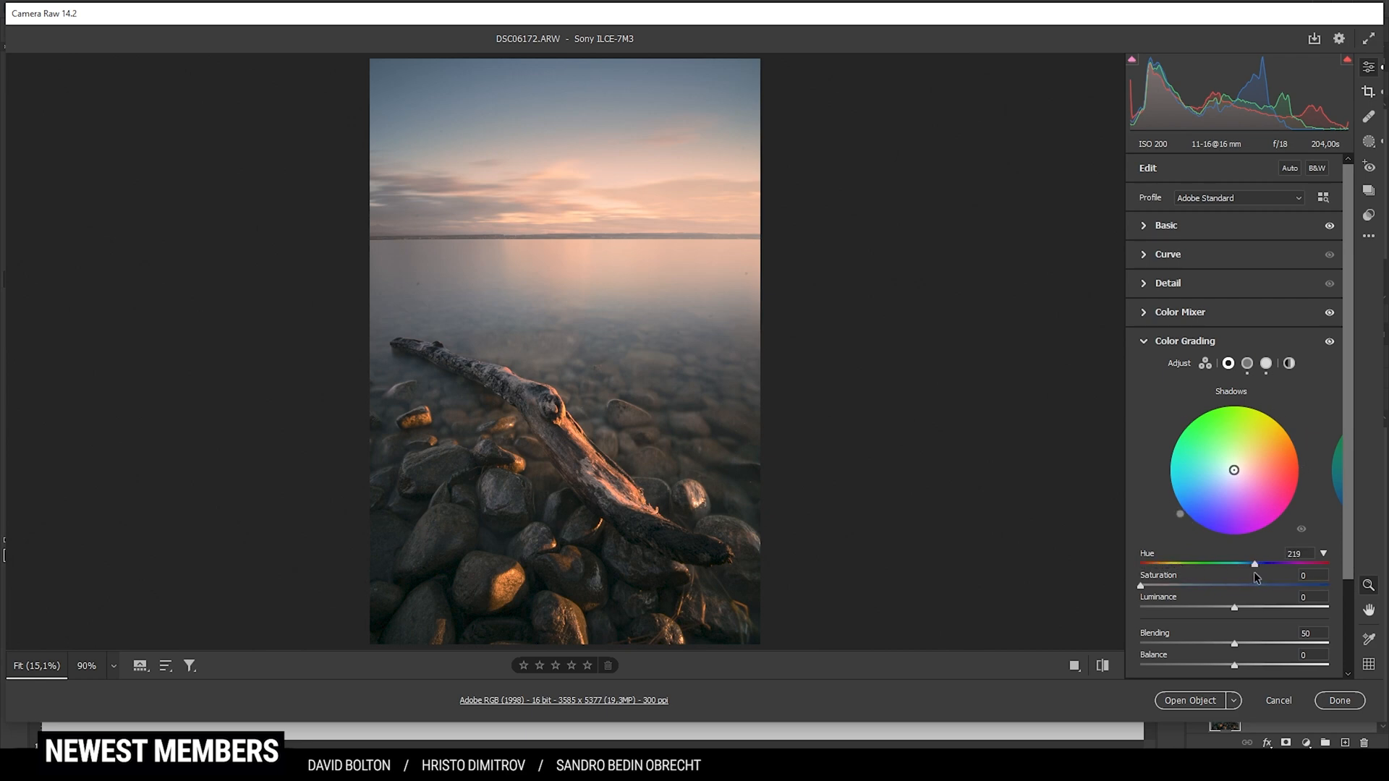
pyautogui.moveTo(1140, 586); pyautogui.dragTo(1146, 586)
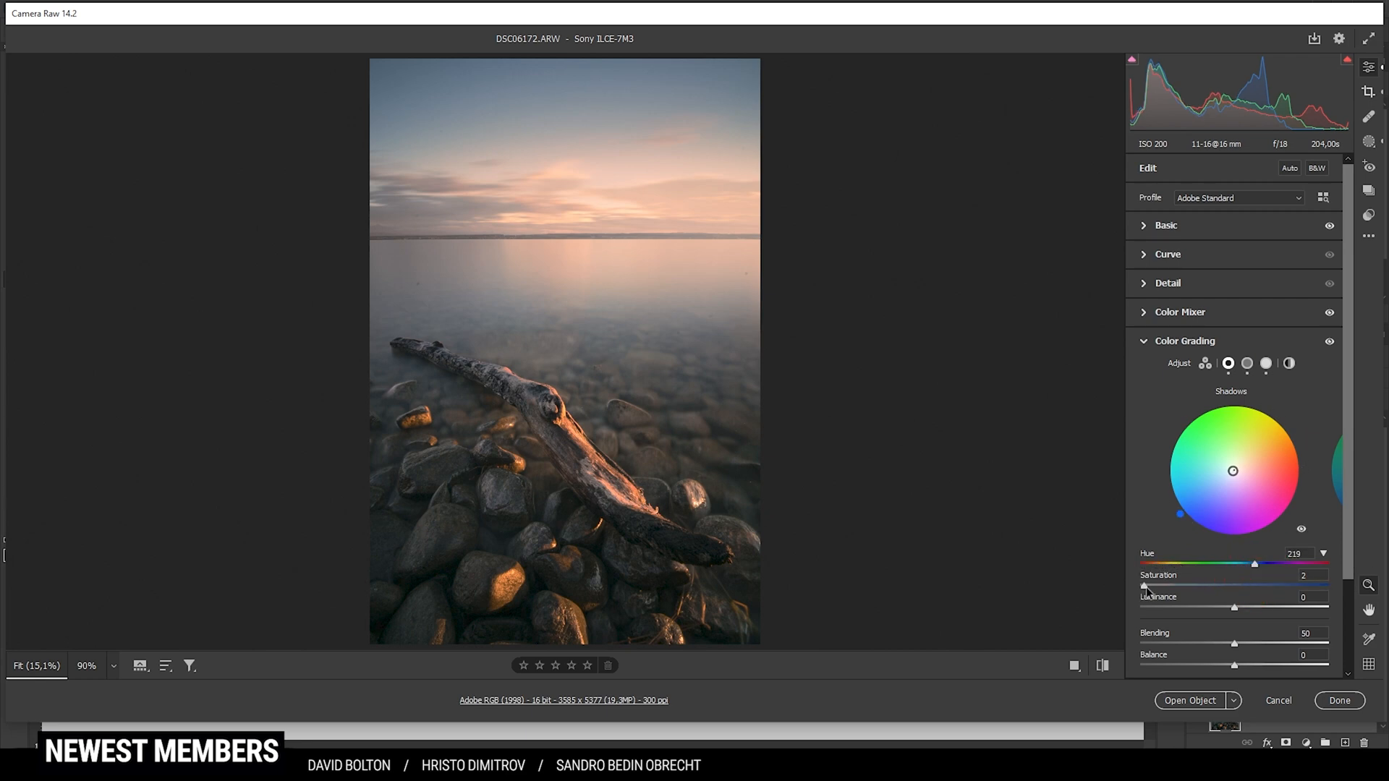
pyautogui.moveTo(1146, 586); pyautogui.dragTo(1151, 586)
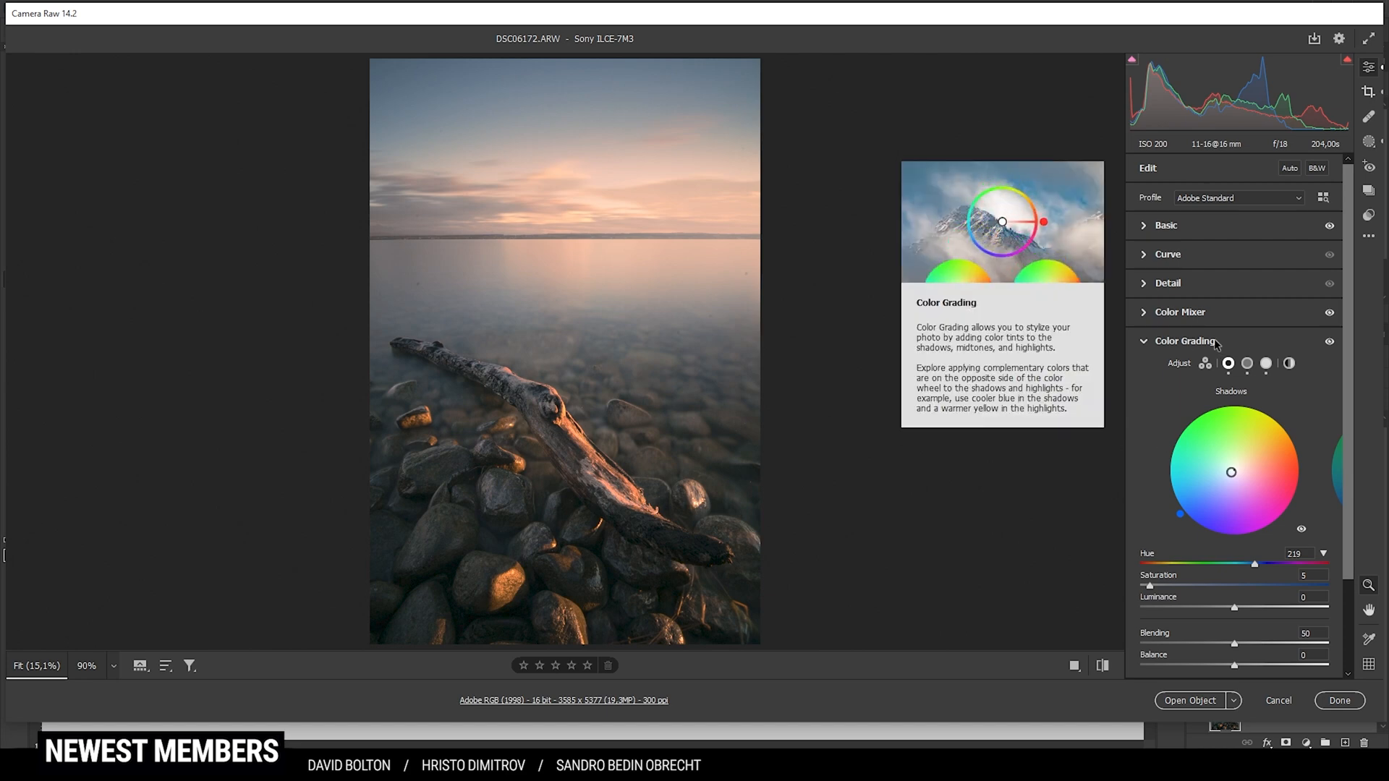
pyautogui.moveTo(1331, 348)
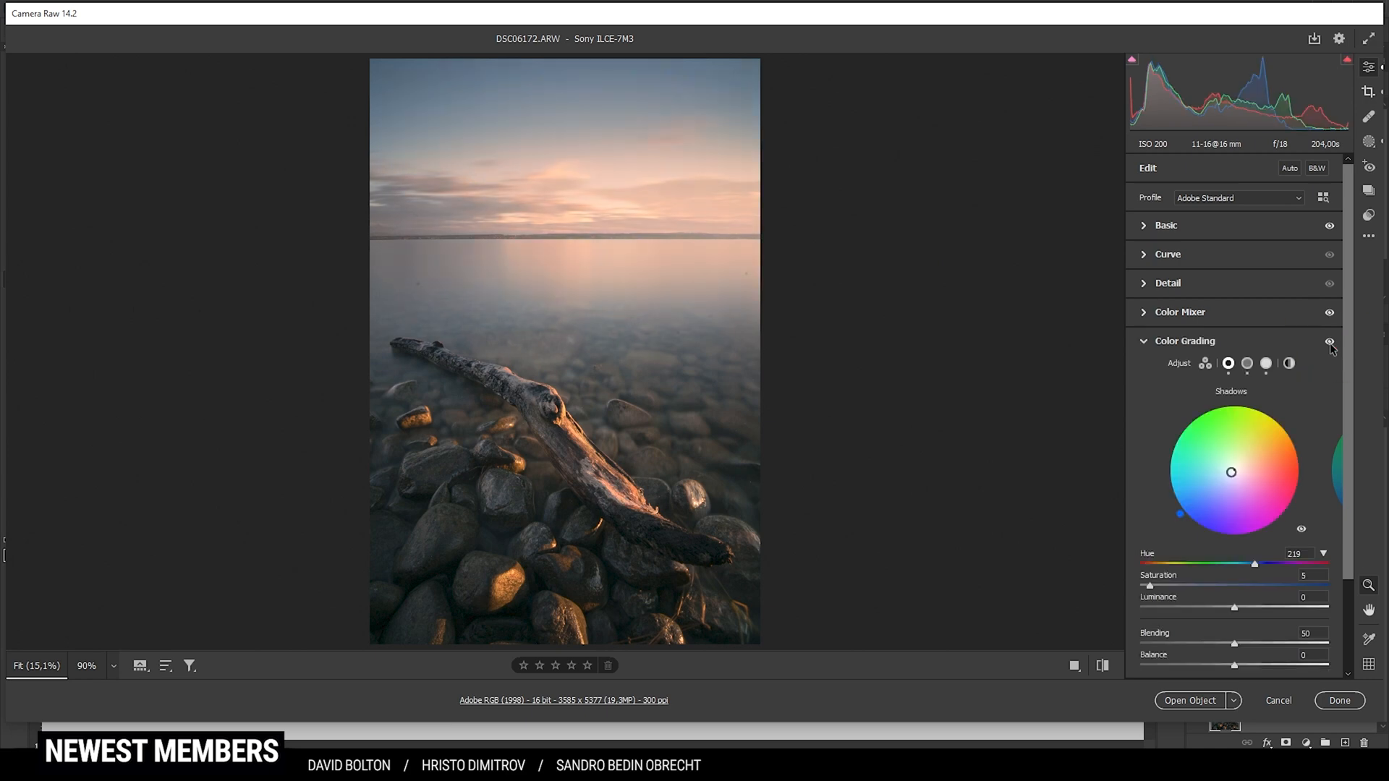
pyautogui.moveTo(1310, 350)
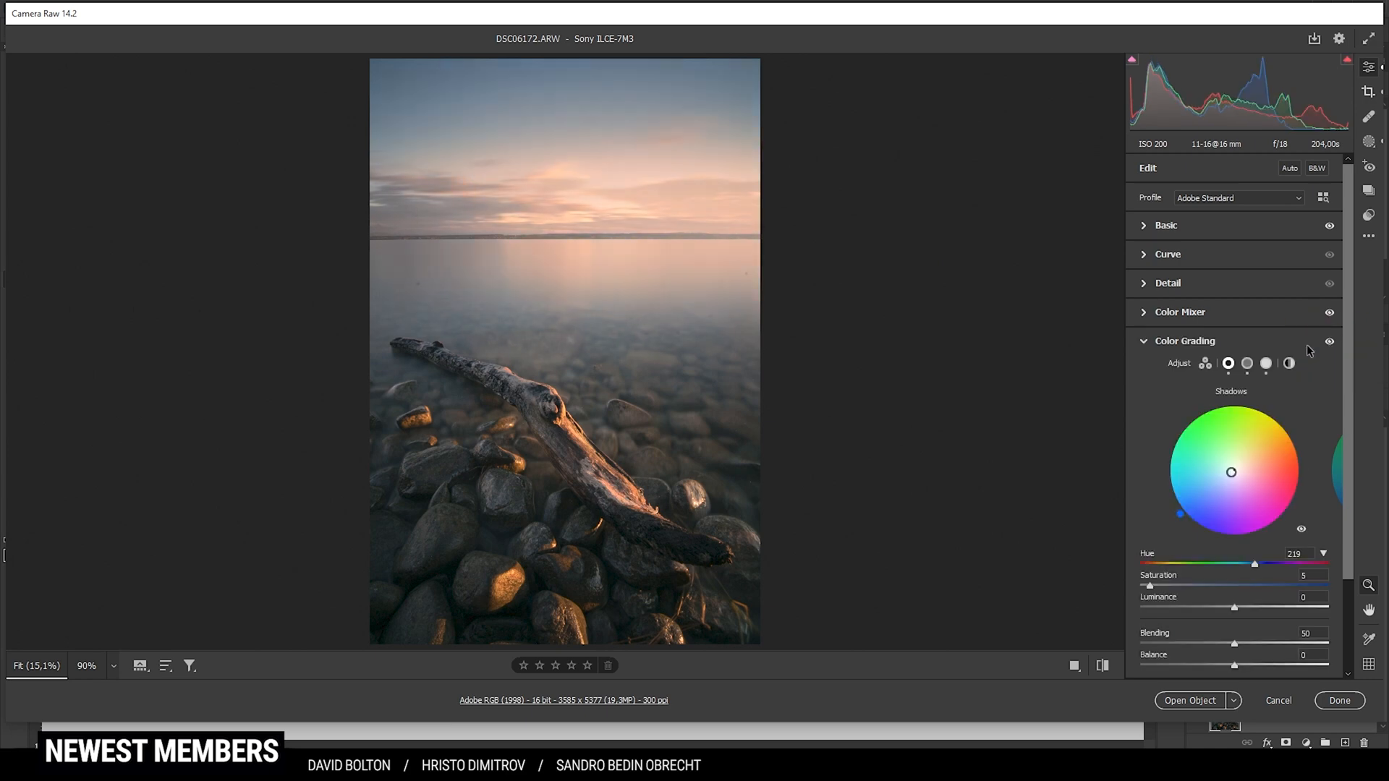
# - In Calibration, shift the Blue Primary hue to -20 and nudge its saturation
pyautogui.click(1185, 341)
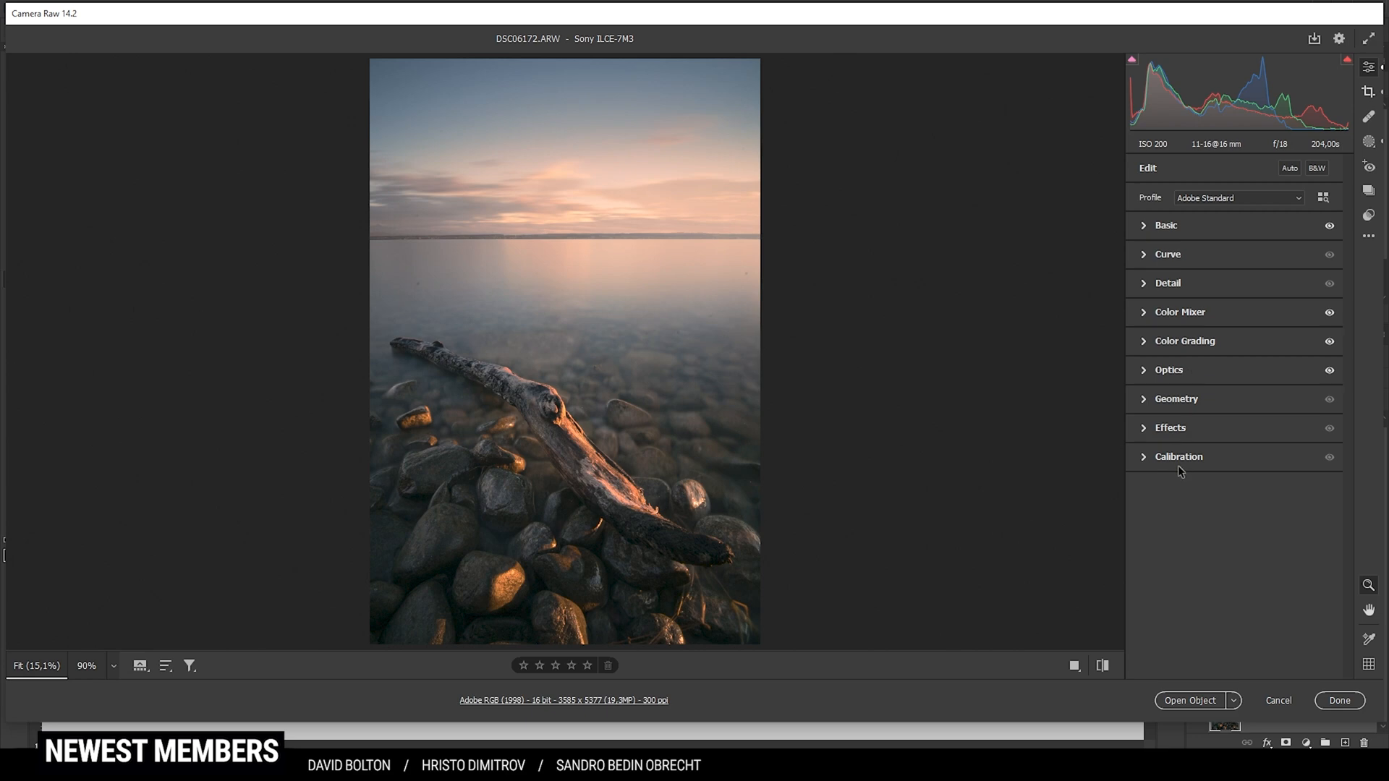
pyautogui.click(1179, 456)
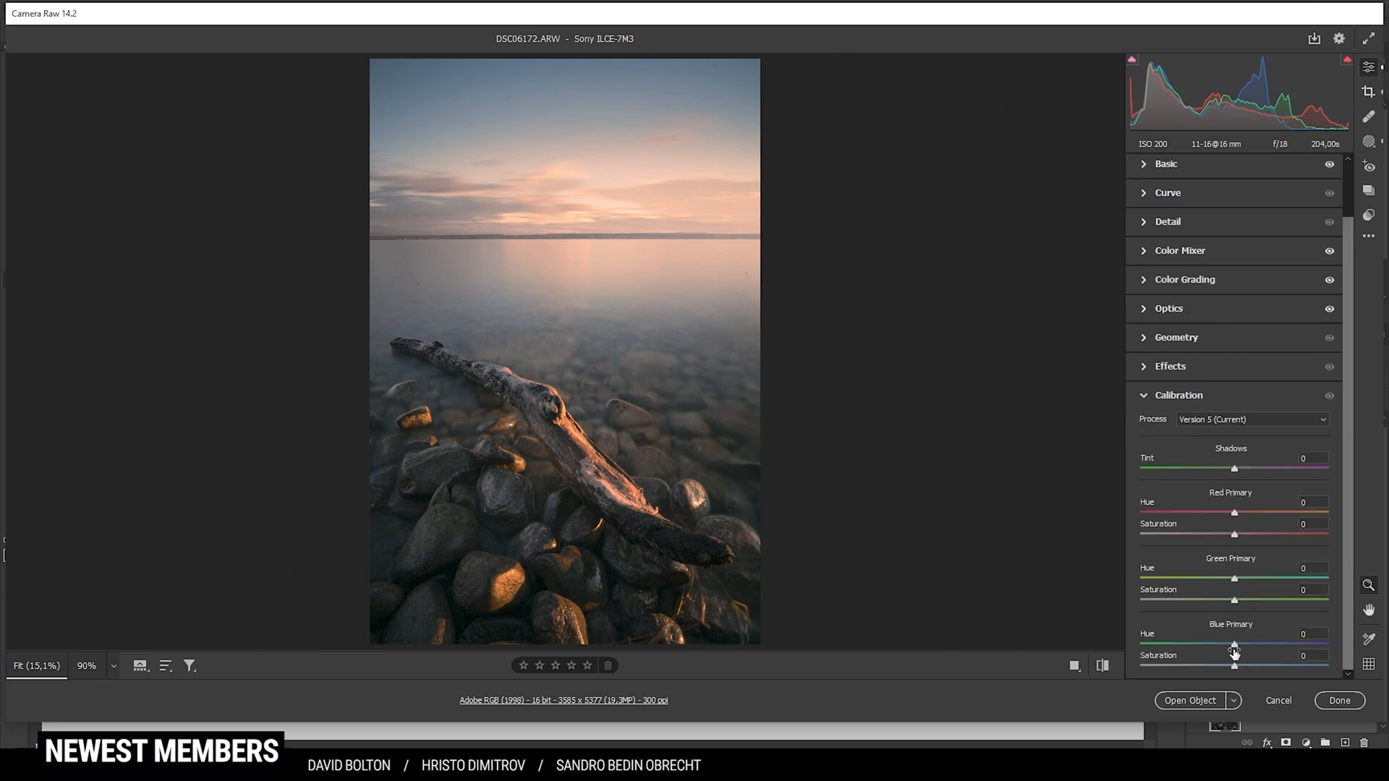
pyautogui.moveTo(1234, 645); pyautogui.dragTo(1229, 645)
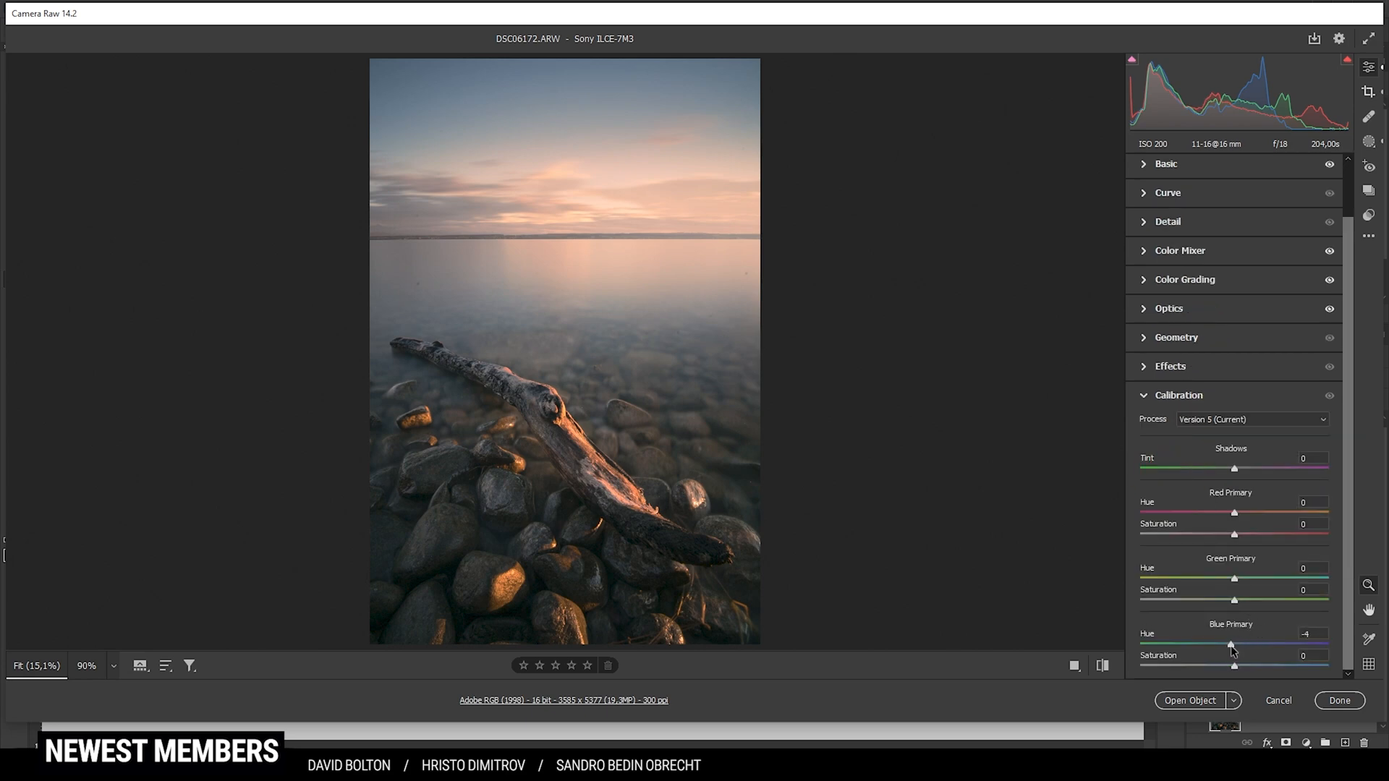
pyautogui.moveTo(1230, 645); pyautogui.dragTo(1223, 645)
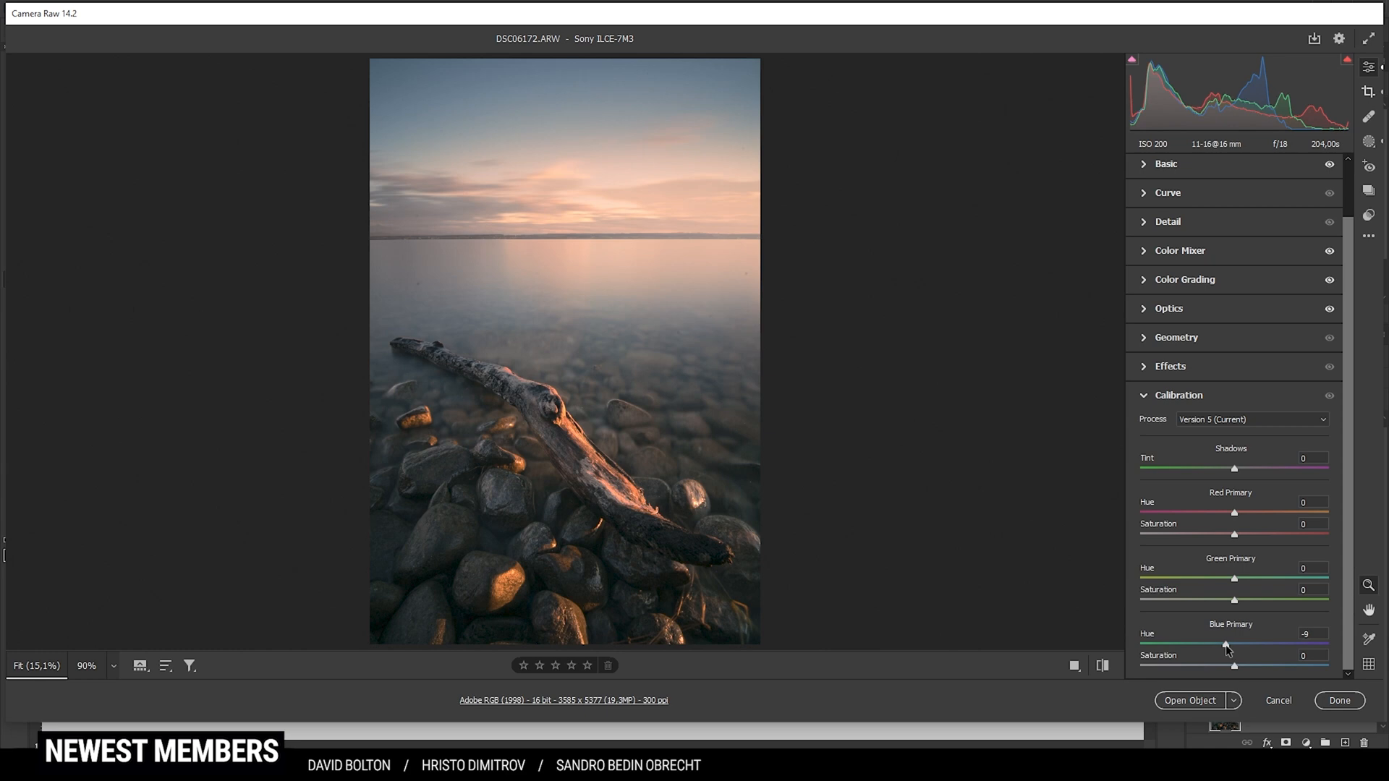
pyautogui.moveTo(1225, 646); pyautogui.dragTo(1215, 644)
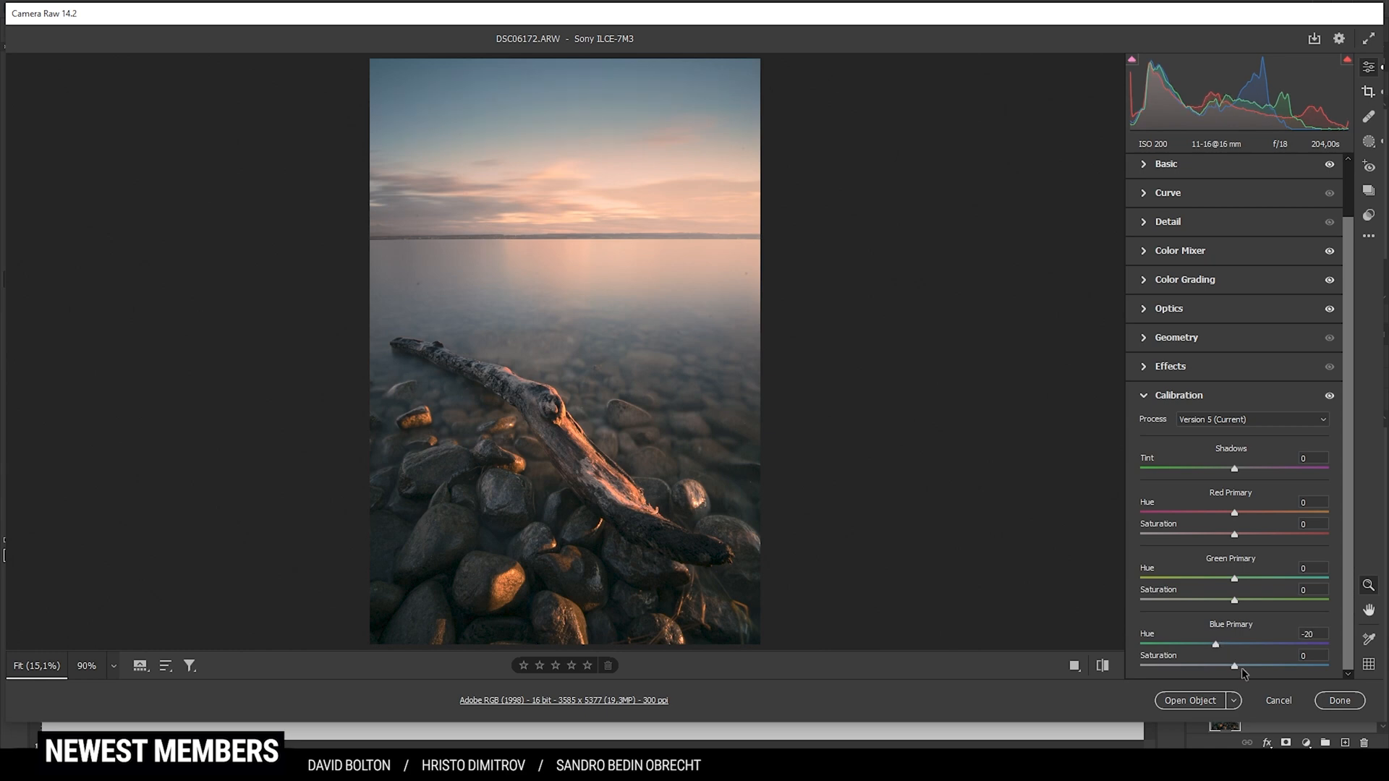
pyautogui.moveTo(1233, 666); pyautogui.dragTo(1257, 666)
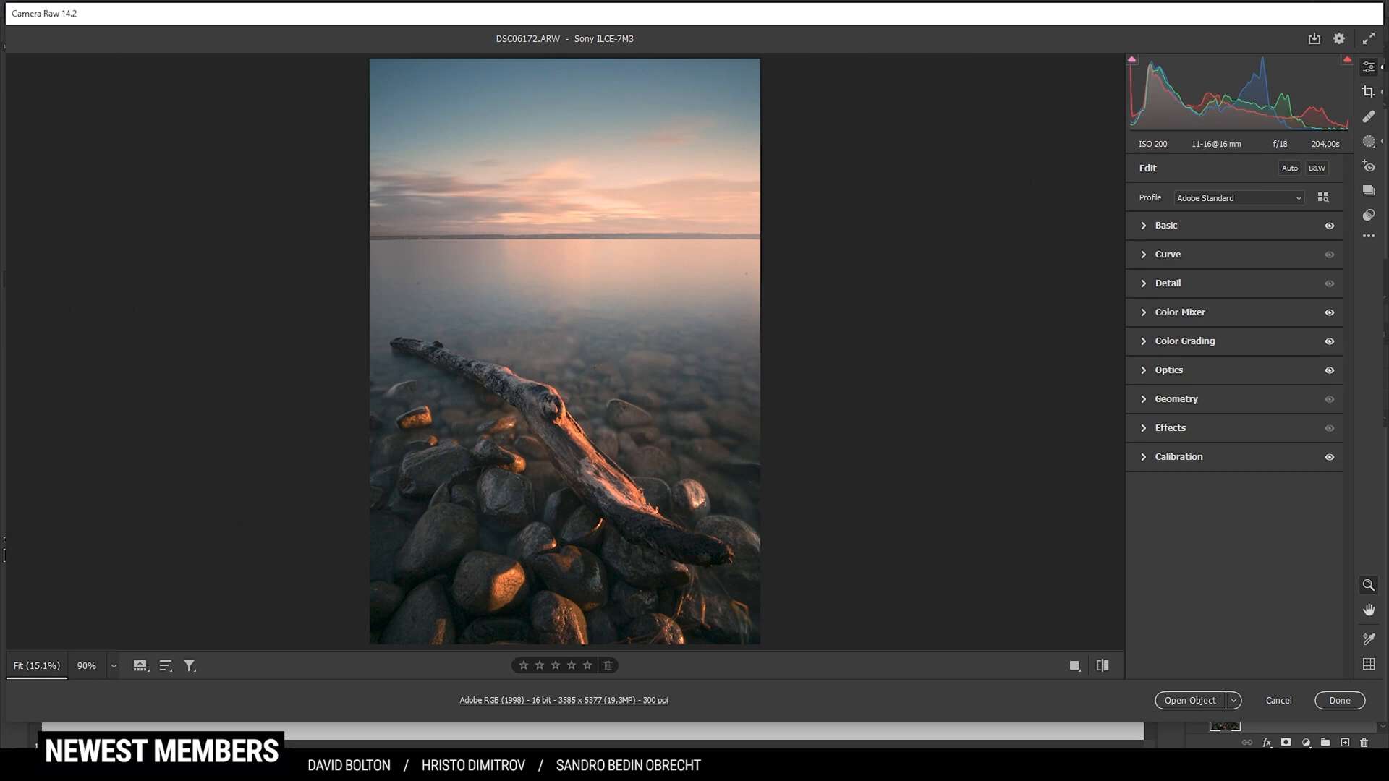
# - Raise Detail sharpening from 46 to 90 and send the raw to Photoshop as a smart object
pyautogui.click(1167, 283)
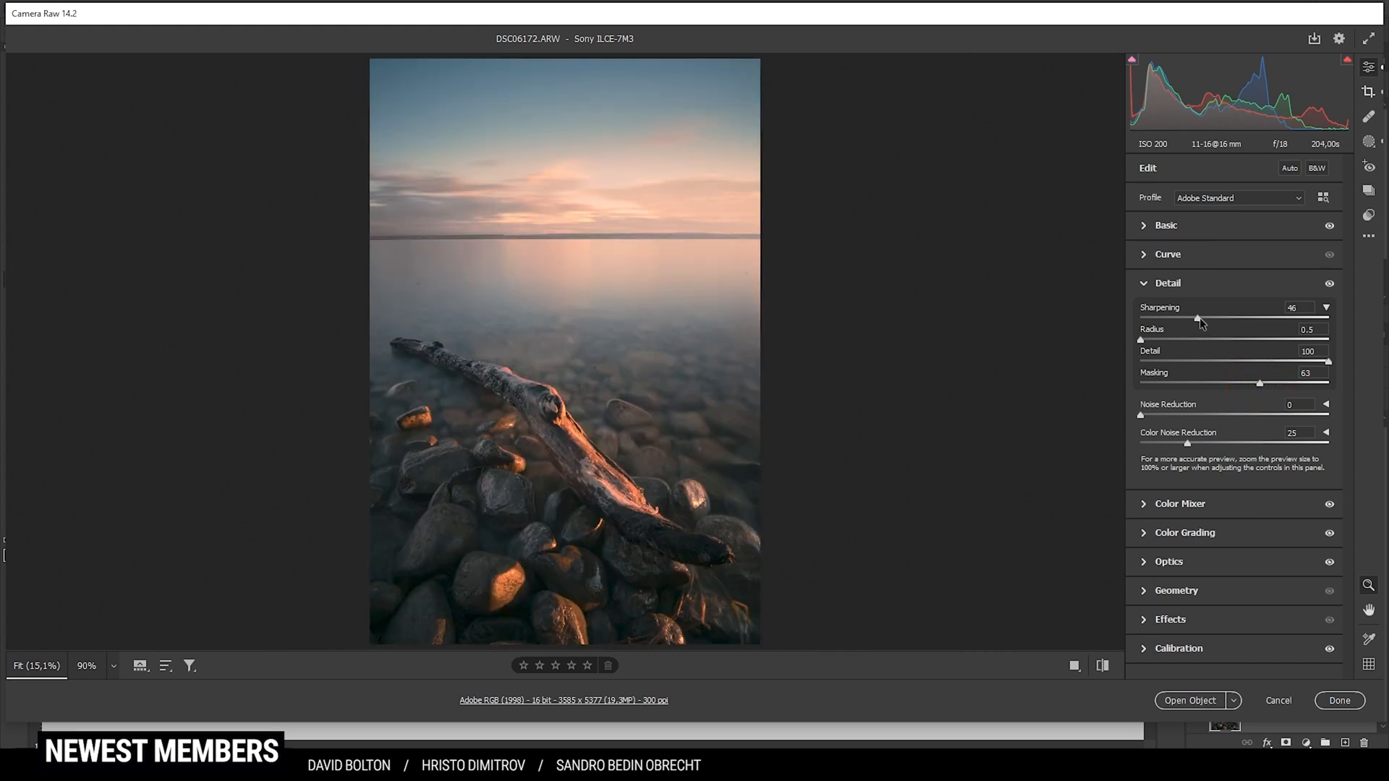
pyautogui.moveTo(1201, 318); pyautogui.dragTo(1252, 318)
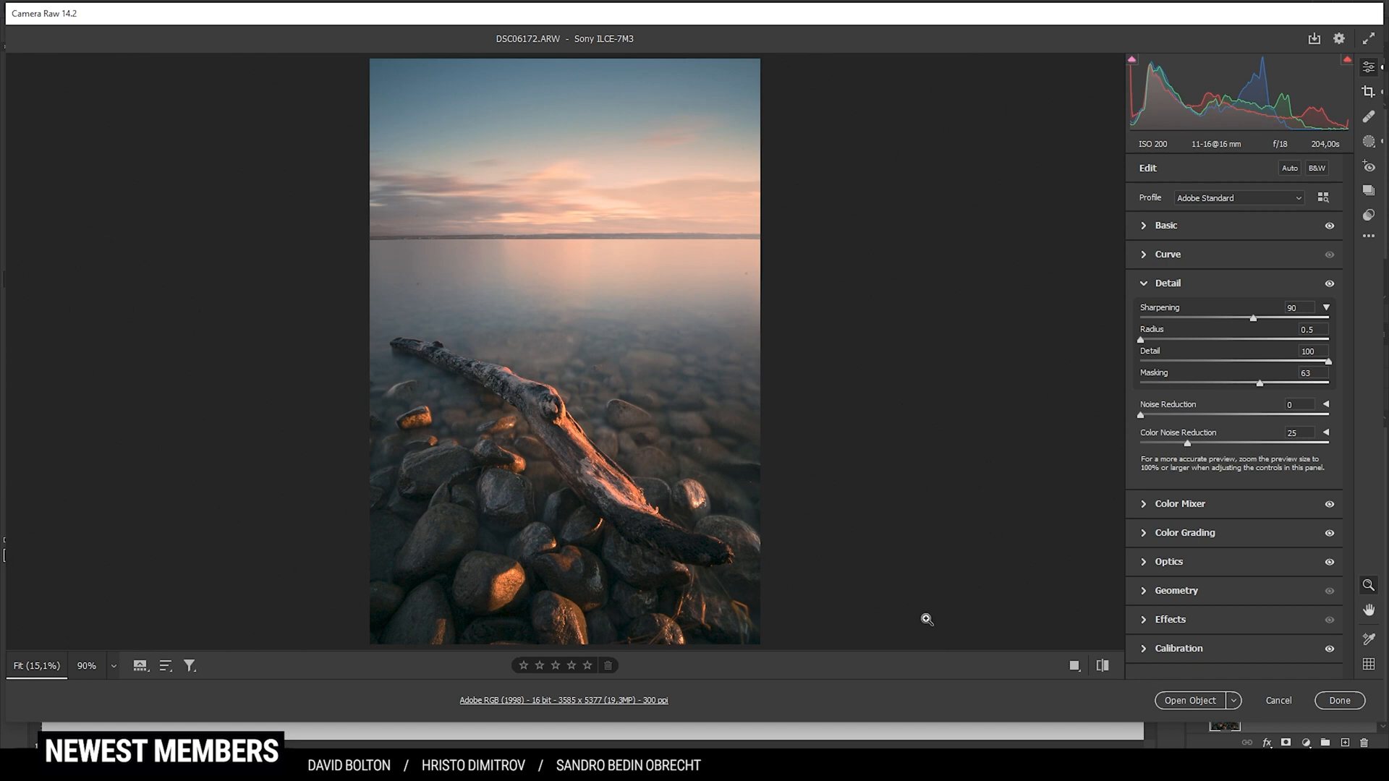
pyautogui.moveTo(886, 396)
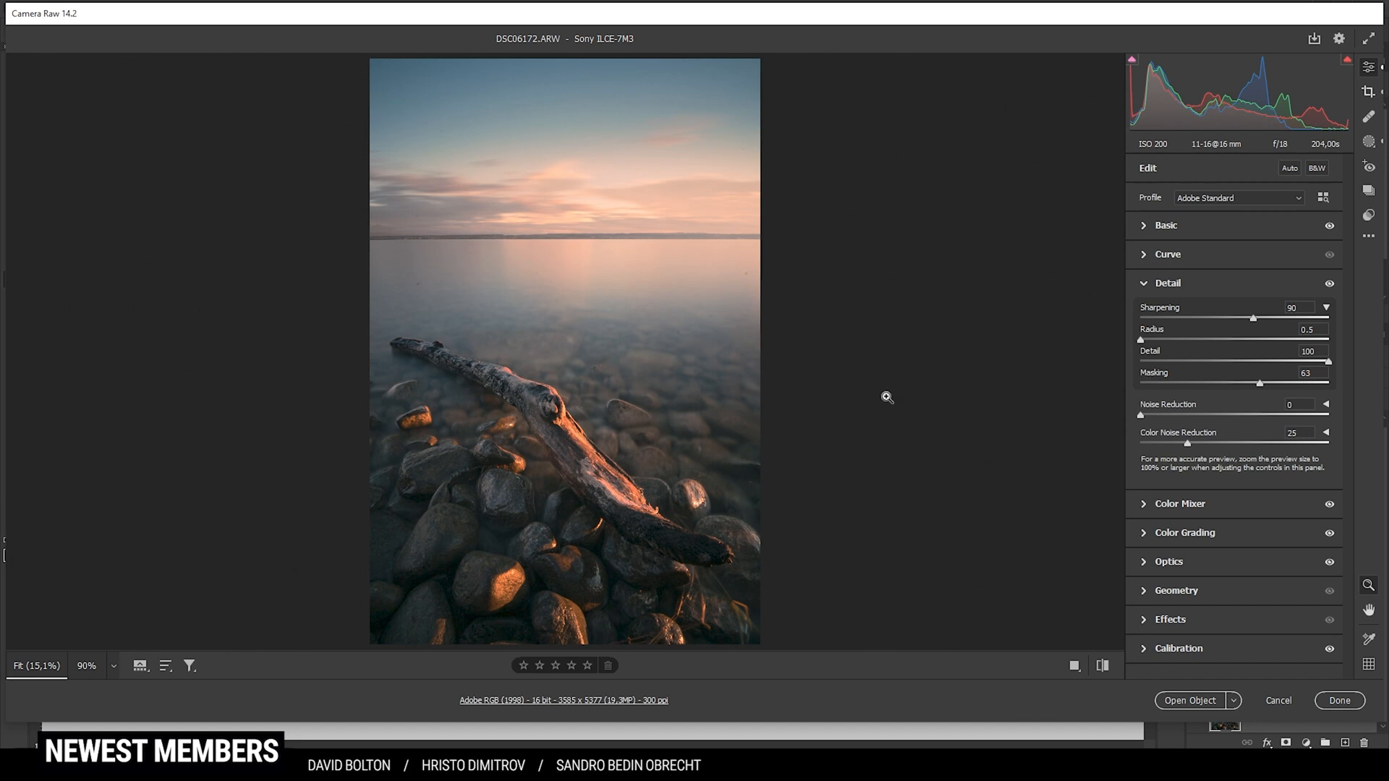
pyautogui.moveTo(1198, 705)
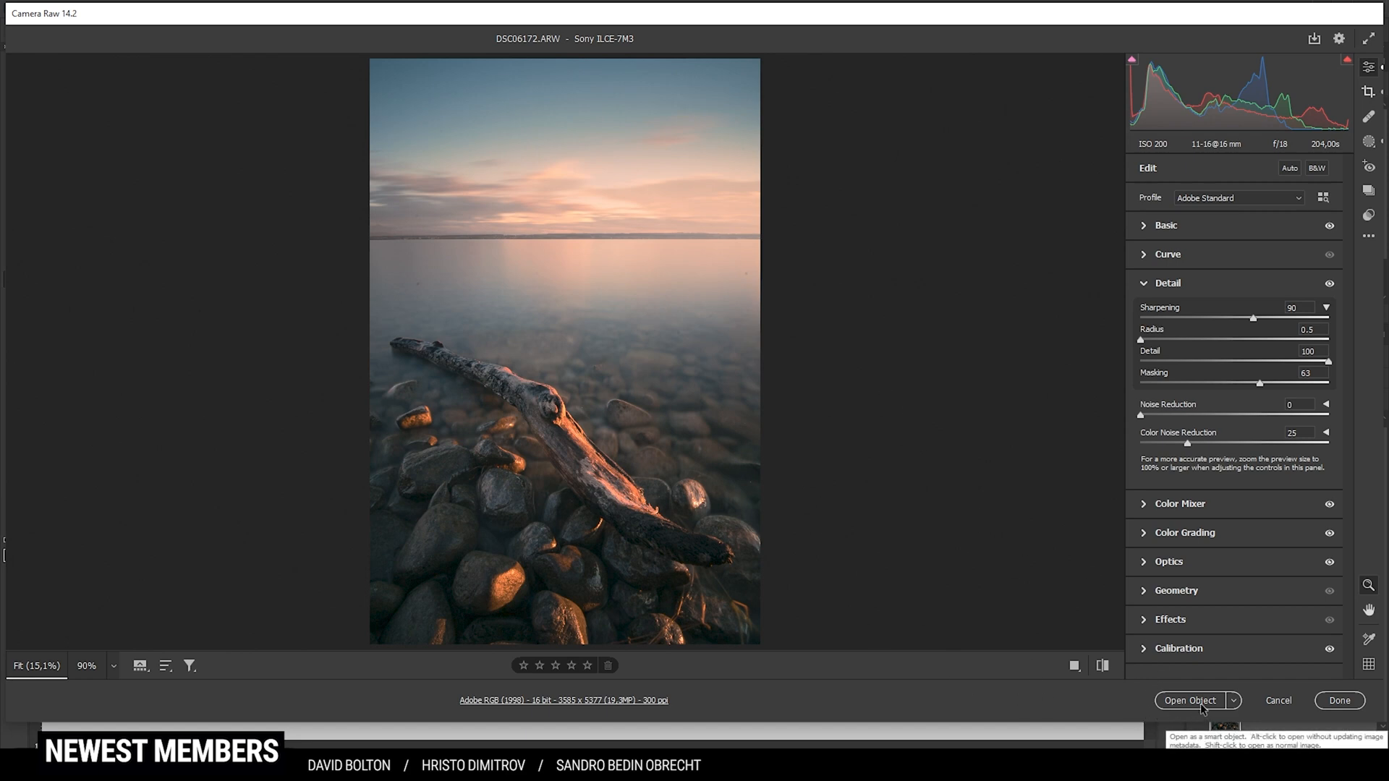
pyautogui.click(1190, 700)
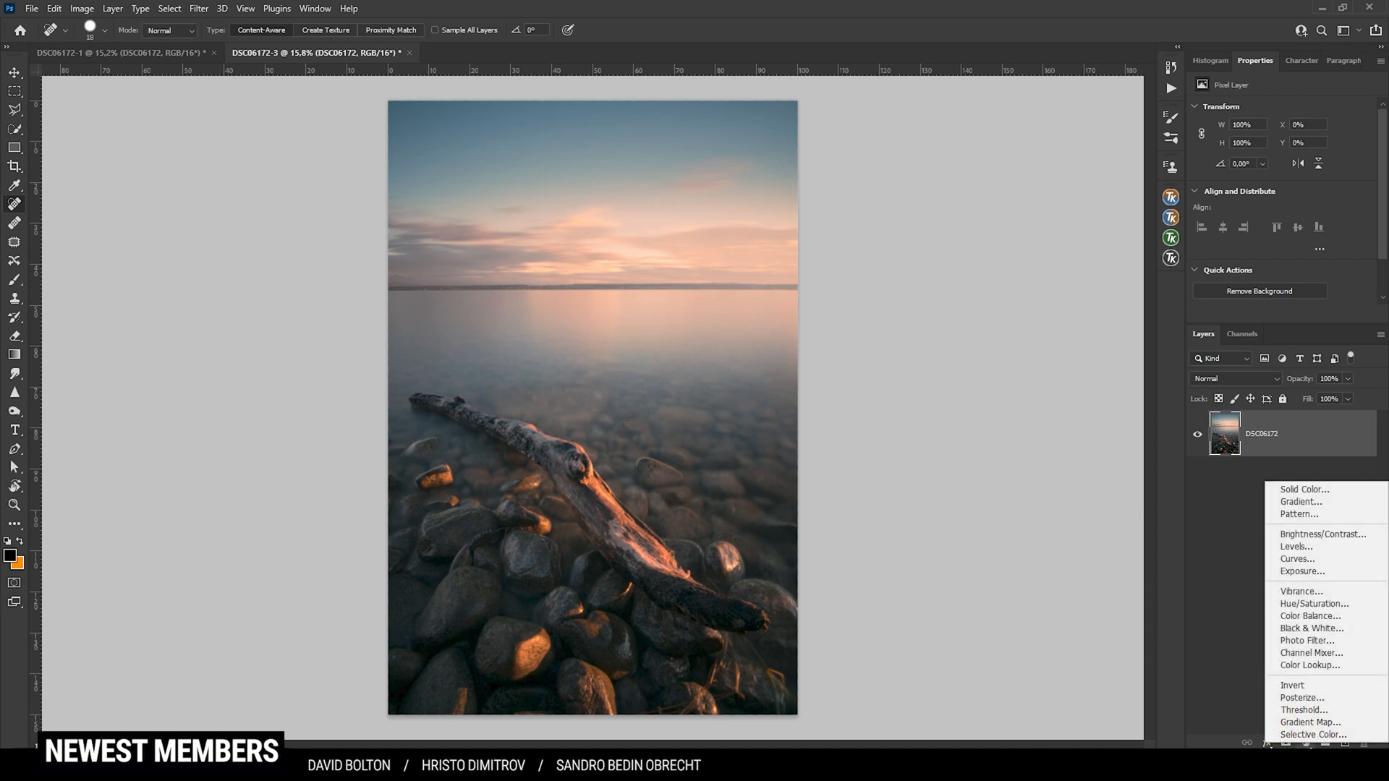
pyautogui.moveTo(1305, 641)
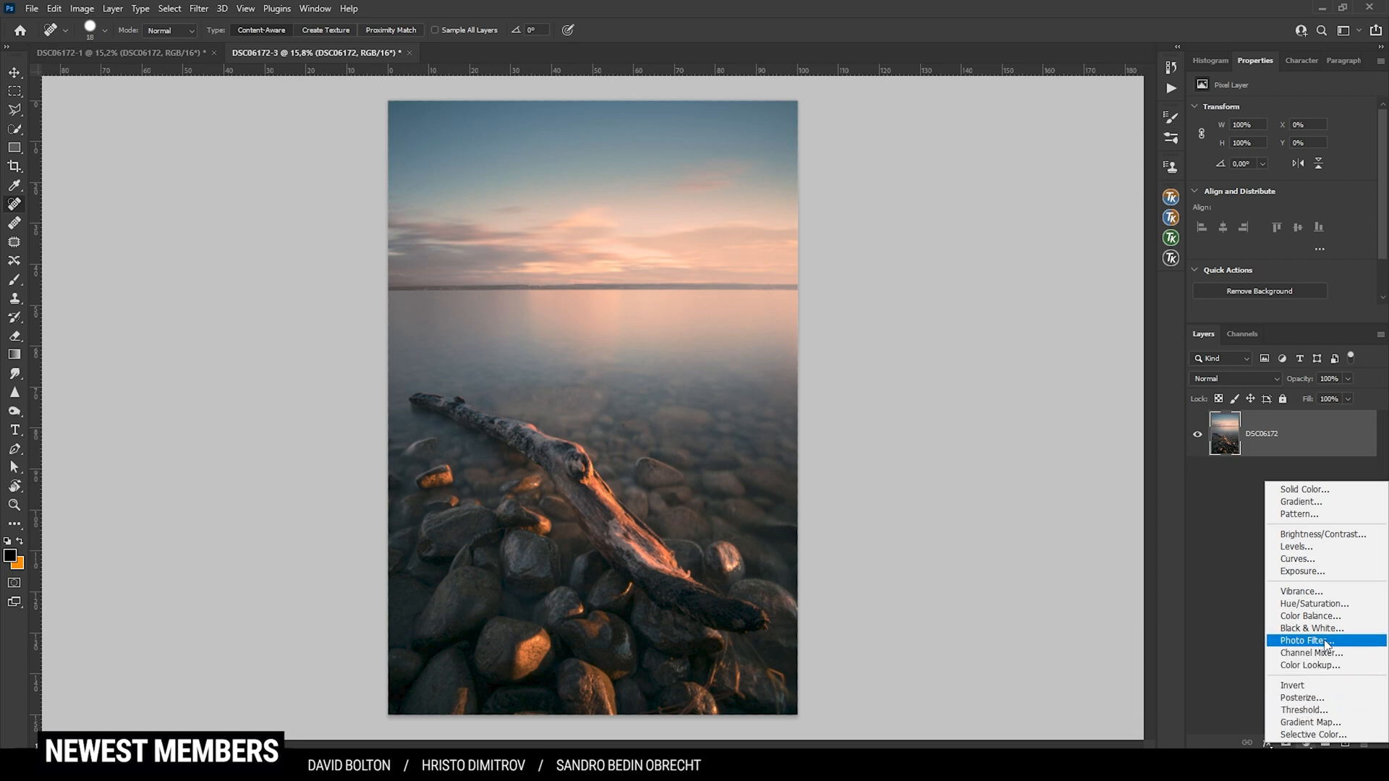
# - Add a Warming Filter 85 photo filter adjustment layer at 25% density and compare its effect
pyautogui.click(1305, 641)
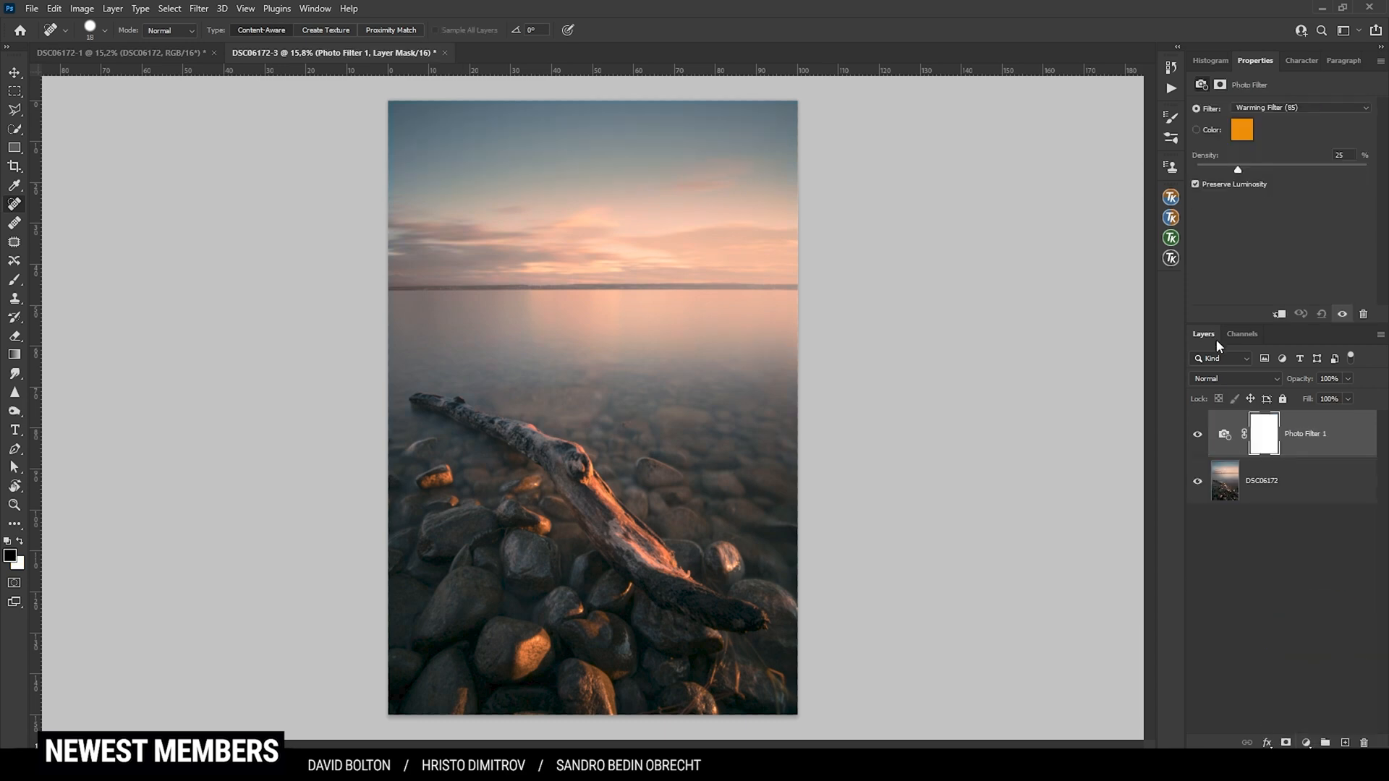
pyautogui.click(1198, 434)
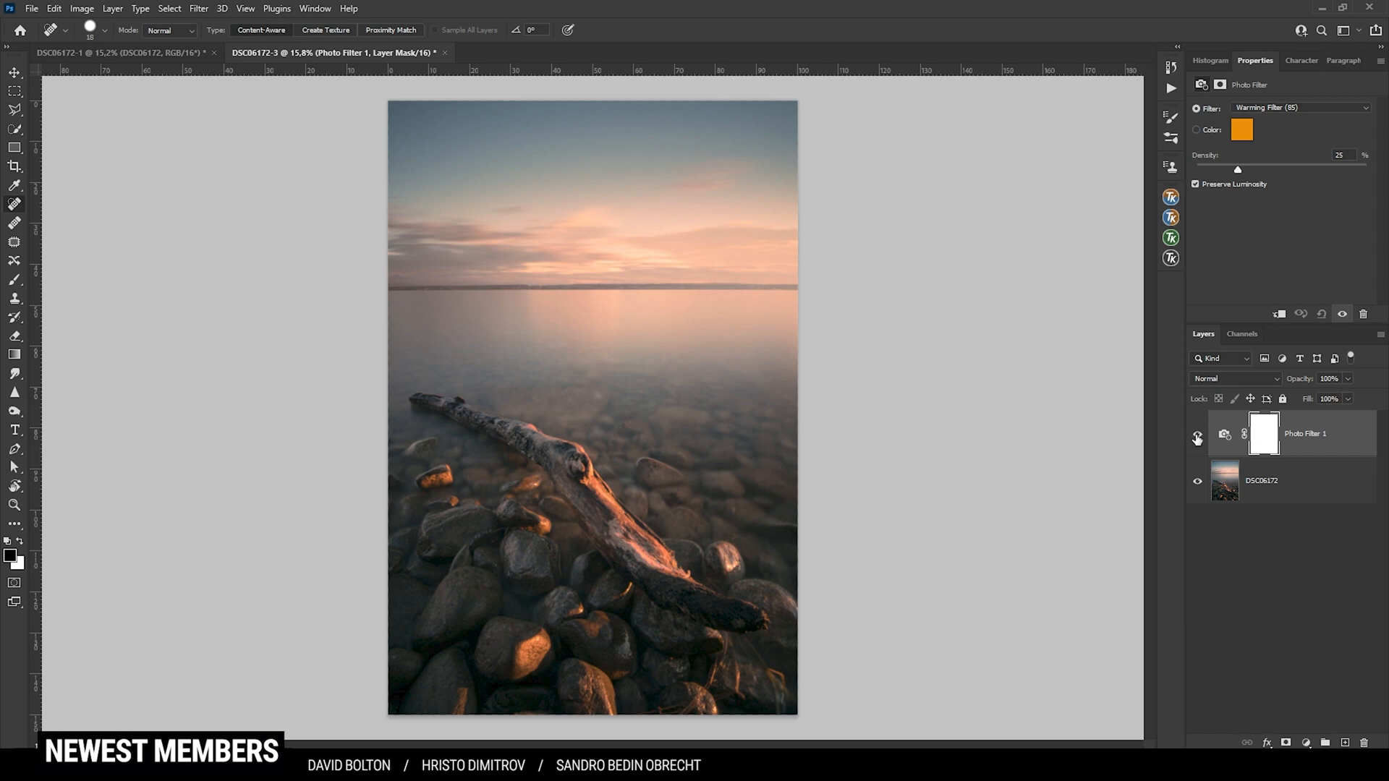
pyautogui.click(1223, 432)
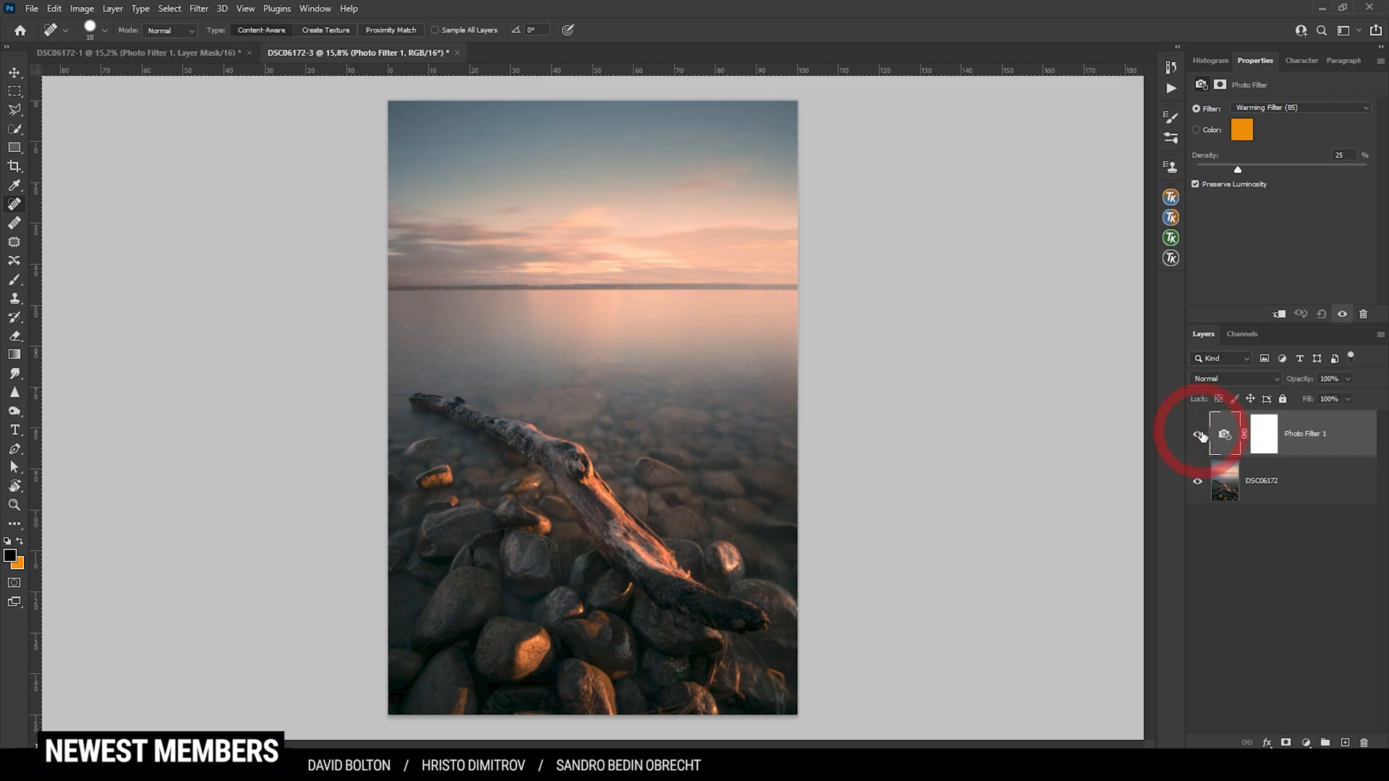
pyautogui.click(1198, 434)
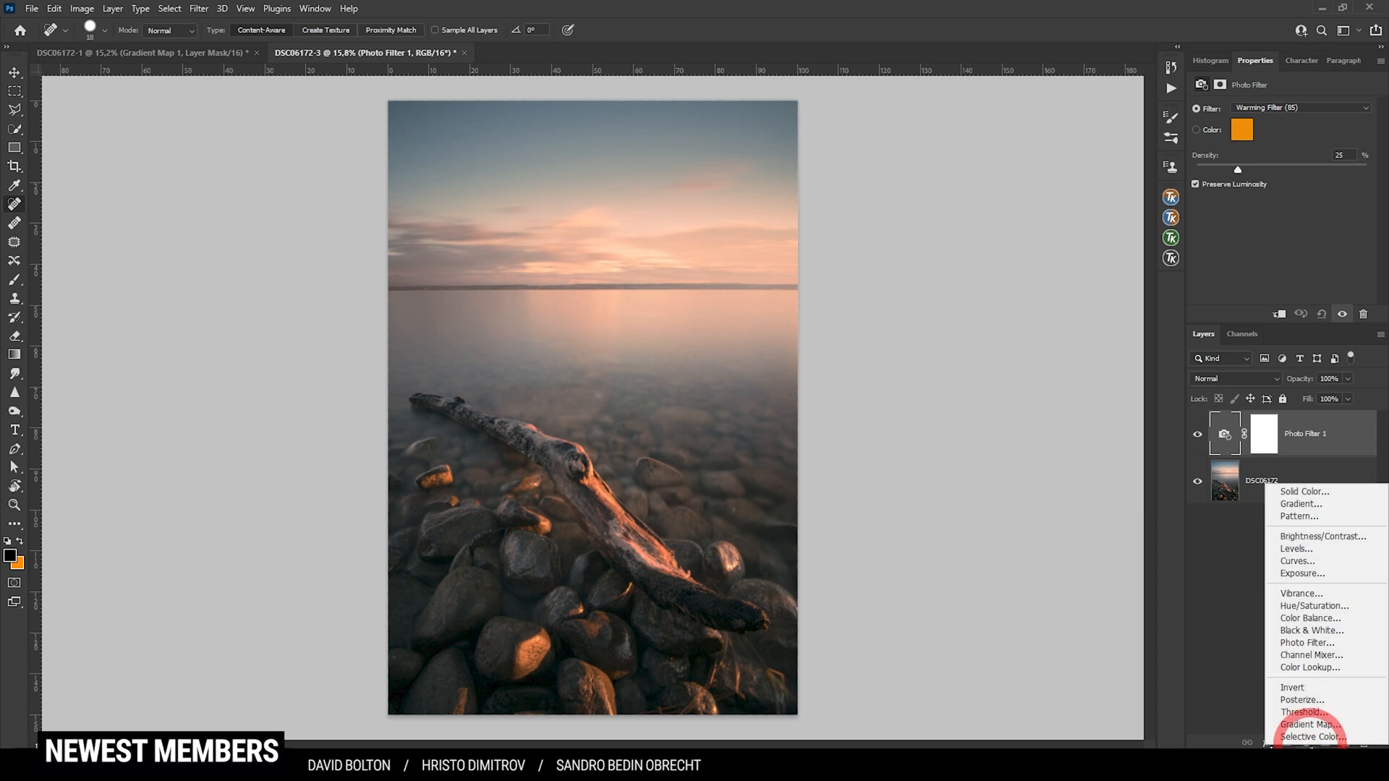
# - Add a gradient map adjustment layer blended as Overlay at 20% opacity
pyautogui.click(1310, 723)
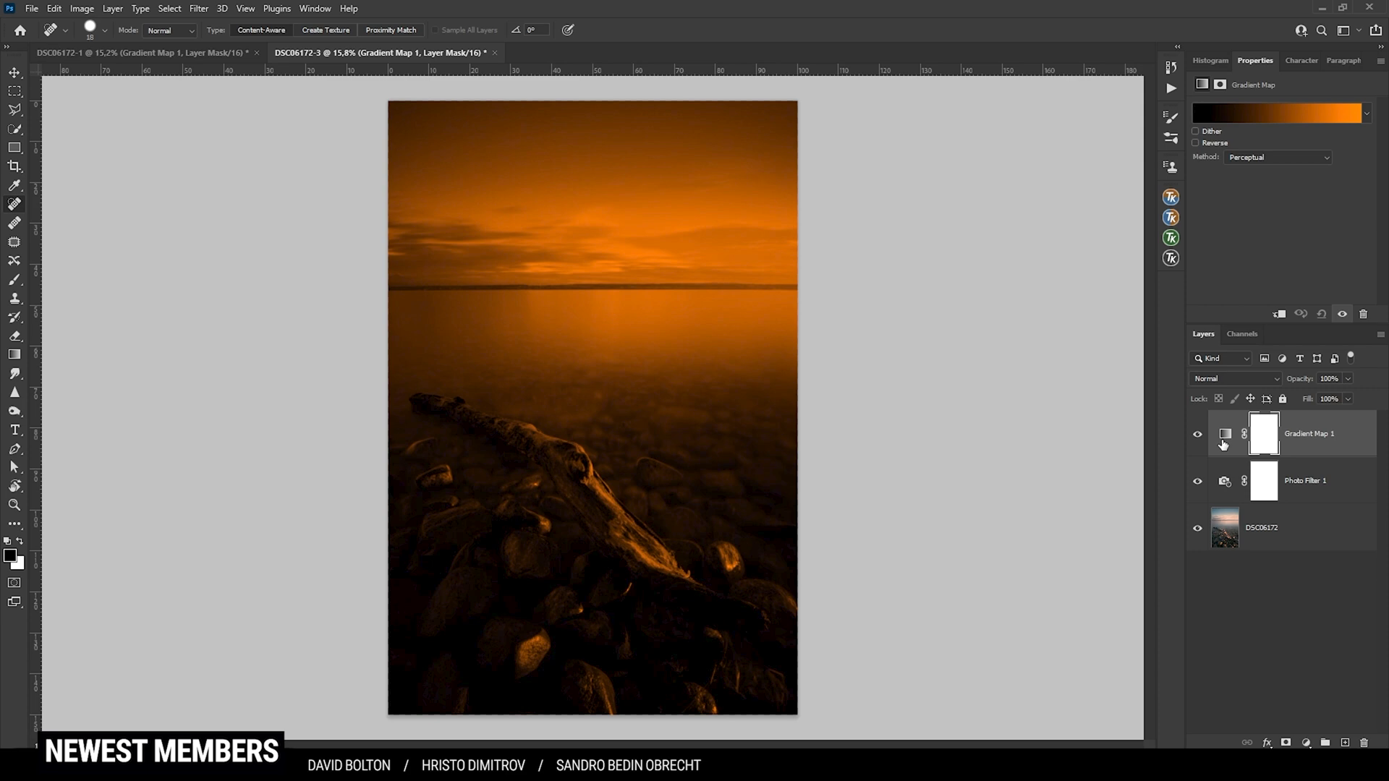
pyautogui.moveTo(1240, 385)
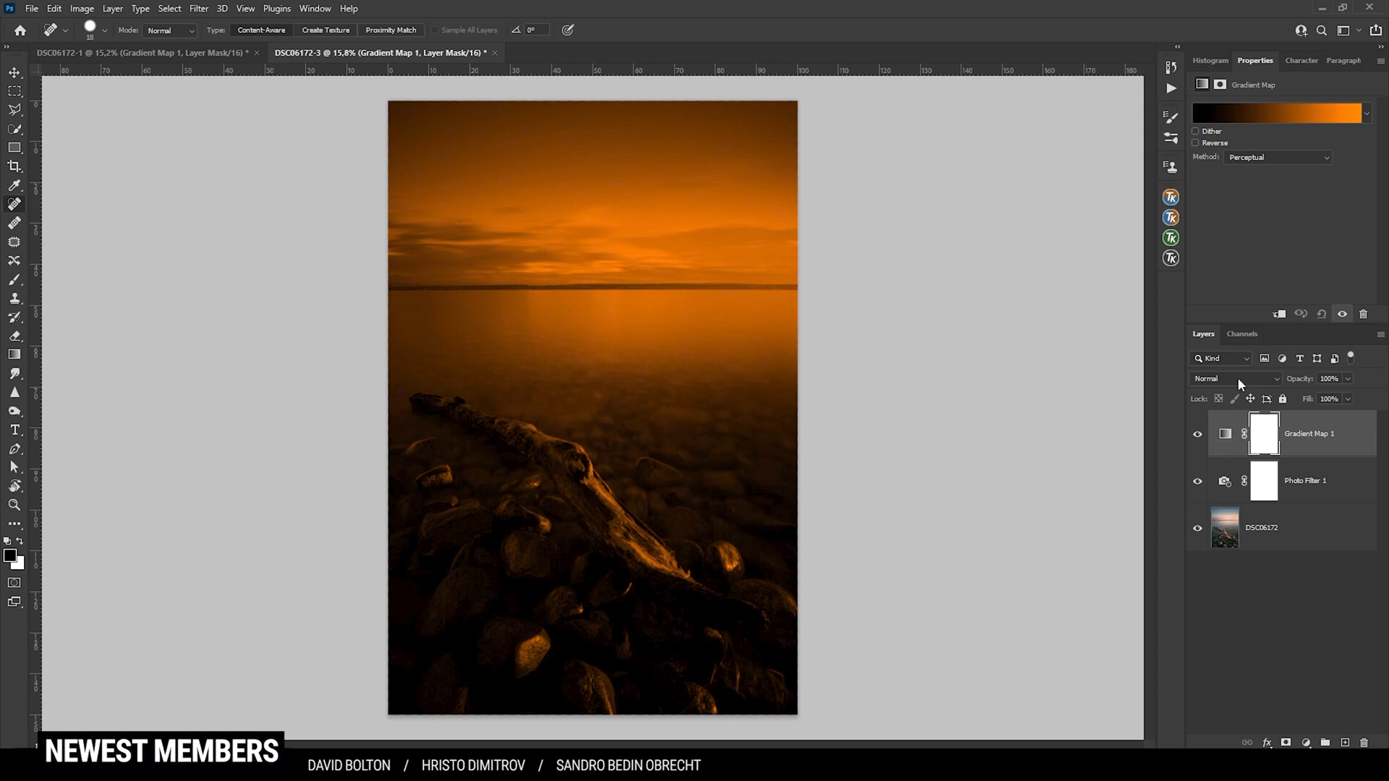
pyautogui.click(1234, 377)
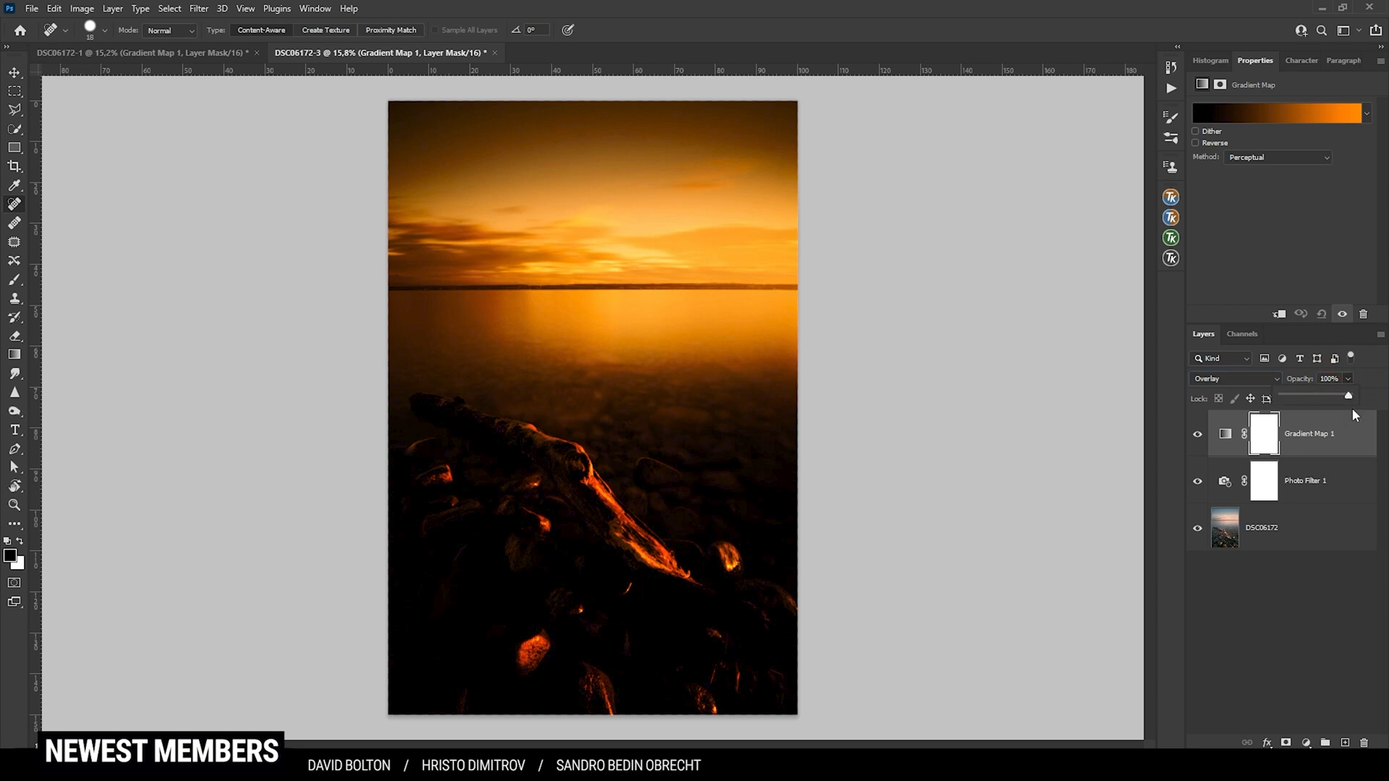
pyautogui.moveTo(1347, 396); pyautogui.dragTo(1298, 397)
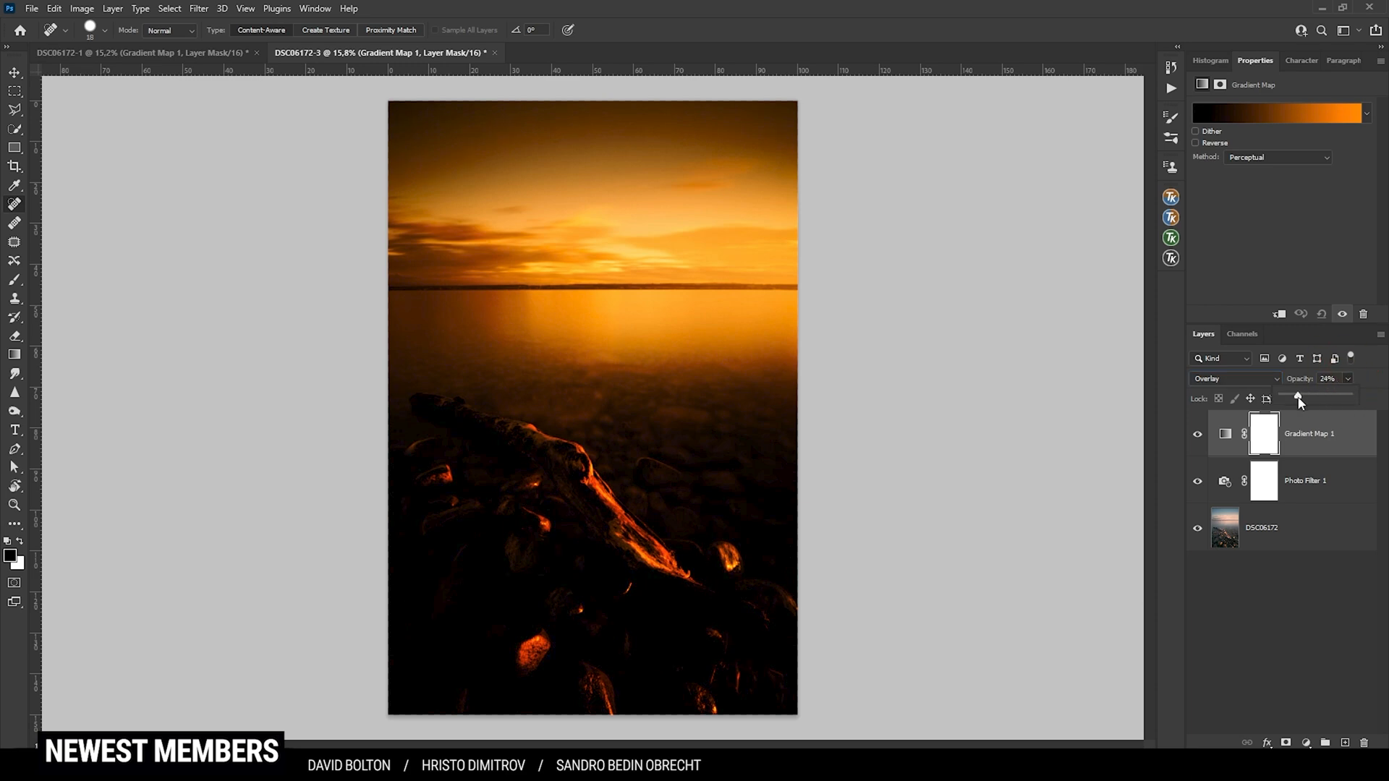
pyautogui.moveTo(1299, 396); pyautogui.dragTo(1296, 396)
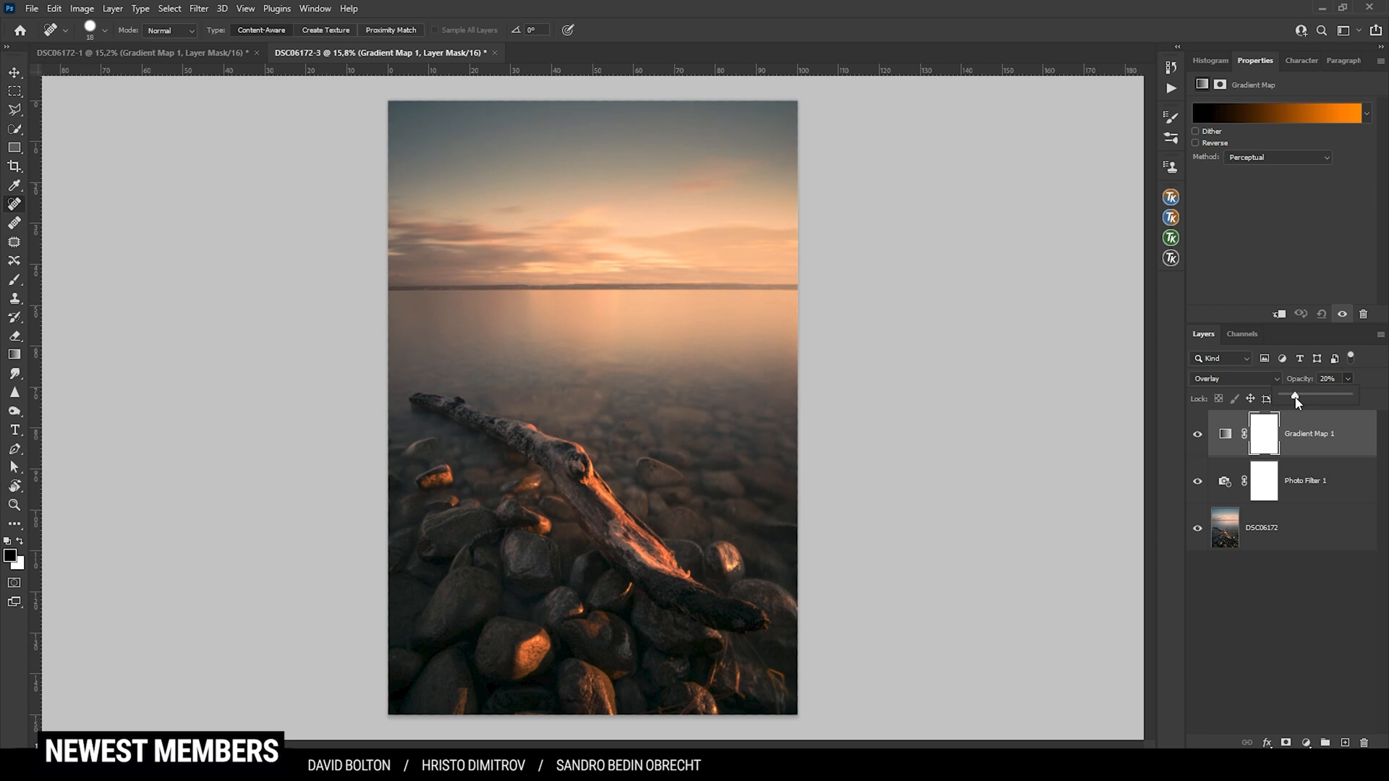
pyautogui.click(1223, 433)
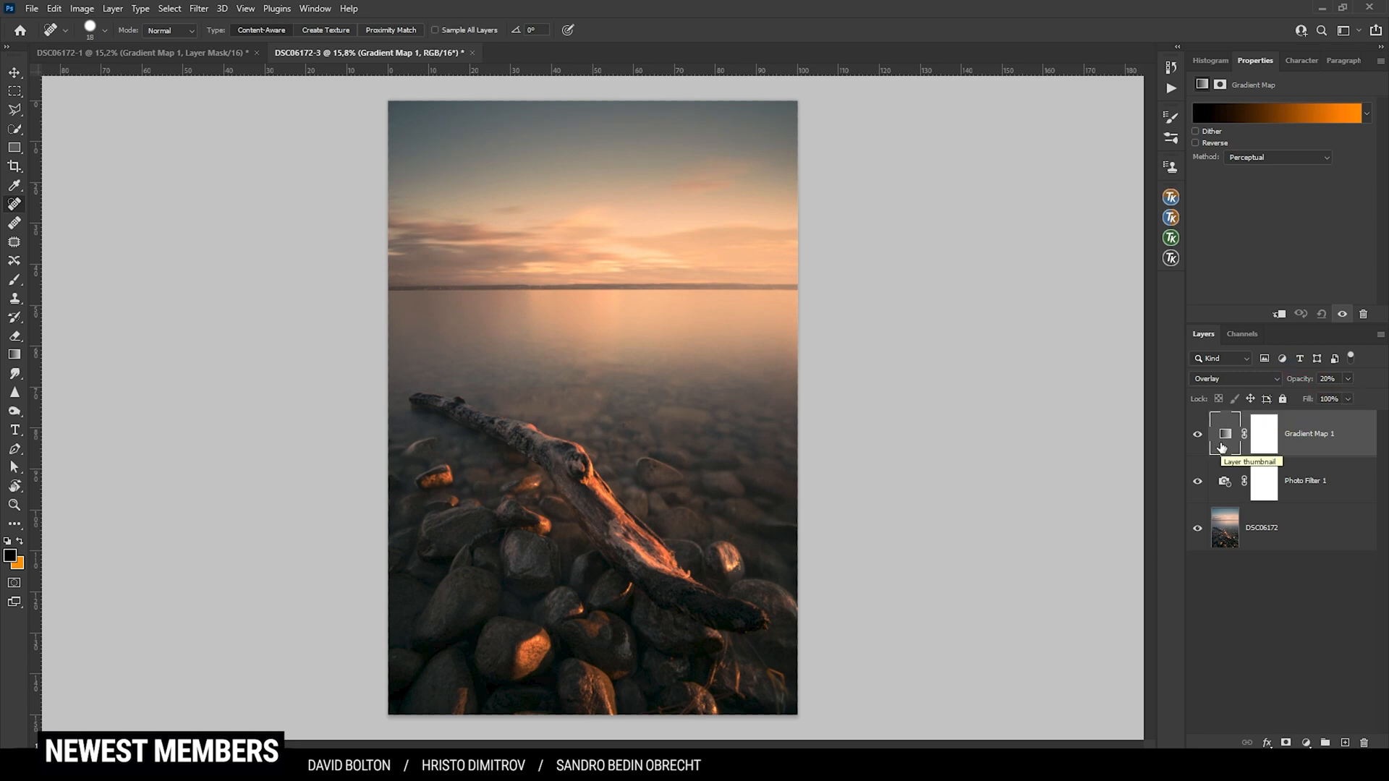
pyautogui.moveTo(1281, 113)
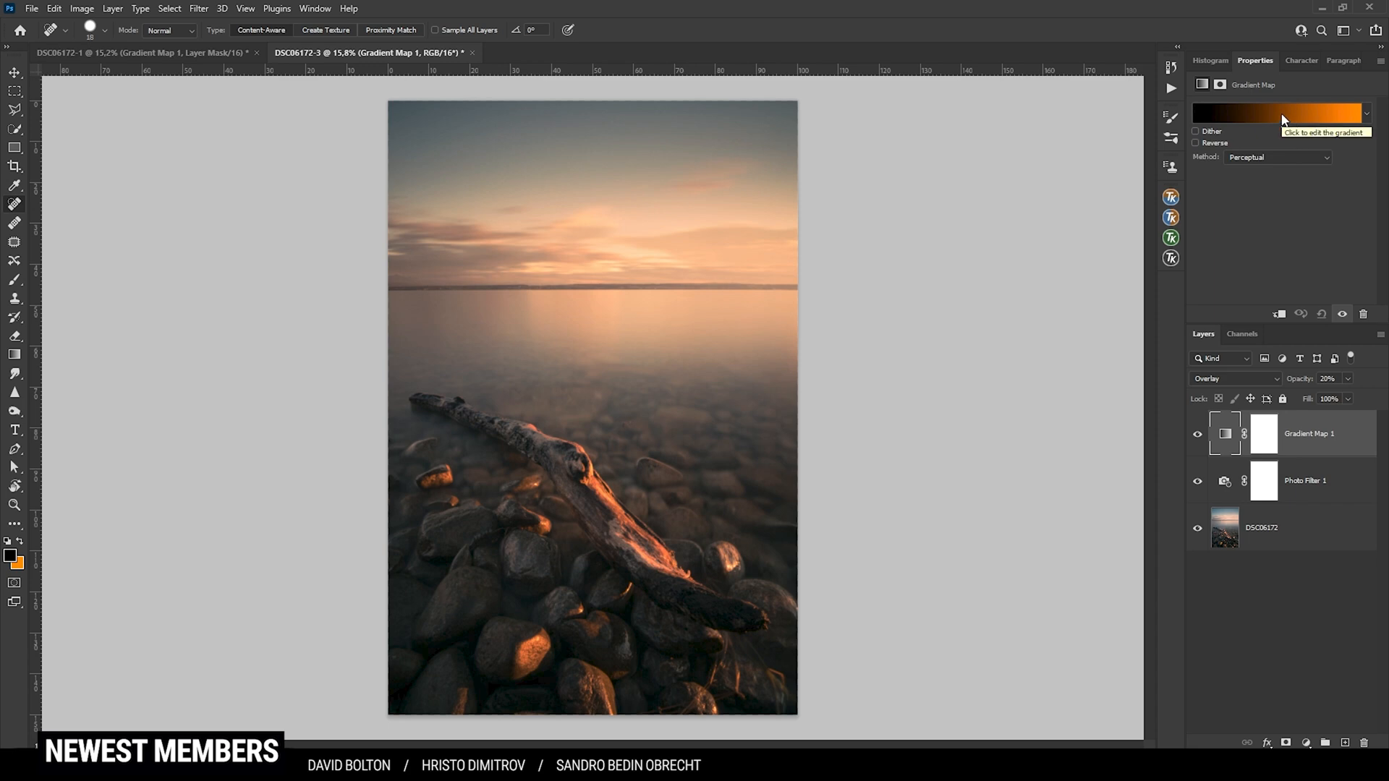
# - Recolour the gradient with a dark blue shadow stop and a paler orange highlight stop
pyautogui.click(1278, 112)
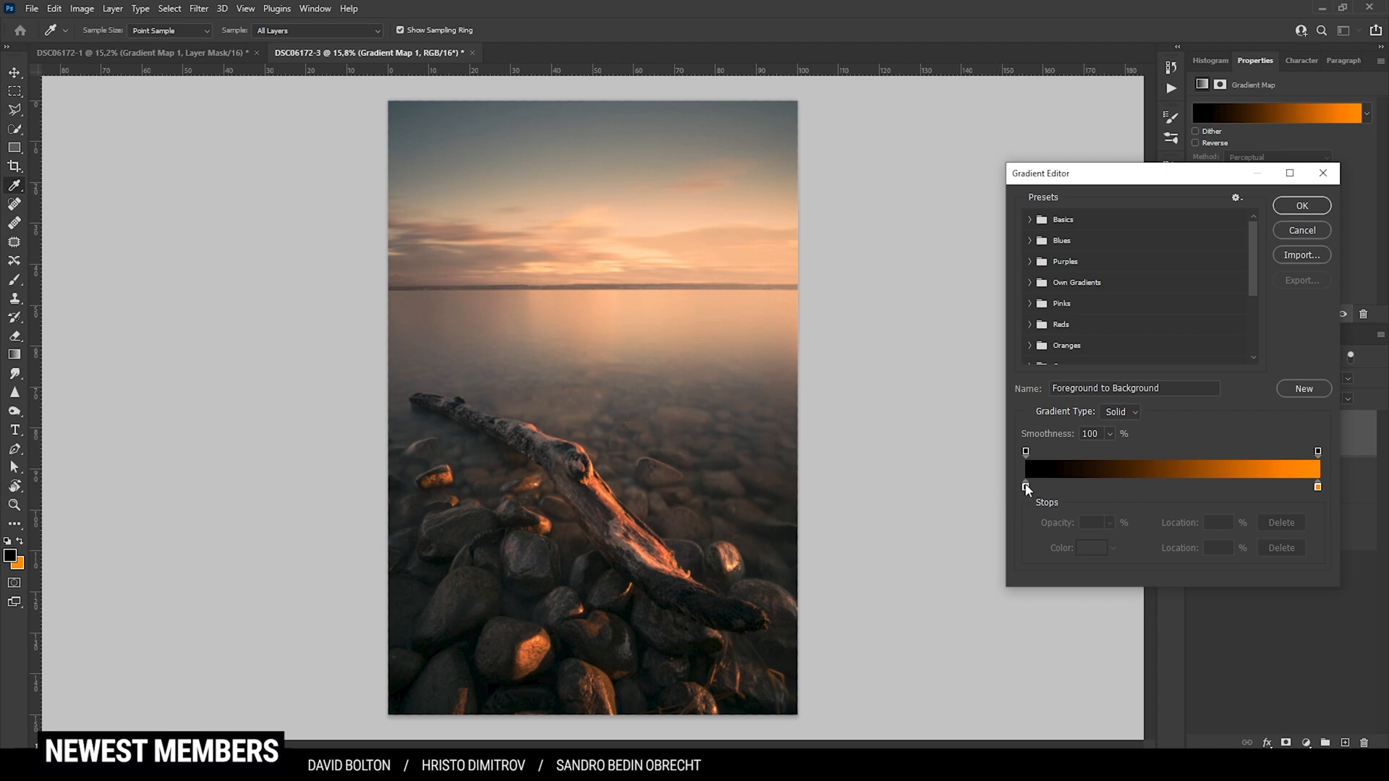
pyautogui.moveTo(1288, 492)
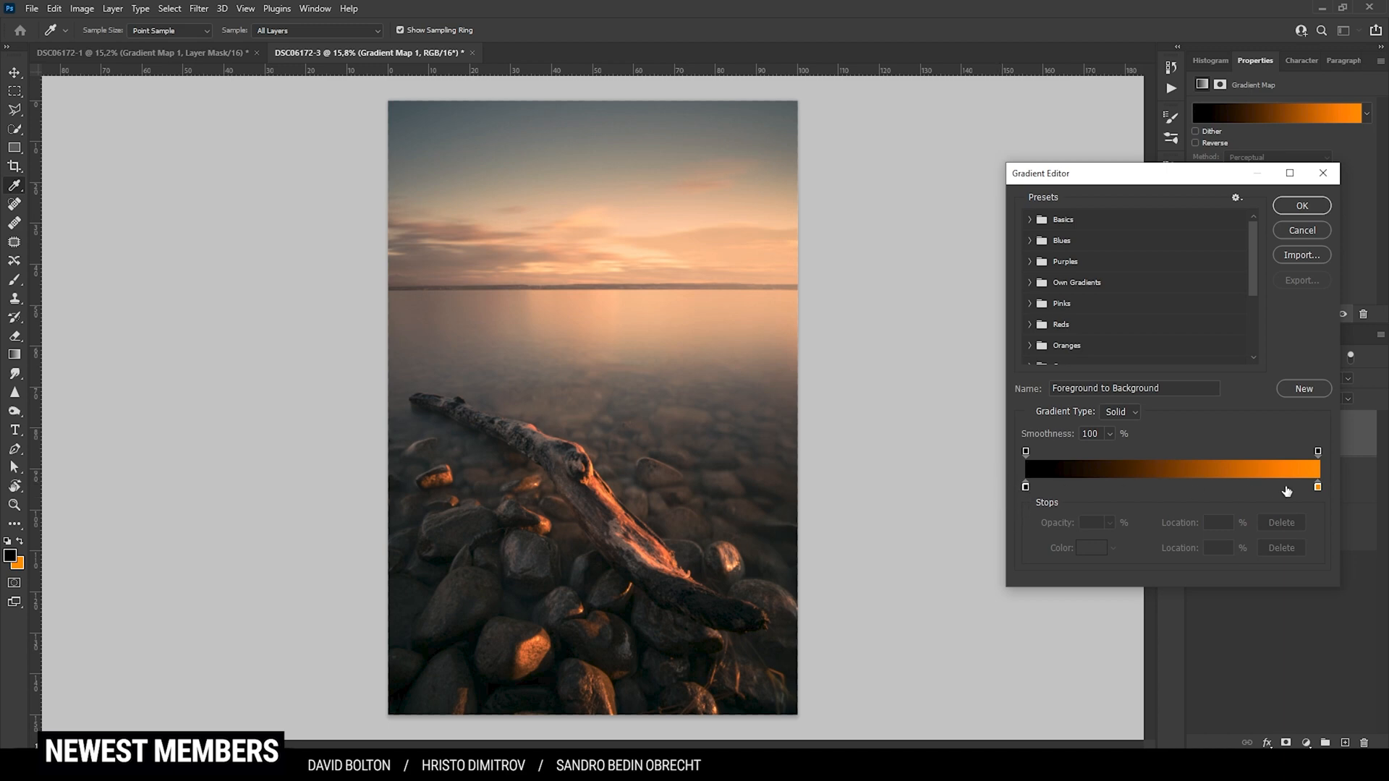
pyautogui.moveTo(1068, 551)
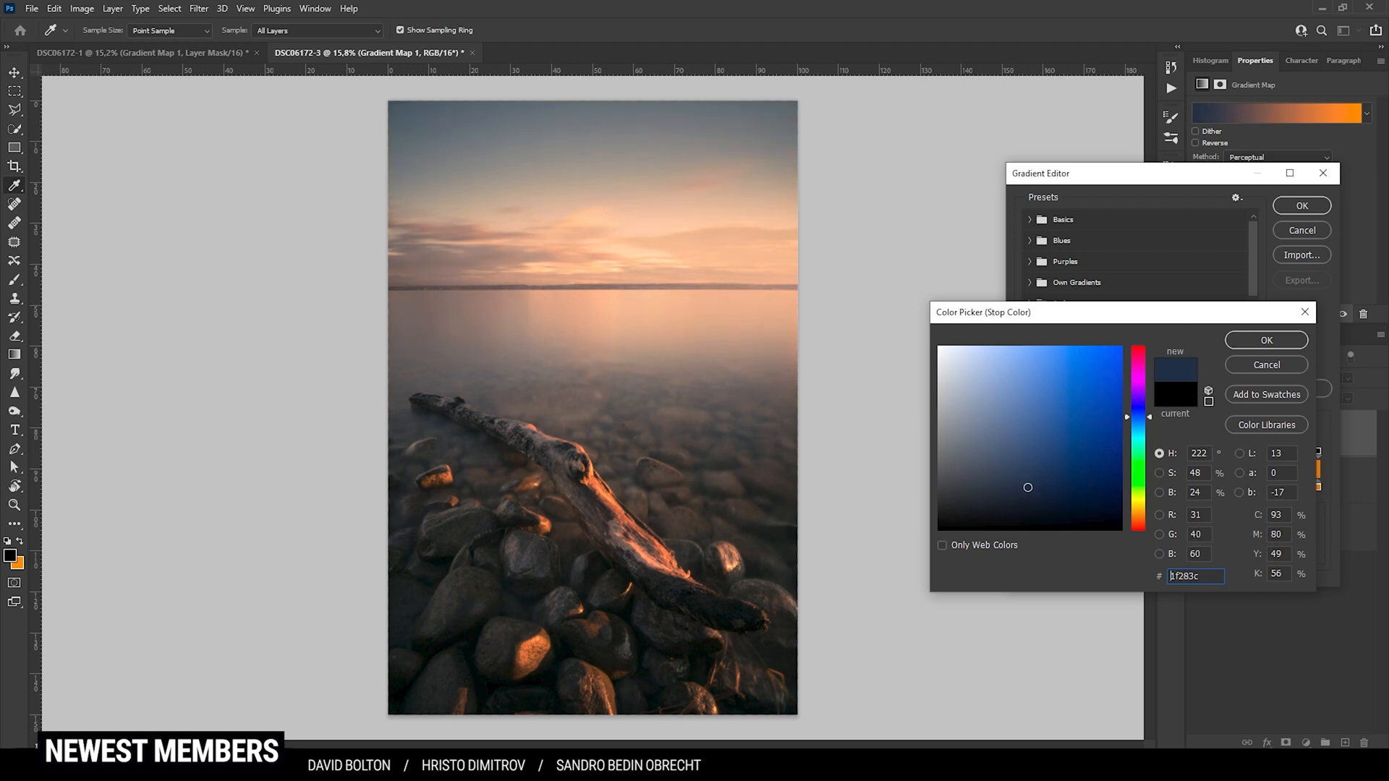
pyautogui.click(1143, 382)
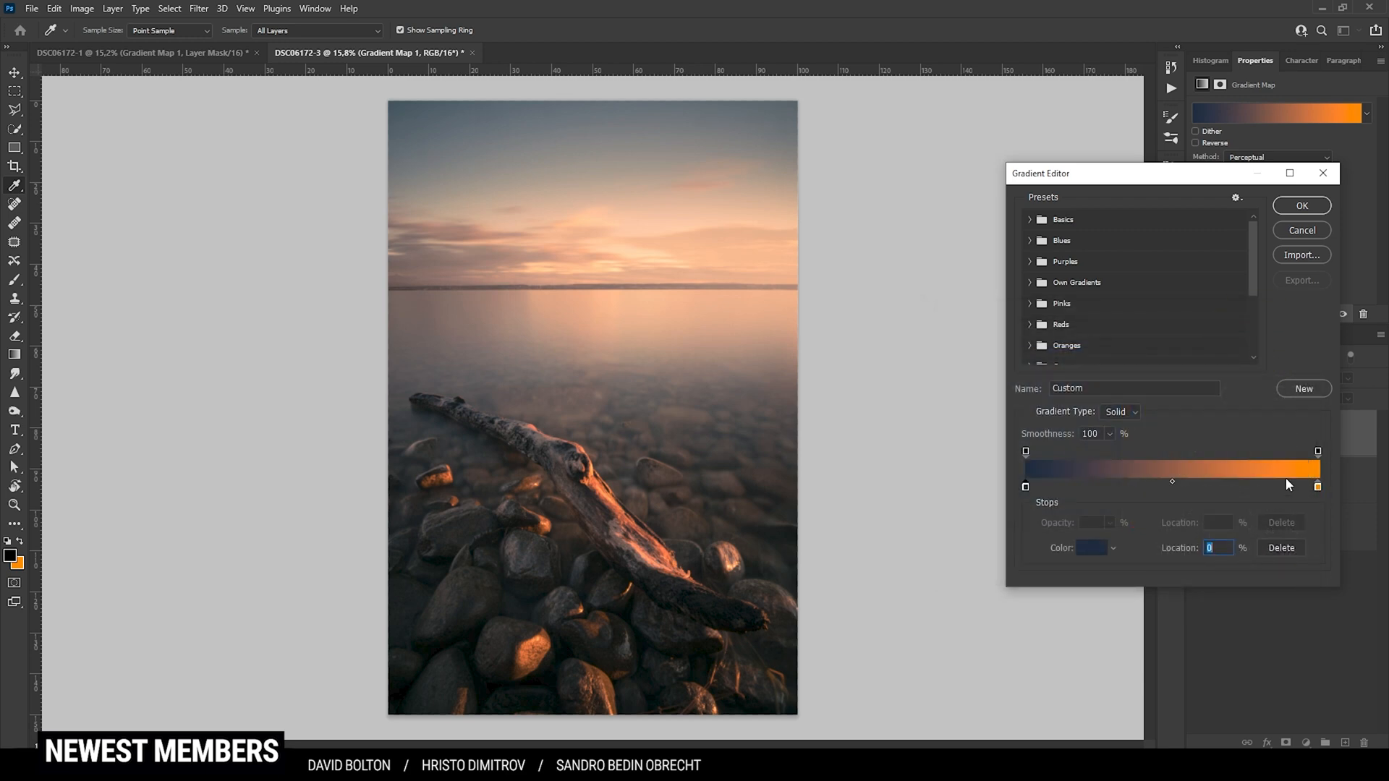
pyautogui.click(1317, 486)
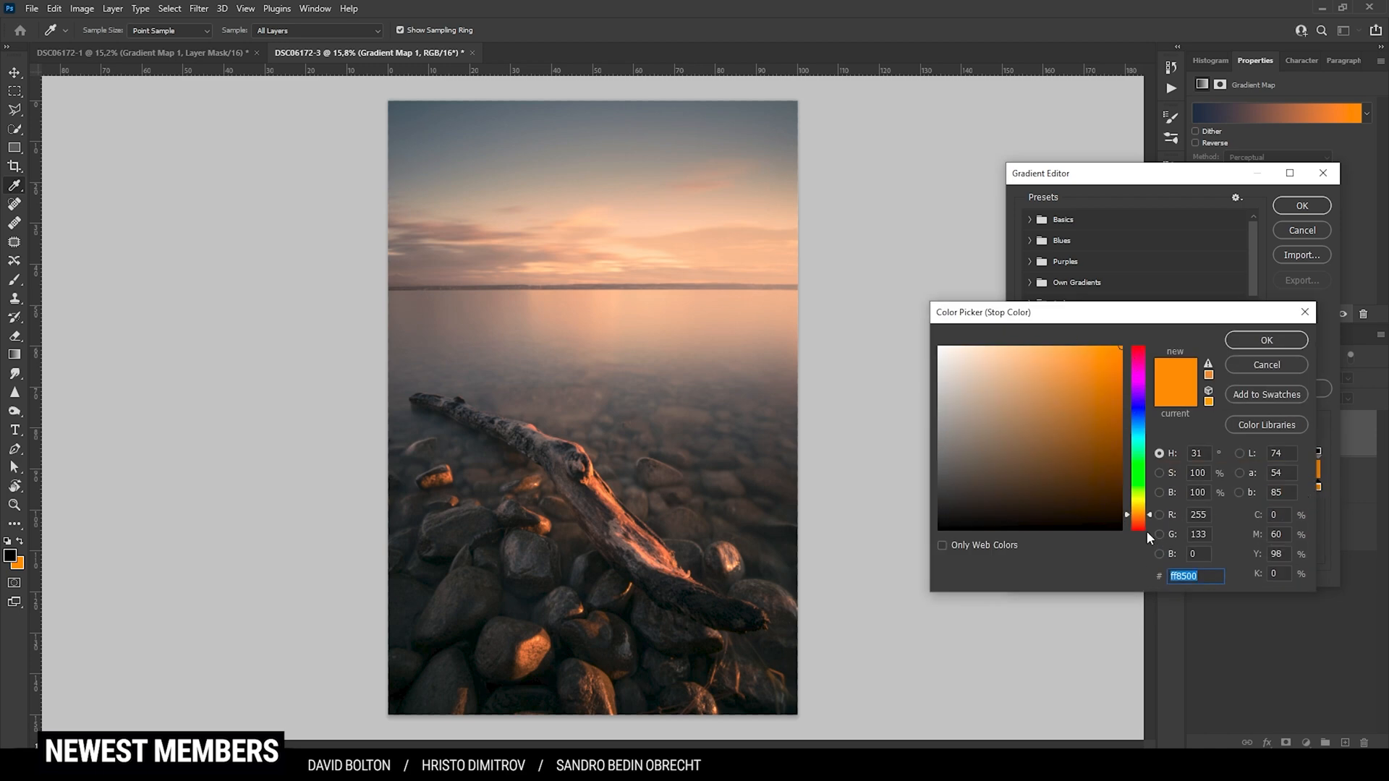
pyautogui.click(1138, 518)
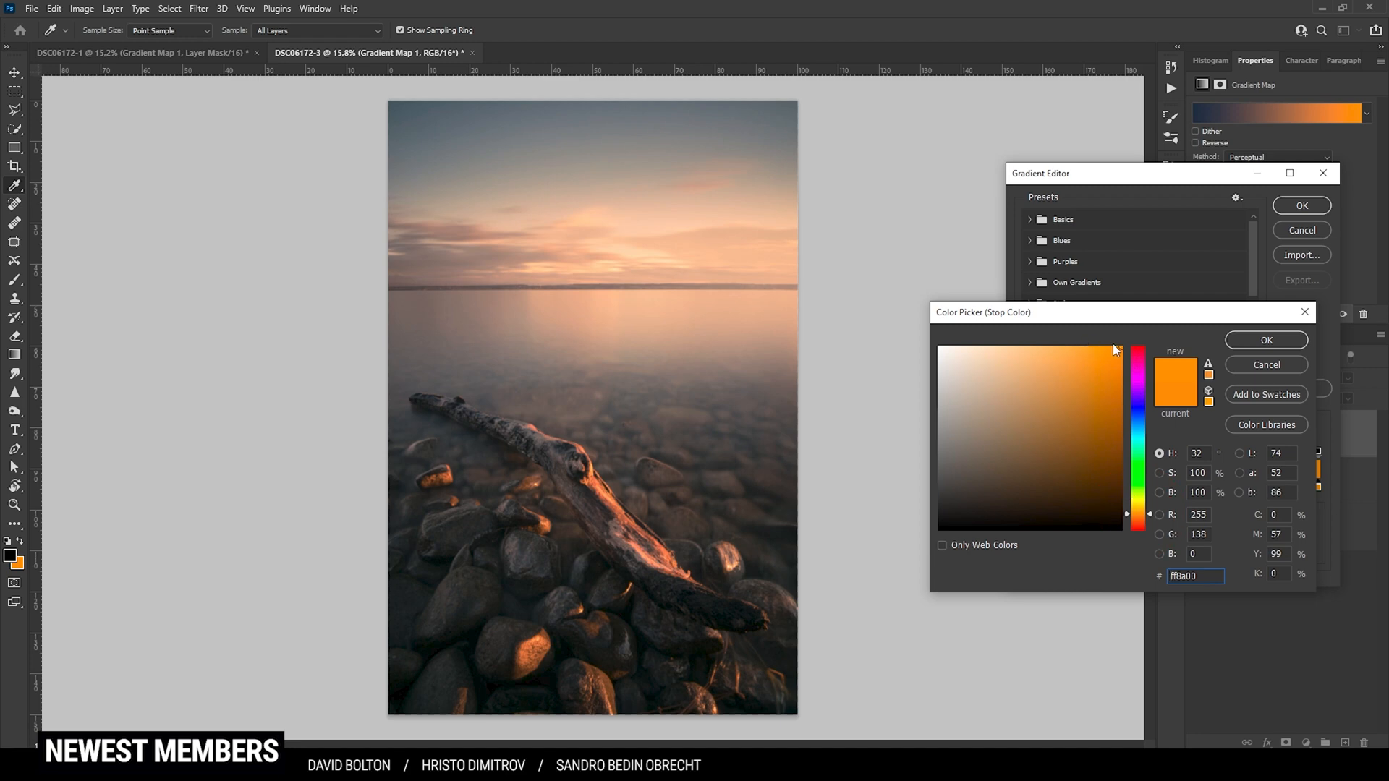
pyautogui.click(1115, 345)
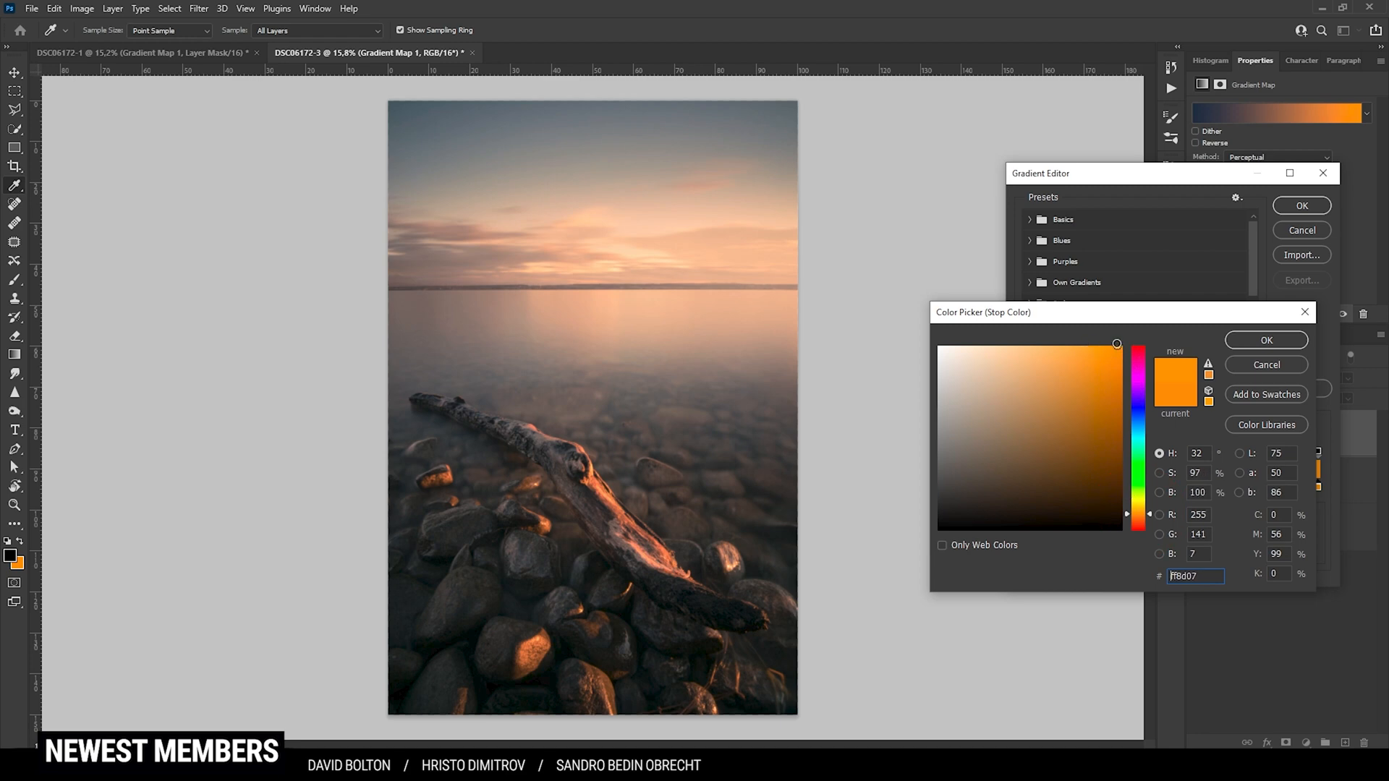
pyautogui.click(1091, 345)
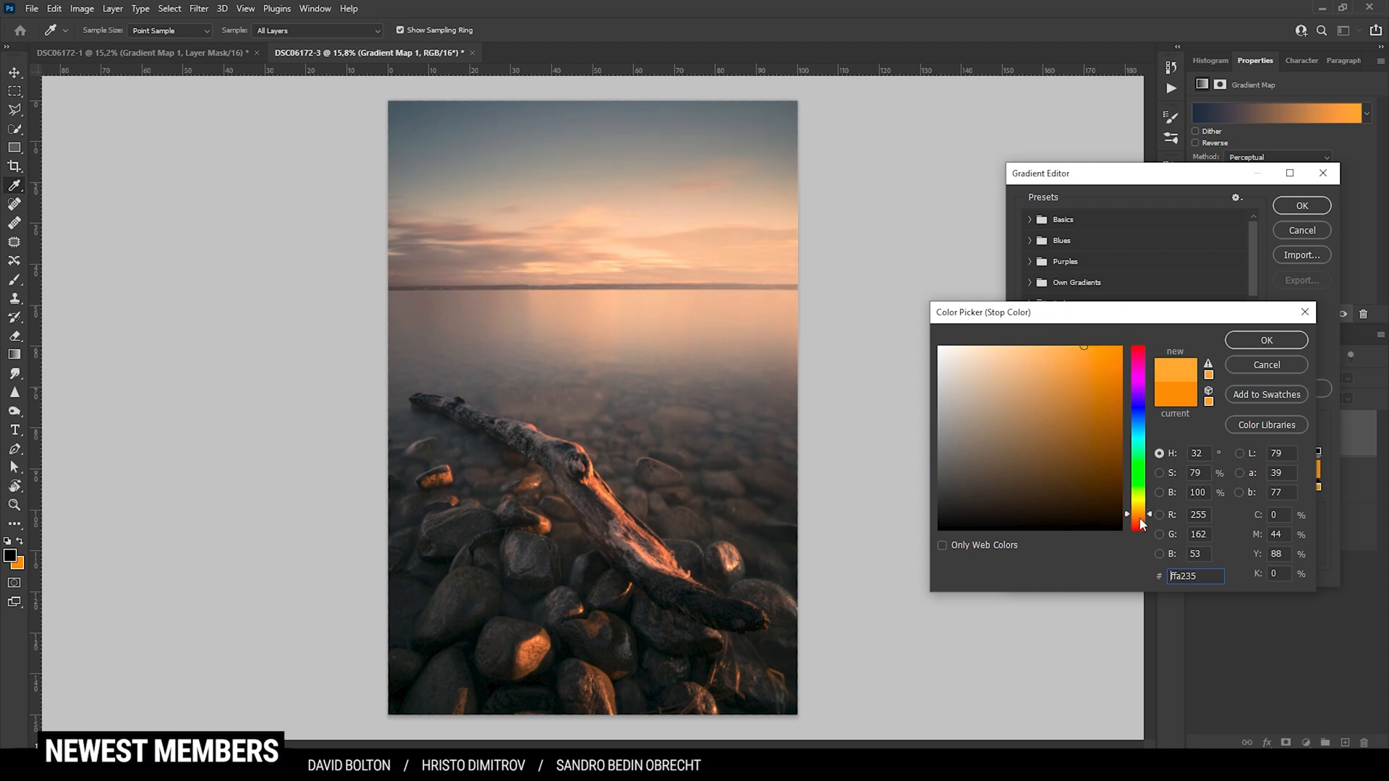
pyautogui.click(1264, 340)
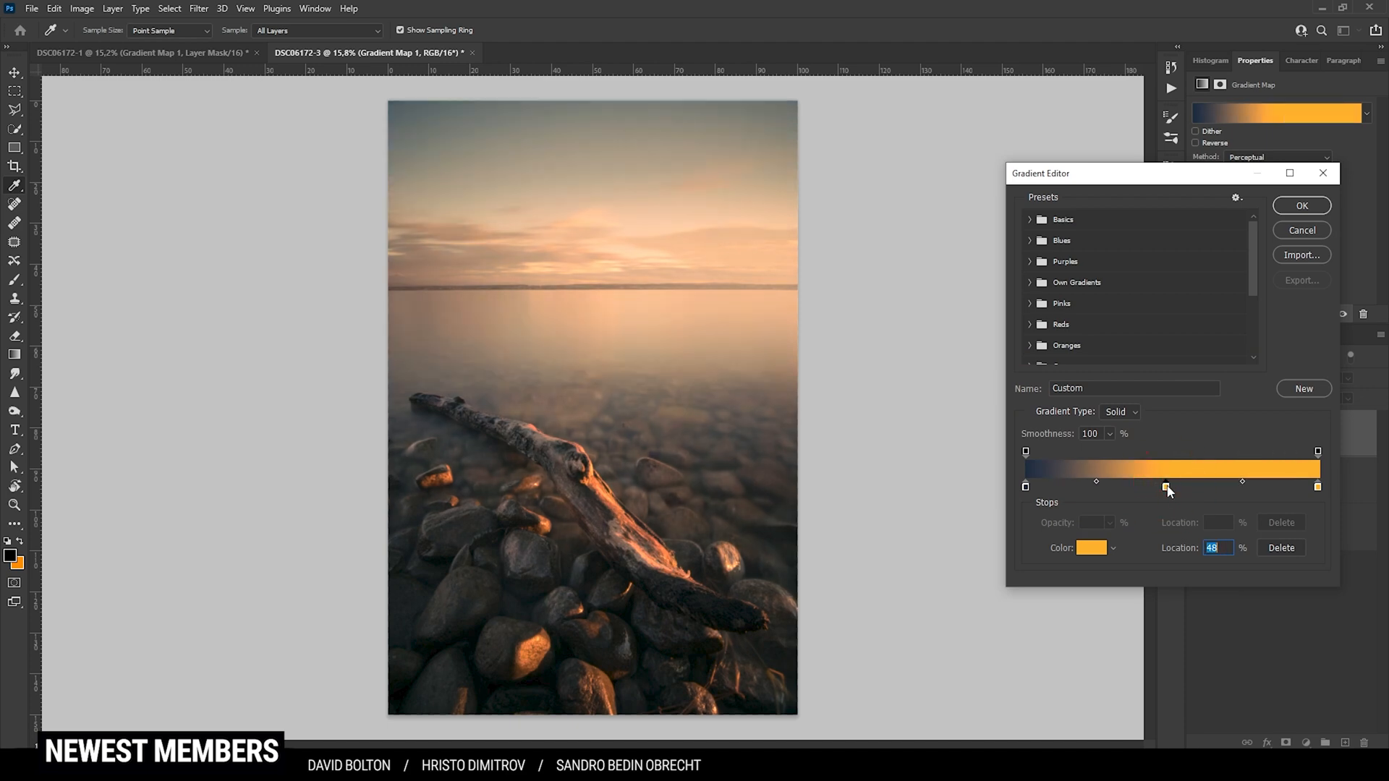
# - Set the middle gradient stop to a reddish orange
pyautogui.click(1091, 547)
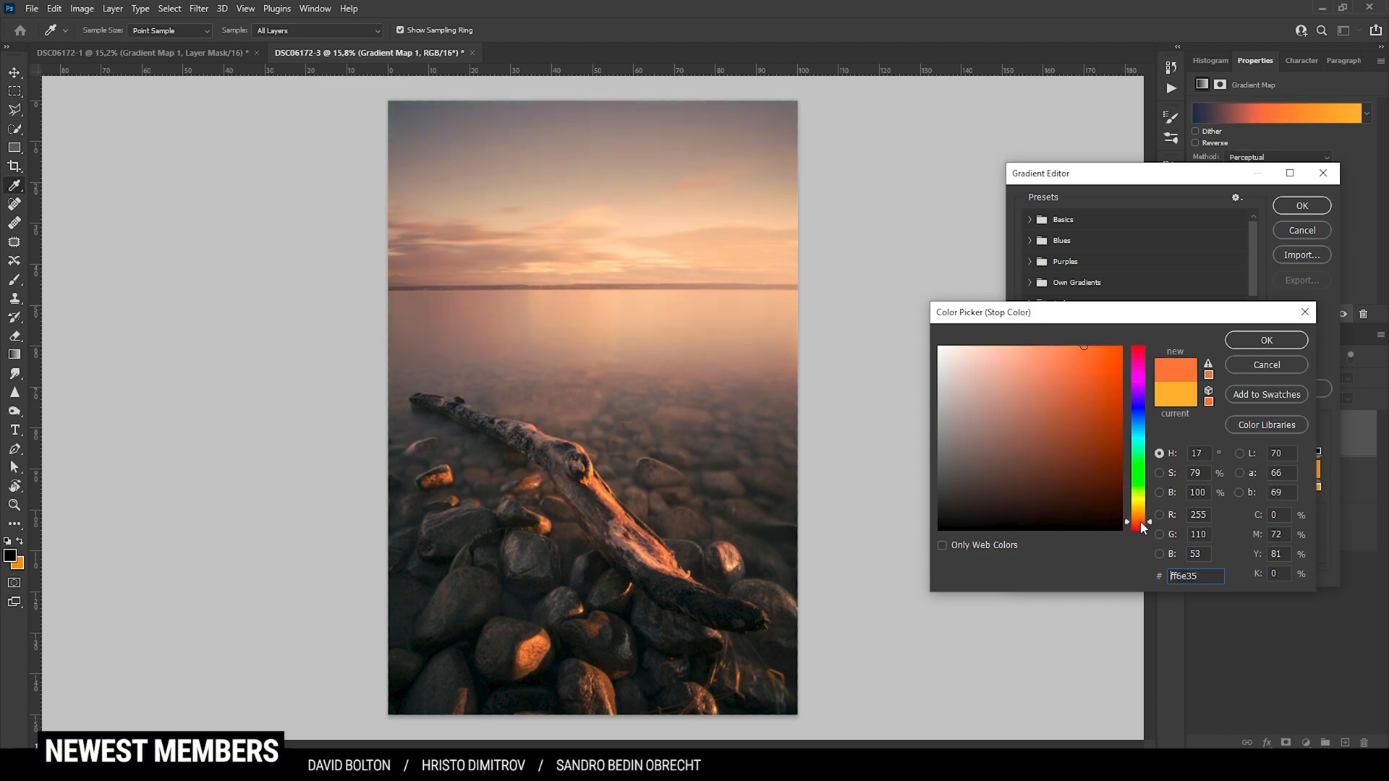
pyautogui.click(1068, 381)
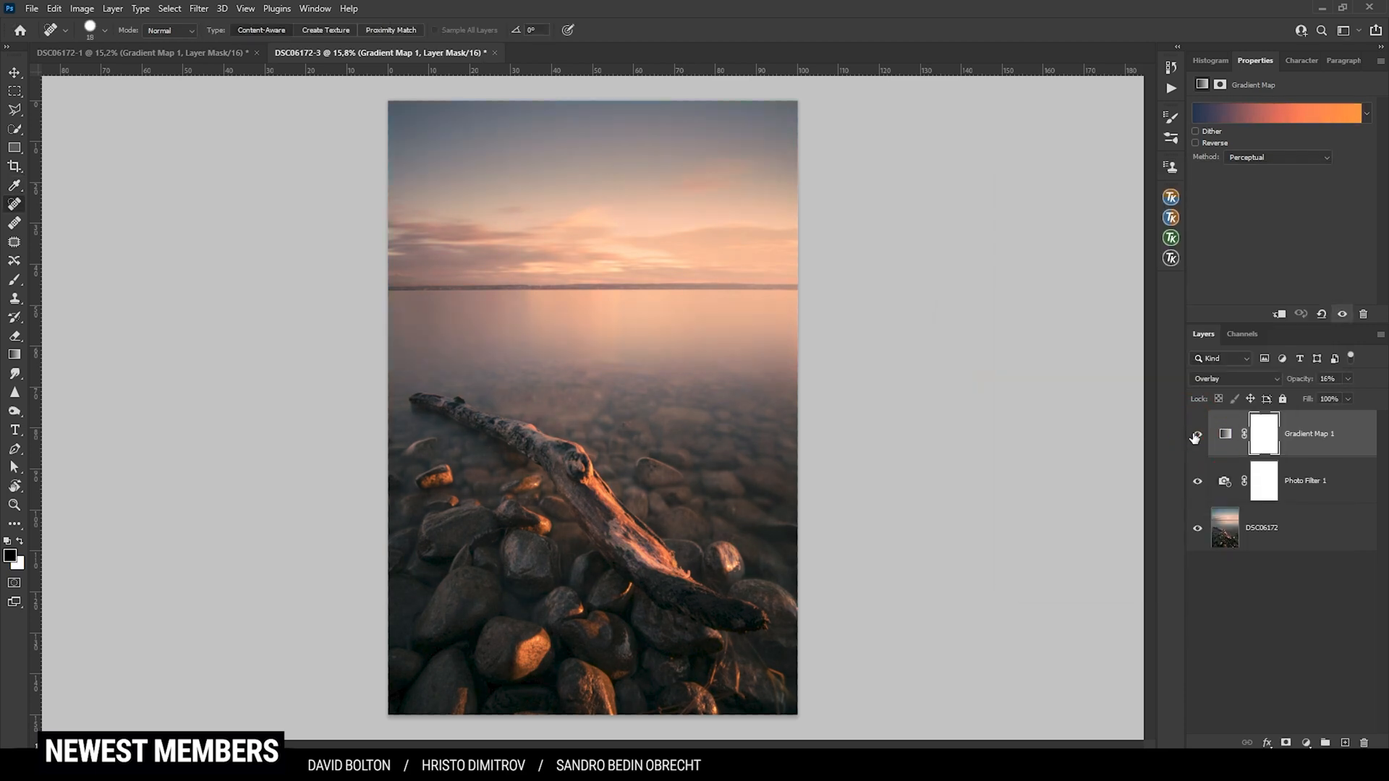
# - Apply a Color Efex Brilliance/Warmth boost of 23% saturation and 30% warmth, comparing it on and off
pyautogui.click(1198, 434)
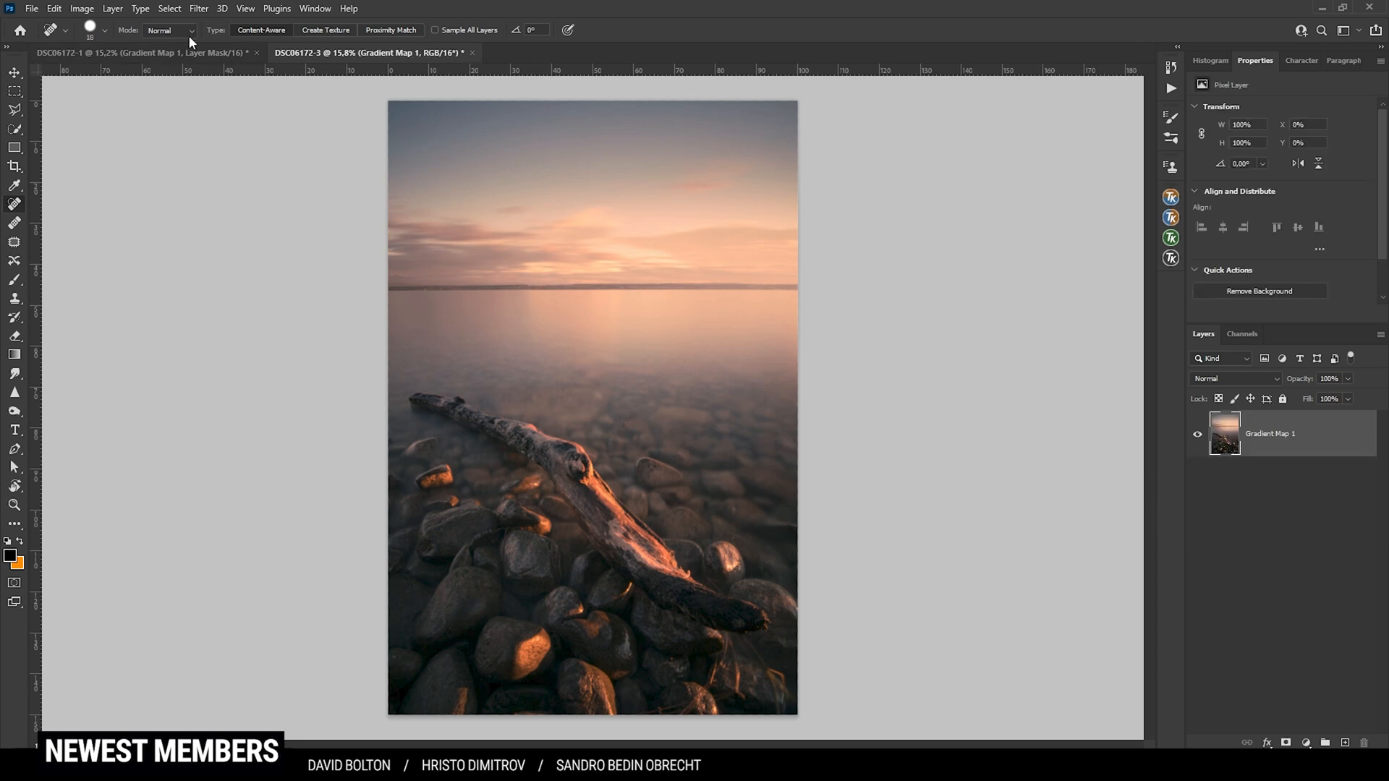
pyautogui.click(198, 9)
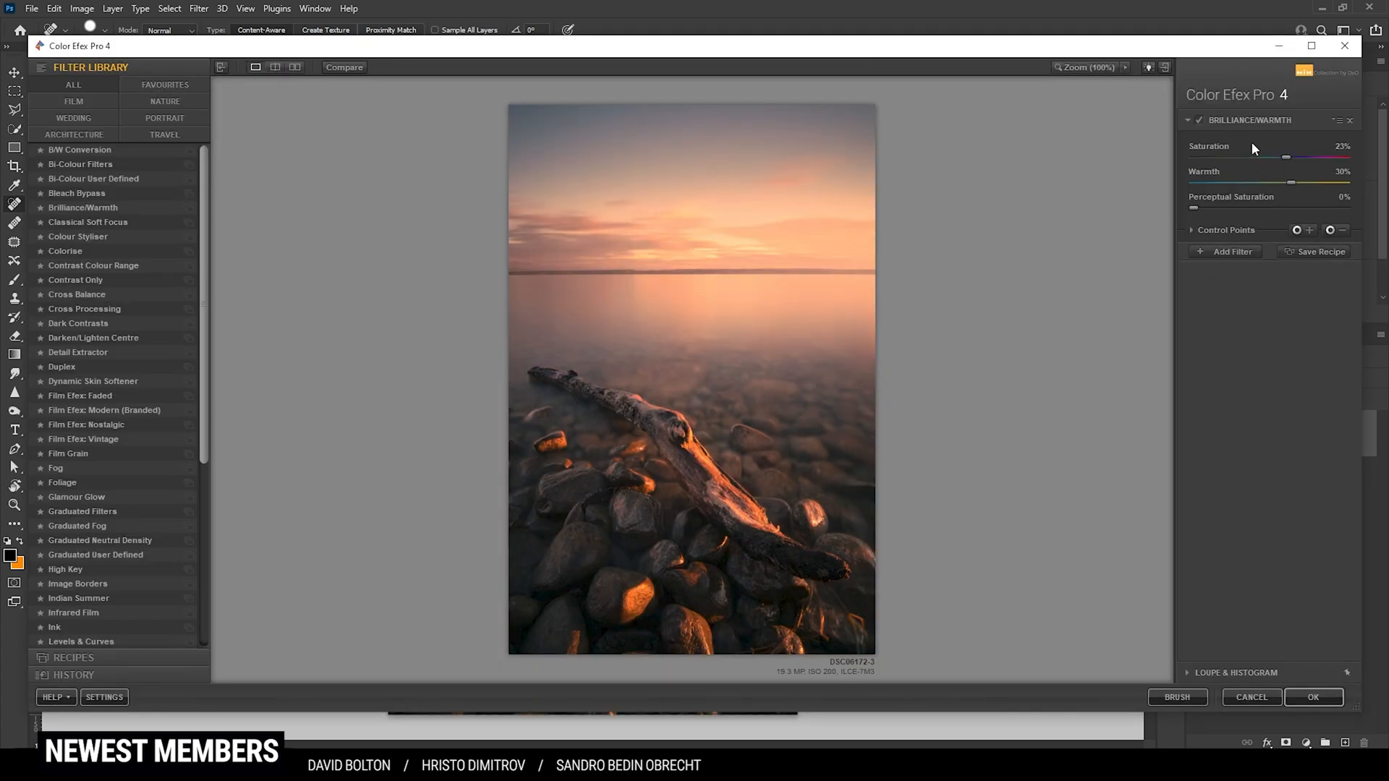
pyautogui.moveTo(1216, 133)
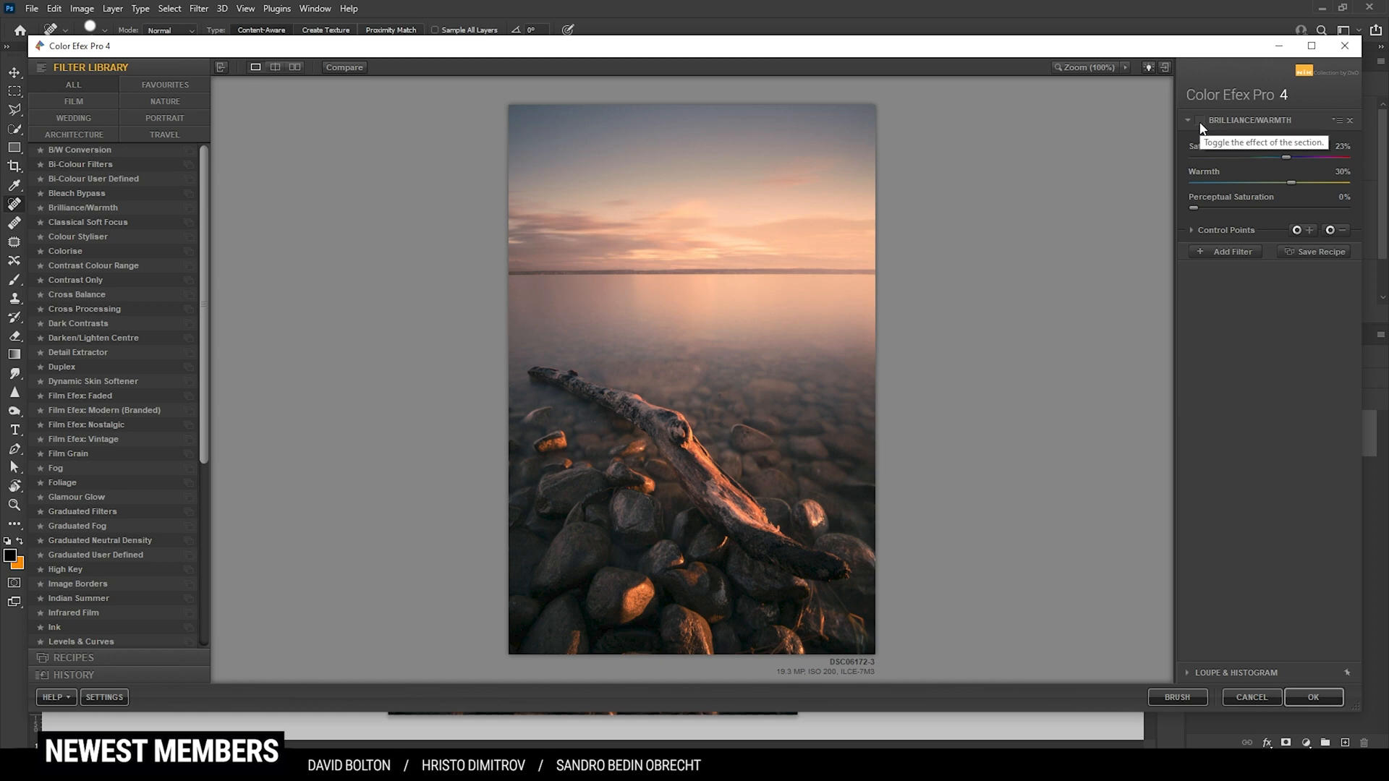
pyautogui.click(1200, 120)
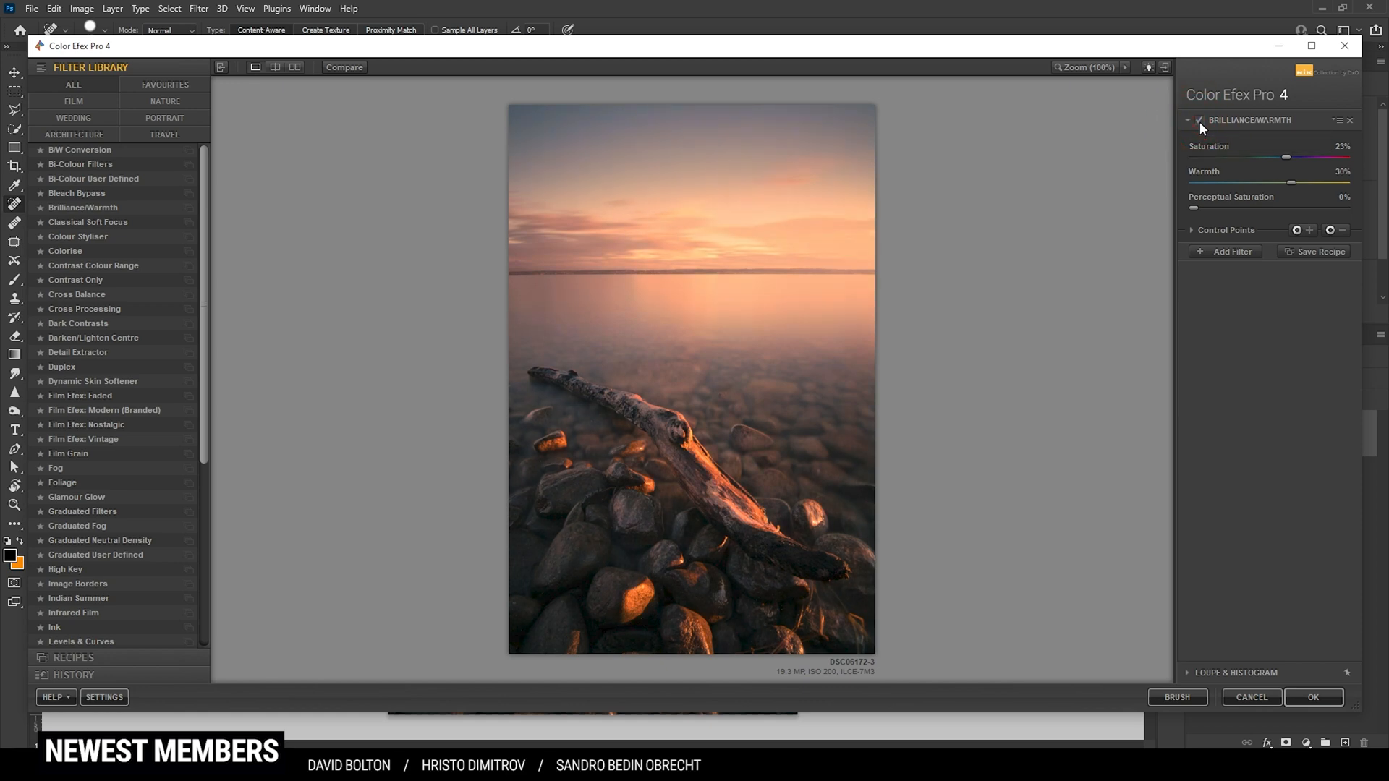
pyautogui.moveTo(1199, 120)
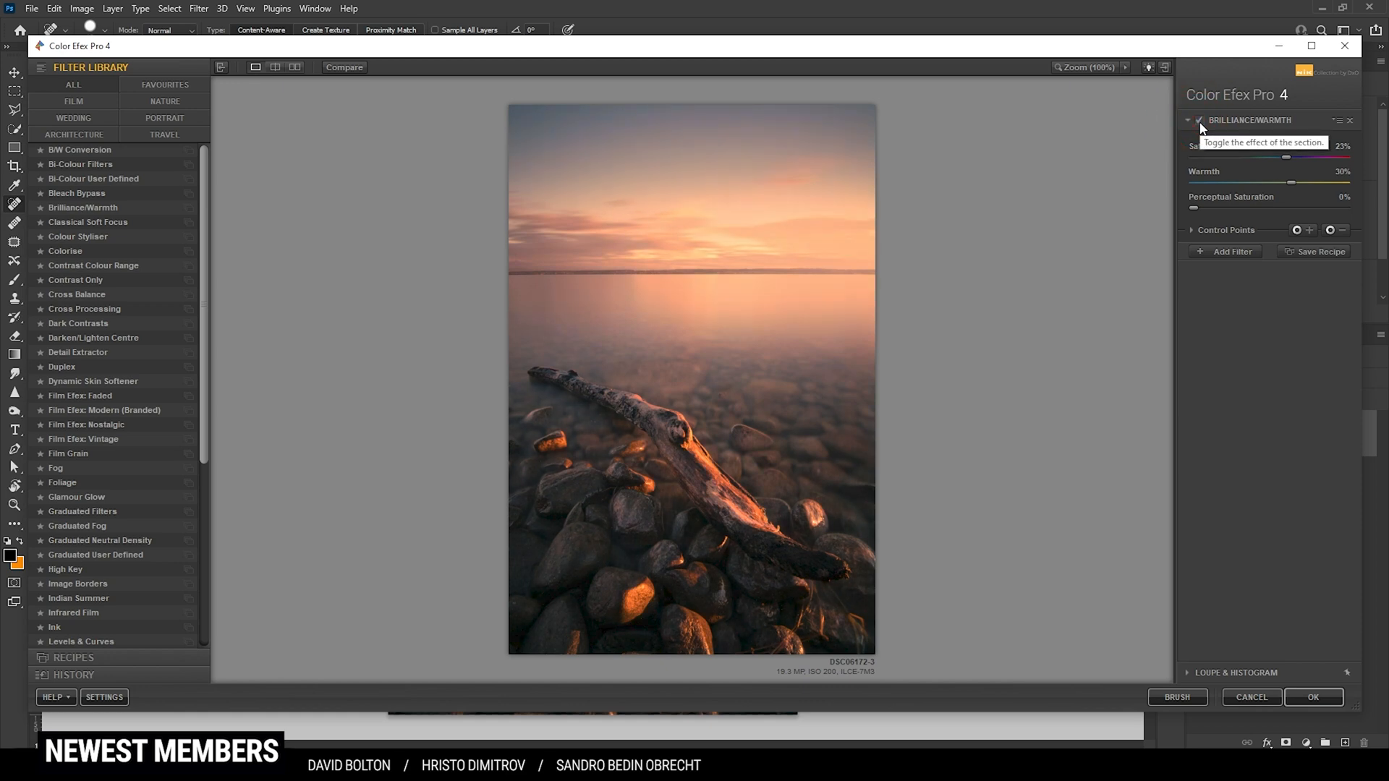
pyautogui.click(1313, 697)
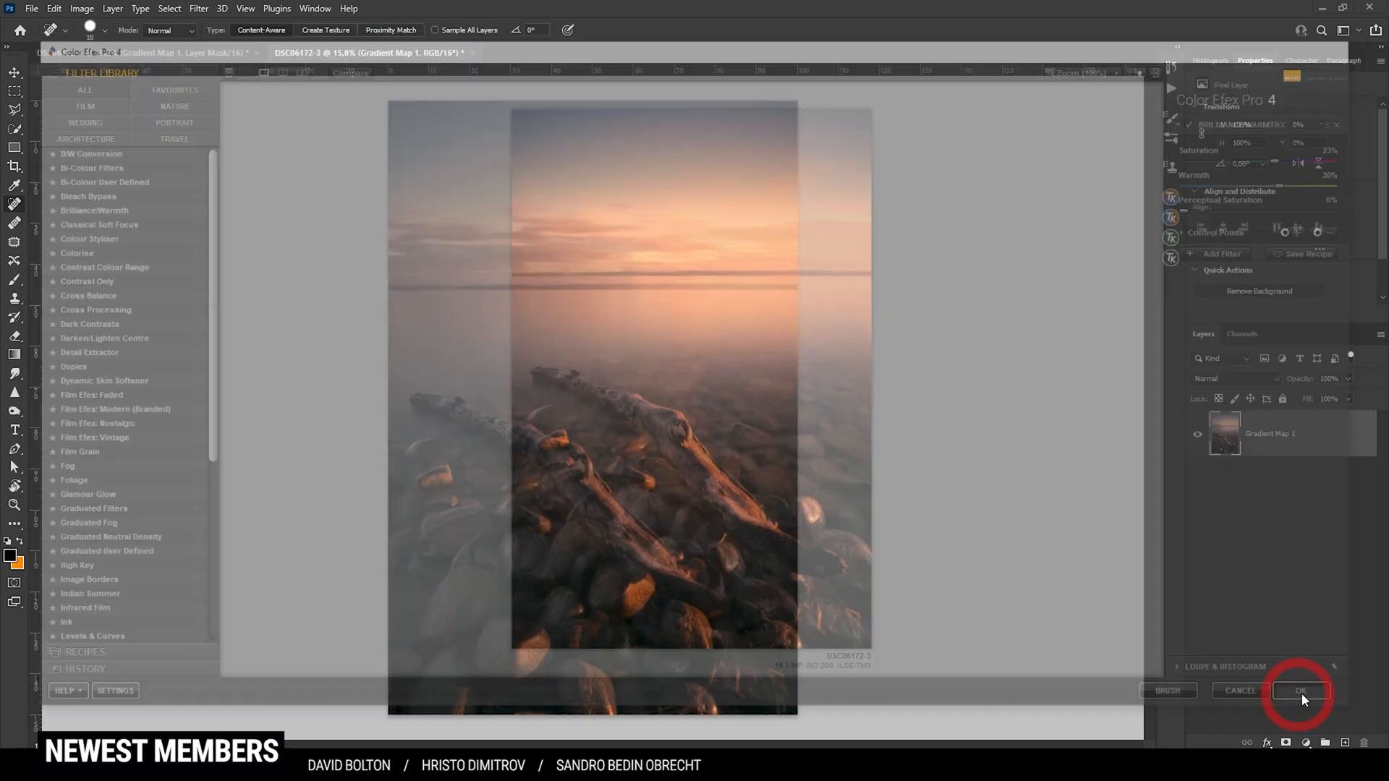
# - Mask the warmth layer and paint black over the lower-left, bottom and middle foreground rocks
pyautogui.click(1299, 692)
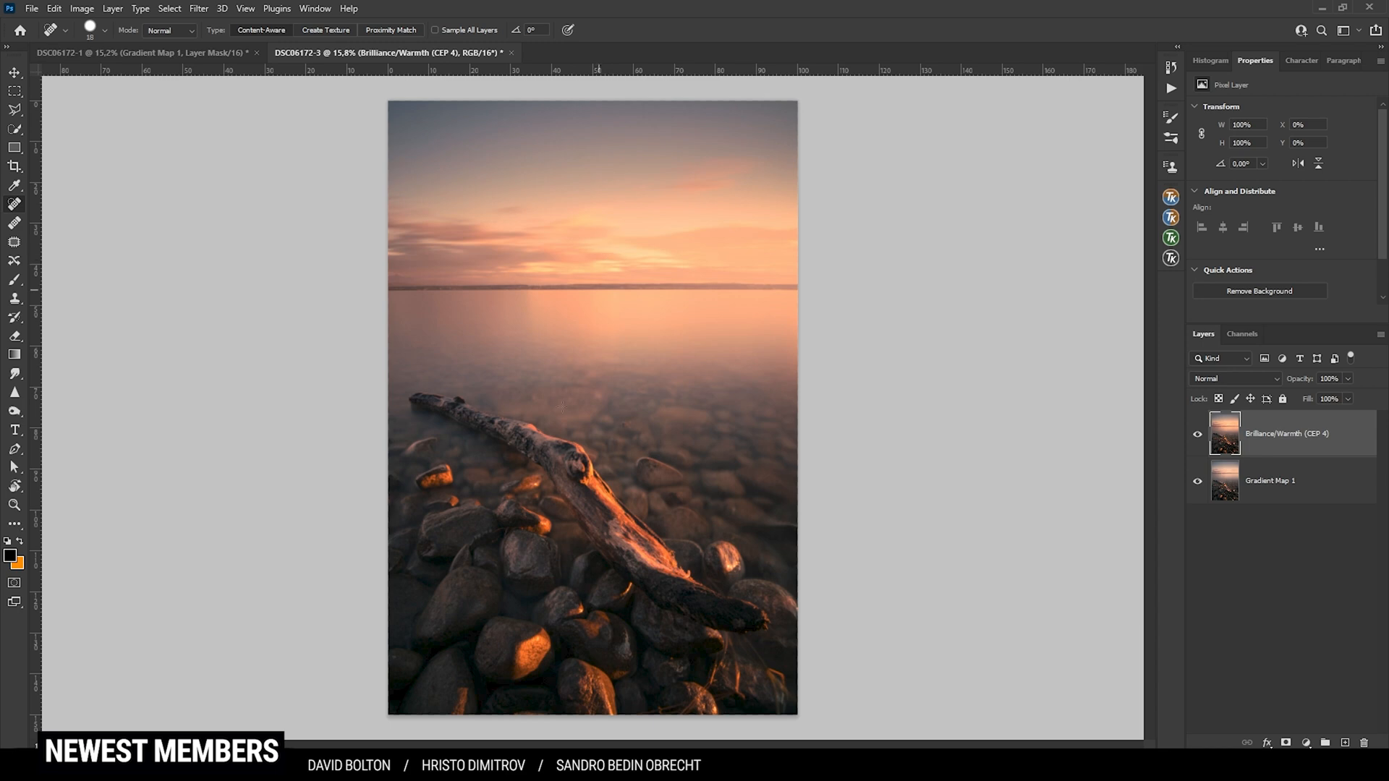
pyautogui.click(1263, 434)
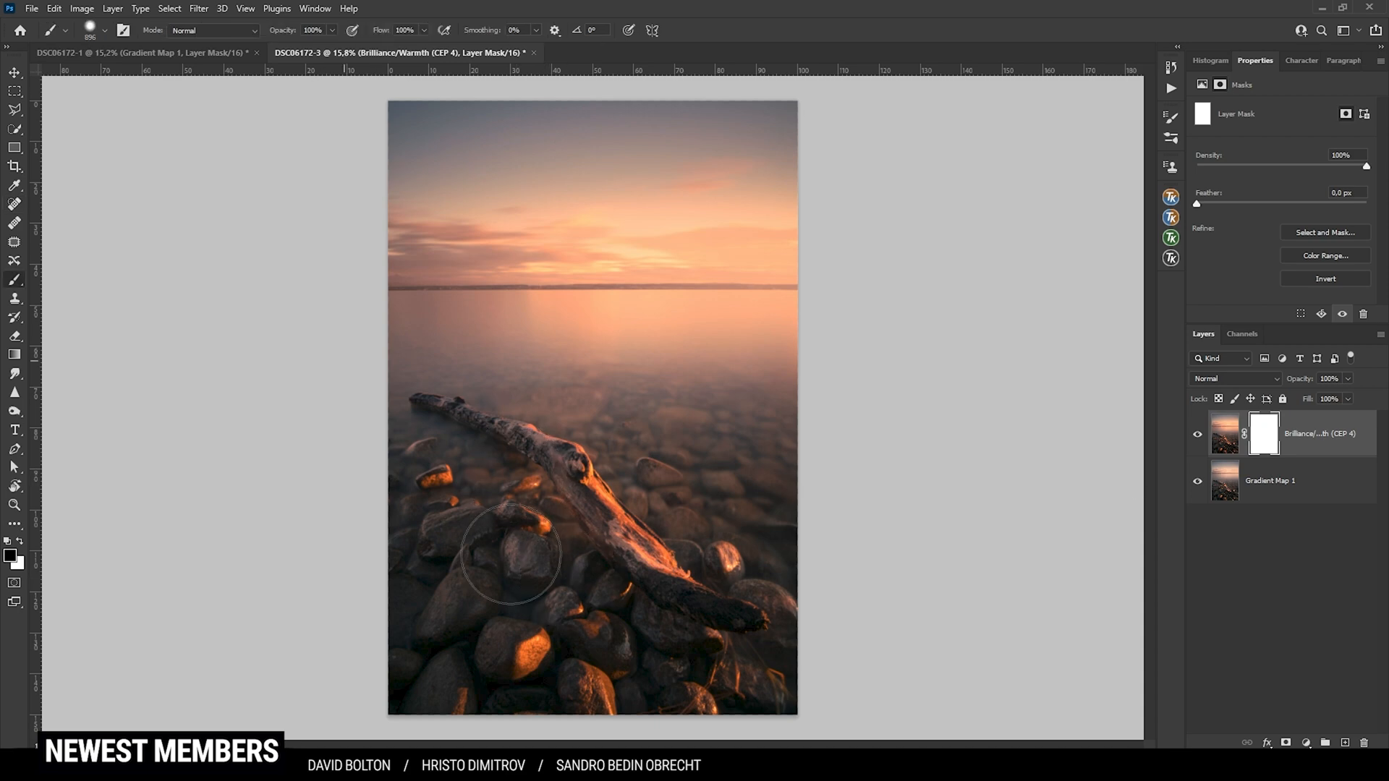
pyautogui.moveTo(510, 555); pyautogui.dragTo(597, 498)
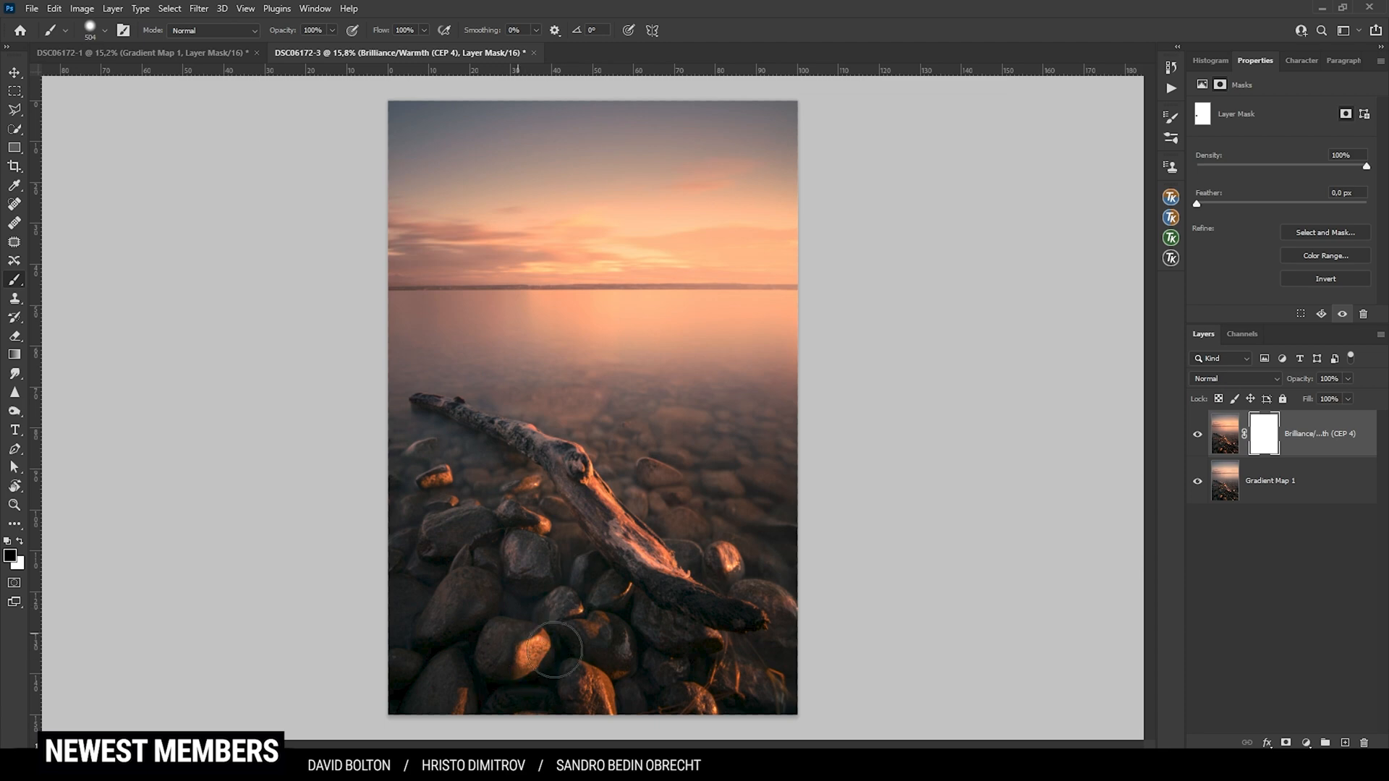
pyautogui.moveTo(556, 651); pyautogui.dragTo(538, 597)
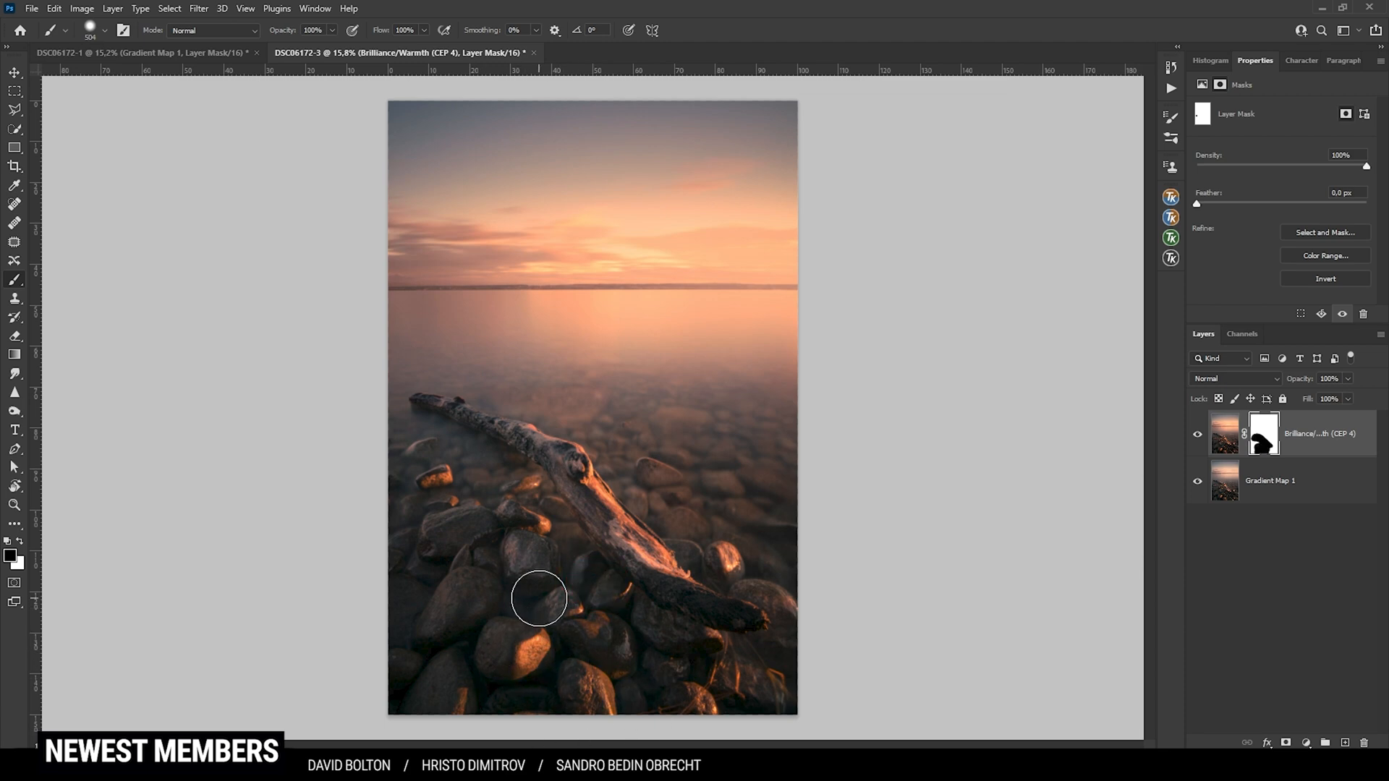
pyautogui.moveTo(538, 597); pyautogui.dragTo(566, 567)
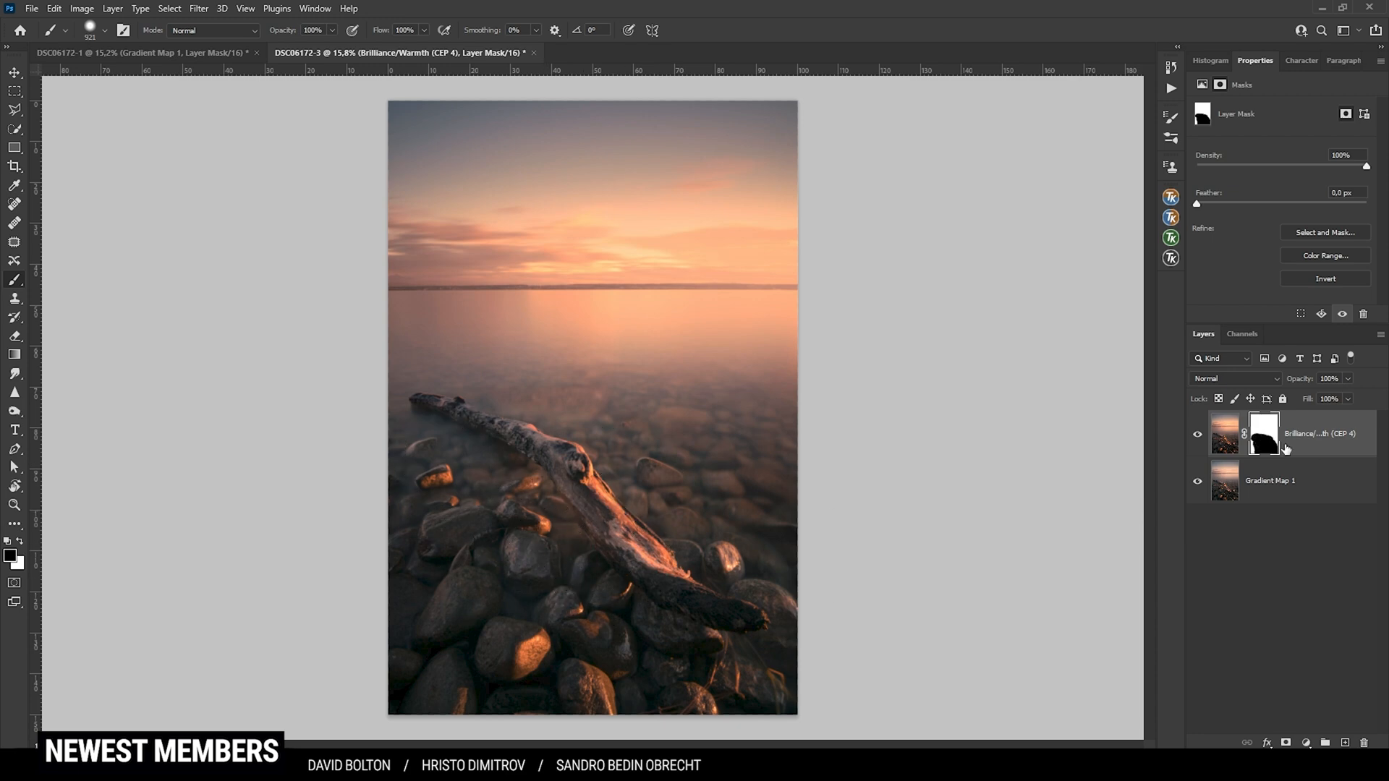
pyautogui.moveTo(1097, 625)
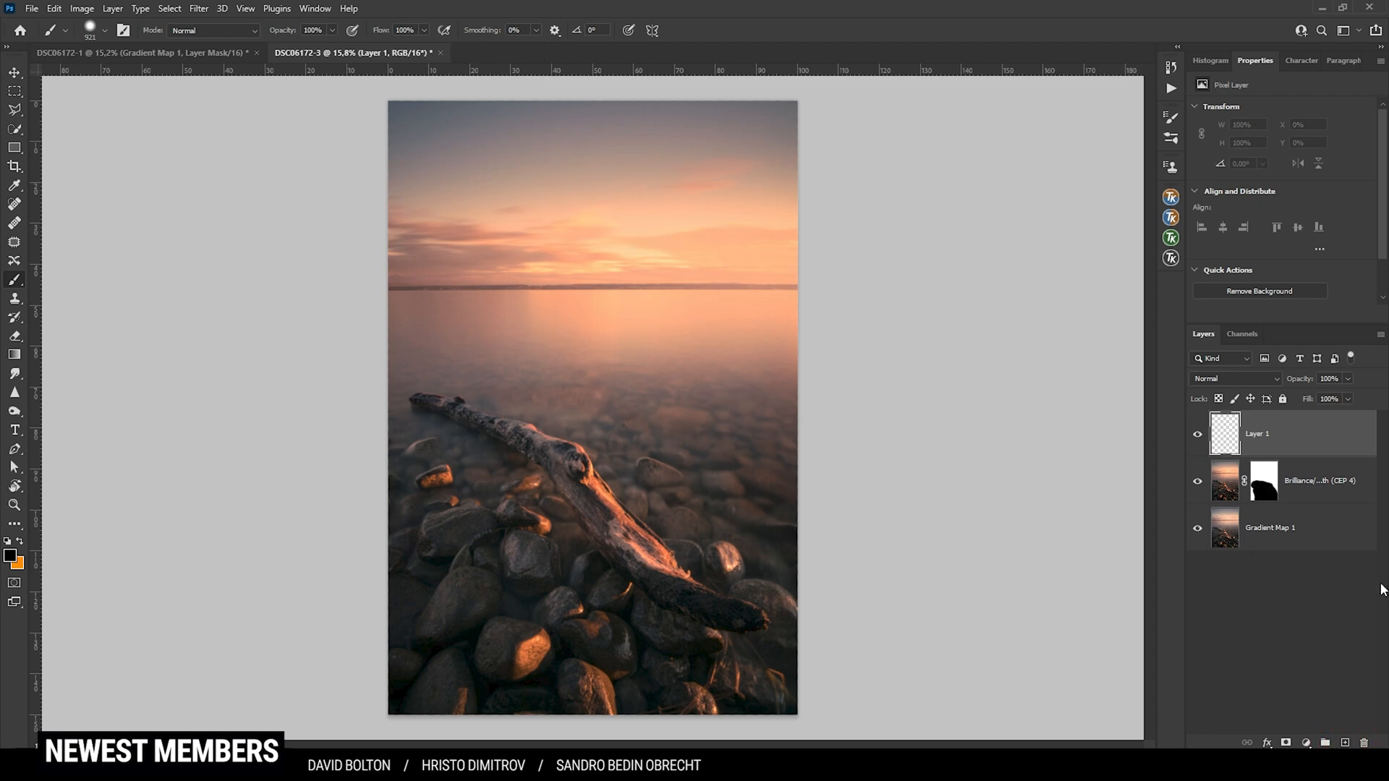
pyautogui.moveTo(1309, 574)
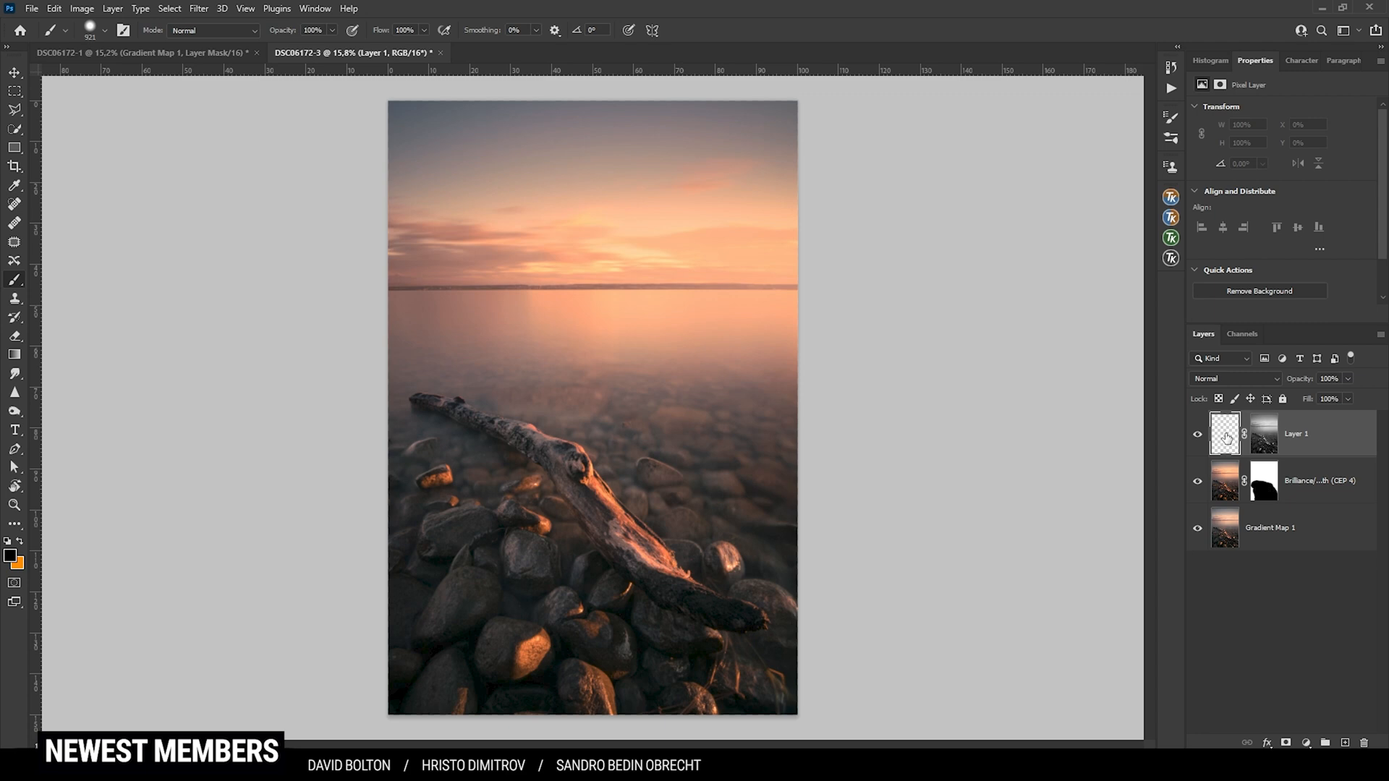
pyautogui.moveTo(1221, 439)
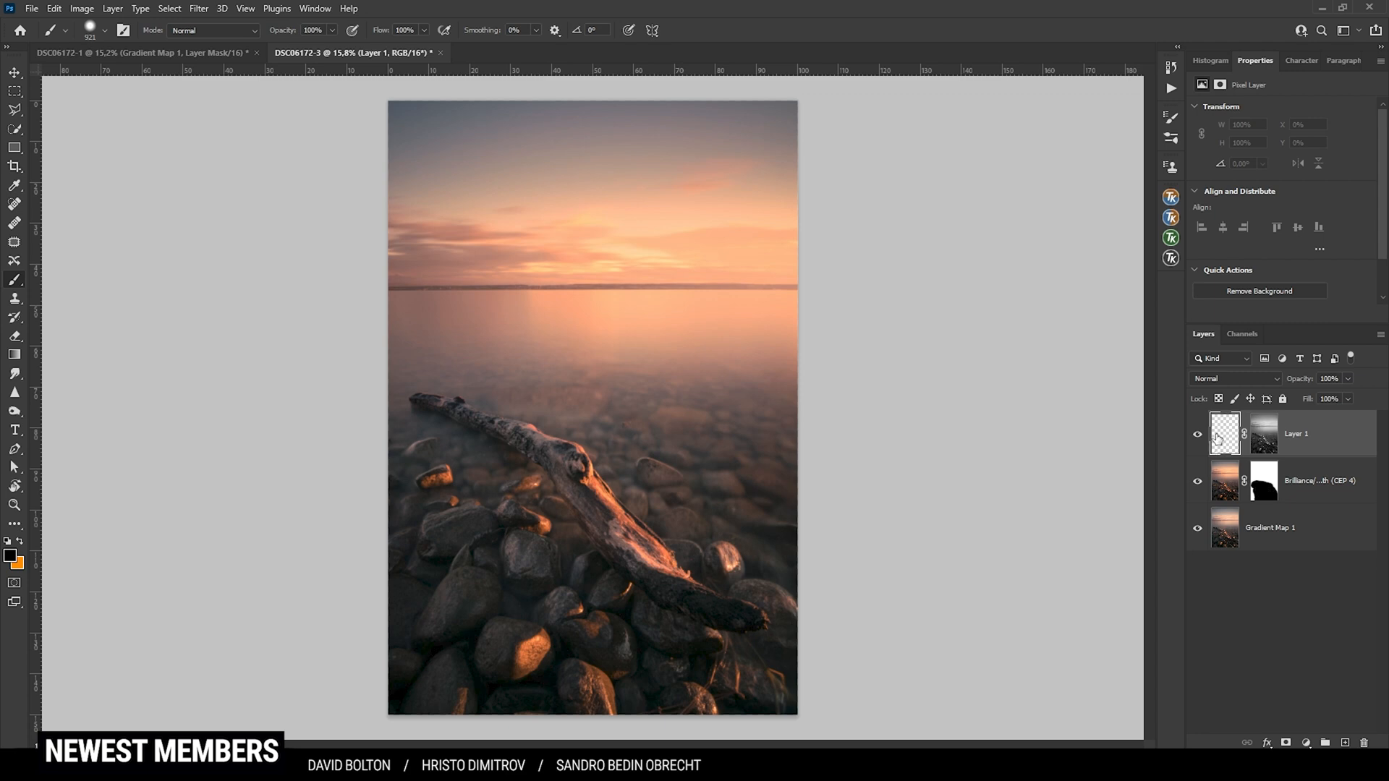
# - Set the new masked dodge layer's blend mode to Overlay
pyautogui.click(1234, 377)
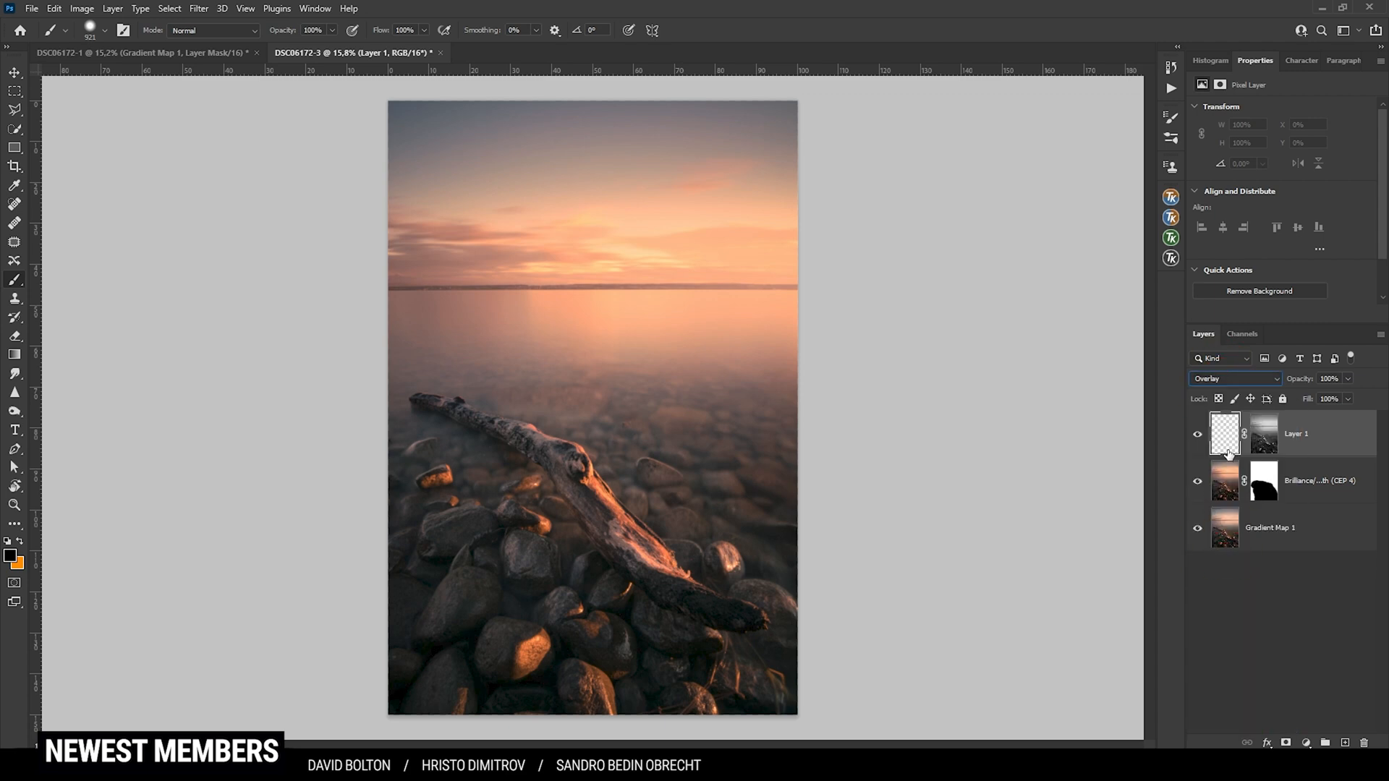